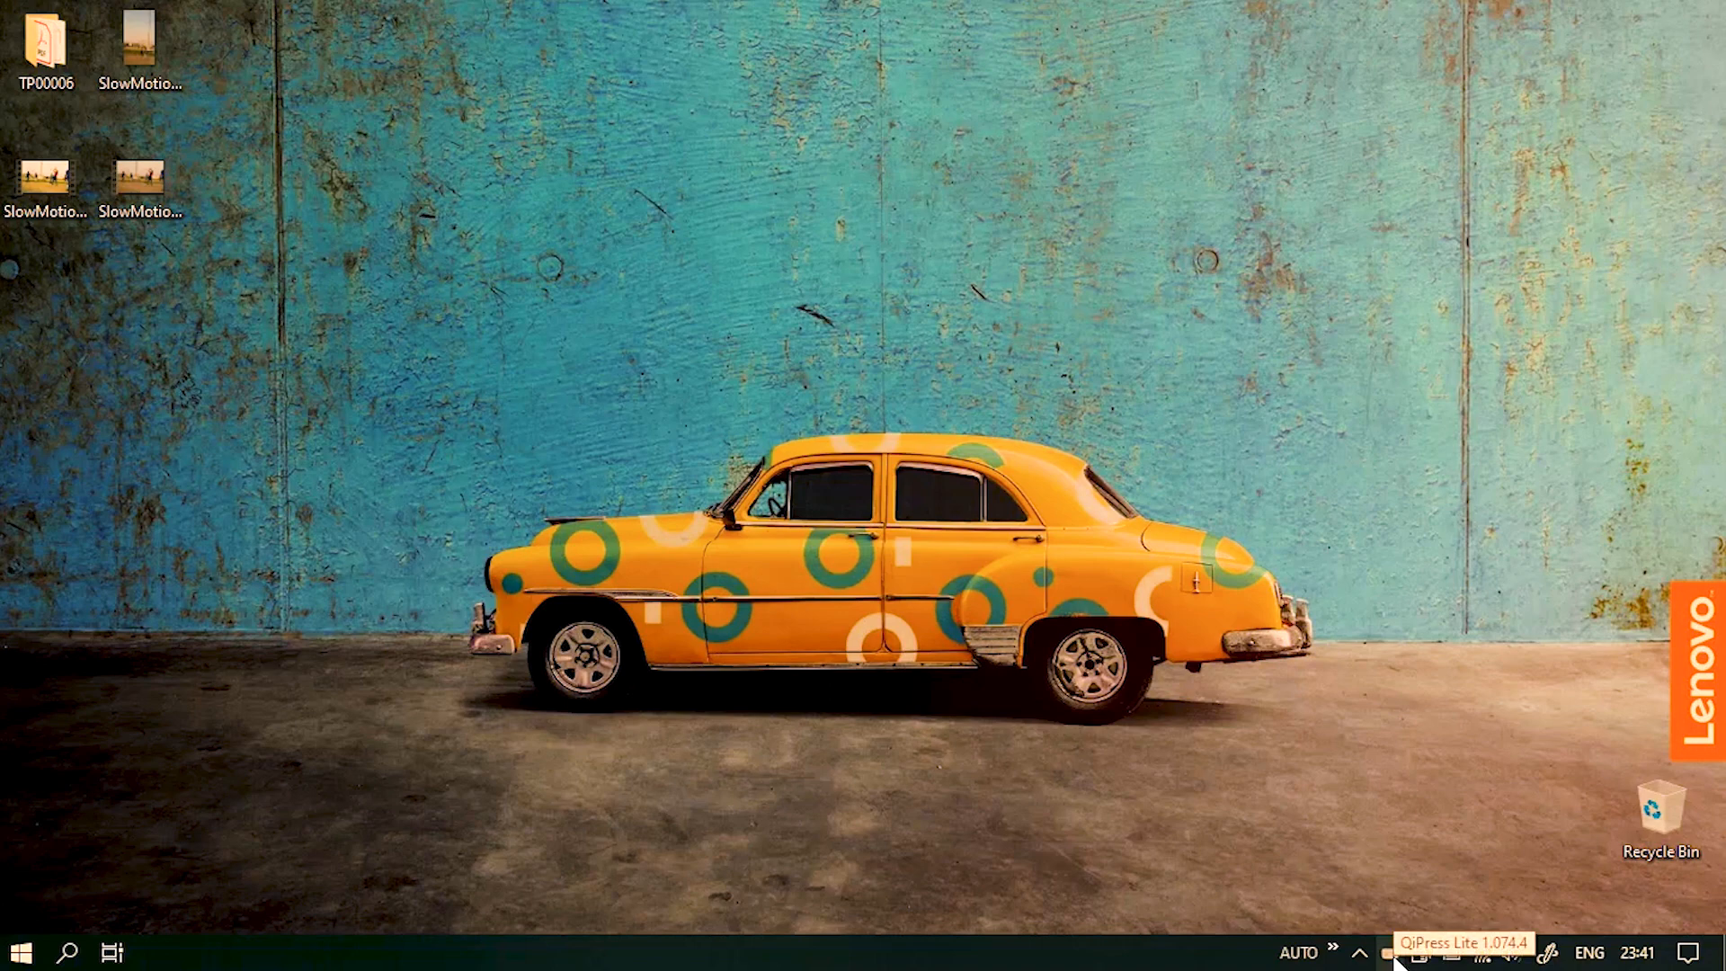
mouse_move(1211, 411)
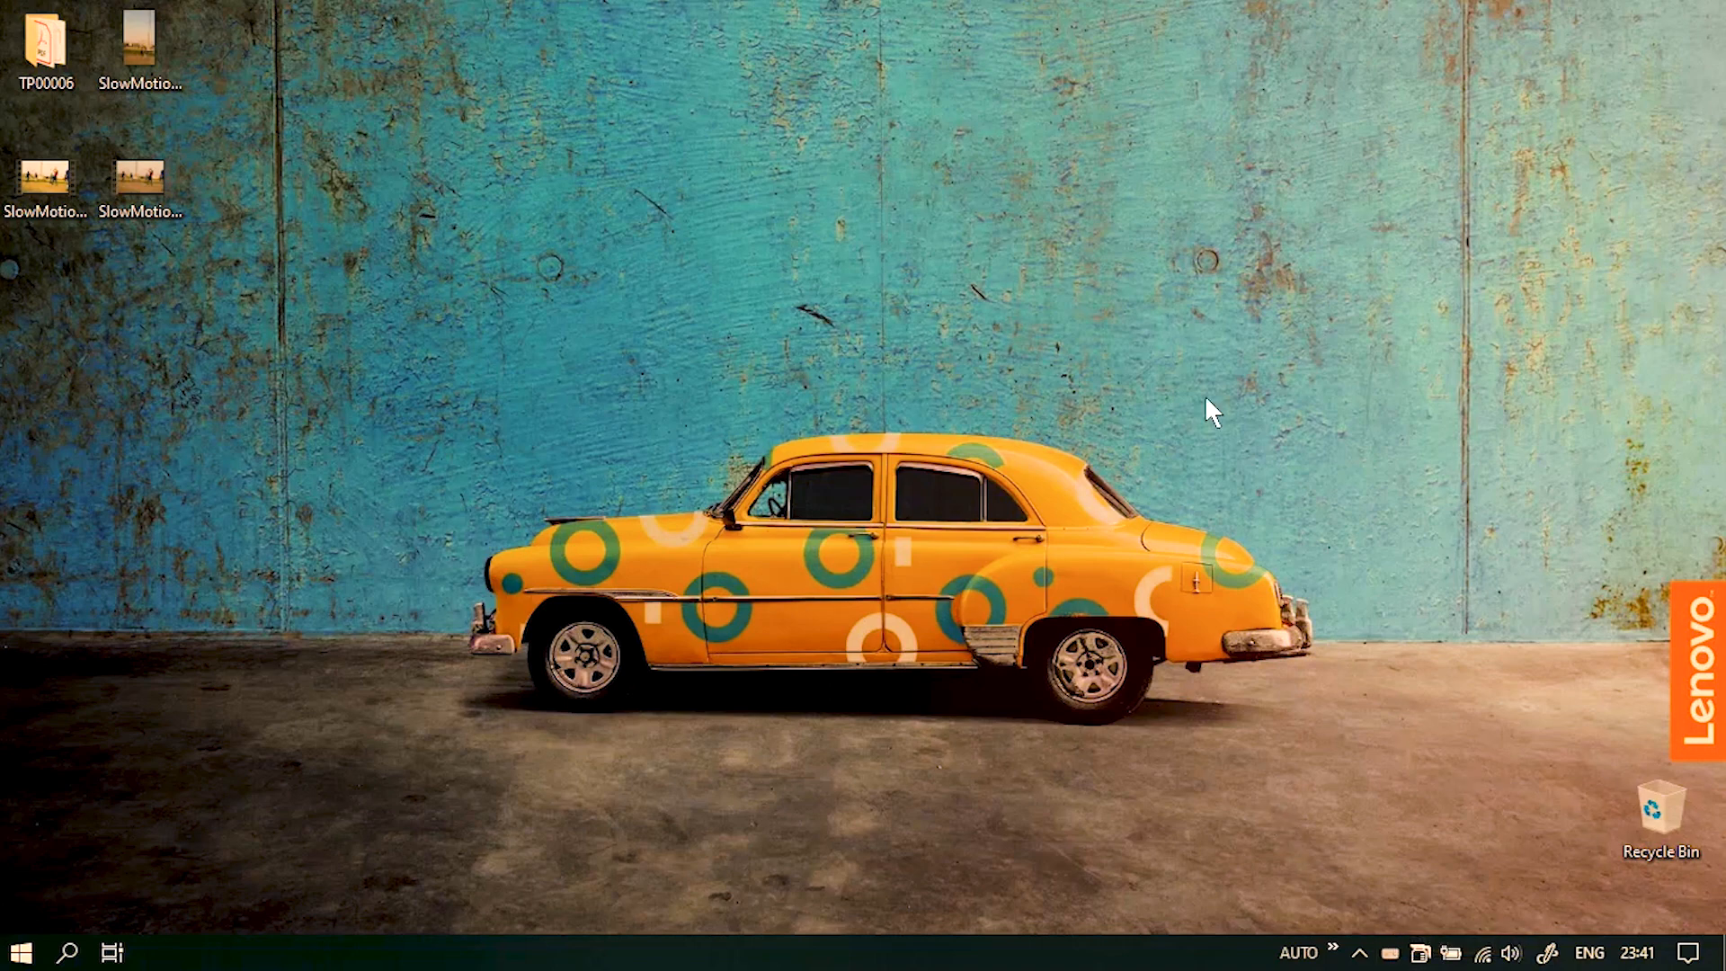
mouse_move(1158, 313)
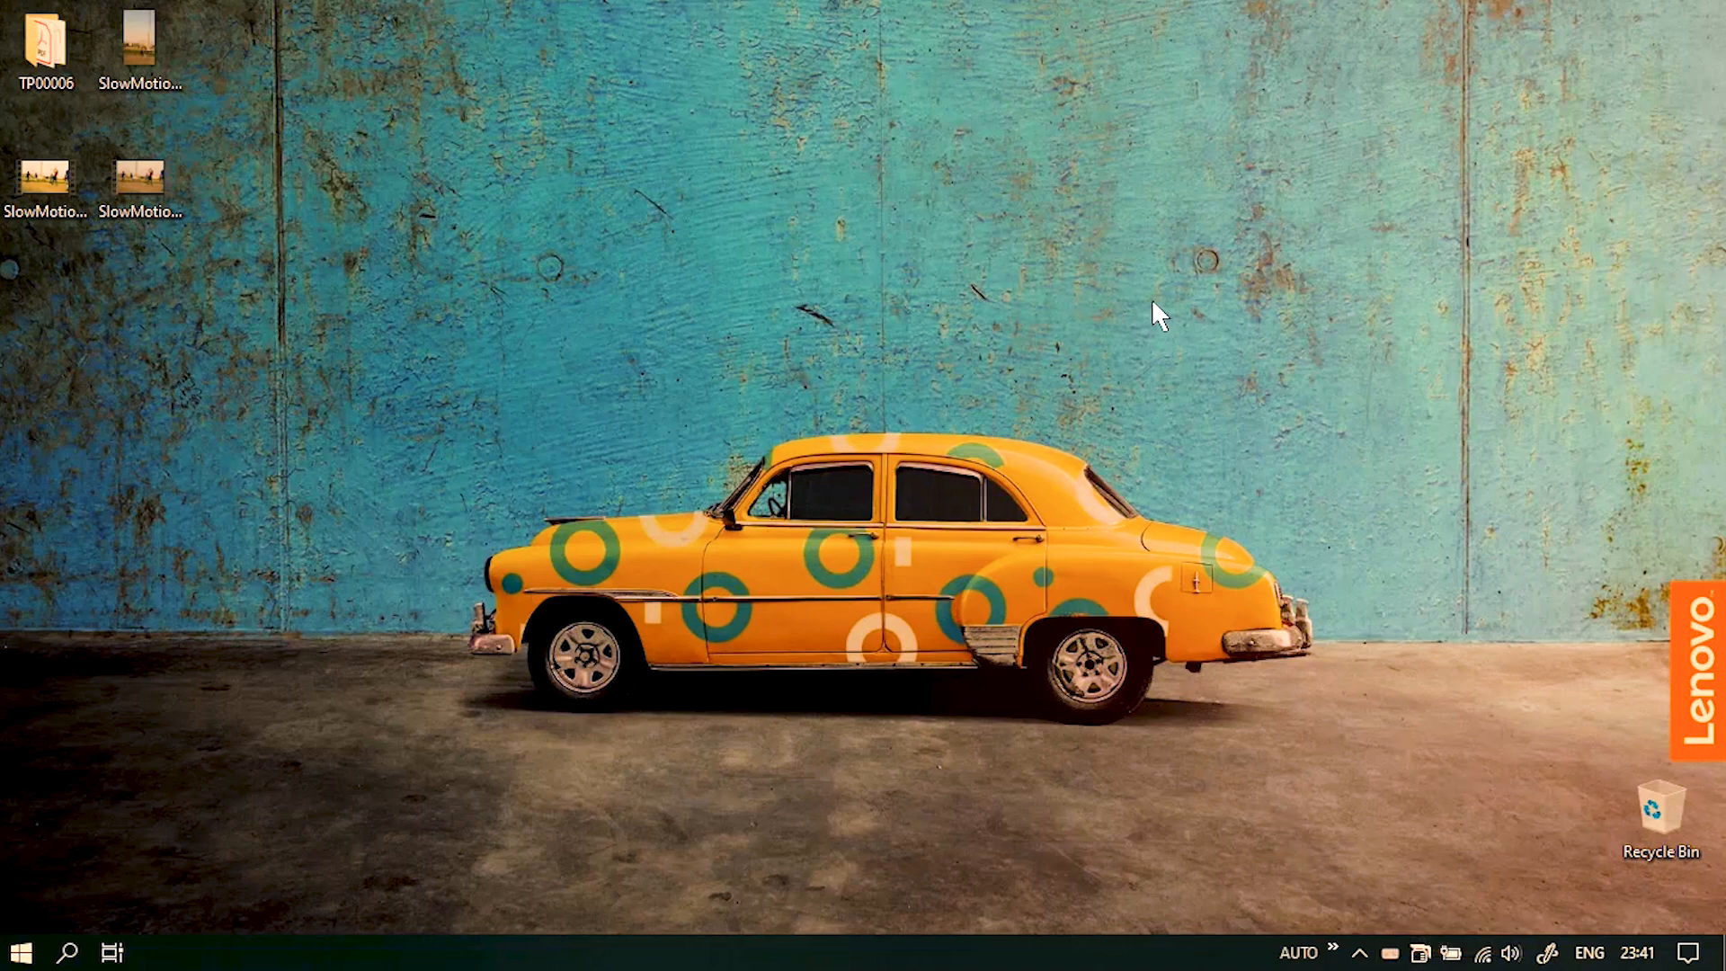
Step: Type 'The quick brown fox jumps over the little lazy dog.' into a blank Notepad note, then start a terminal
click(1156, 312)
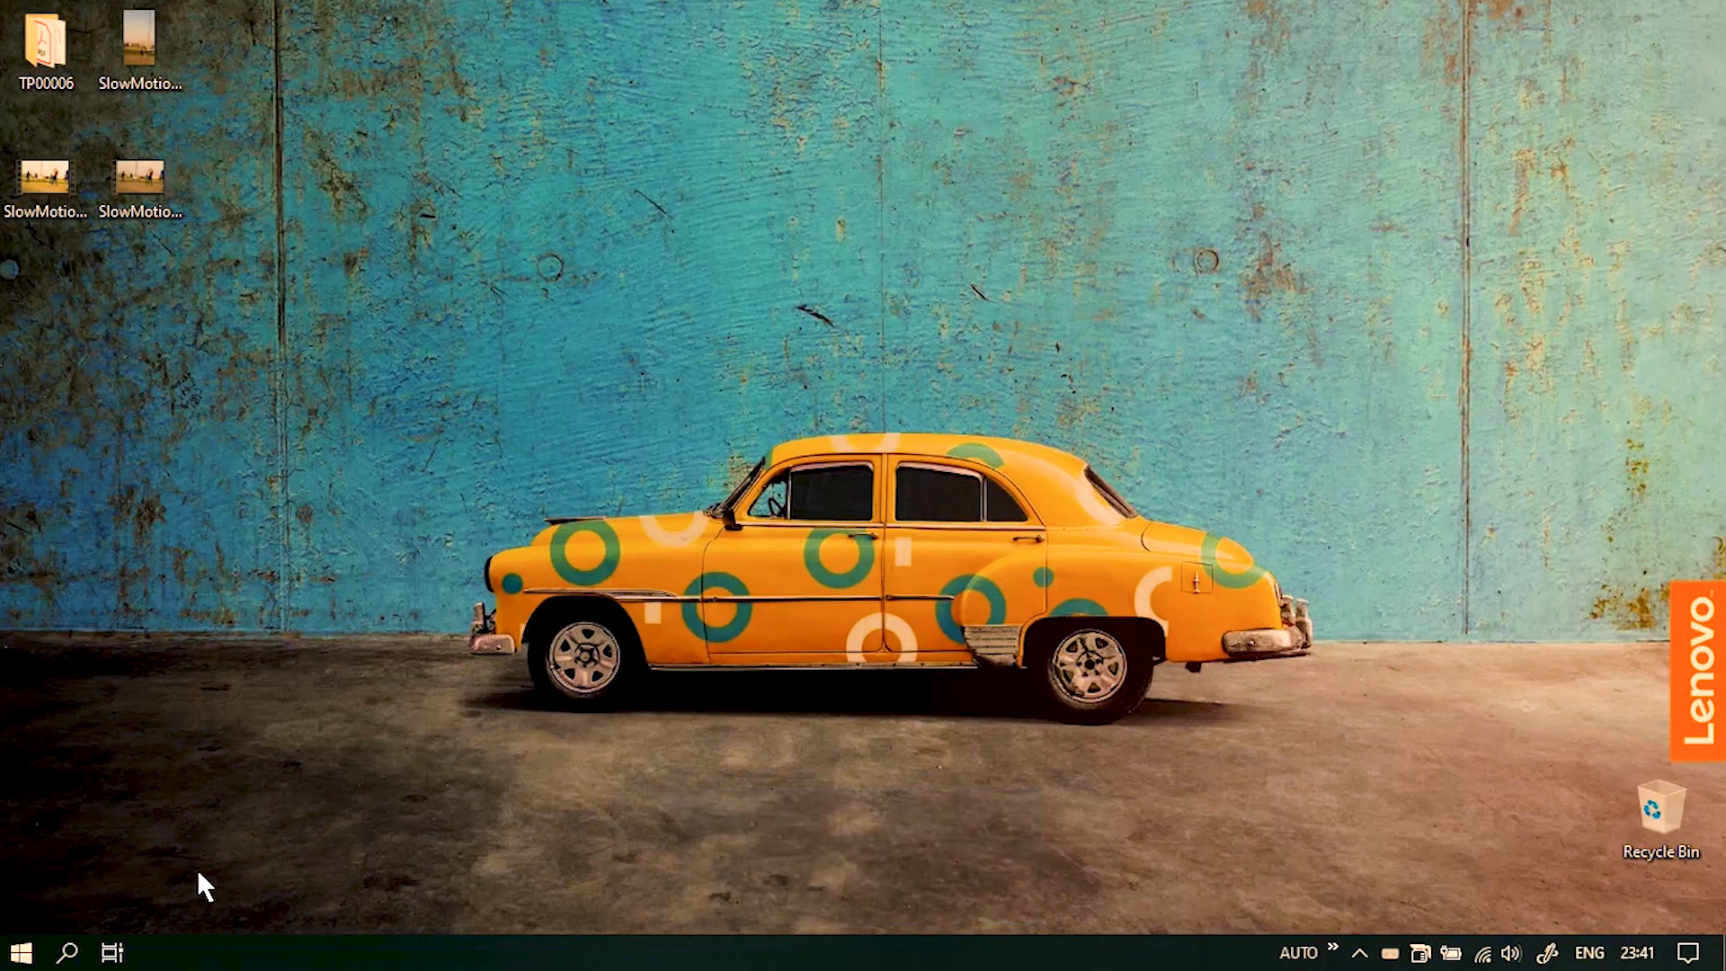
click(20, 952)
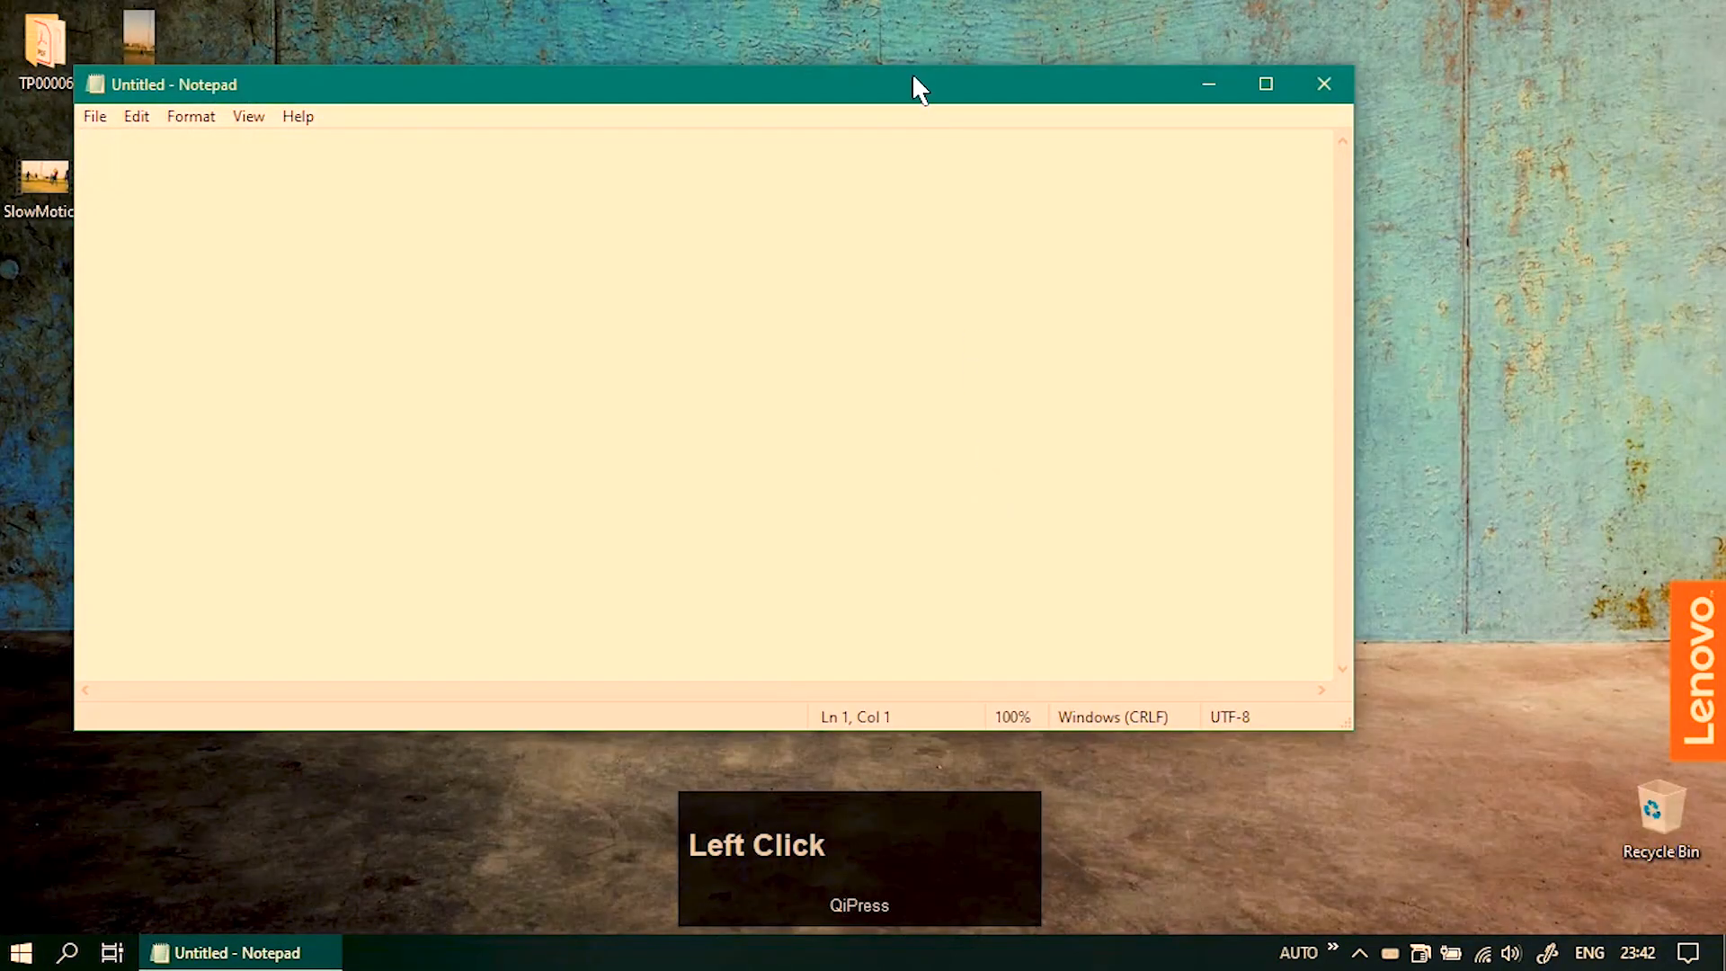
text(T)
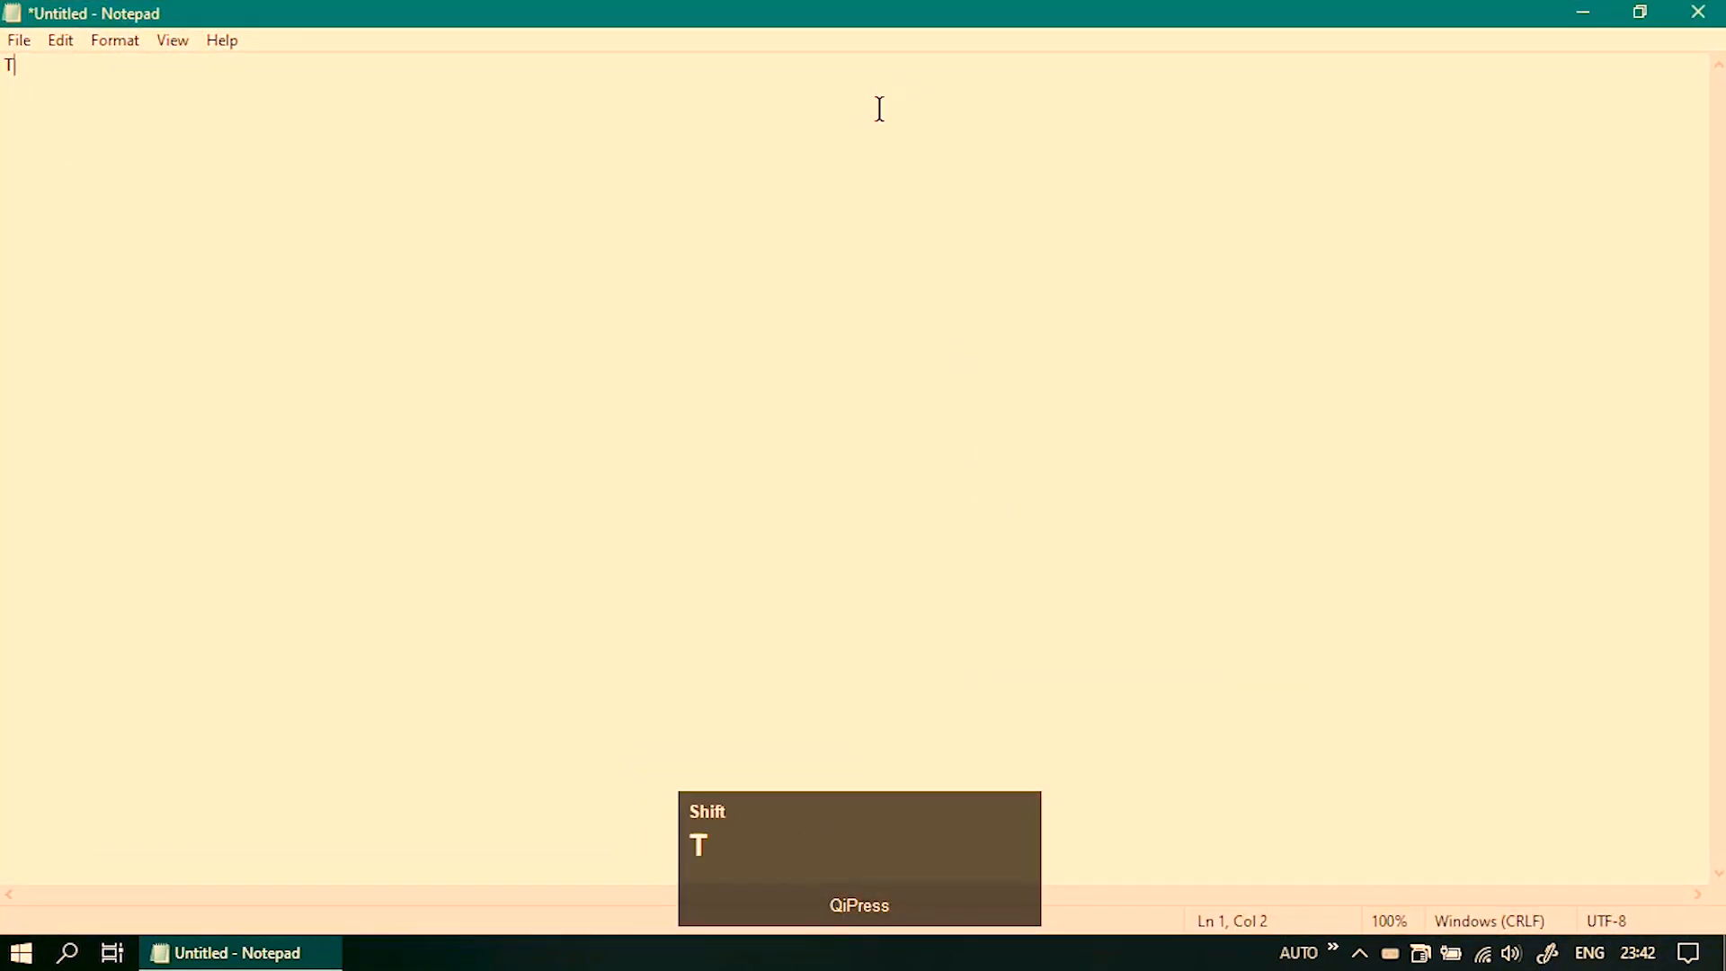
text(he quick brown fox jumps)
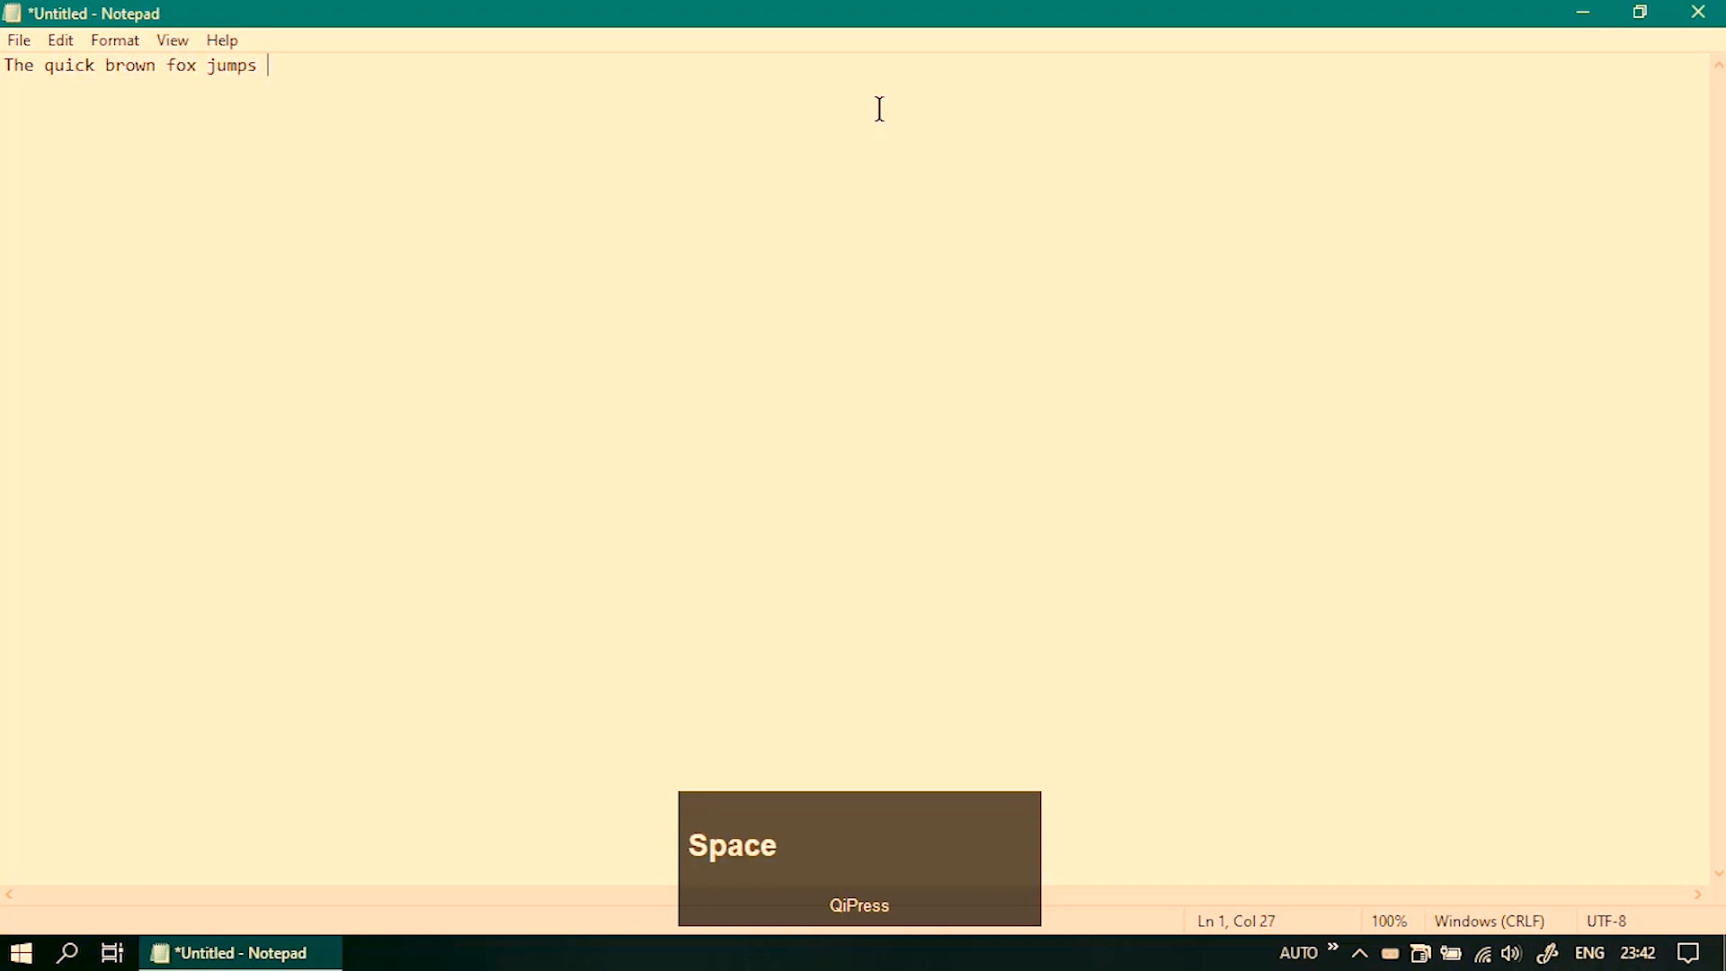
text(over the little)
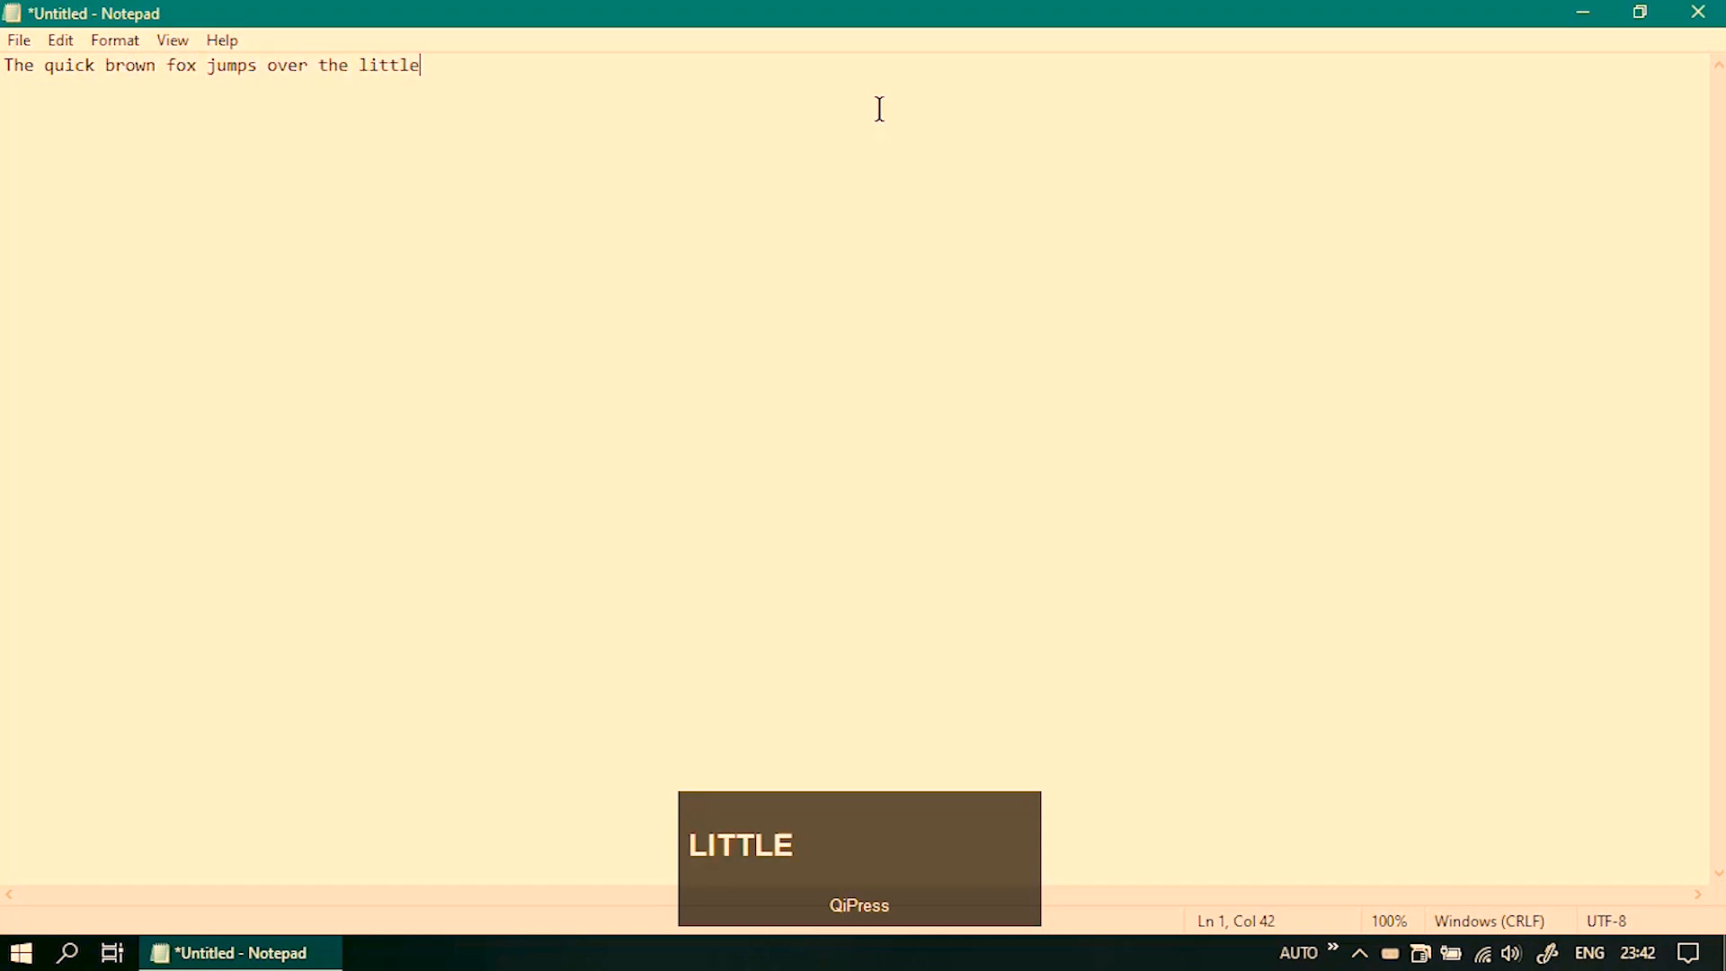
text(lazy dog)
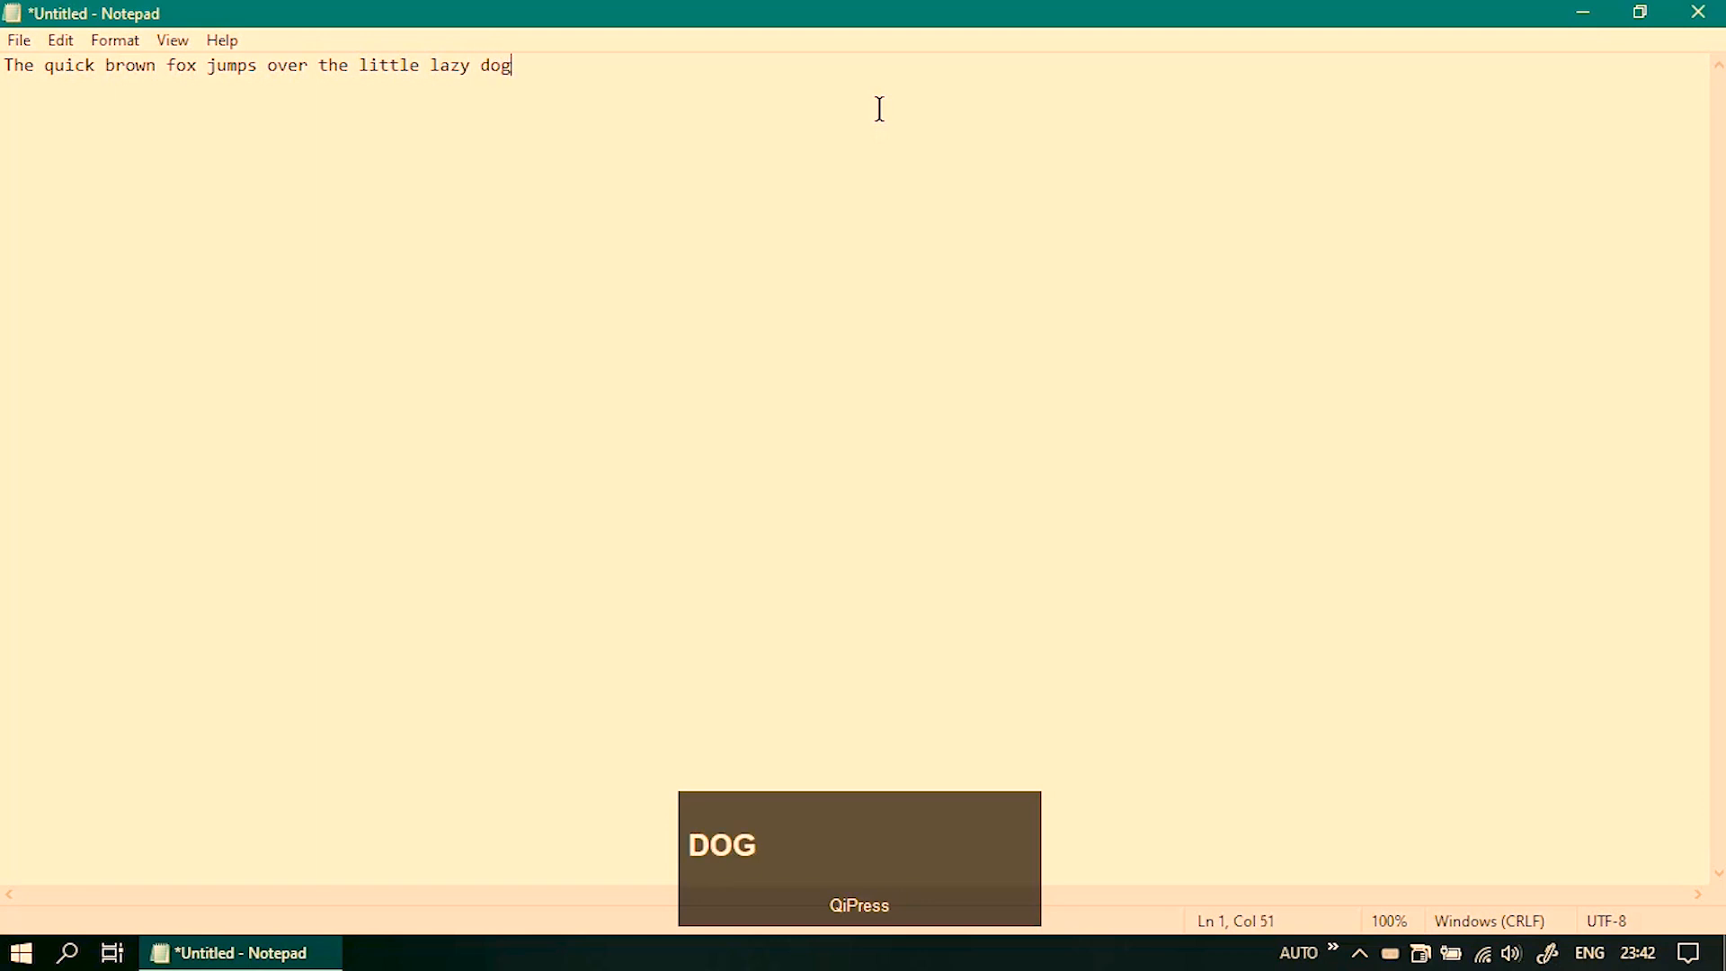
text(.)
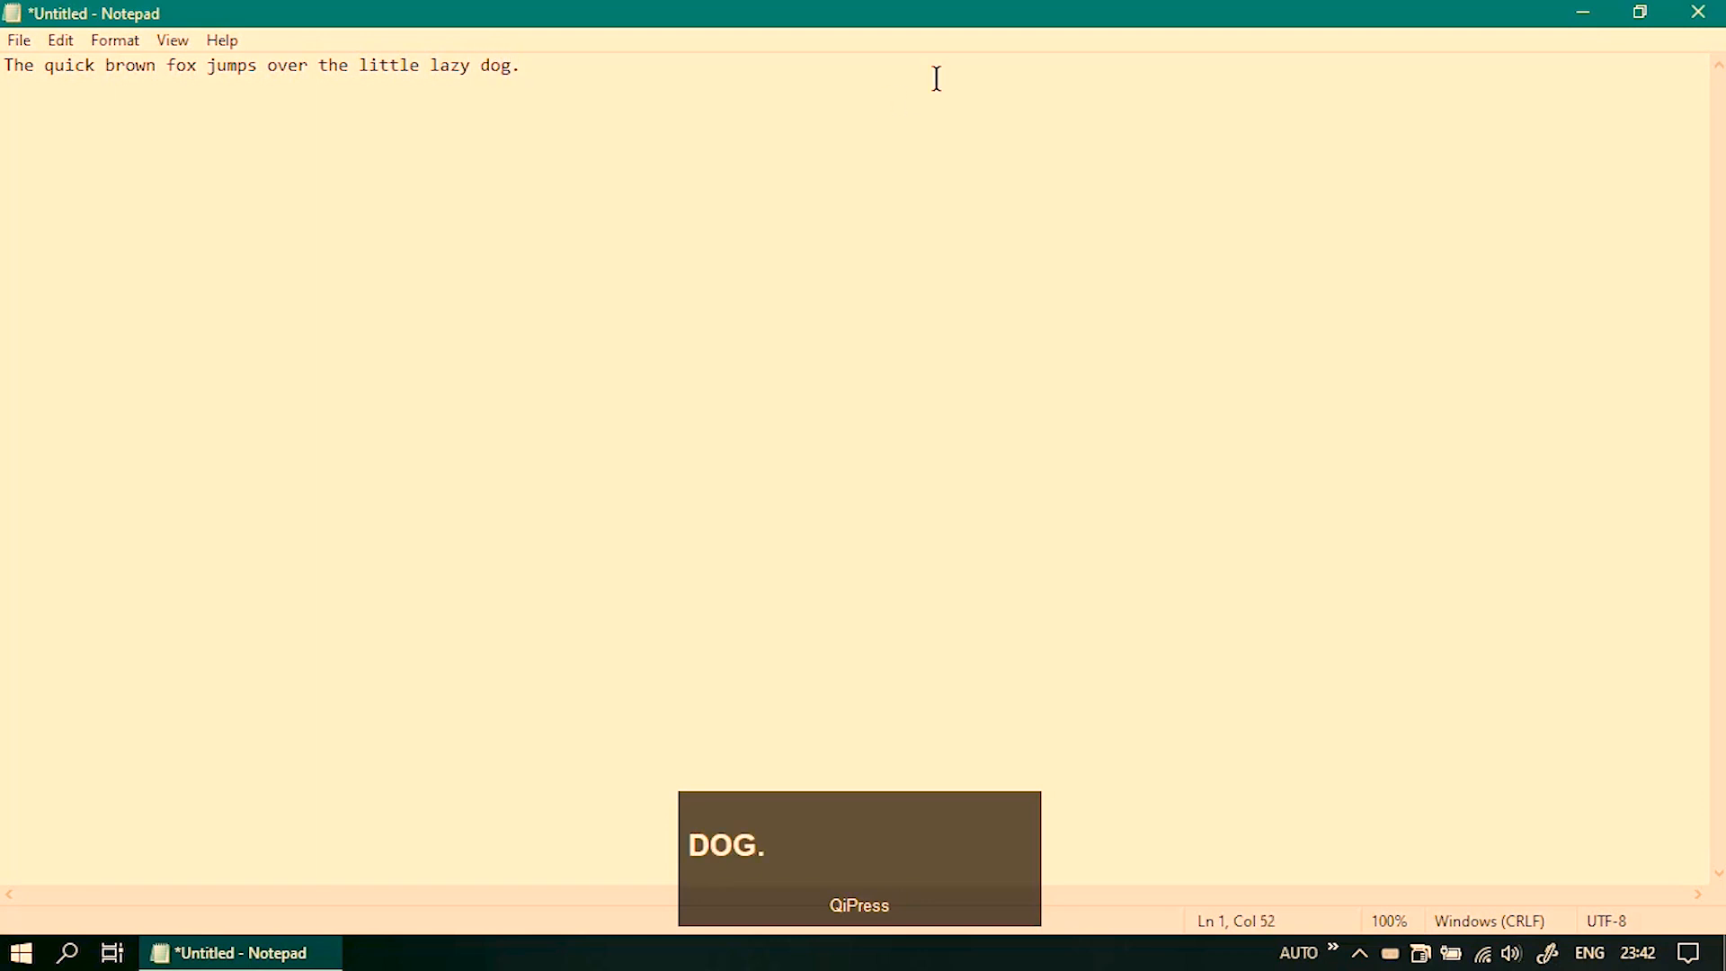
click(20, 952)
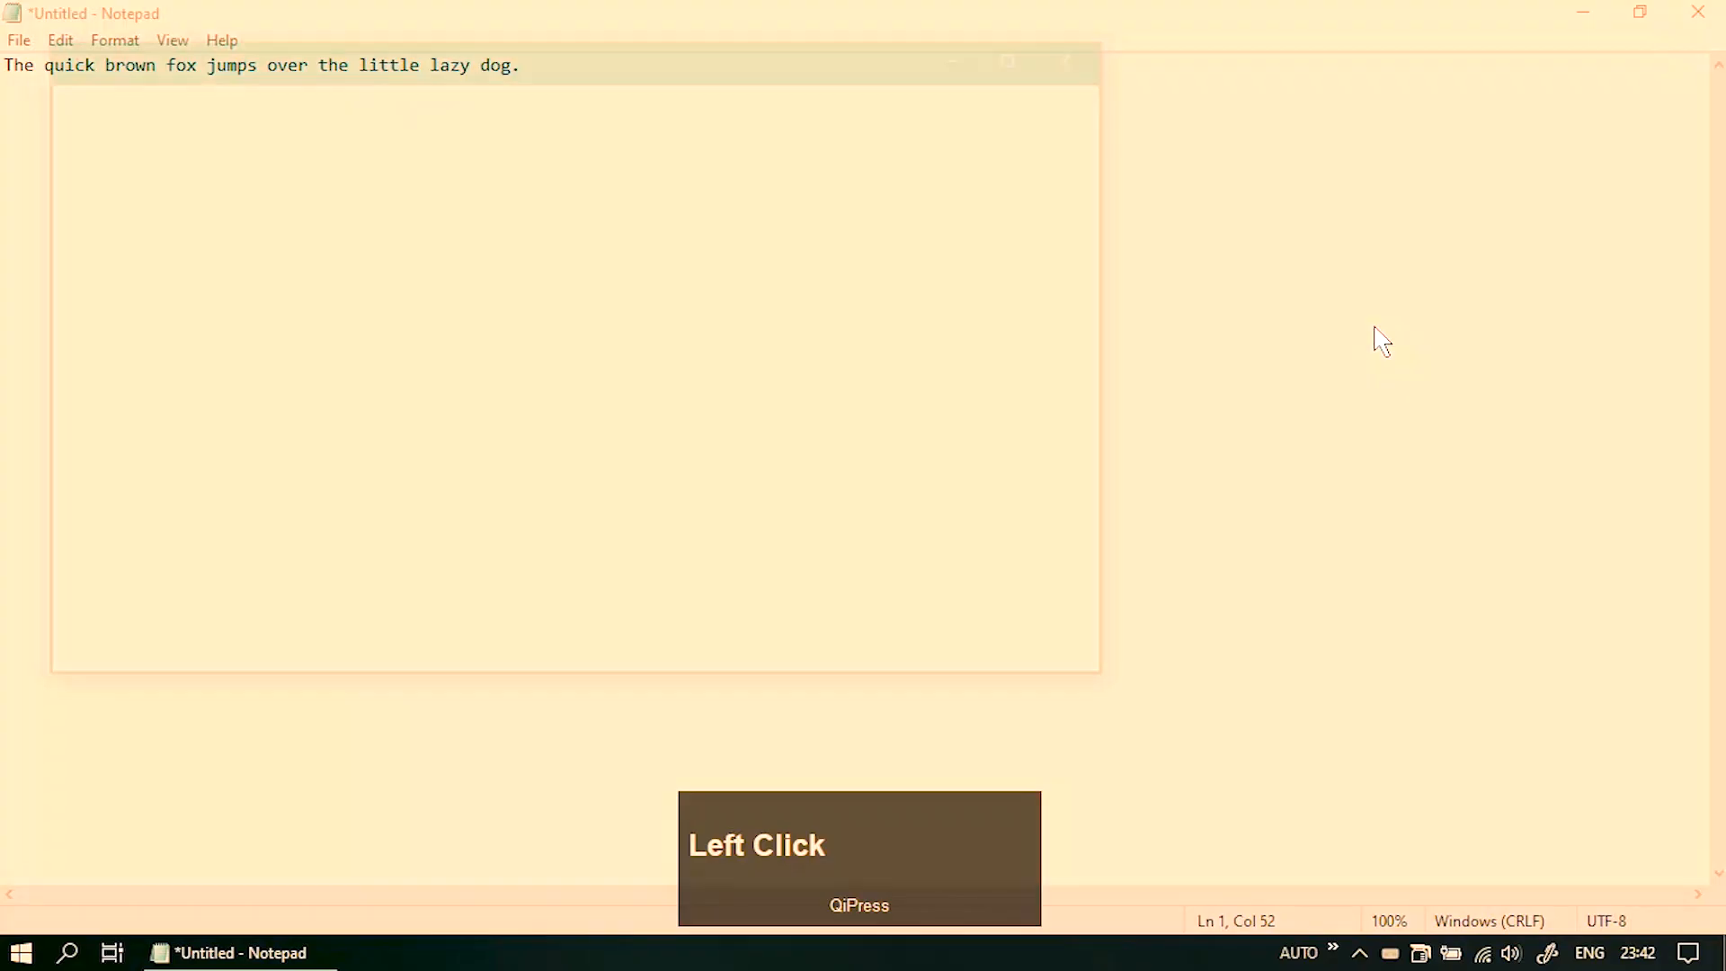
Step: Add a Command Prompt tab from the new-tab dropdown and maximize the terminal window
click(855, 53)
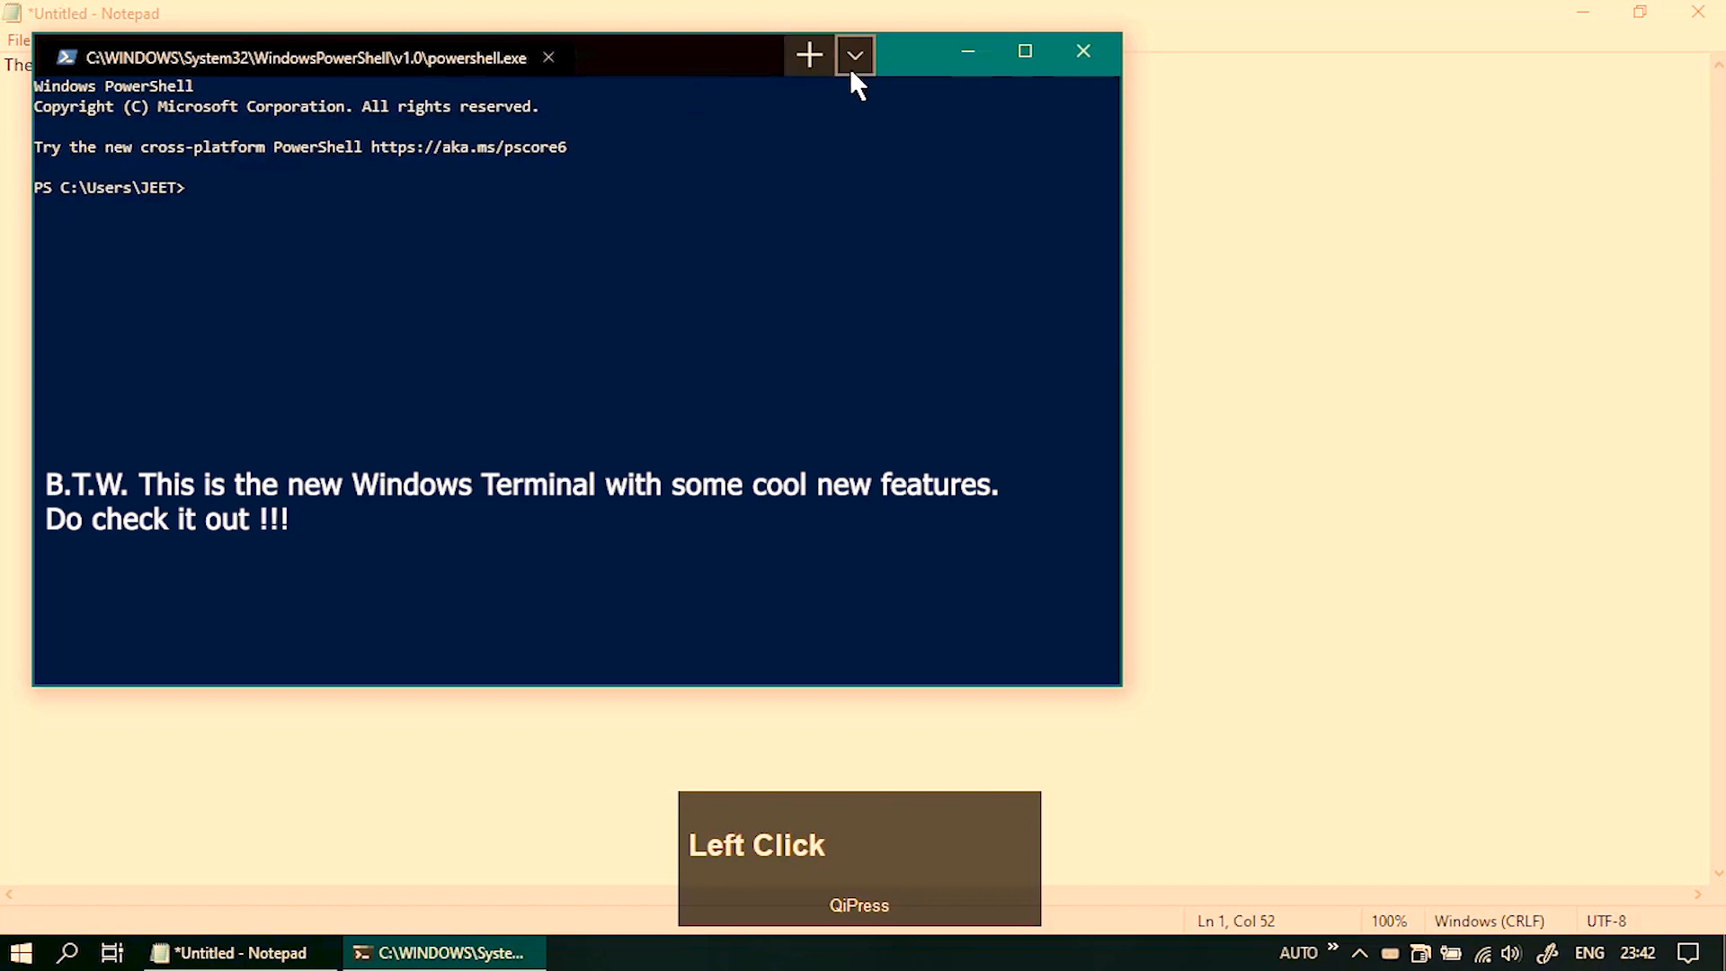
click(855, 54)
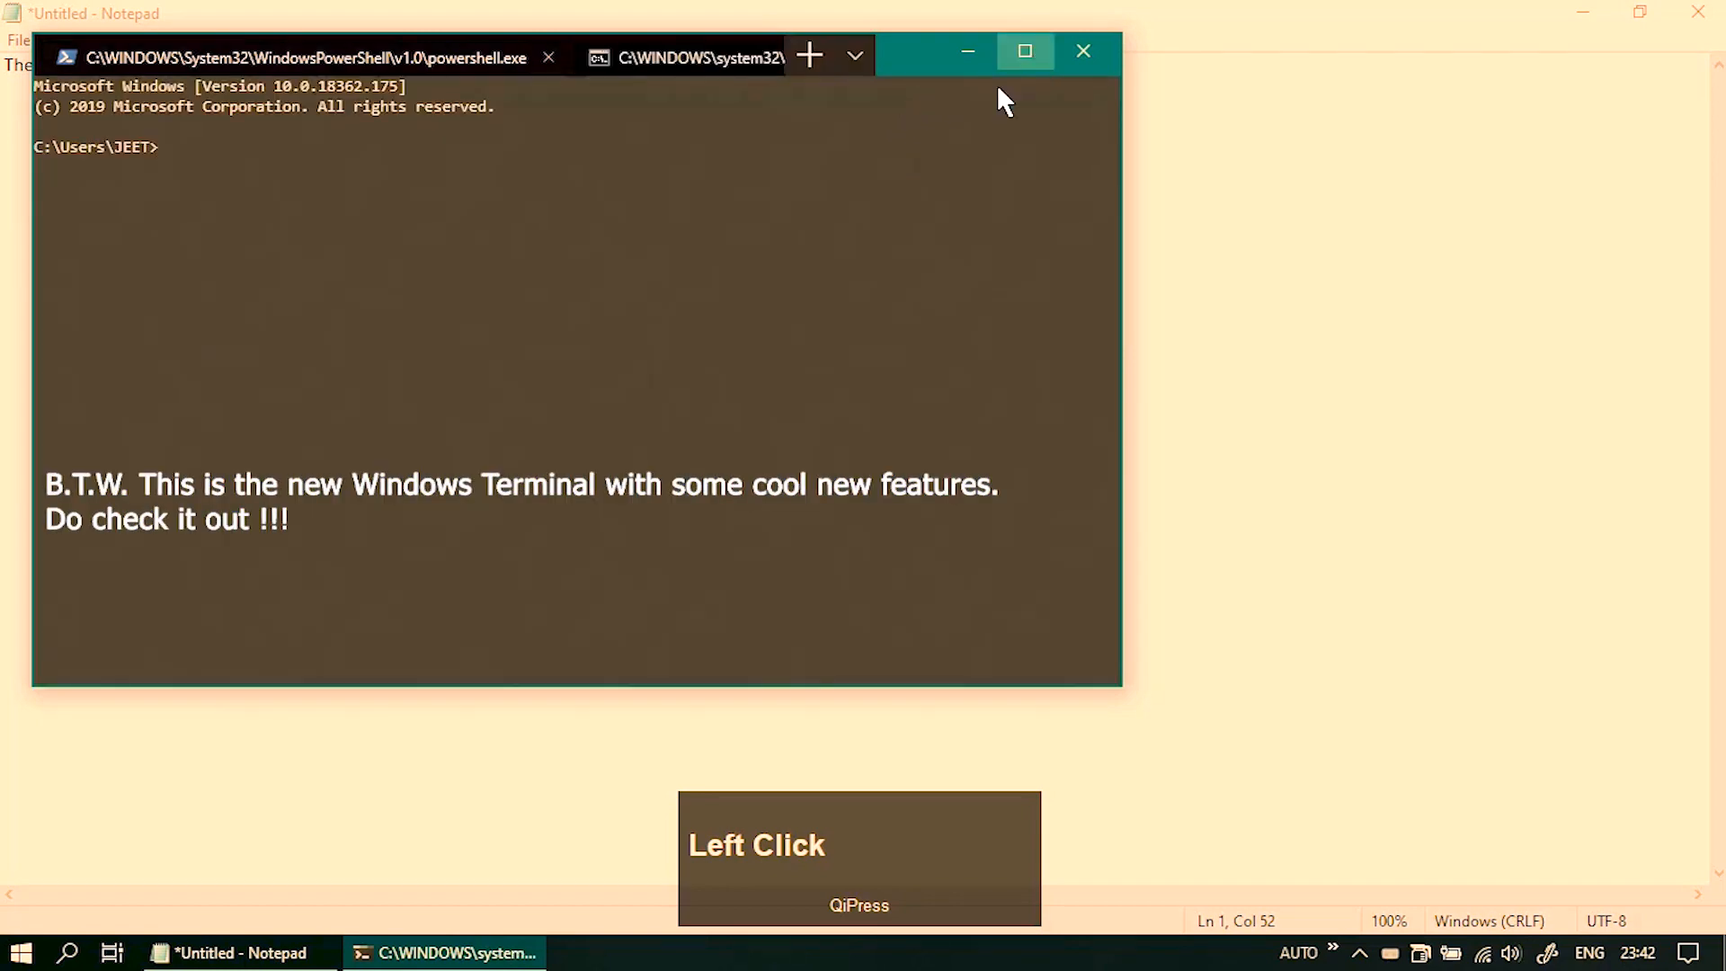
click(1023, 50)
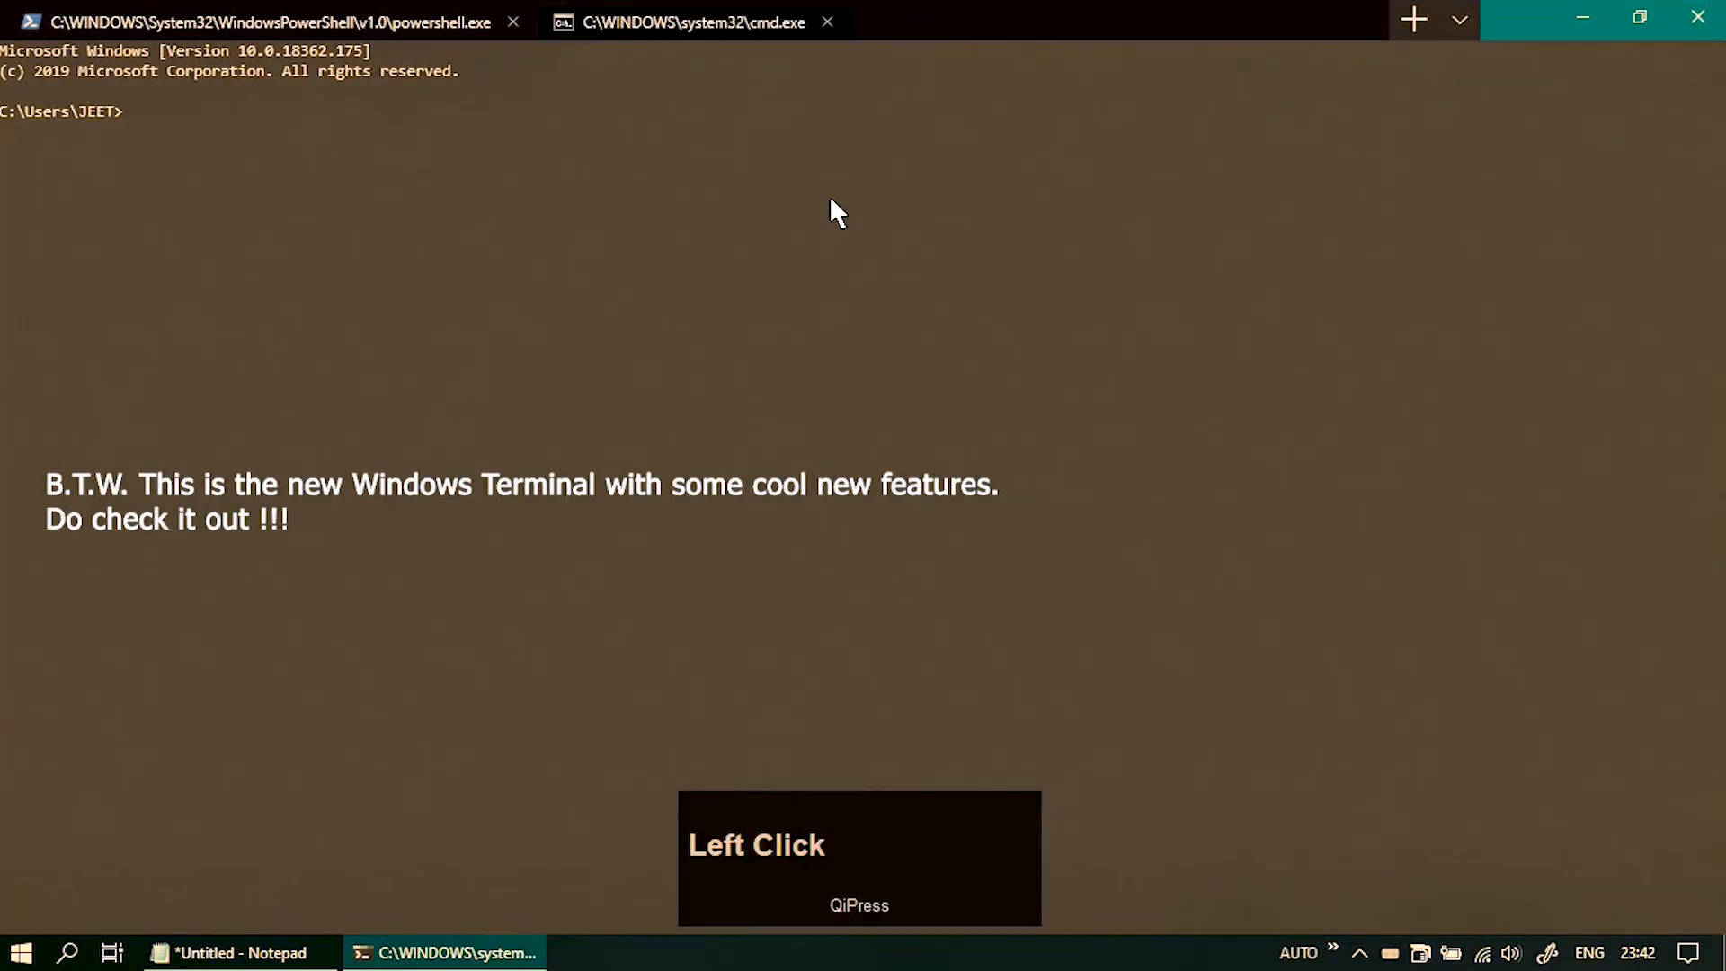
Step: Run 'ipconfig /all' to list the detailed configuration of all network adapters
text(ip)
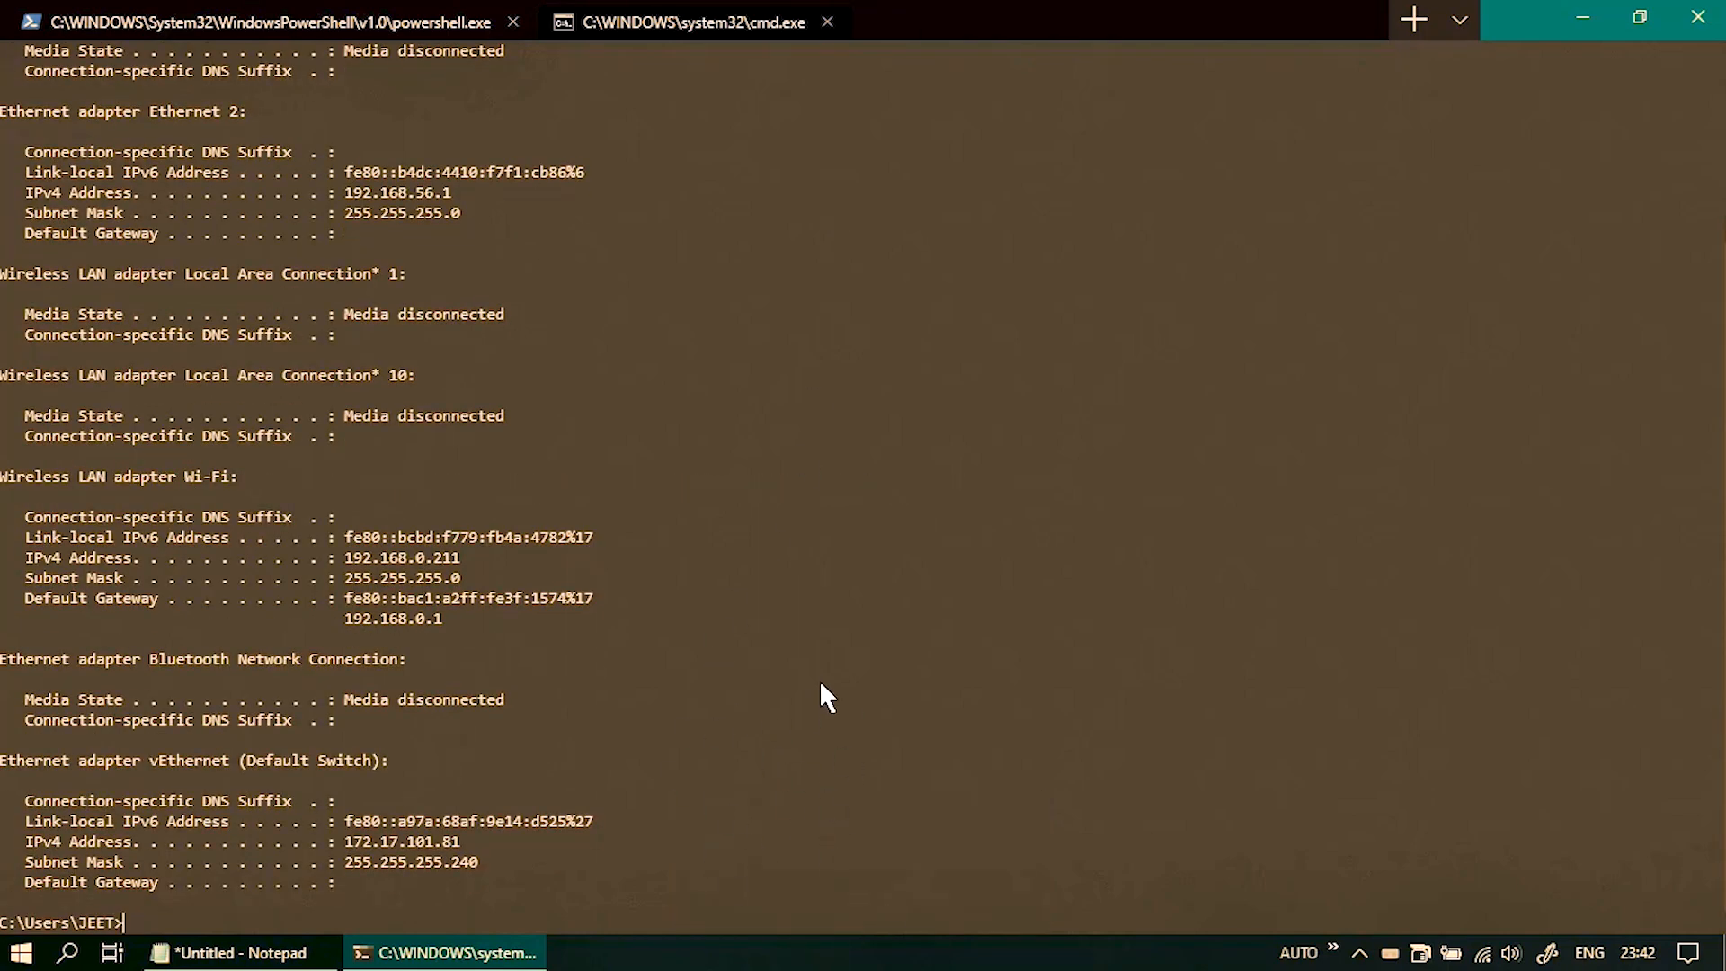
text(i)
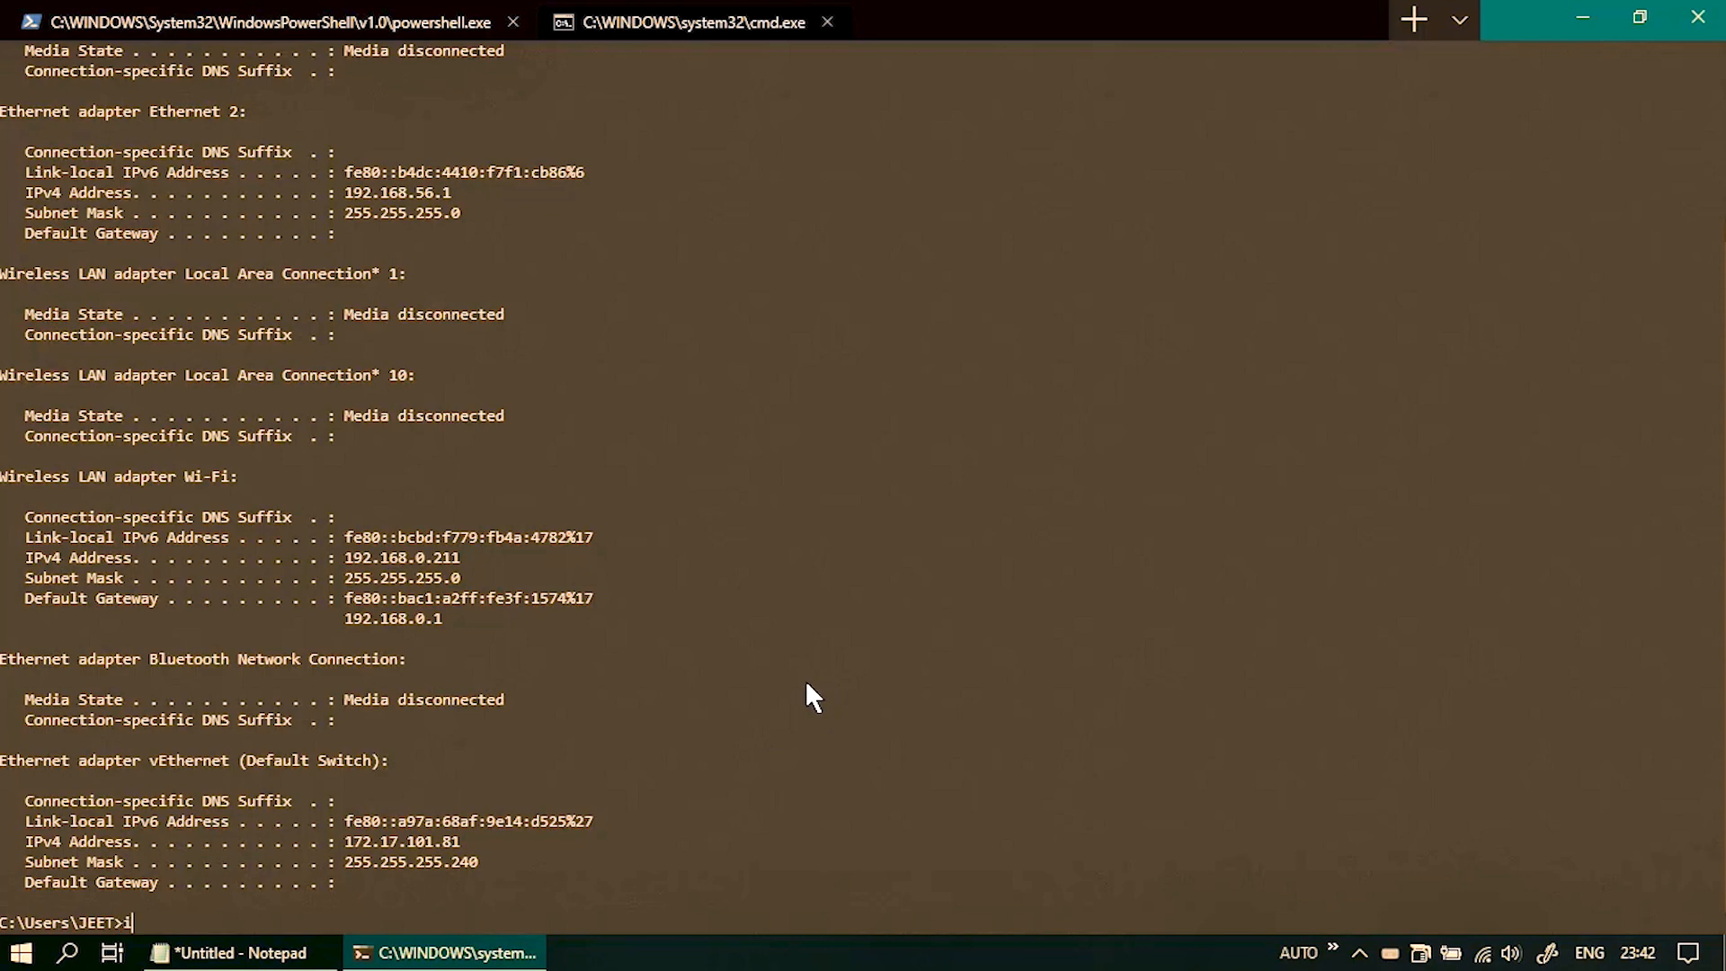
text(pconfig/)
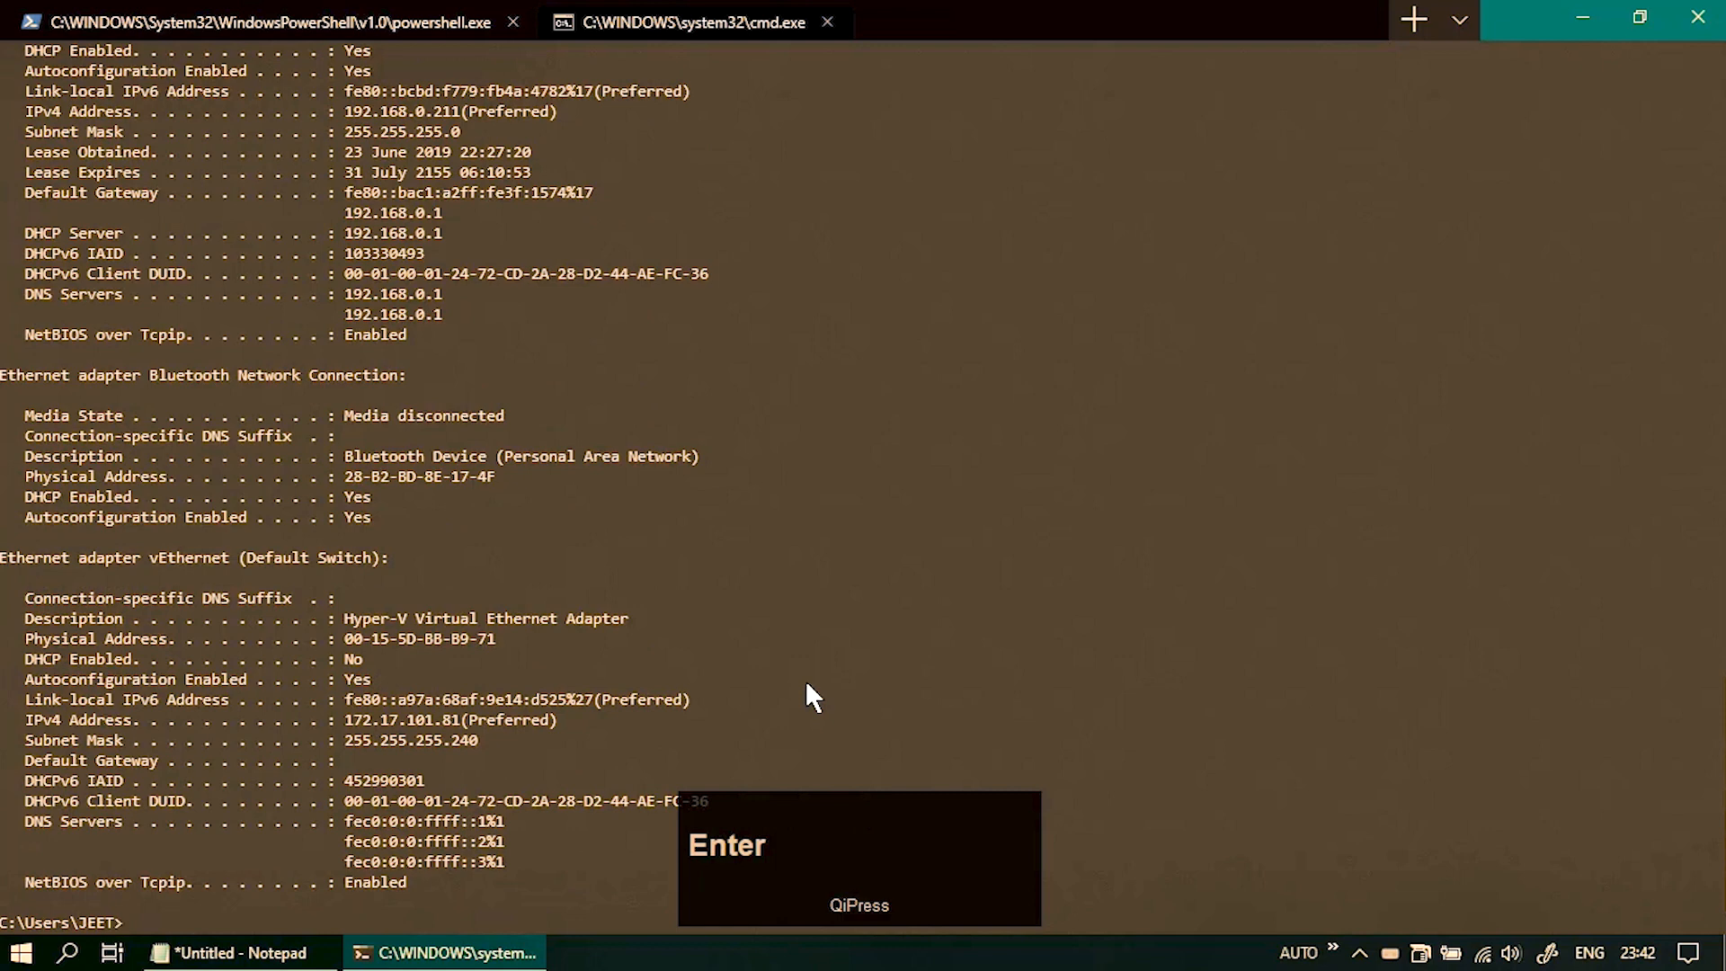
key(enter)
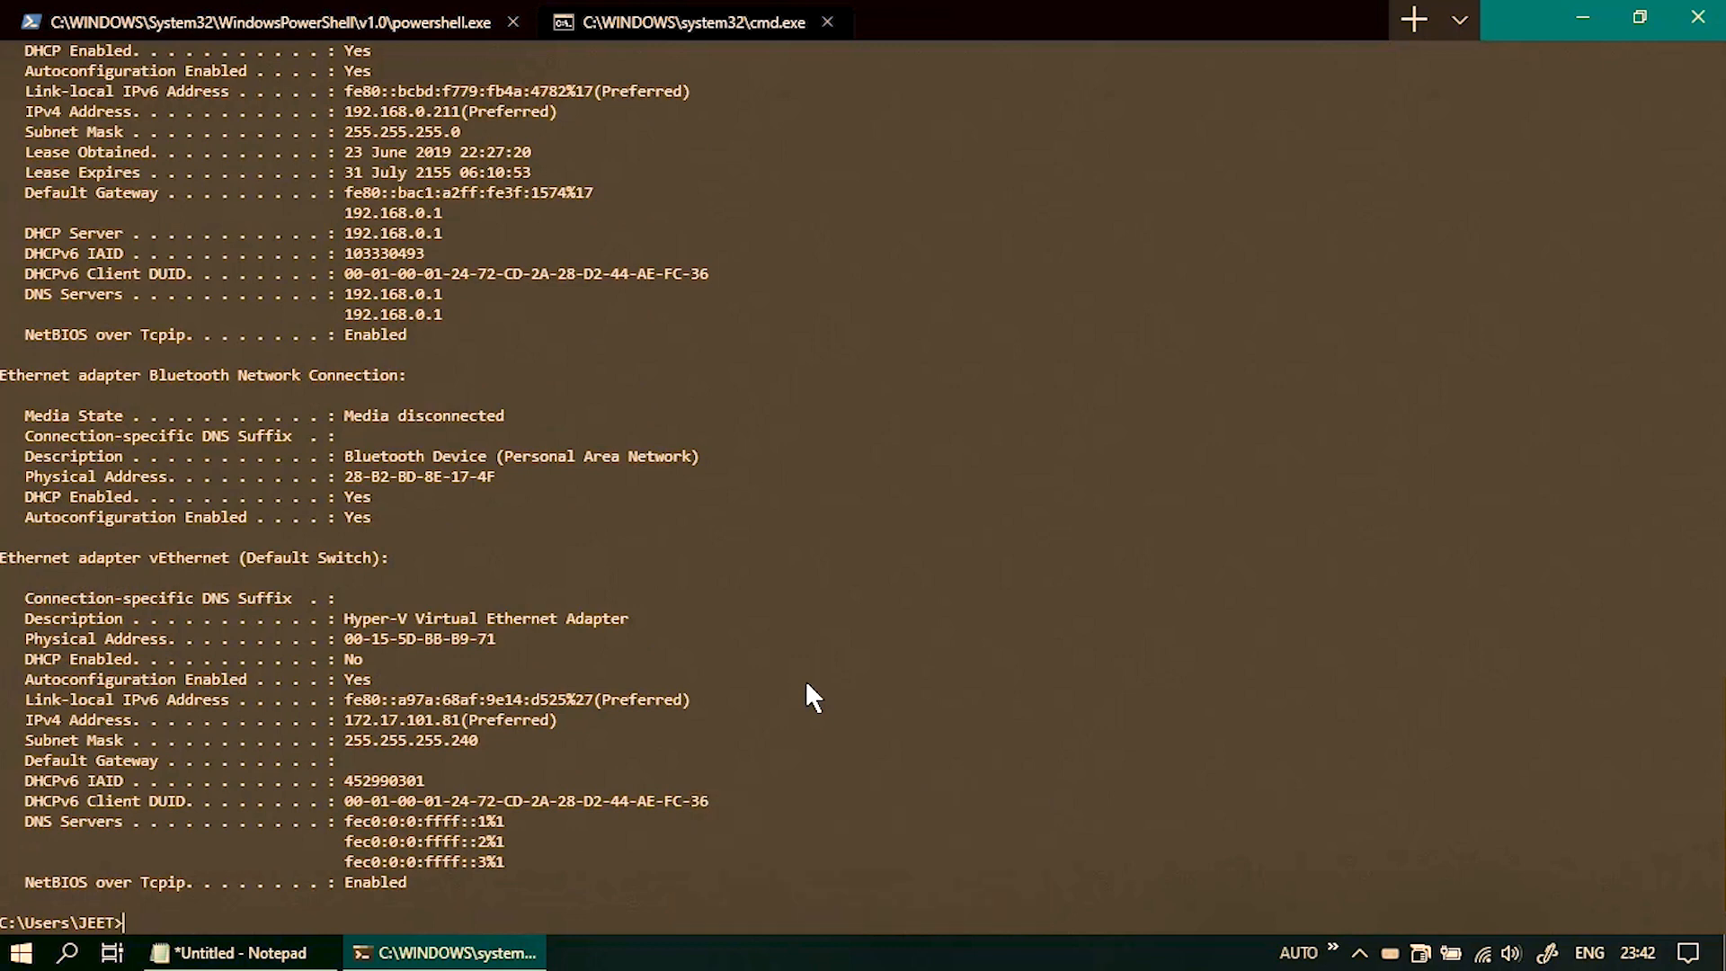
mouse_move(1592, 18)
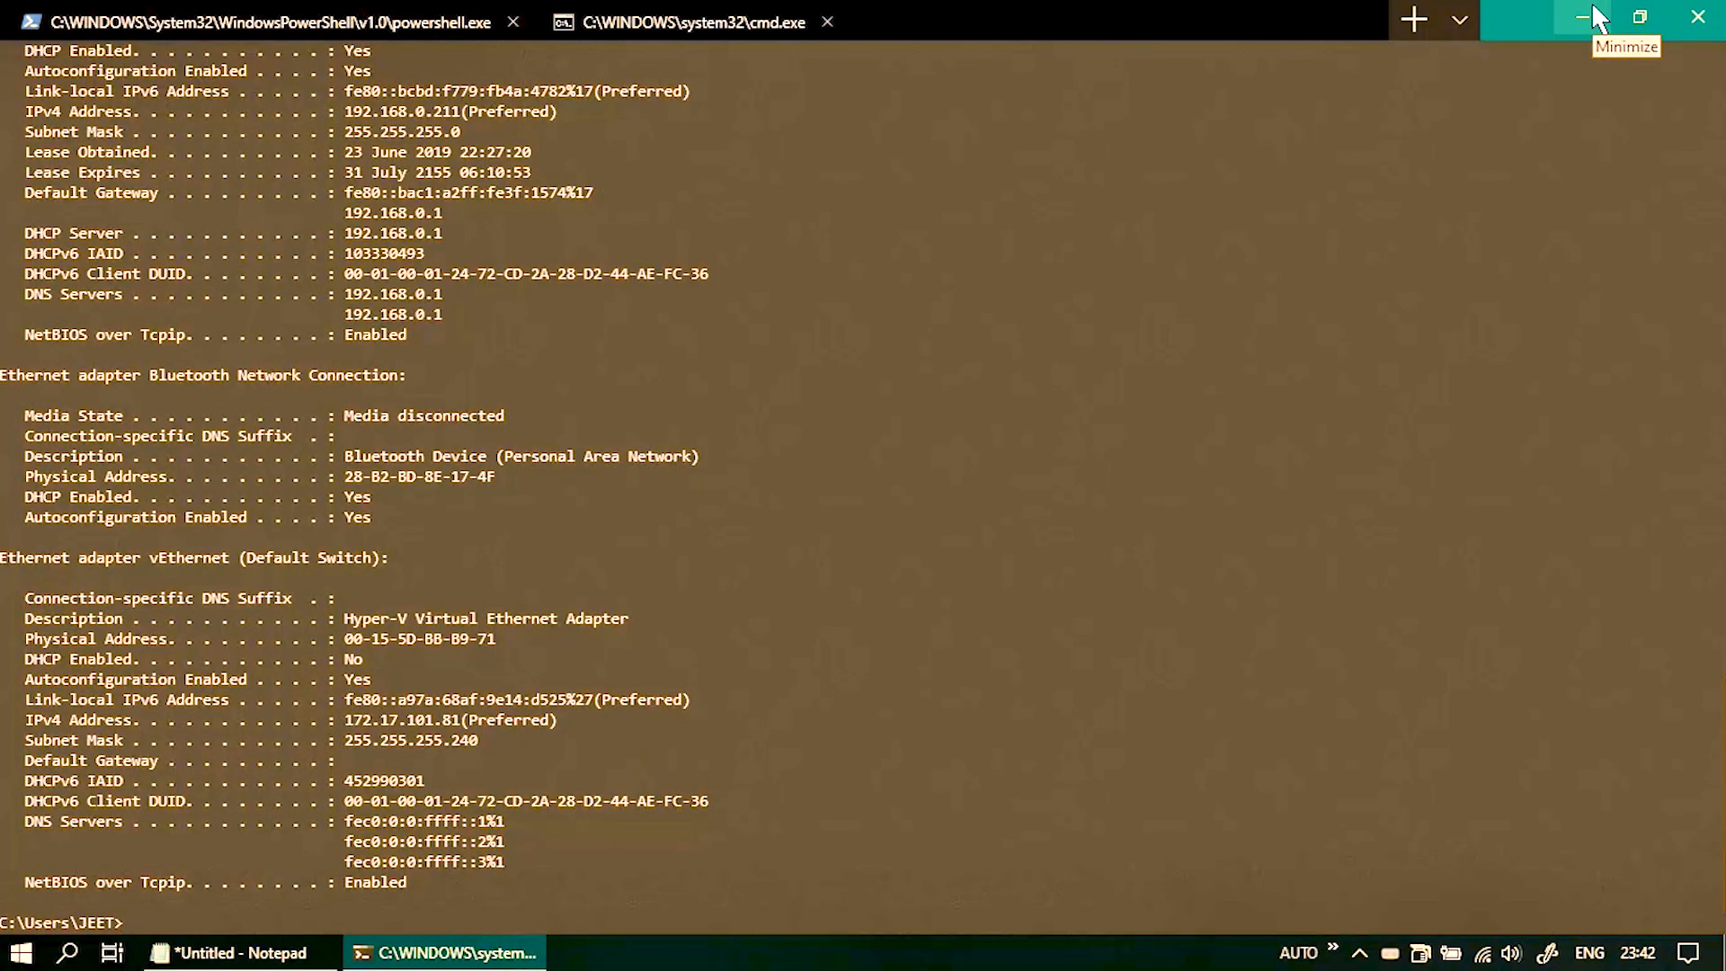
Step: Minimize the terminal, load the QiPress Pro trial from its tray icon and OK its notice
click(1582, 16)
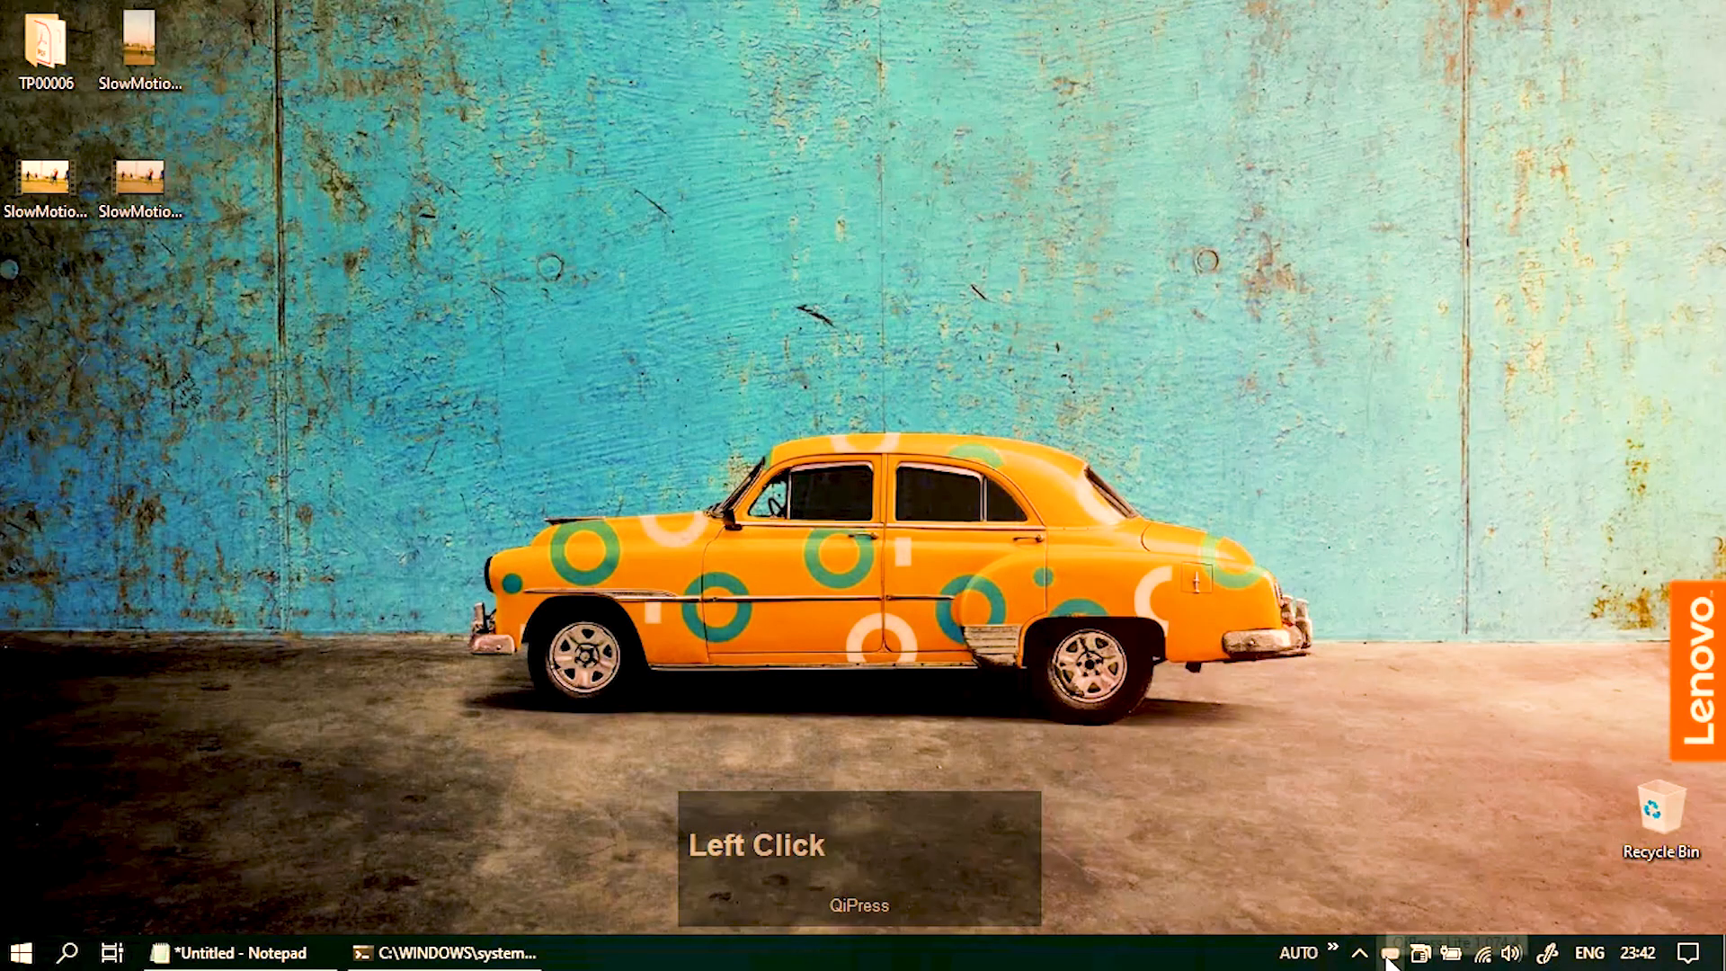
right_click(1389, 952)
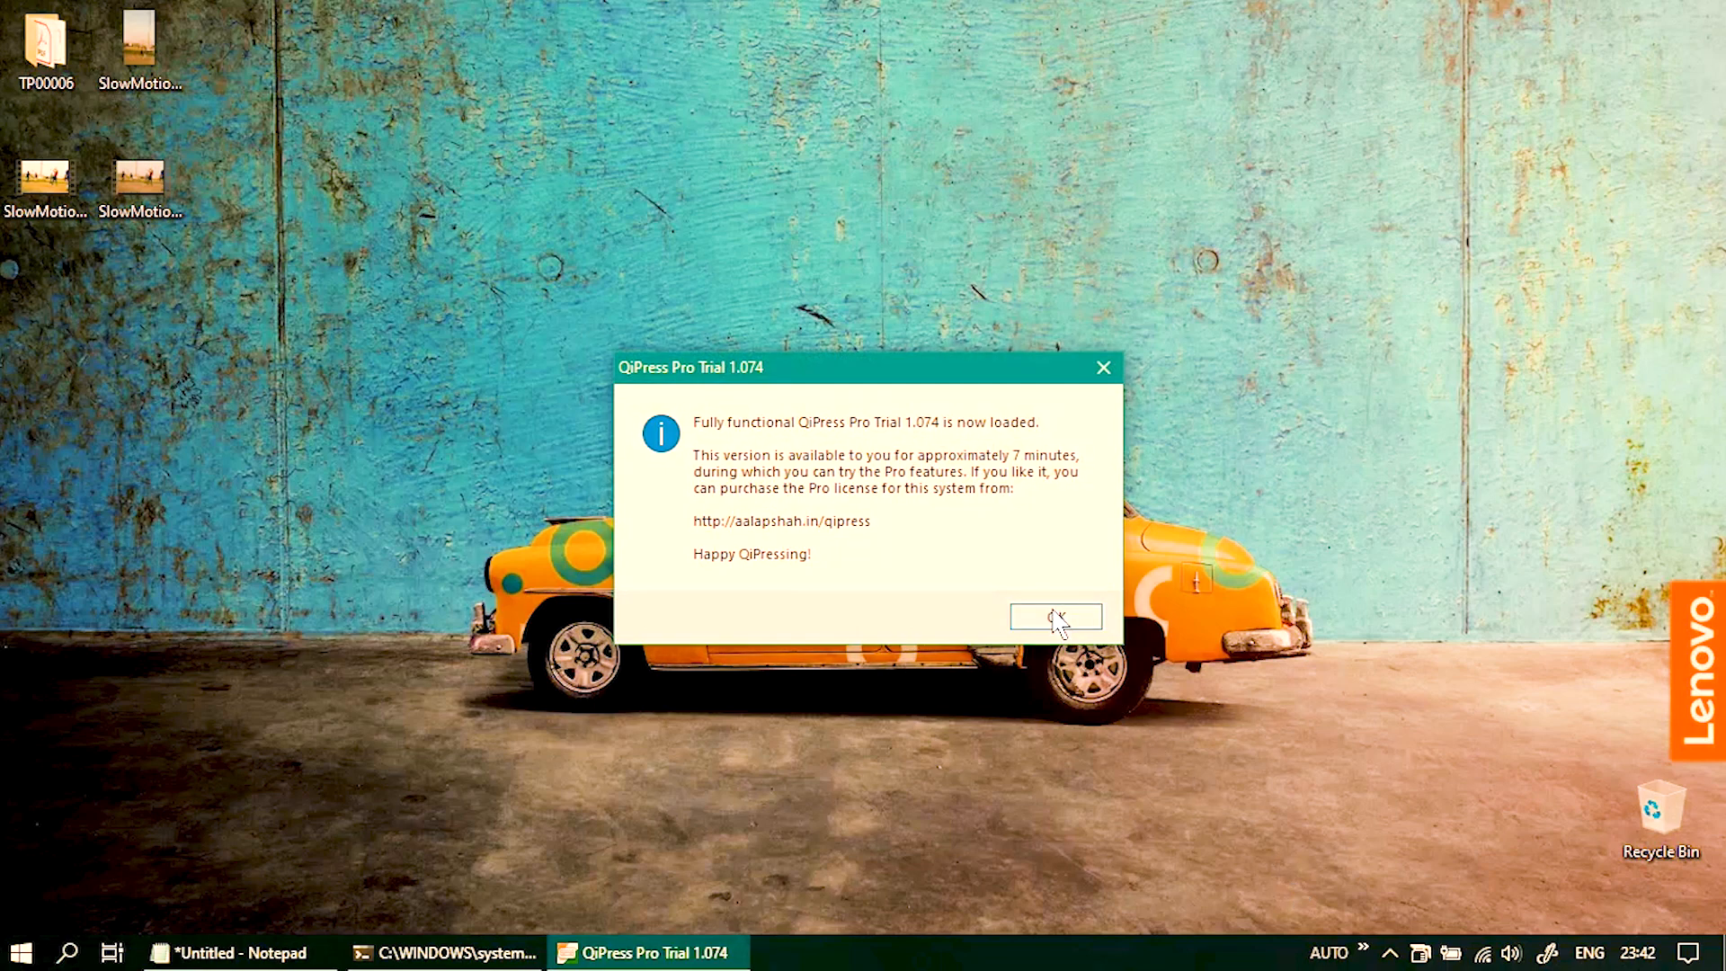
click(1054, 616)
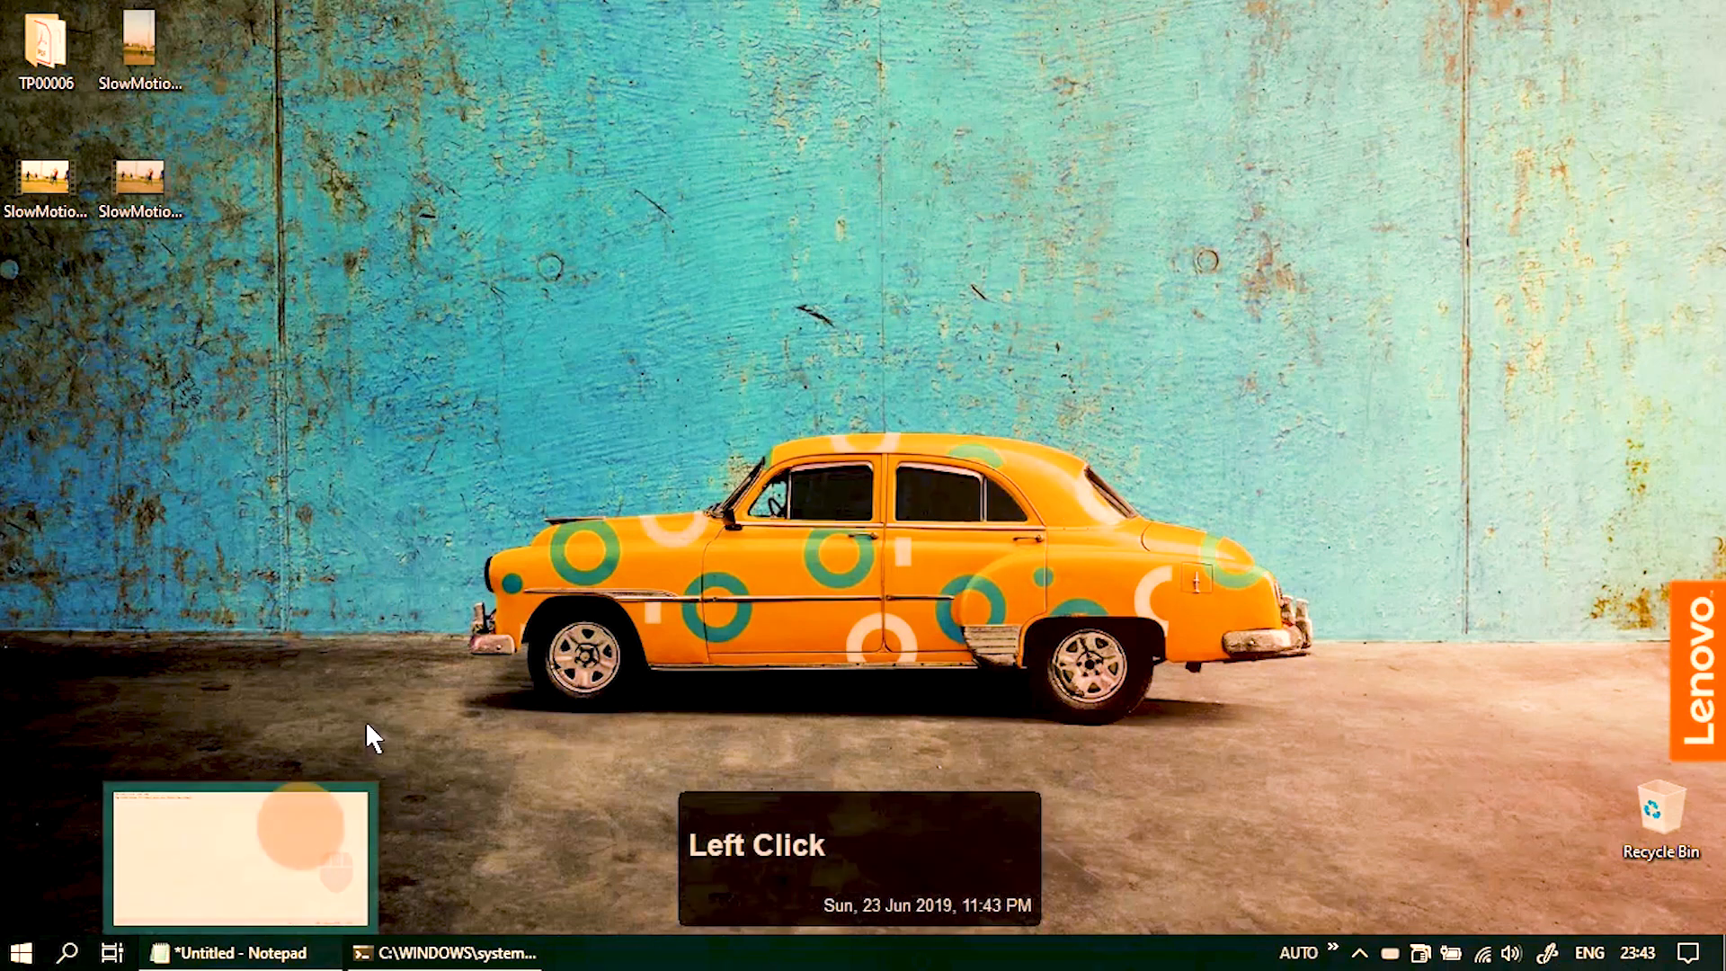
Step: Restore Notepad, right-click and double-click within the sentence, then click away to deselect it
click(237, 952)
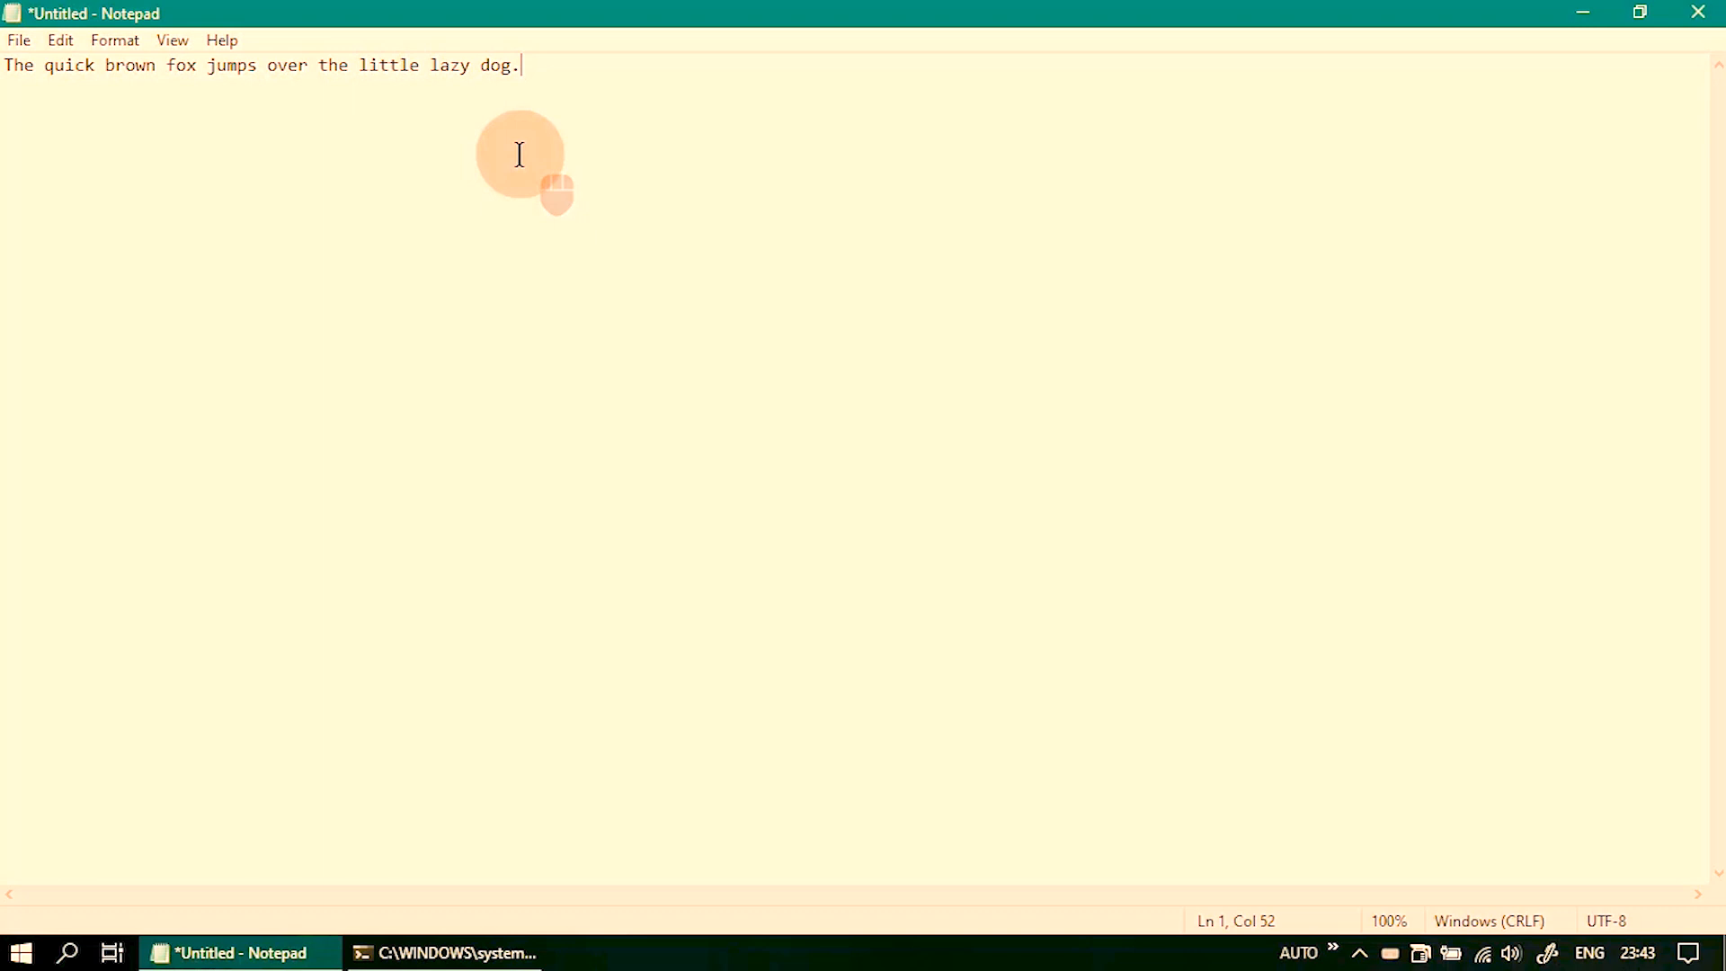
mouse_move(614, 229)
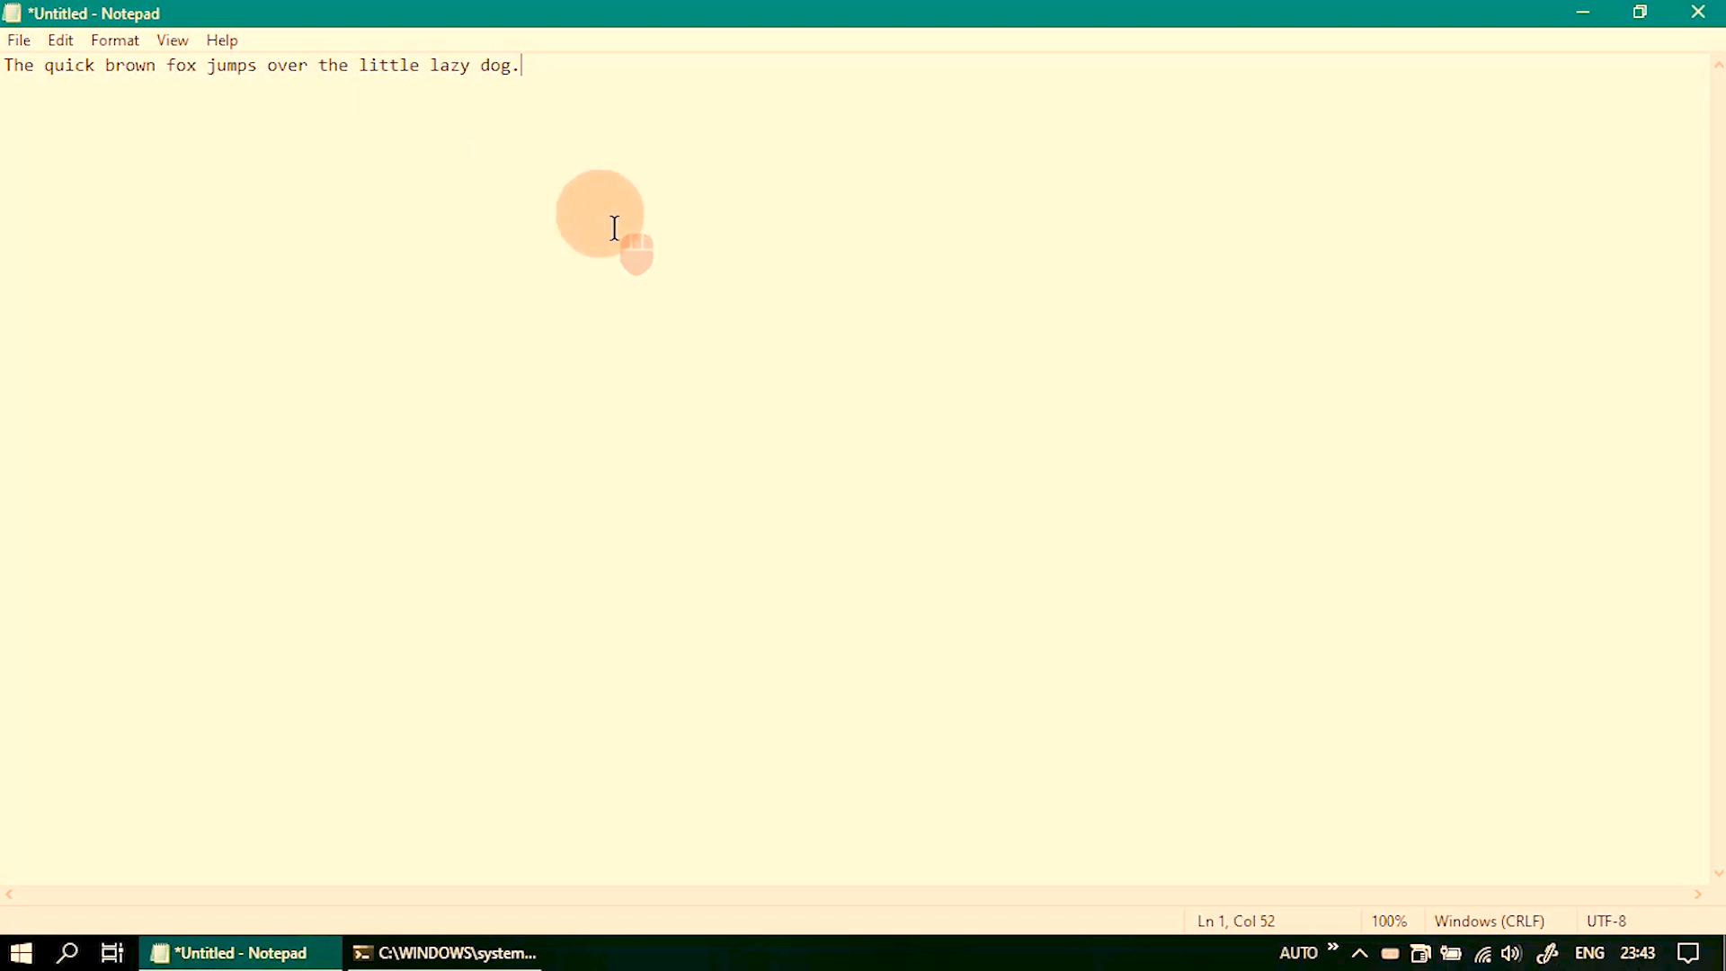
mouse_move(643, 181)
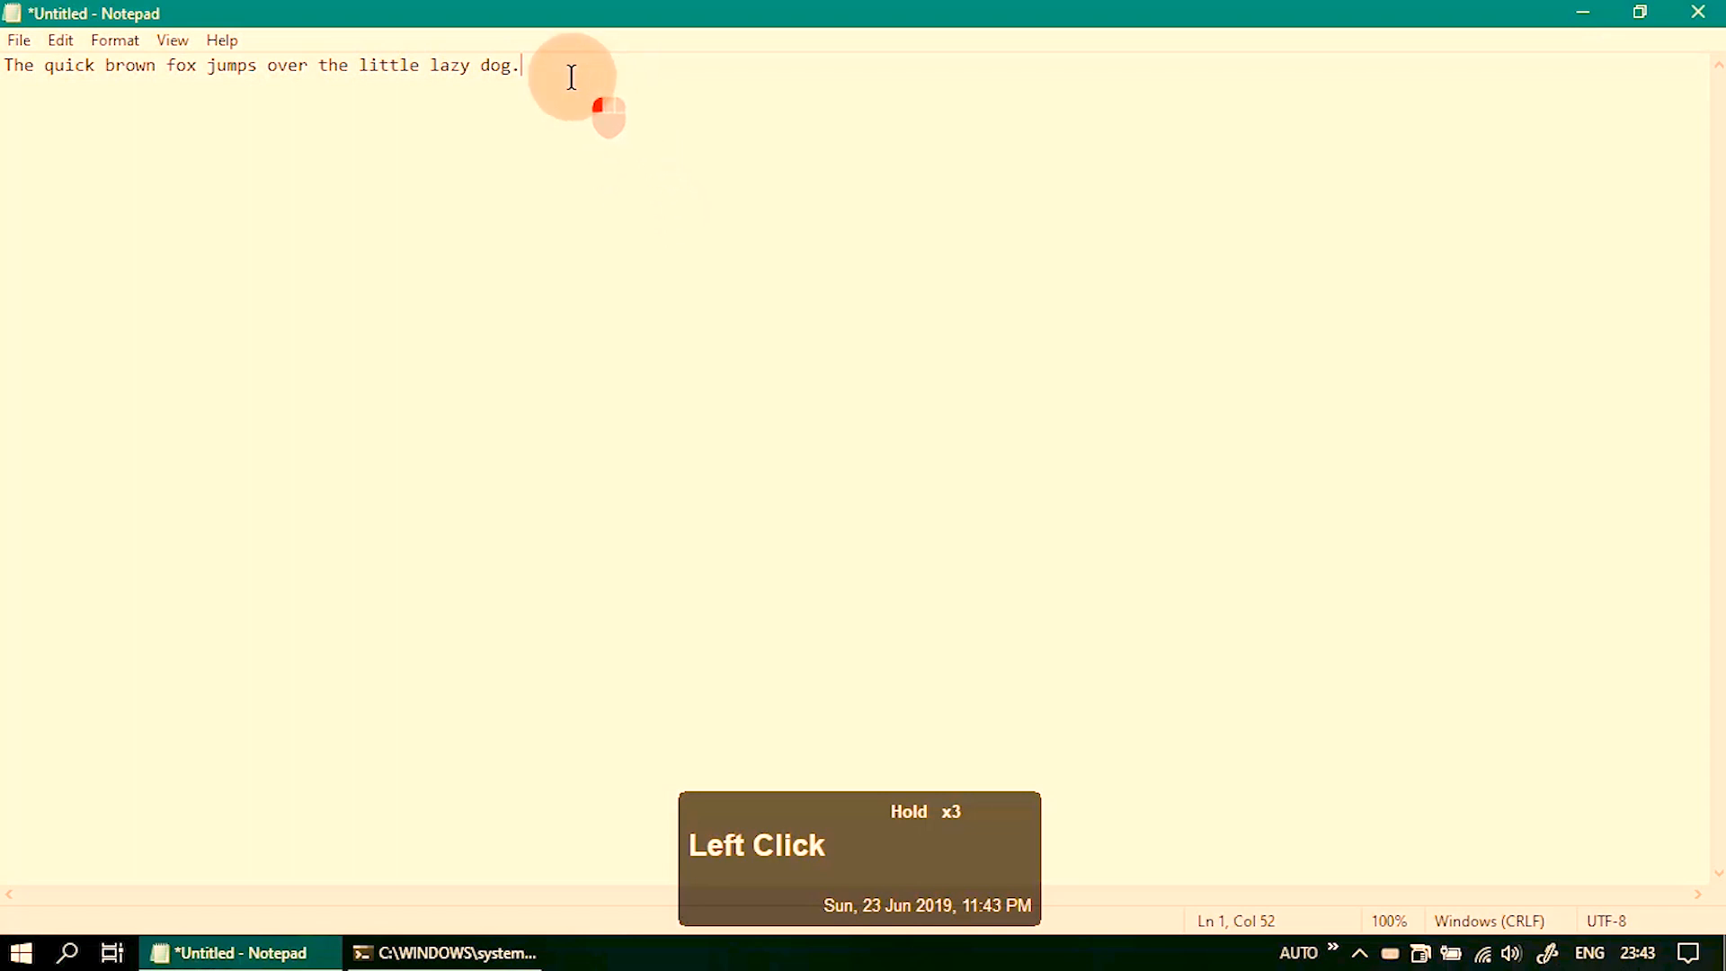
right_click(570, 78)
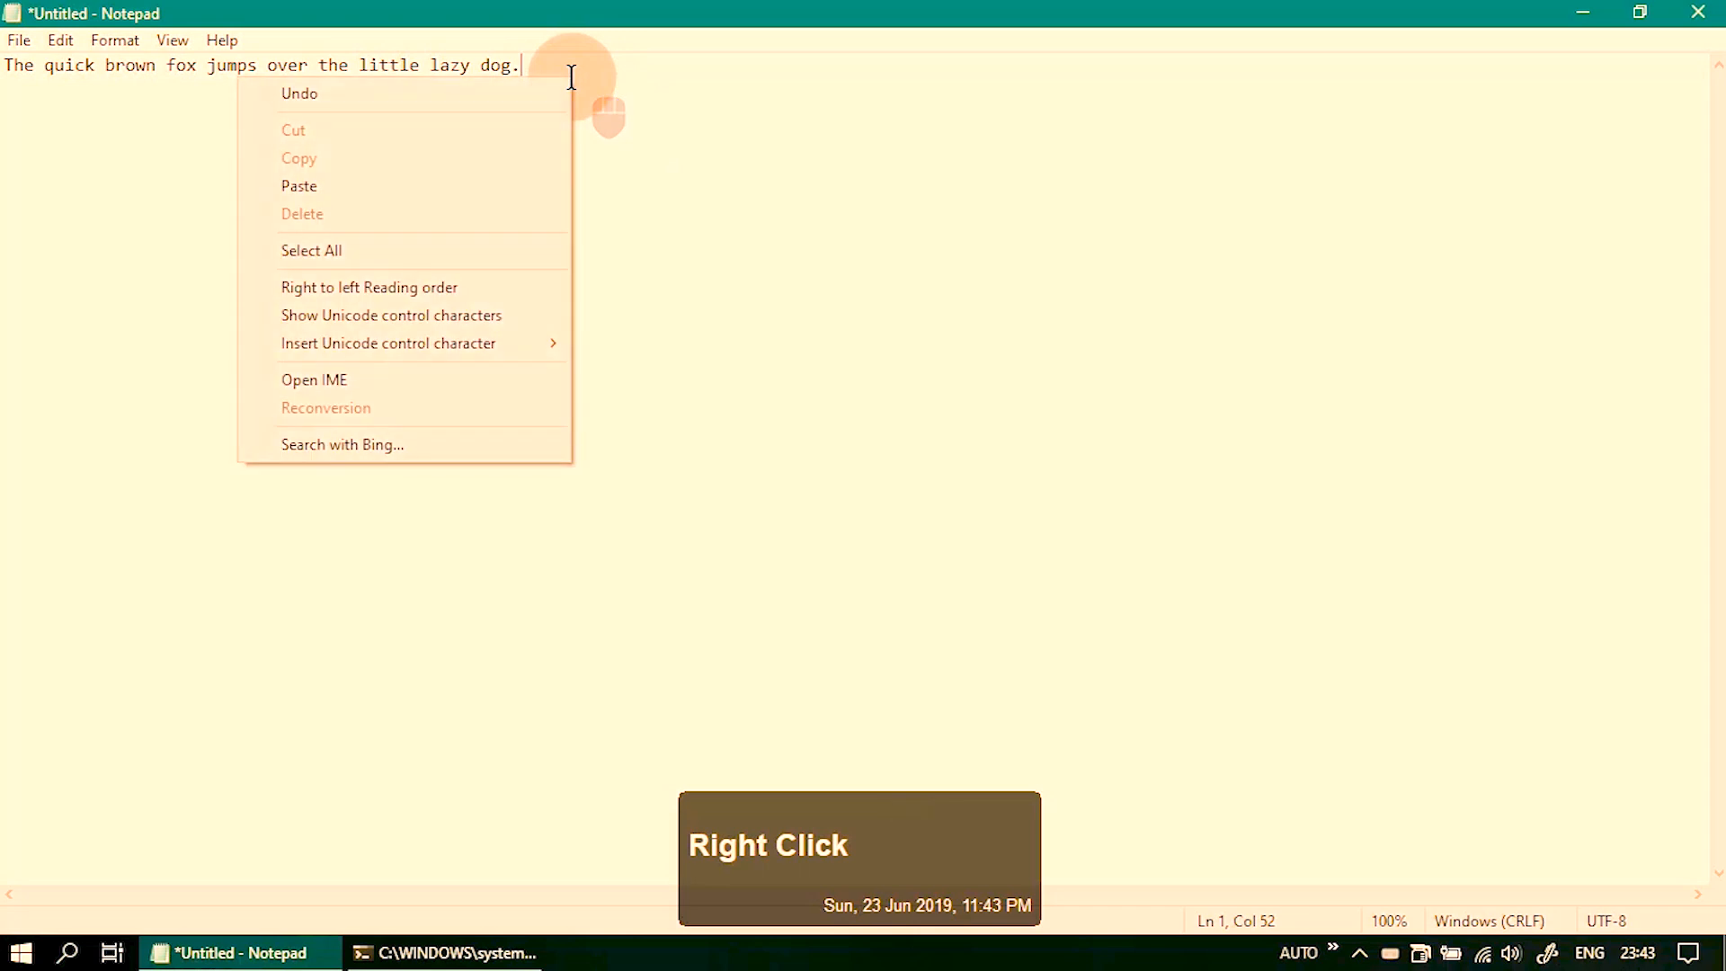
double_click(497, 65)
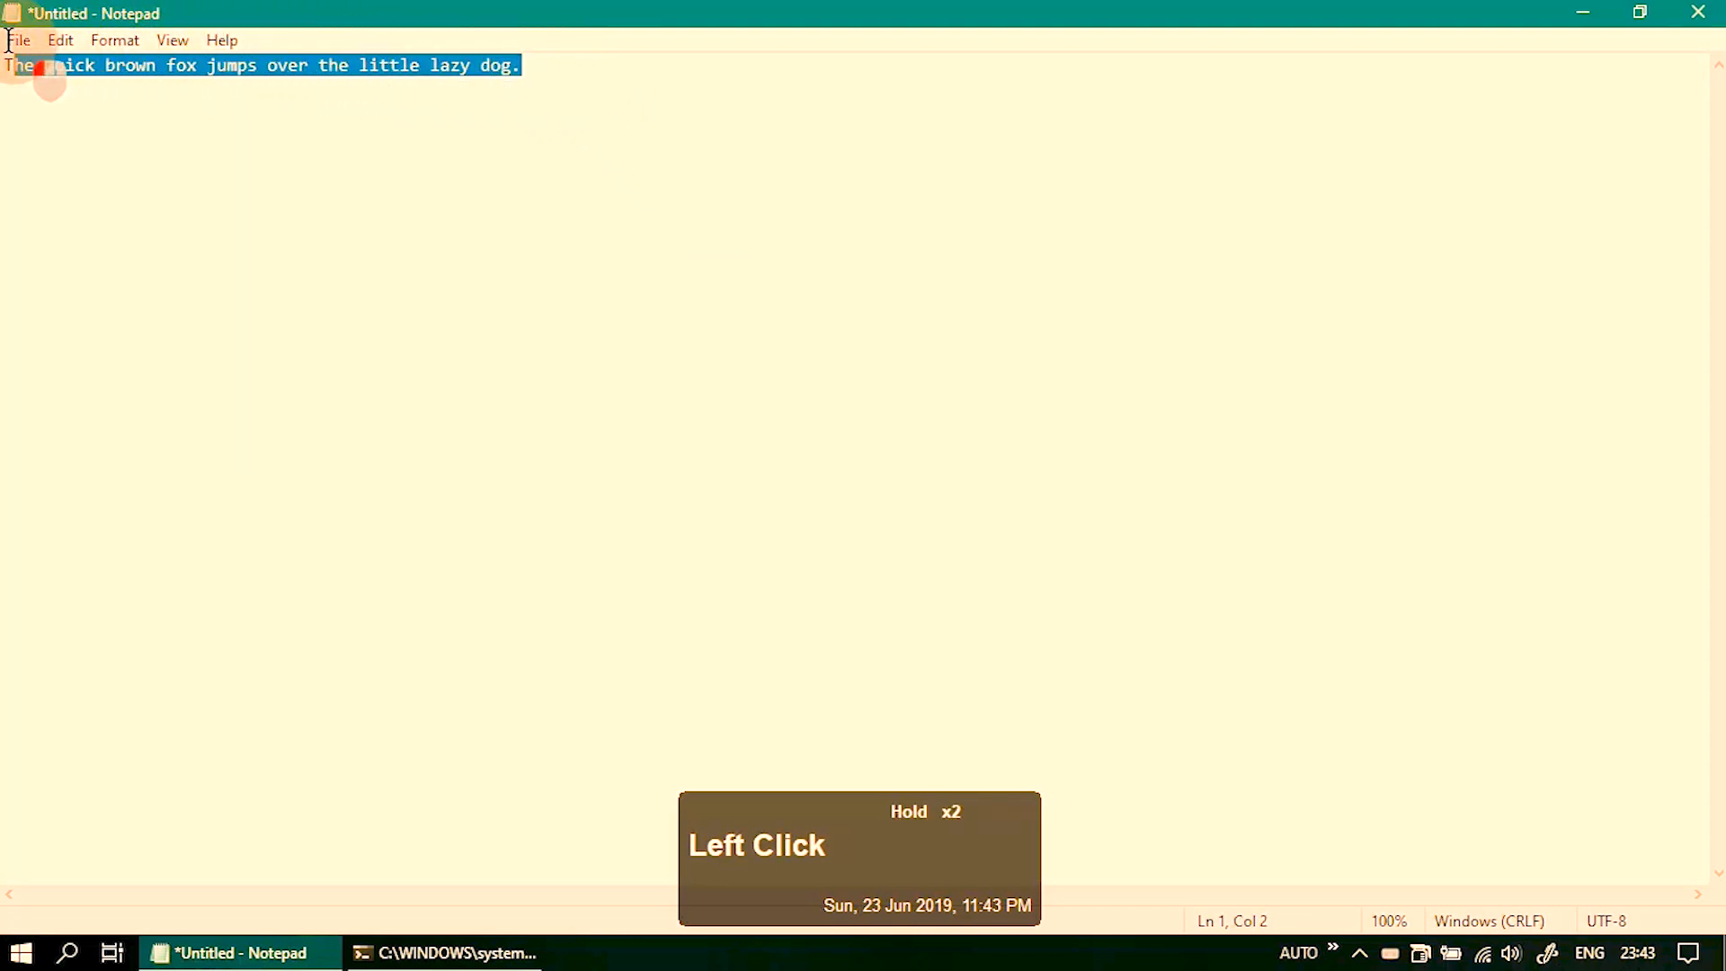
click(453, 269)
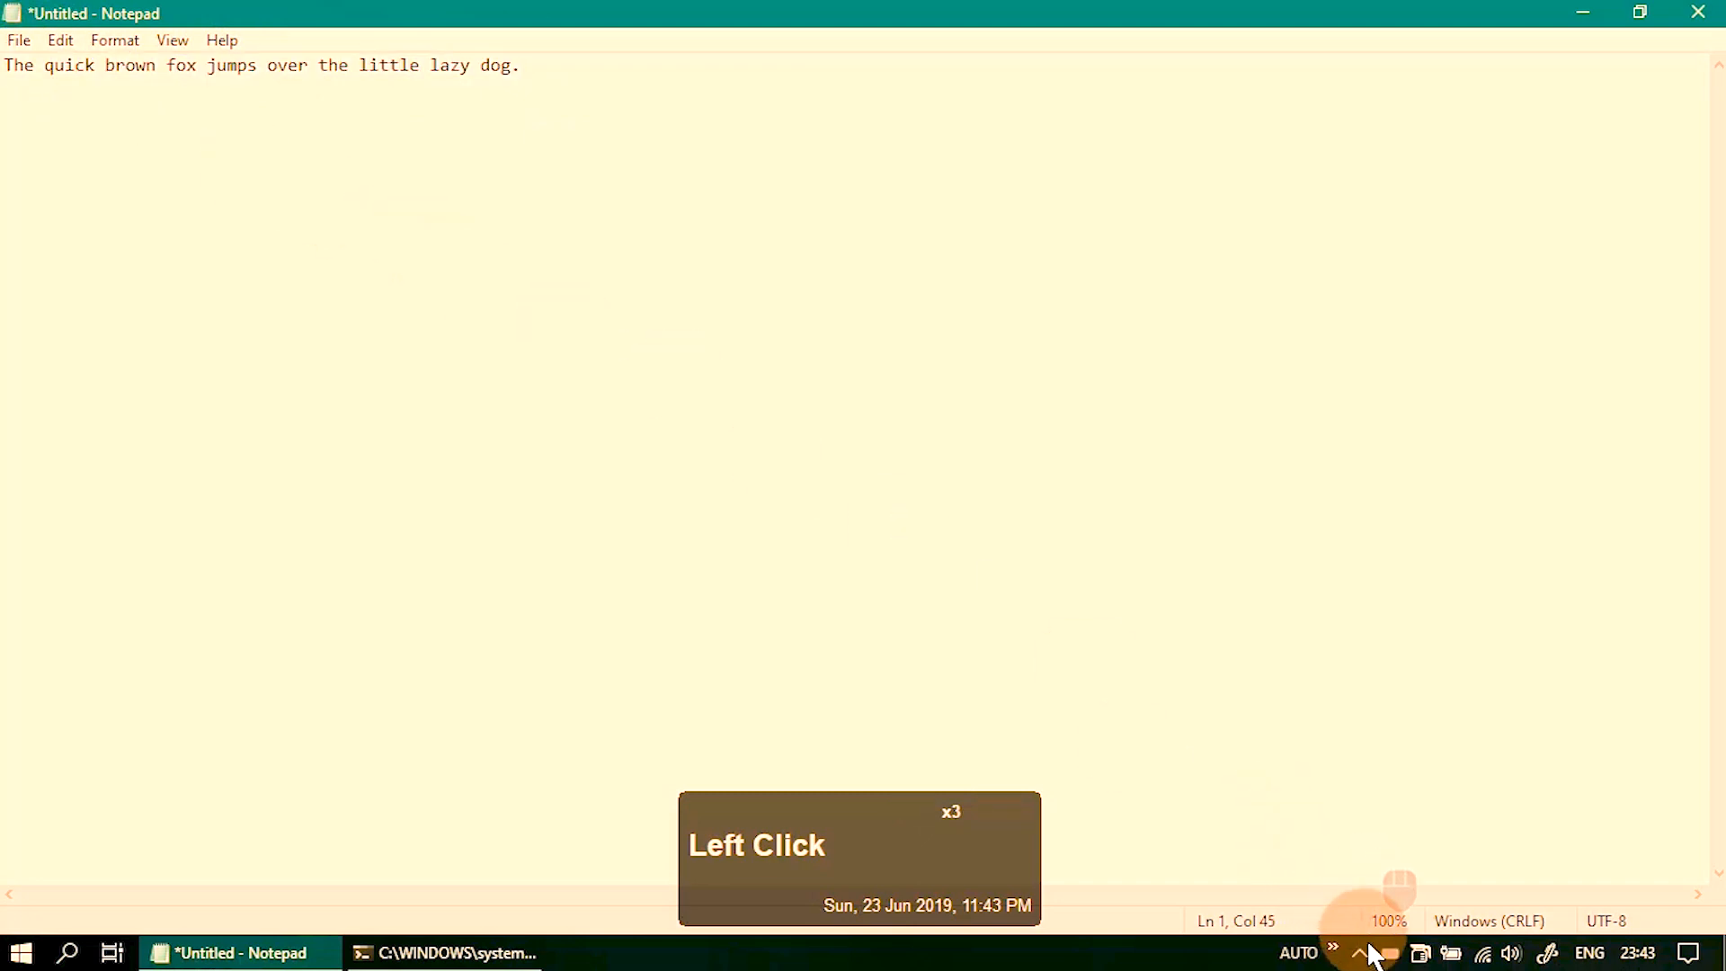
Step: Exit QiPress from its tray icon menu, leaving the desktop showing
click(1360, 953)
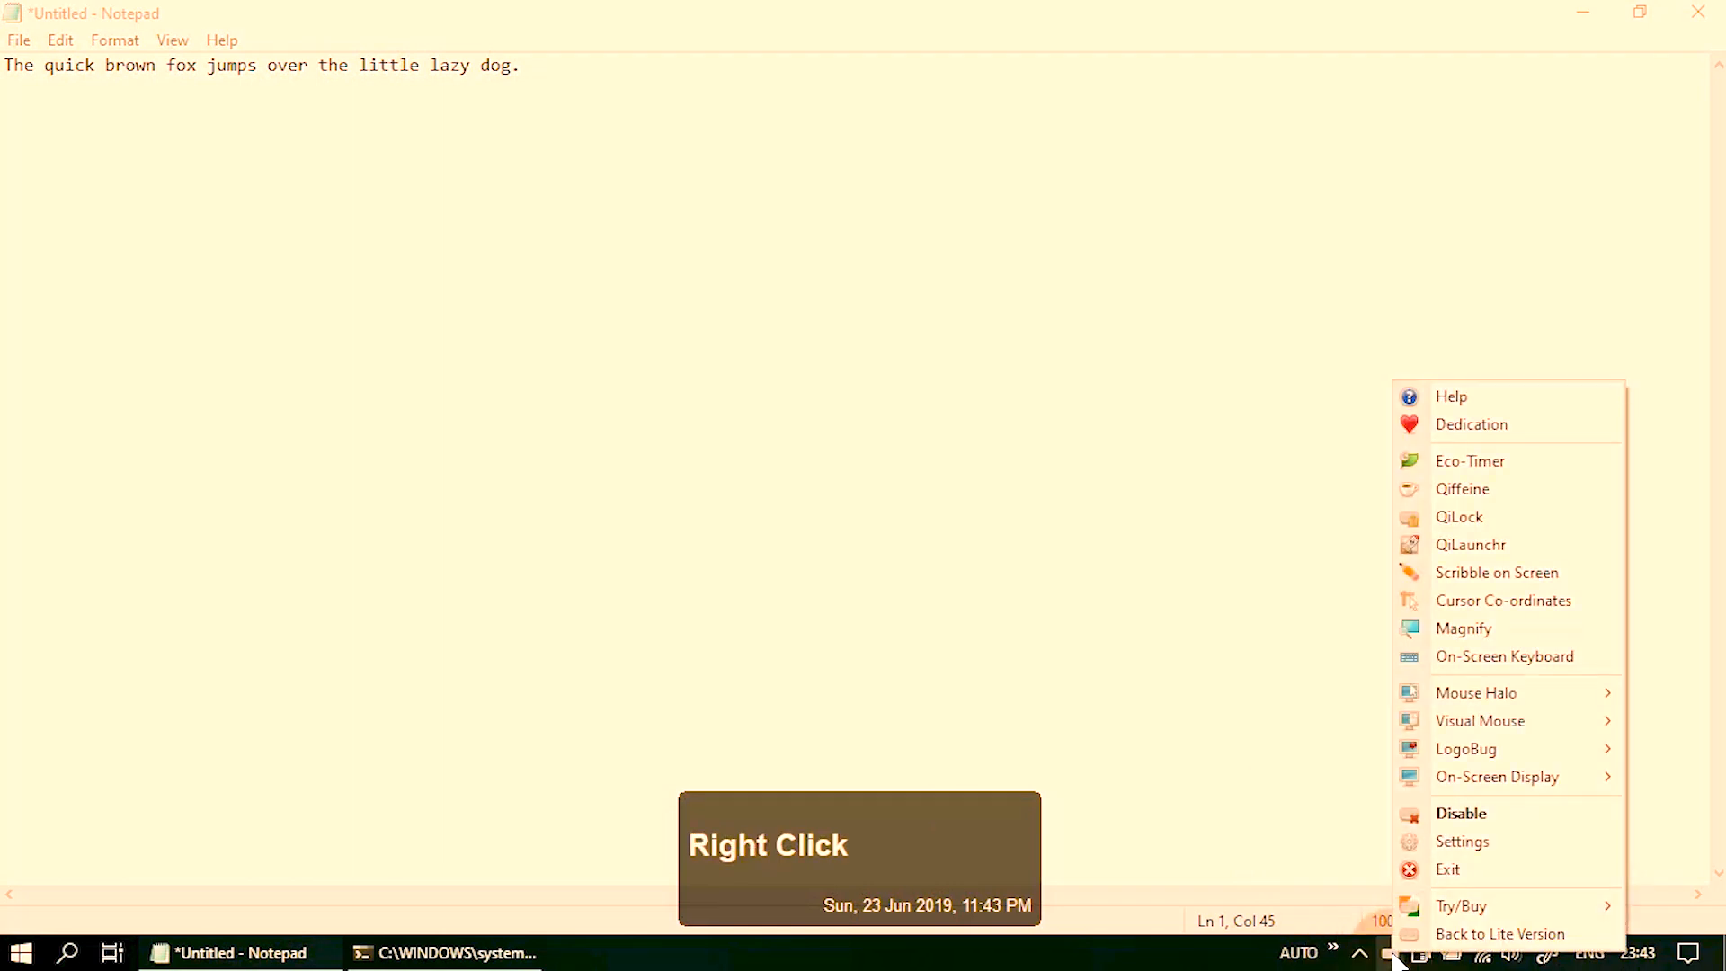
mouse_move(1447, 869)
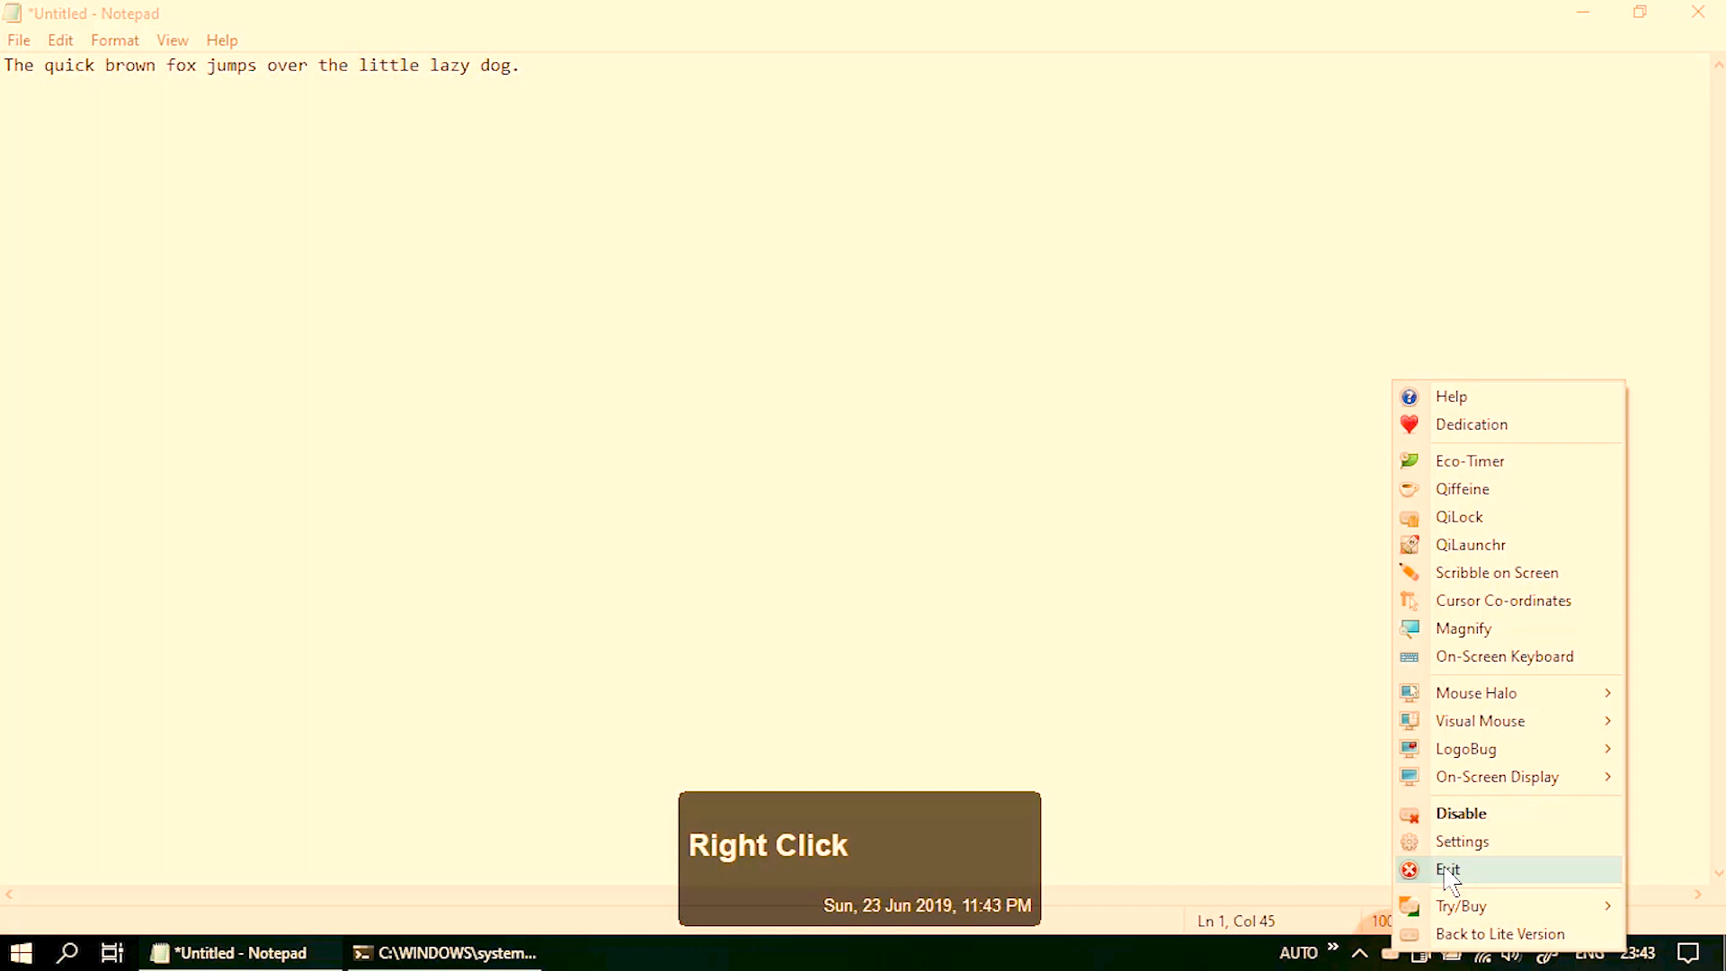
click(1448, 869)
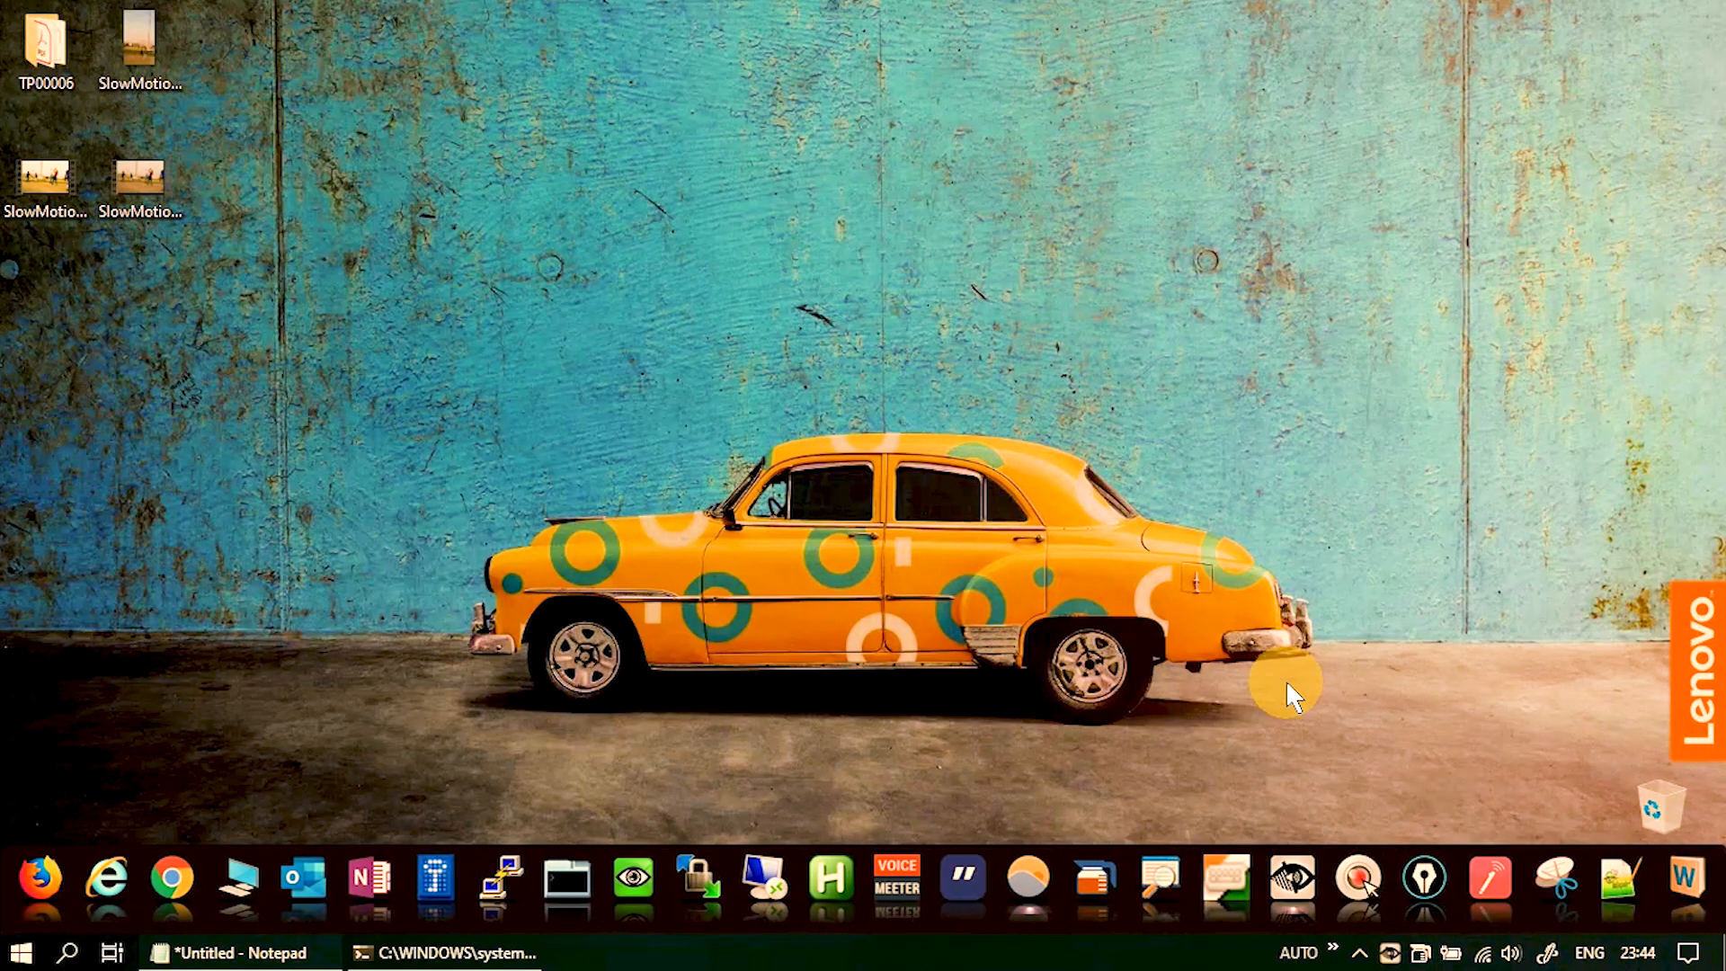
mouse_move(980, 941)
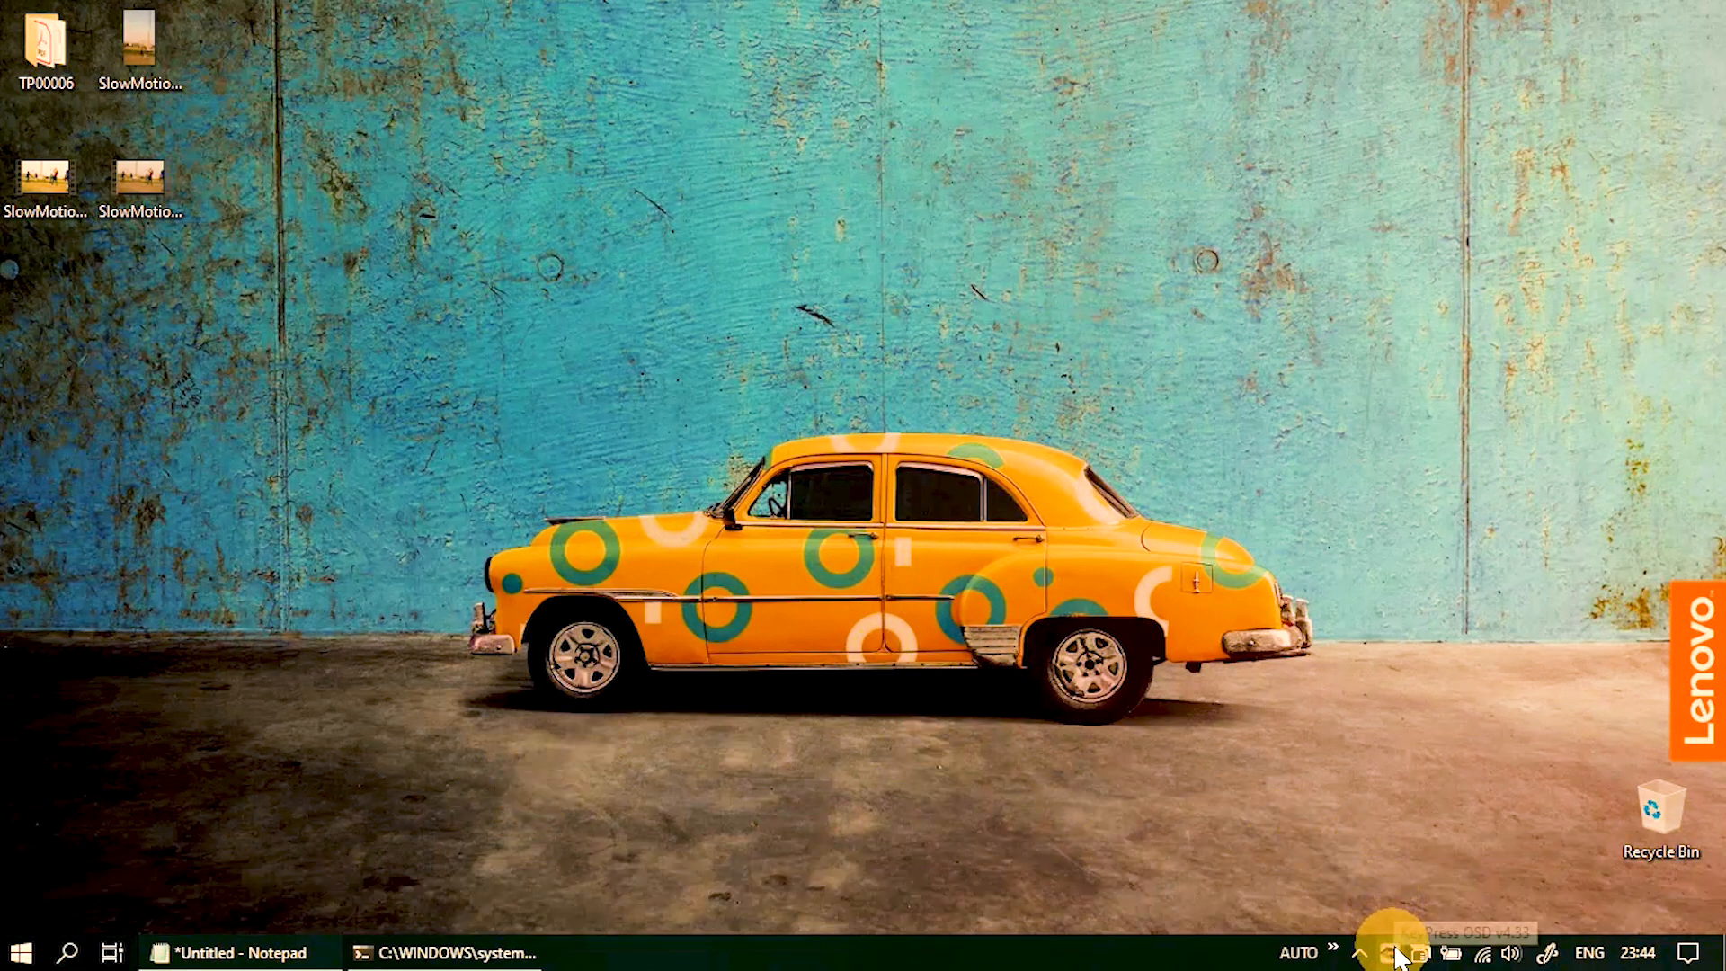
Step: Apply the 'Screen casts / presentations' quick-start preset from the KeyPress OSD tray menu
right_click(1396, 951)
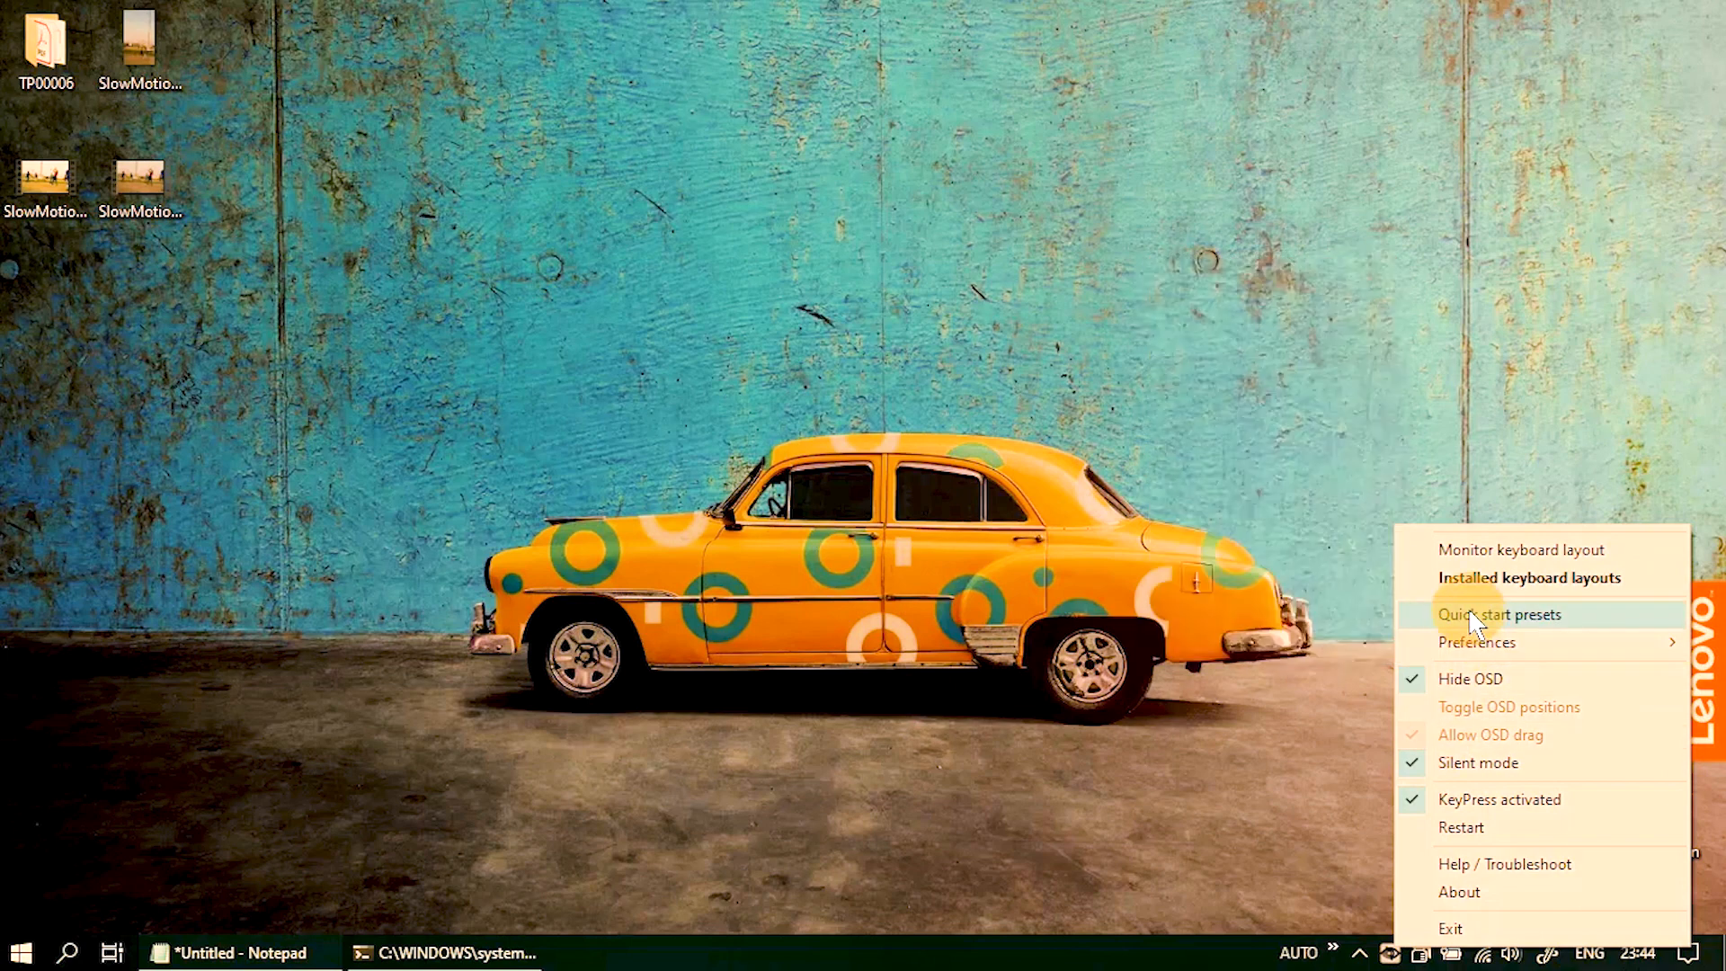
click(1499, 614)
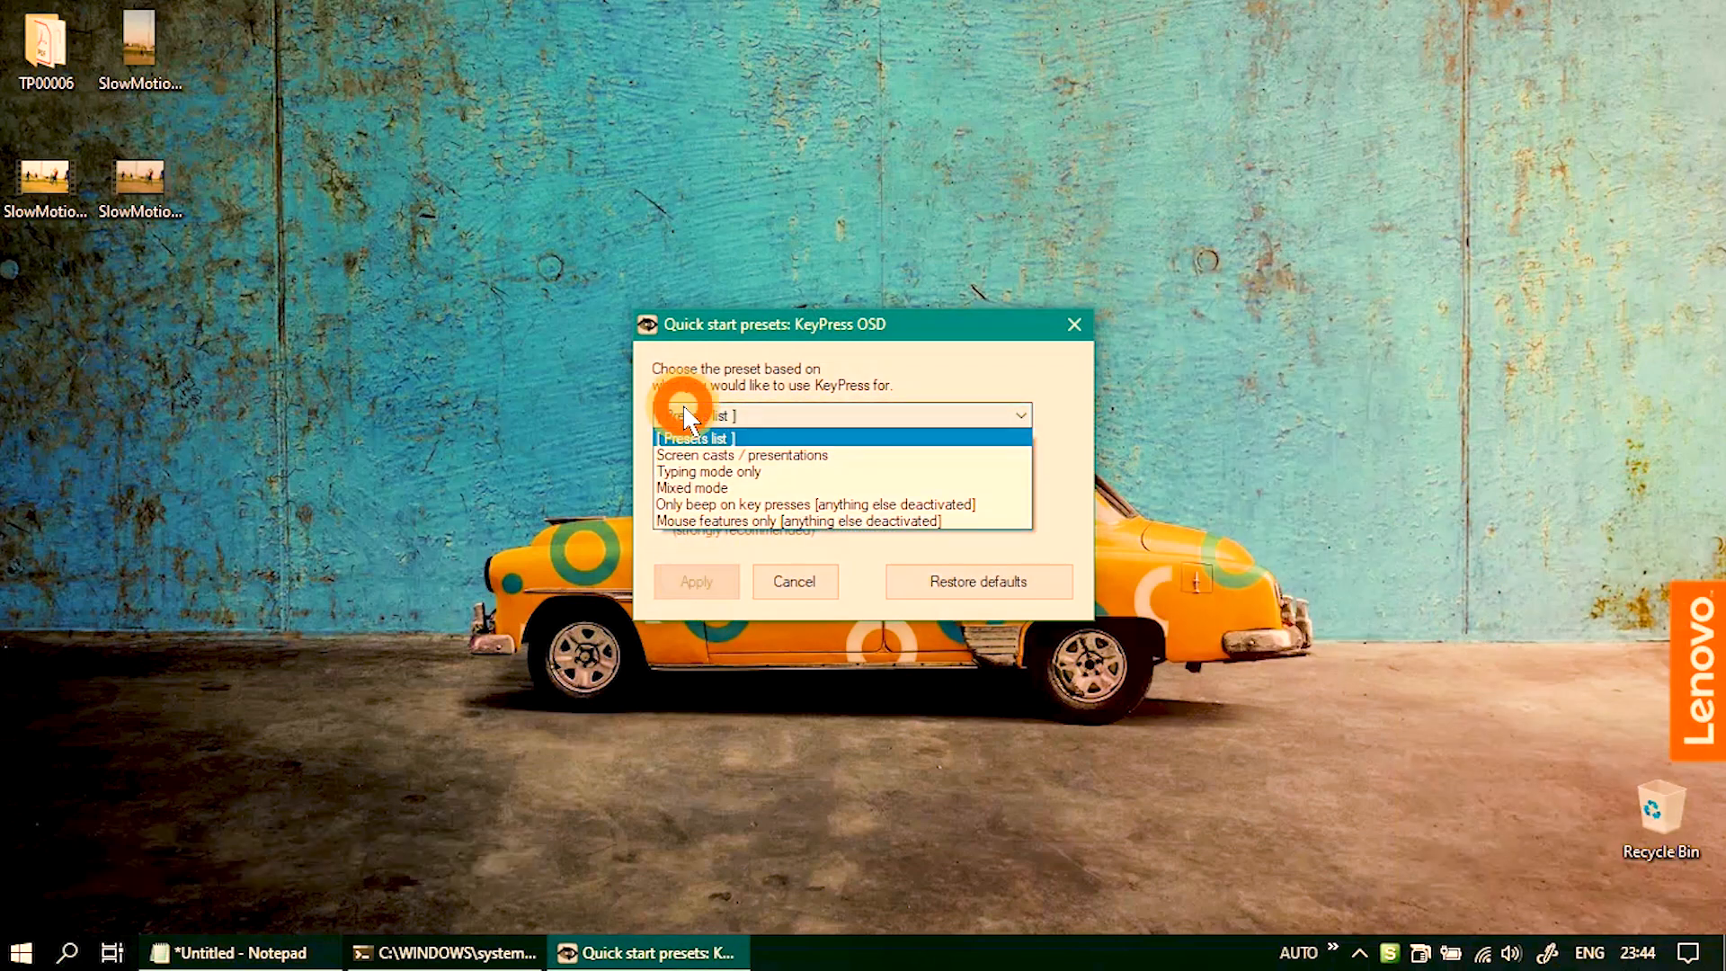
mouse_move(811, 455)
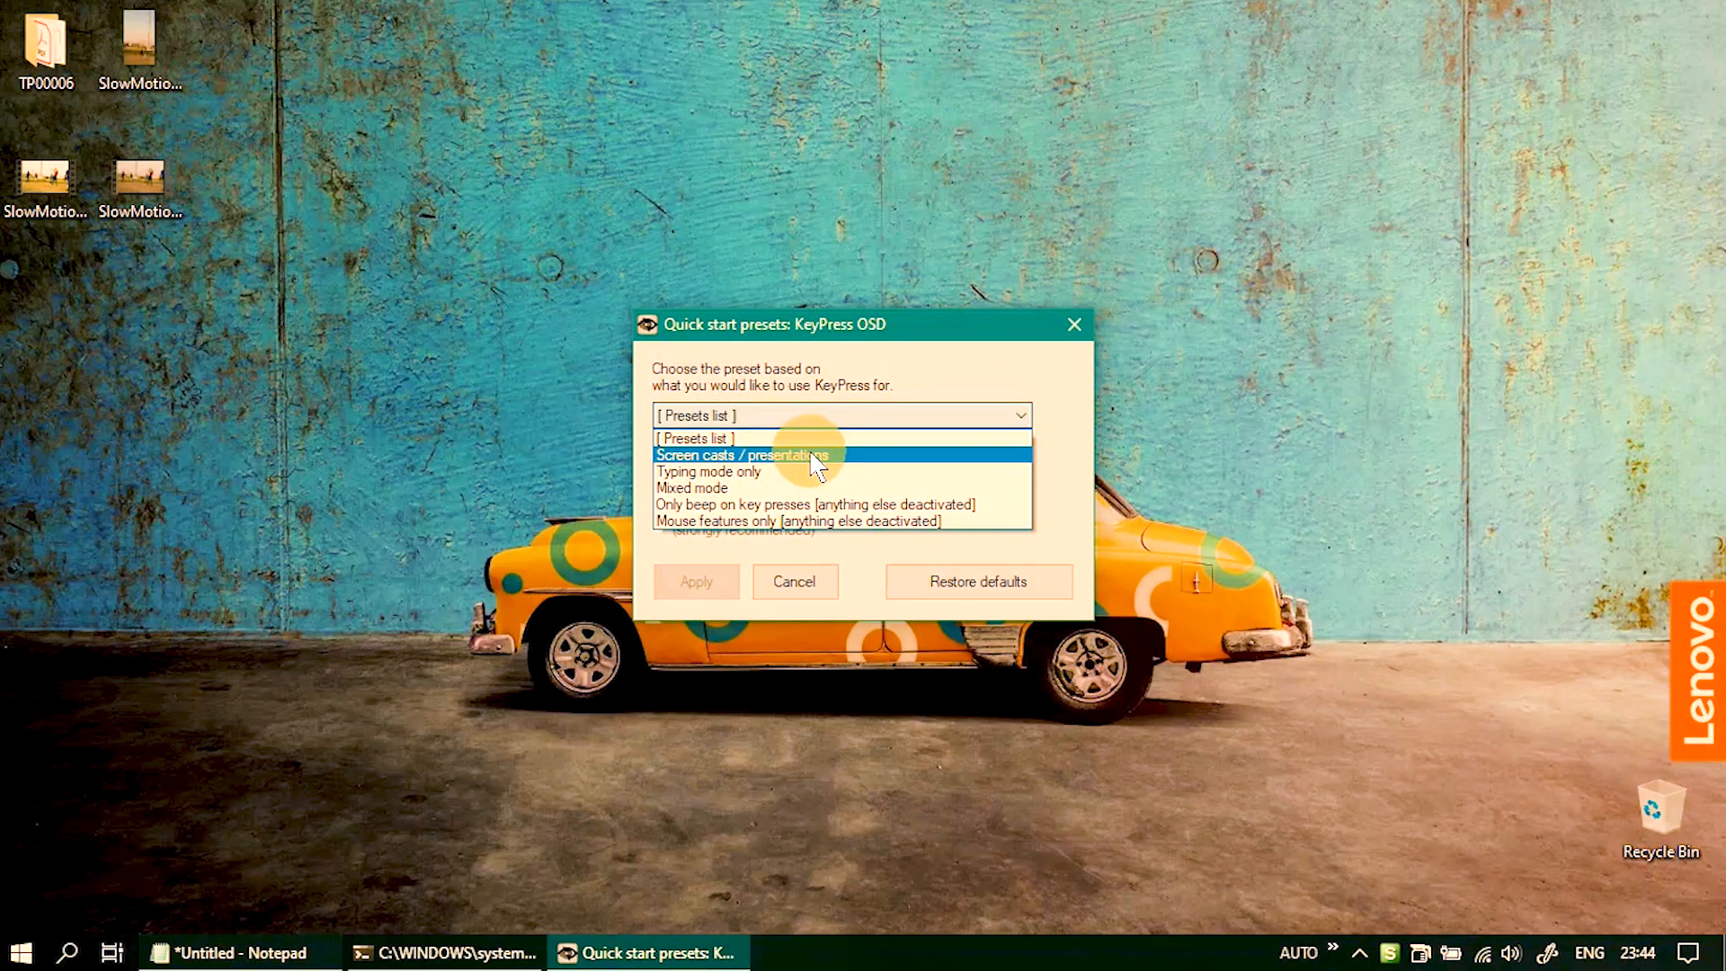
click(743, 455)
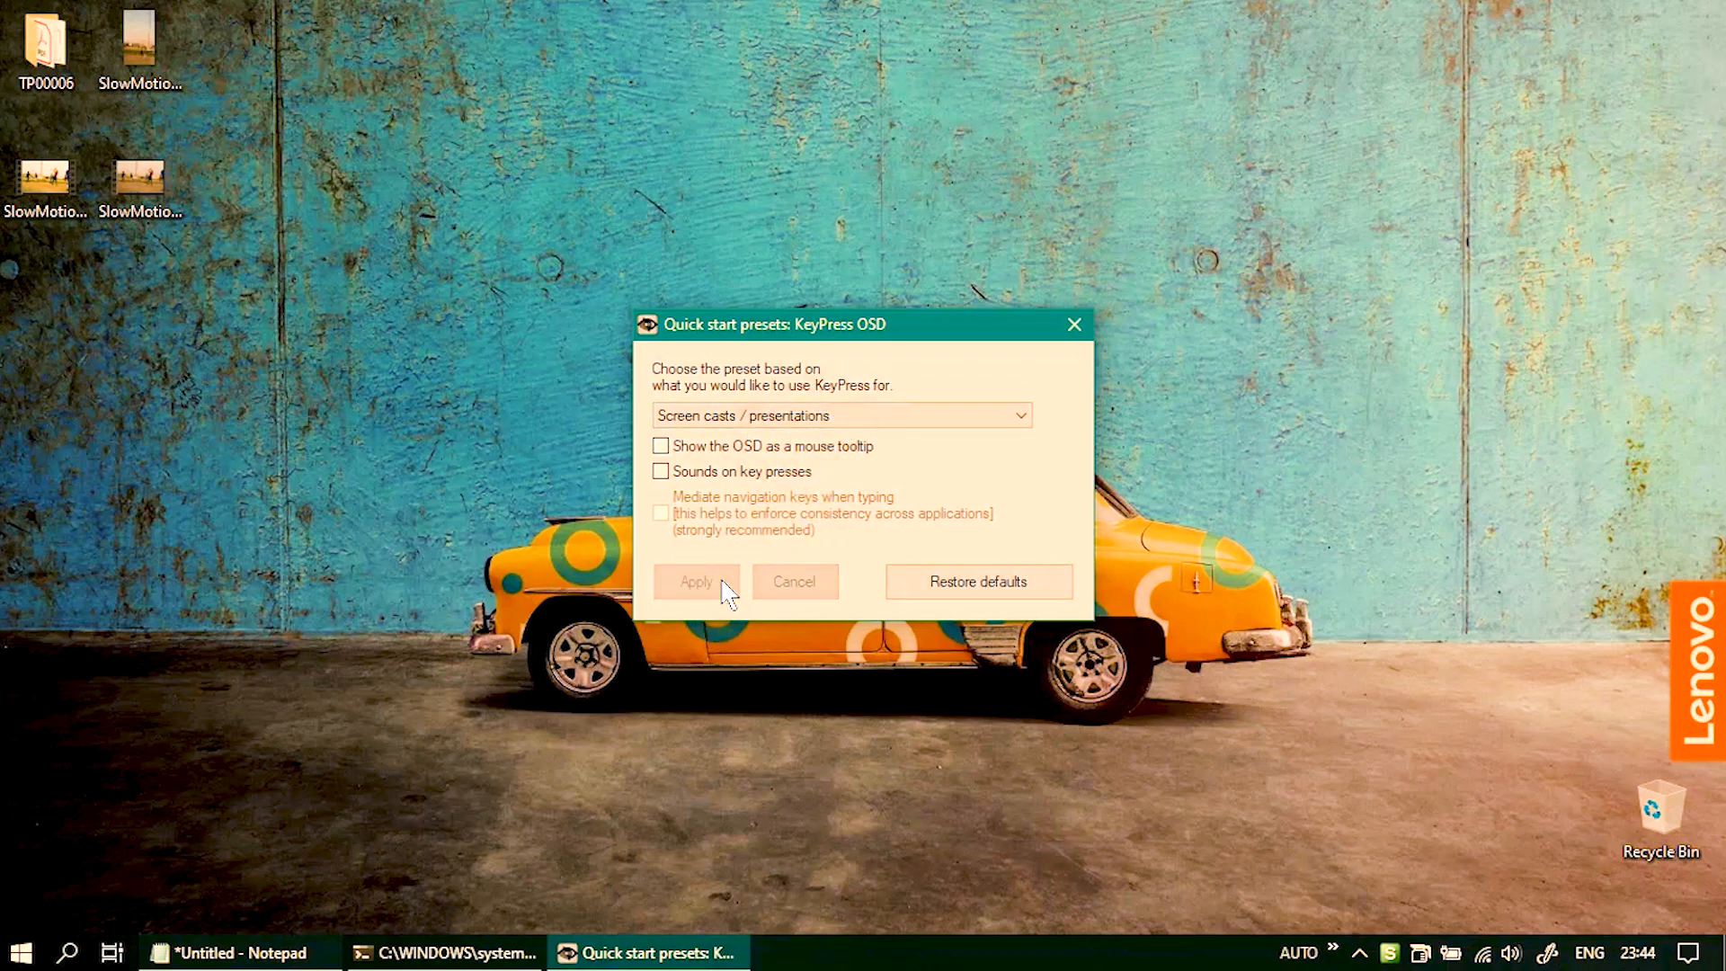
click(696, 582)
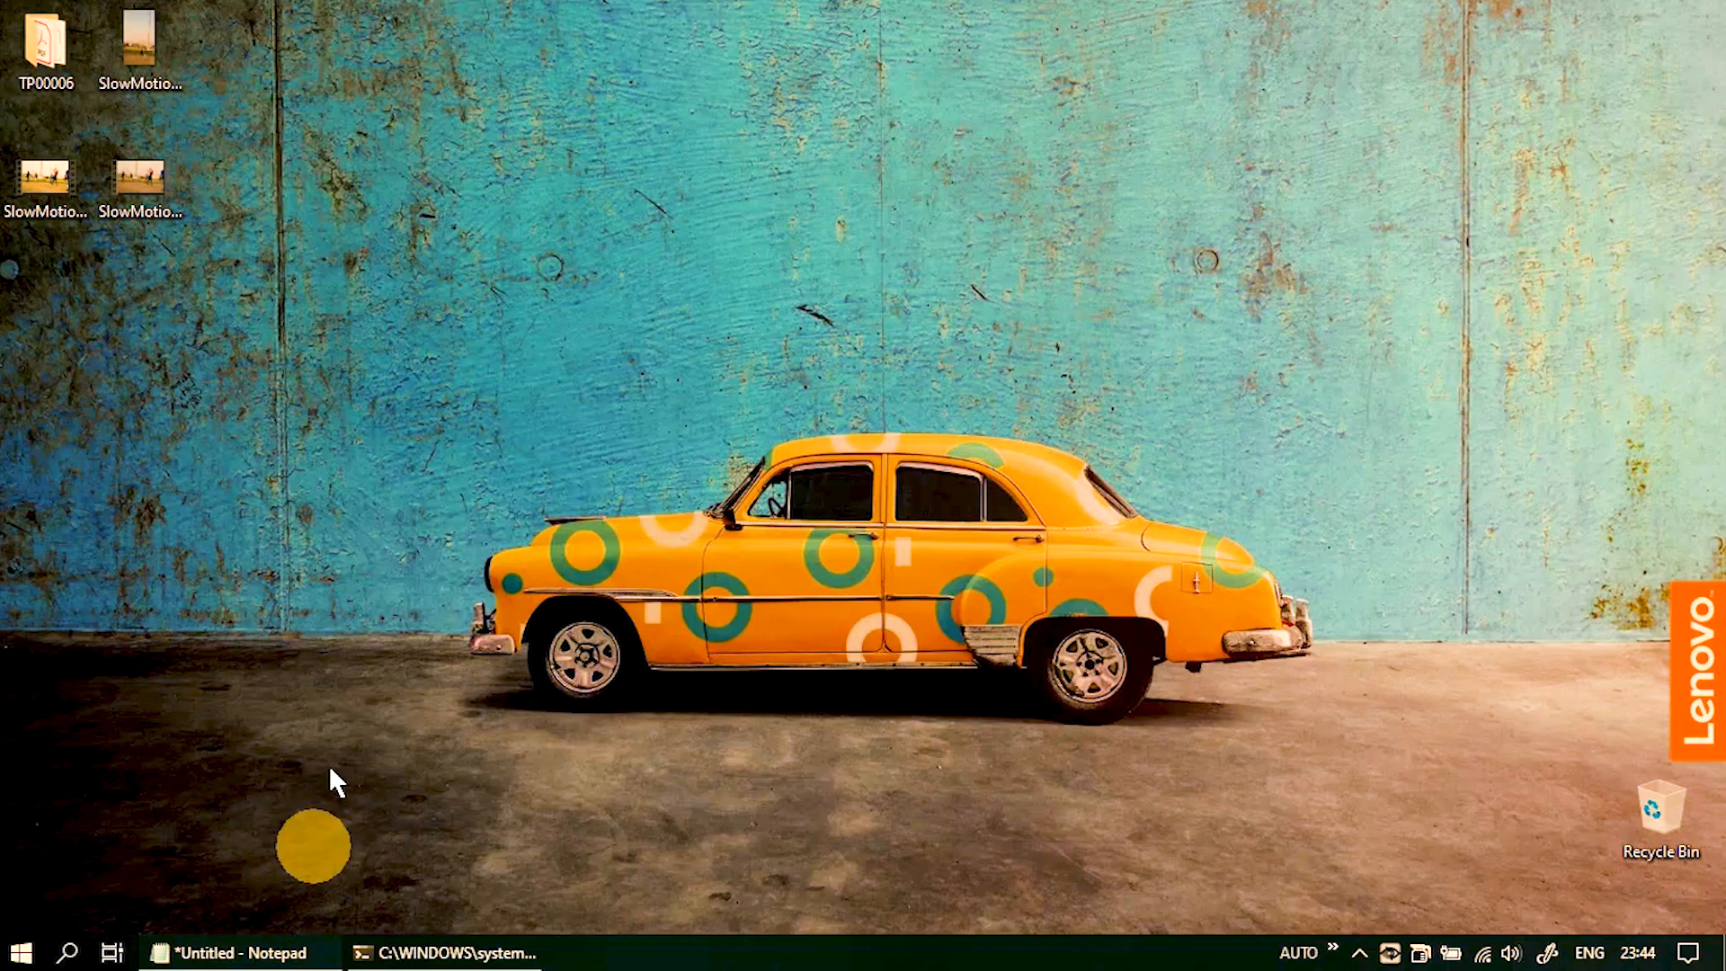
mouse_move(588, 724)
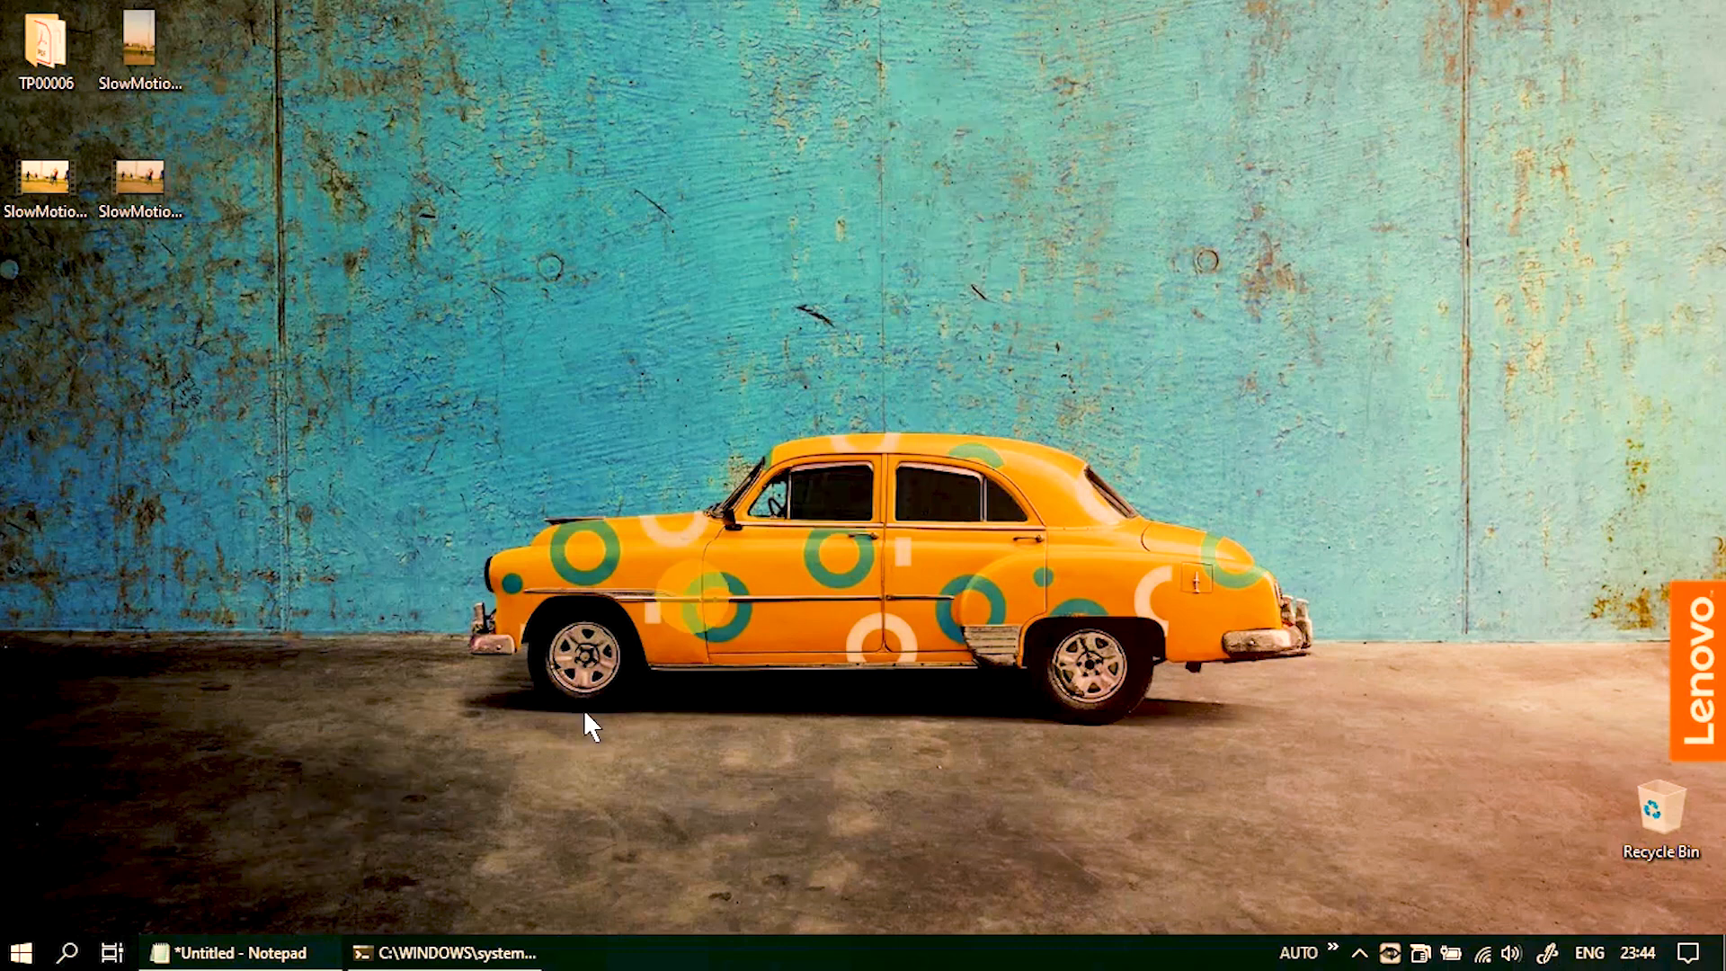
click(236, 952)
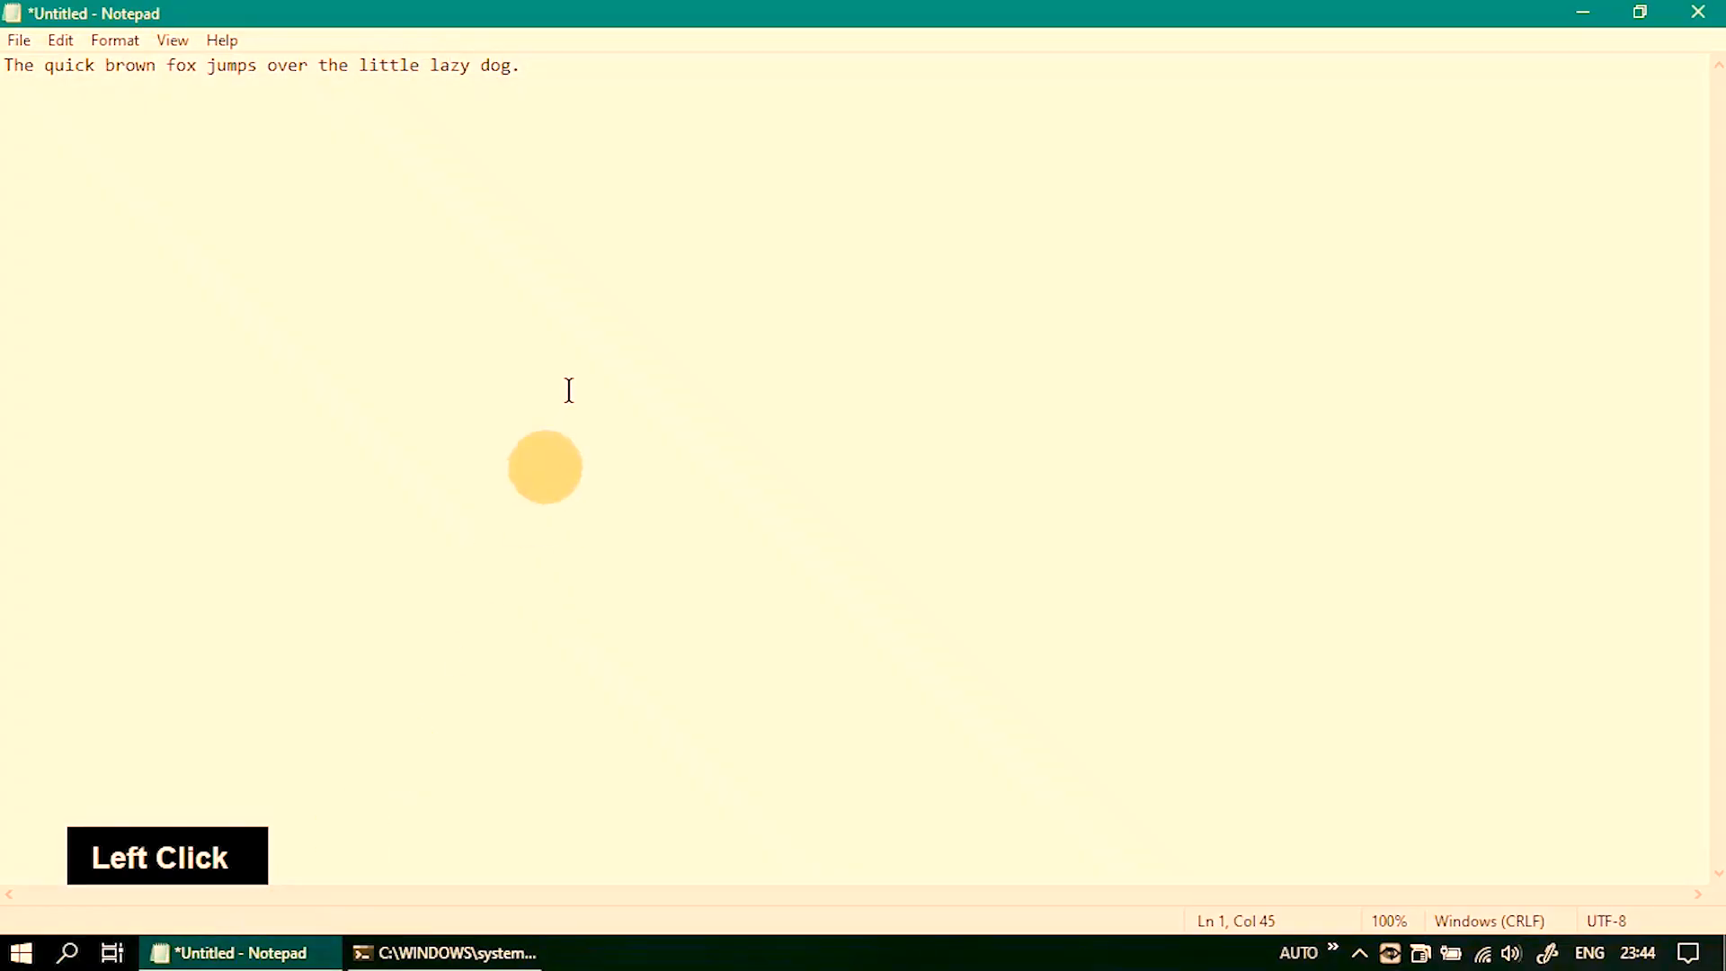
click(567, 197)
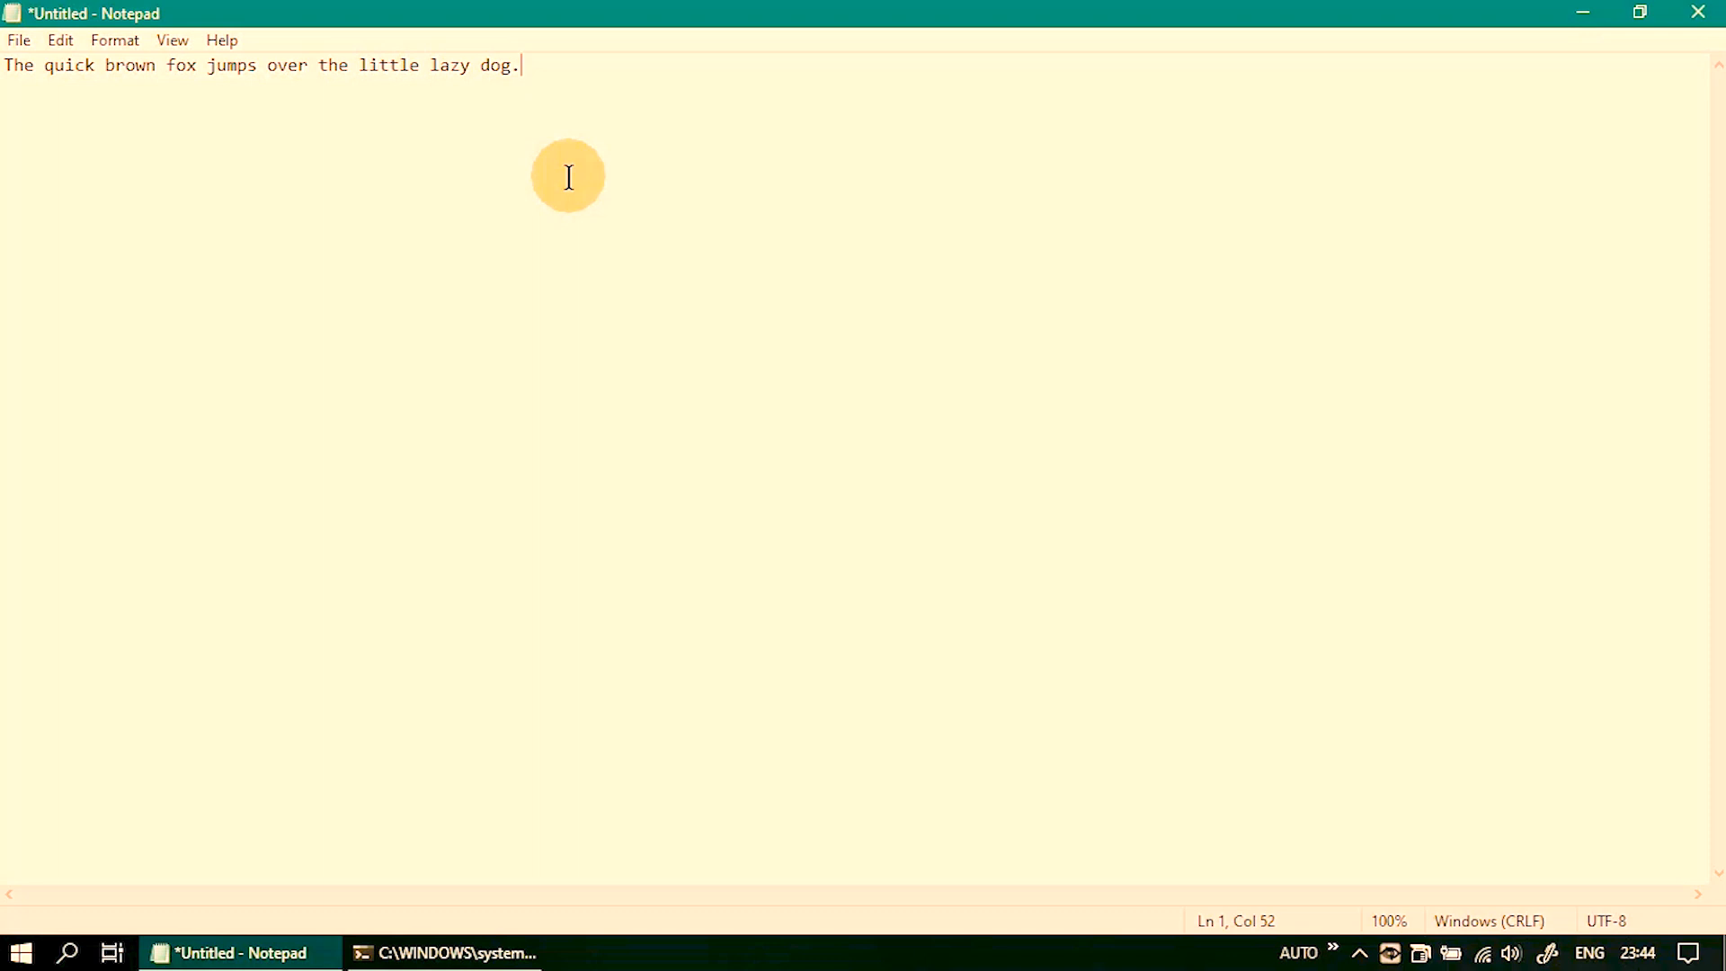
triple_click(127, 65)
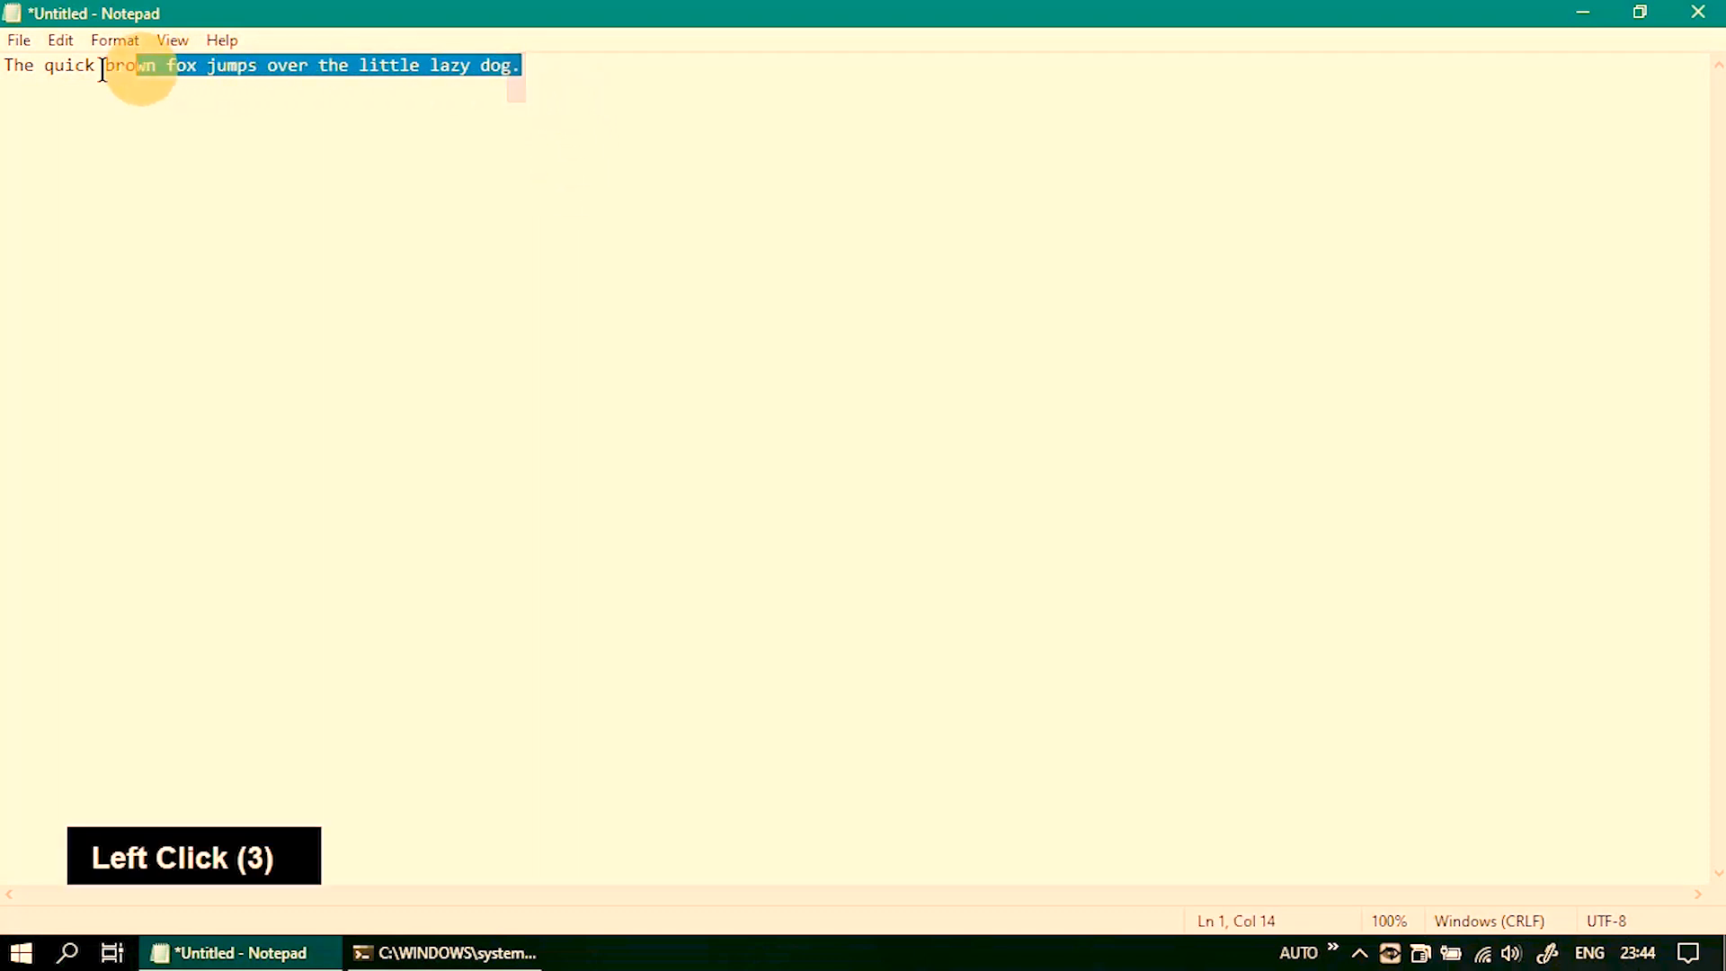
triple_click(121, 65)
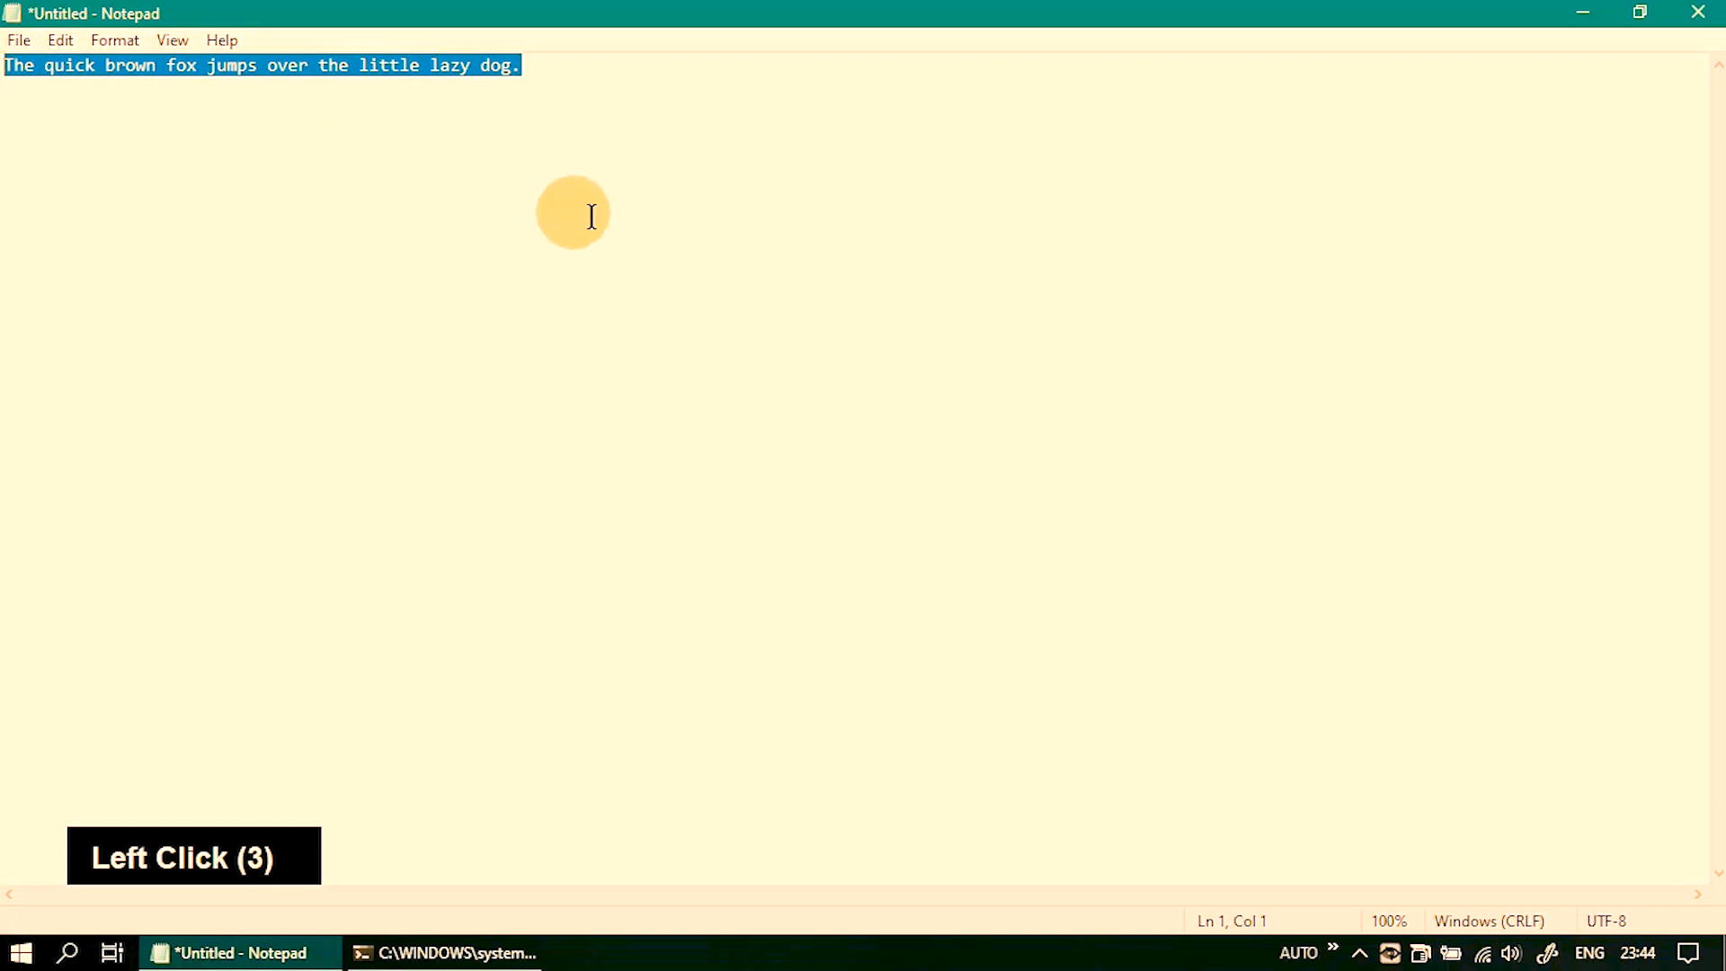
right_click(572, 167)
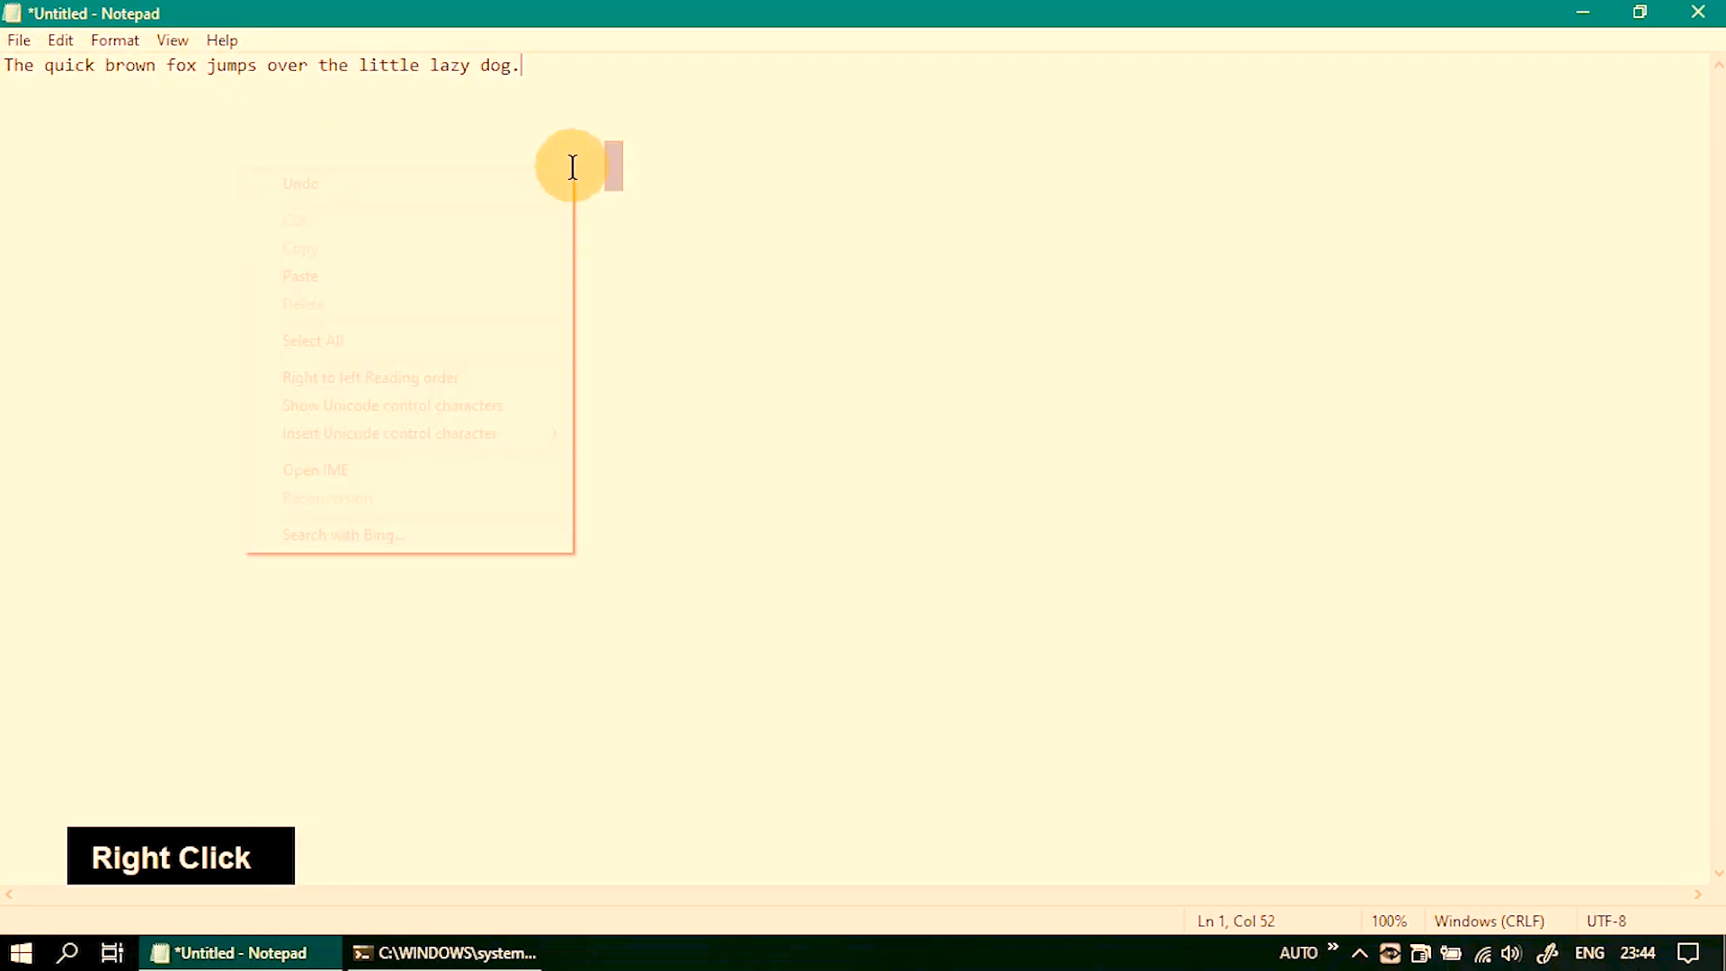
click(306, 822)
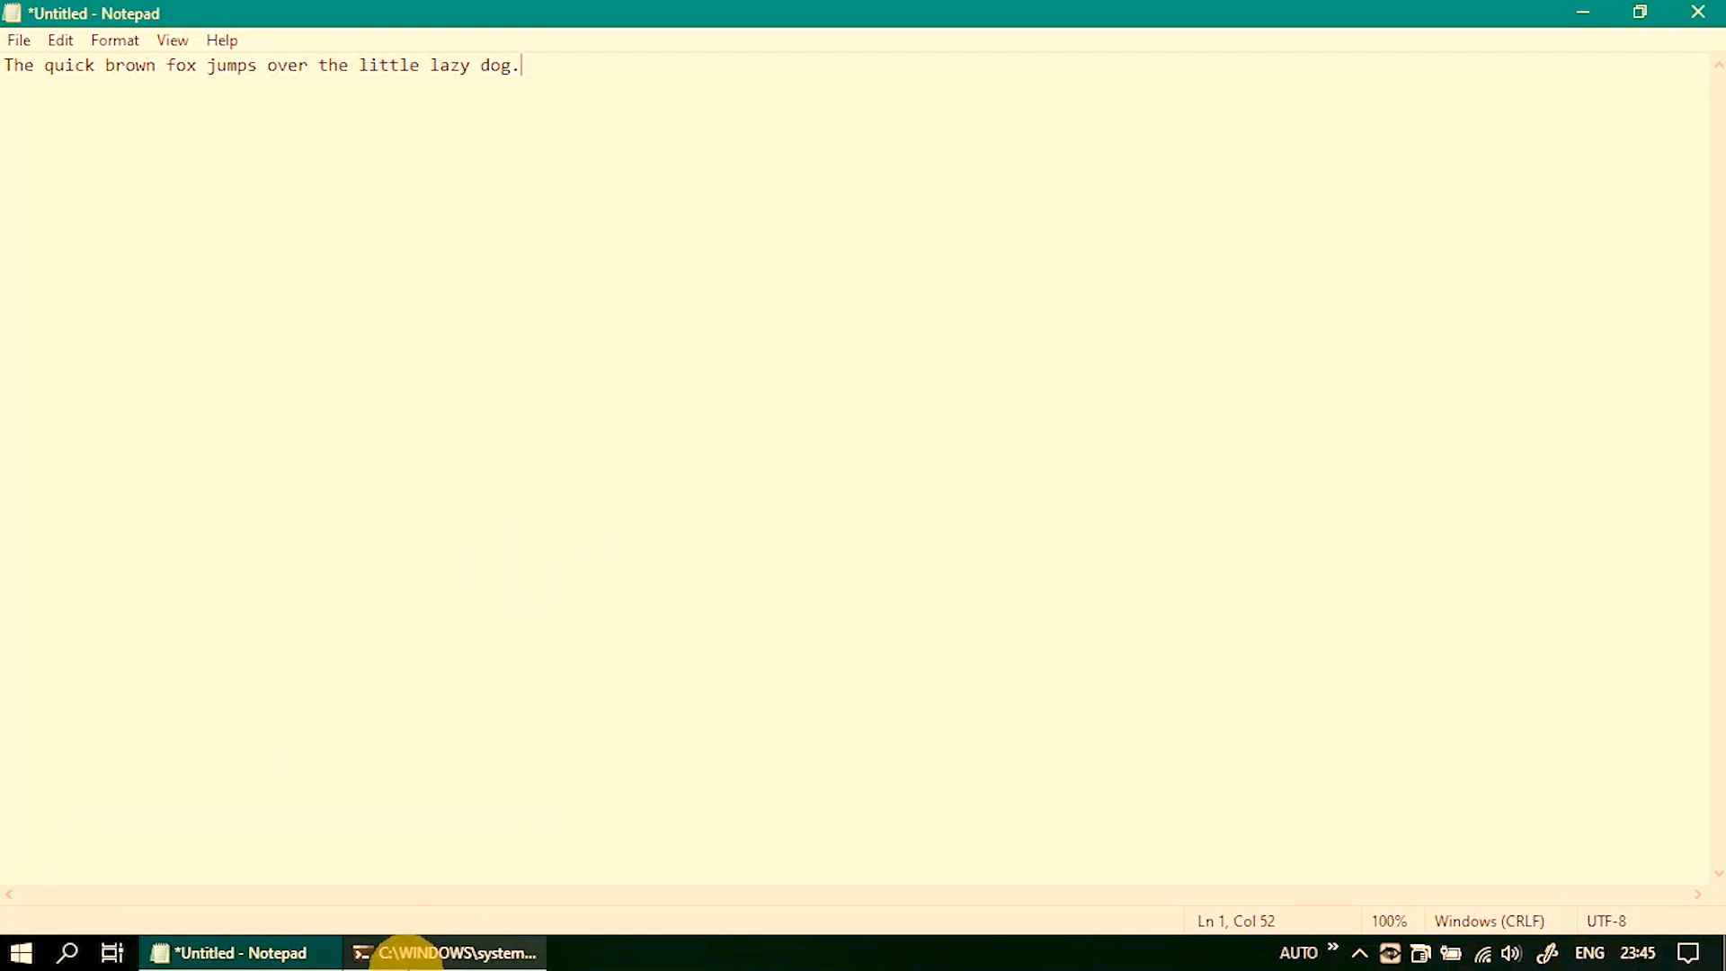
Step: Bring up the terminal and apply another KeyPress OSD quick-start preset from the dropdown
click(444, 953)
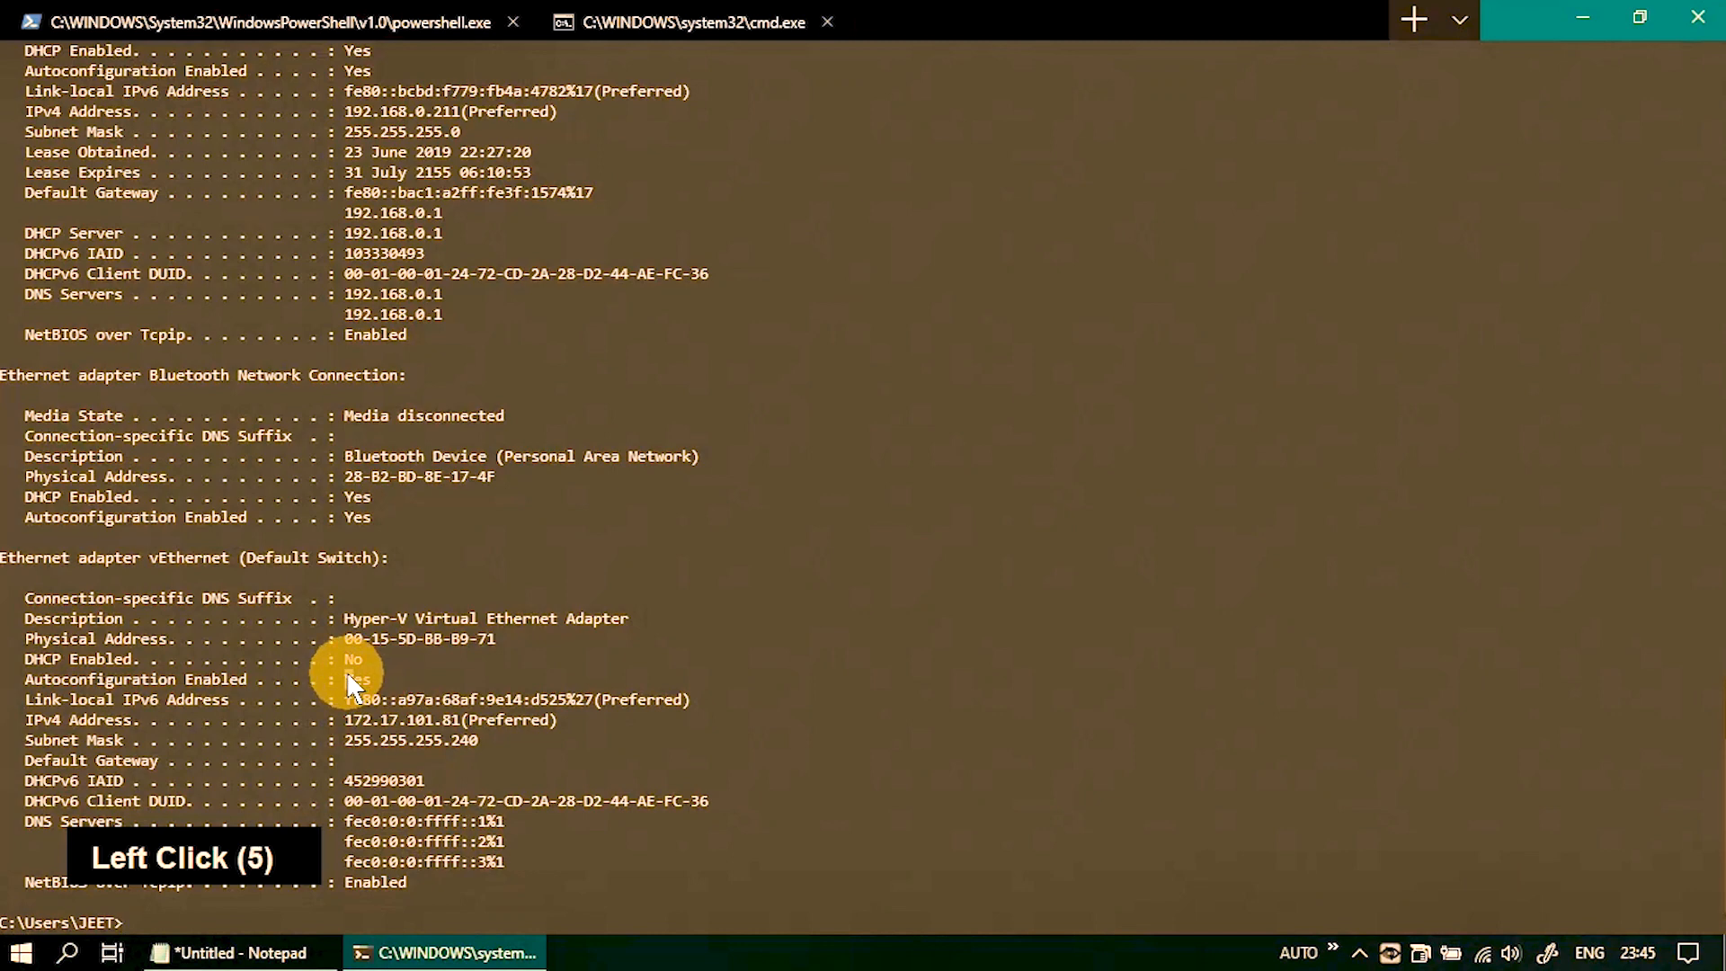
mouse_move(1310, 941)
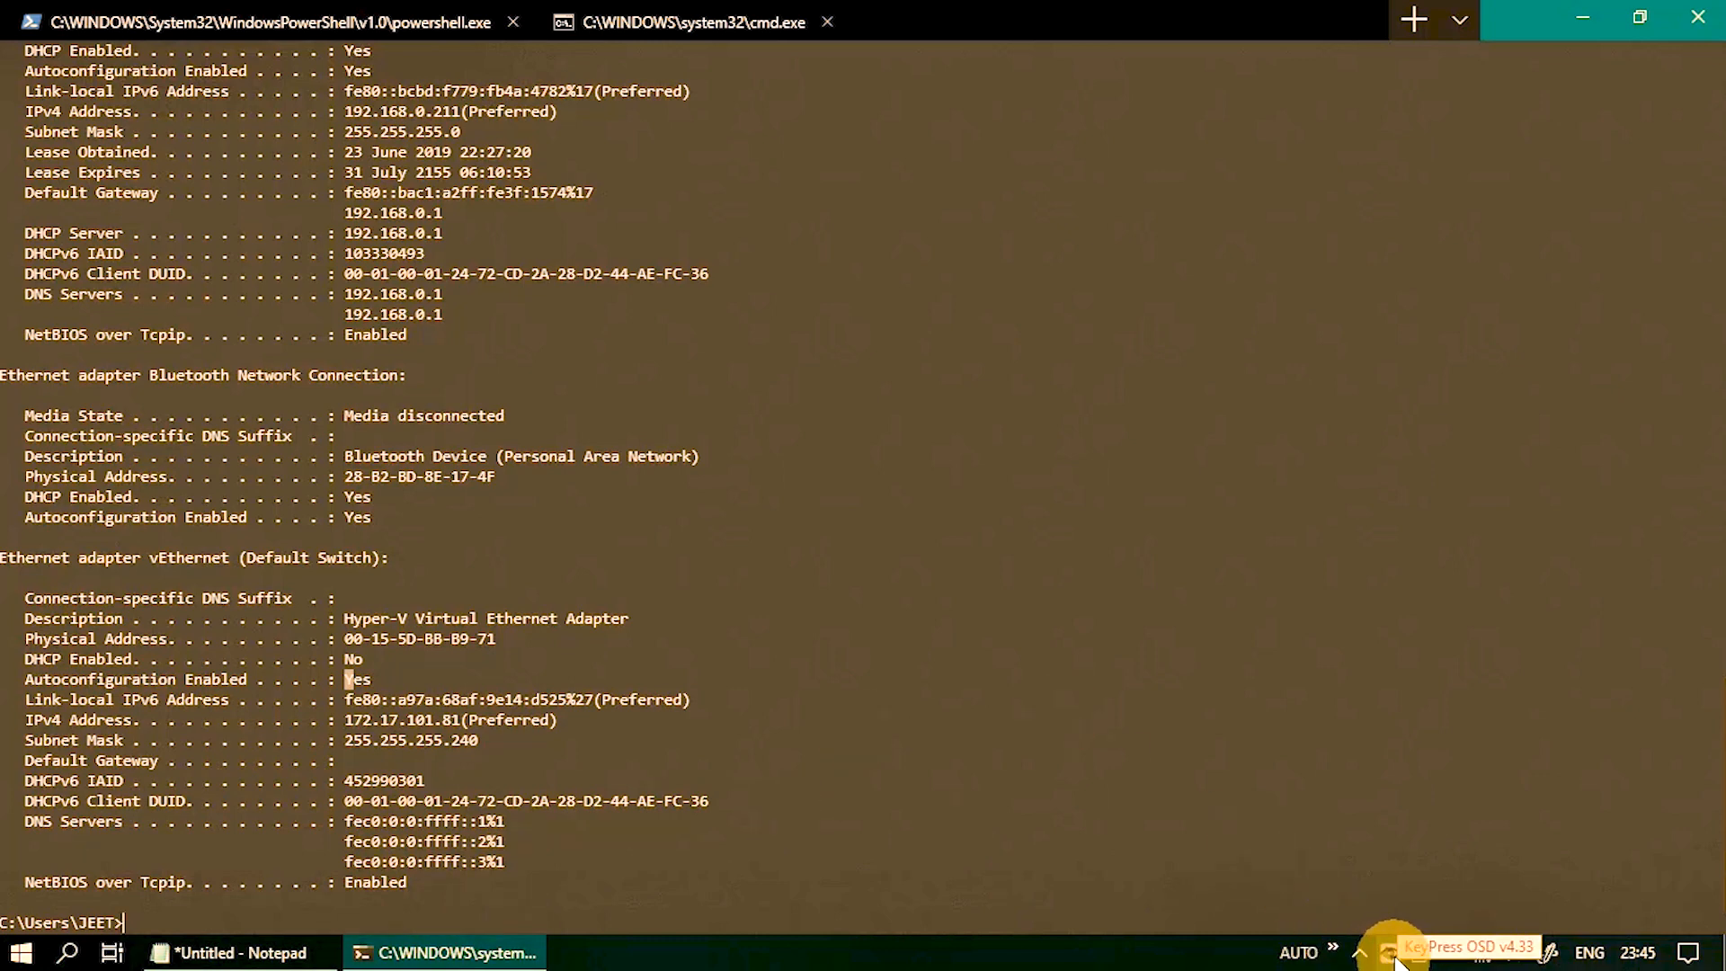
mouse_move(1453, 611)
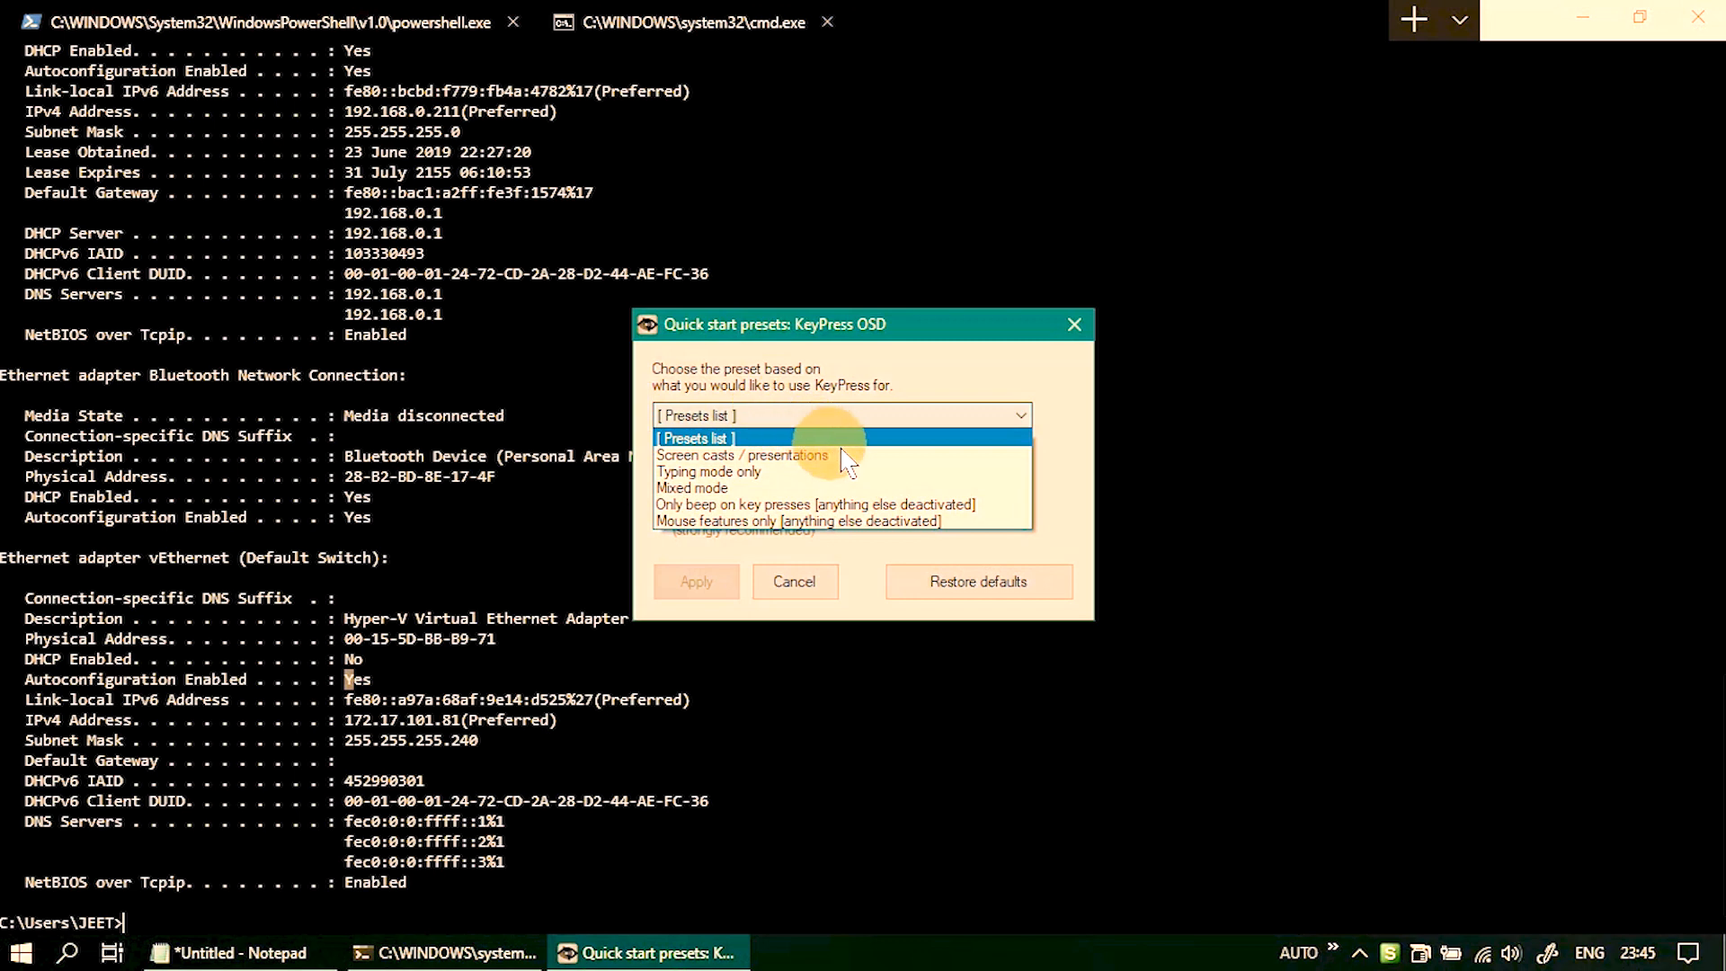
click(709, 471)
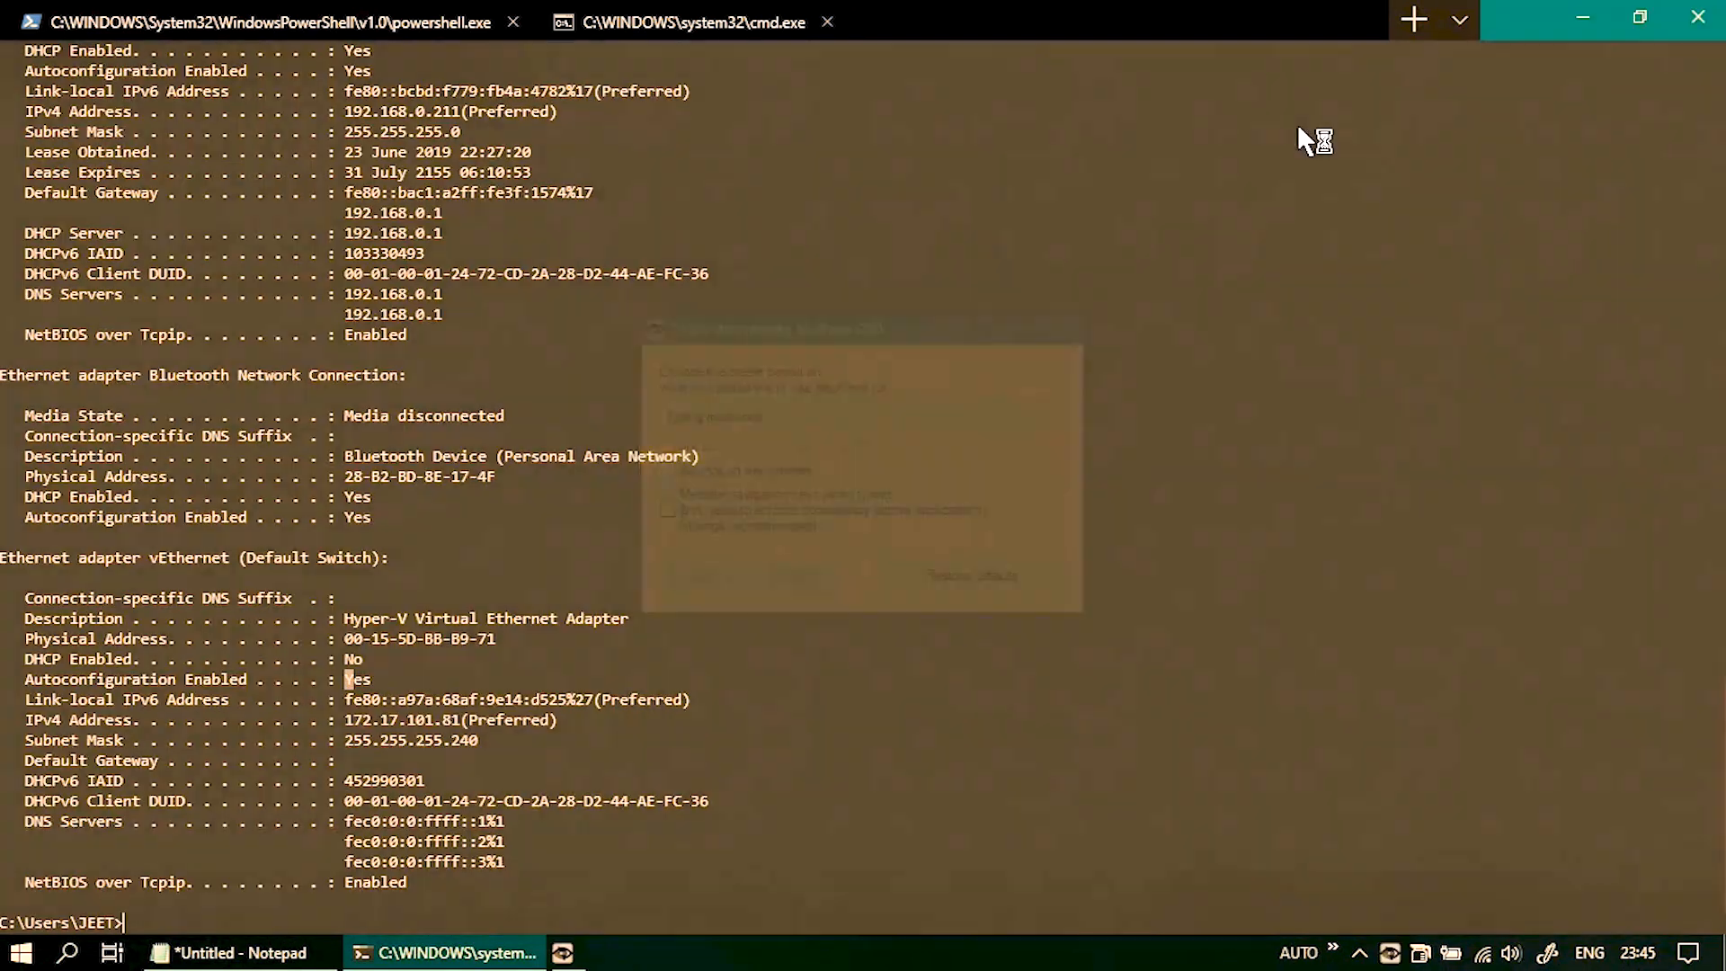
click(231, 952)
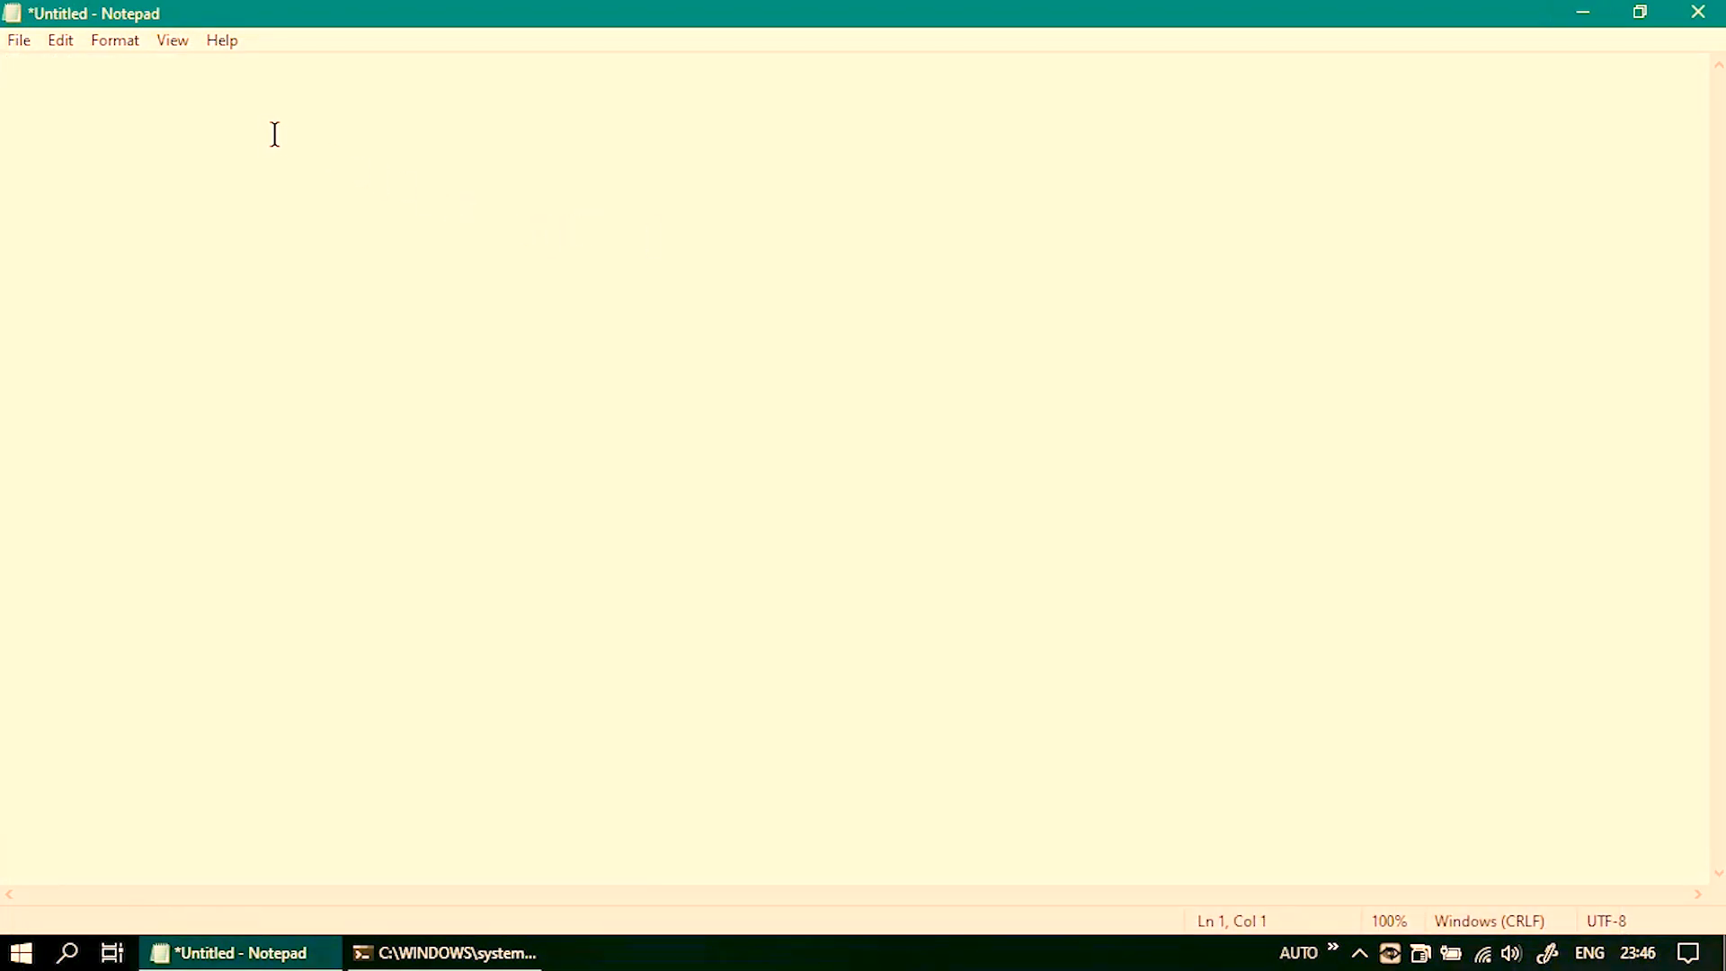
Step: Type 'also known as' into the empty Notepad page
text(a)
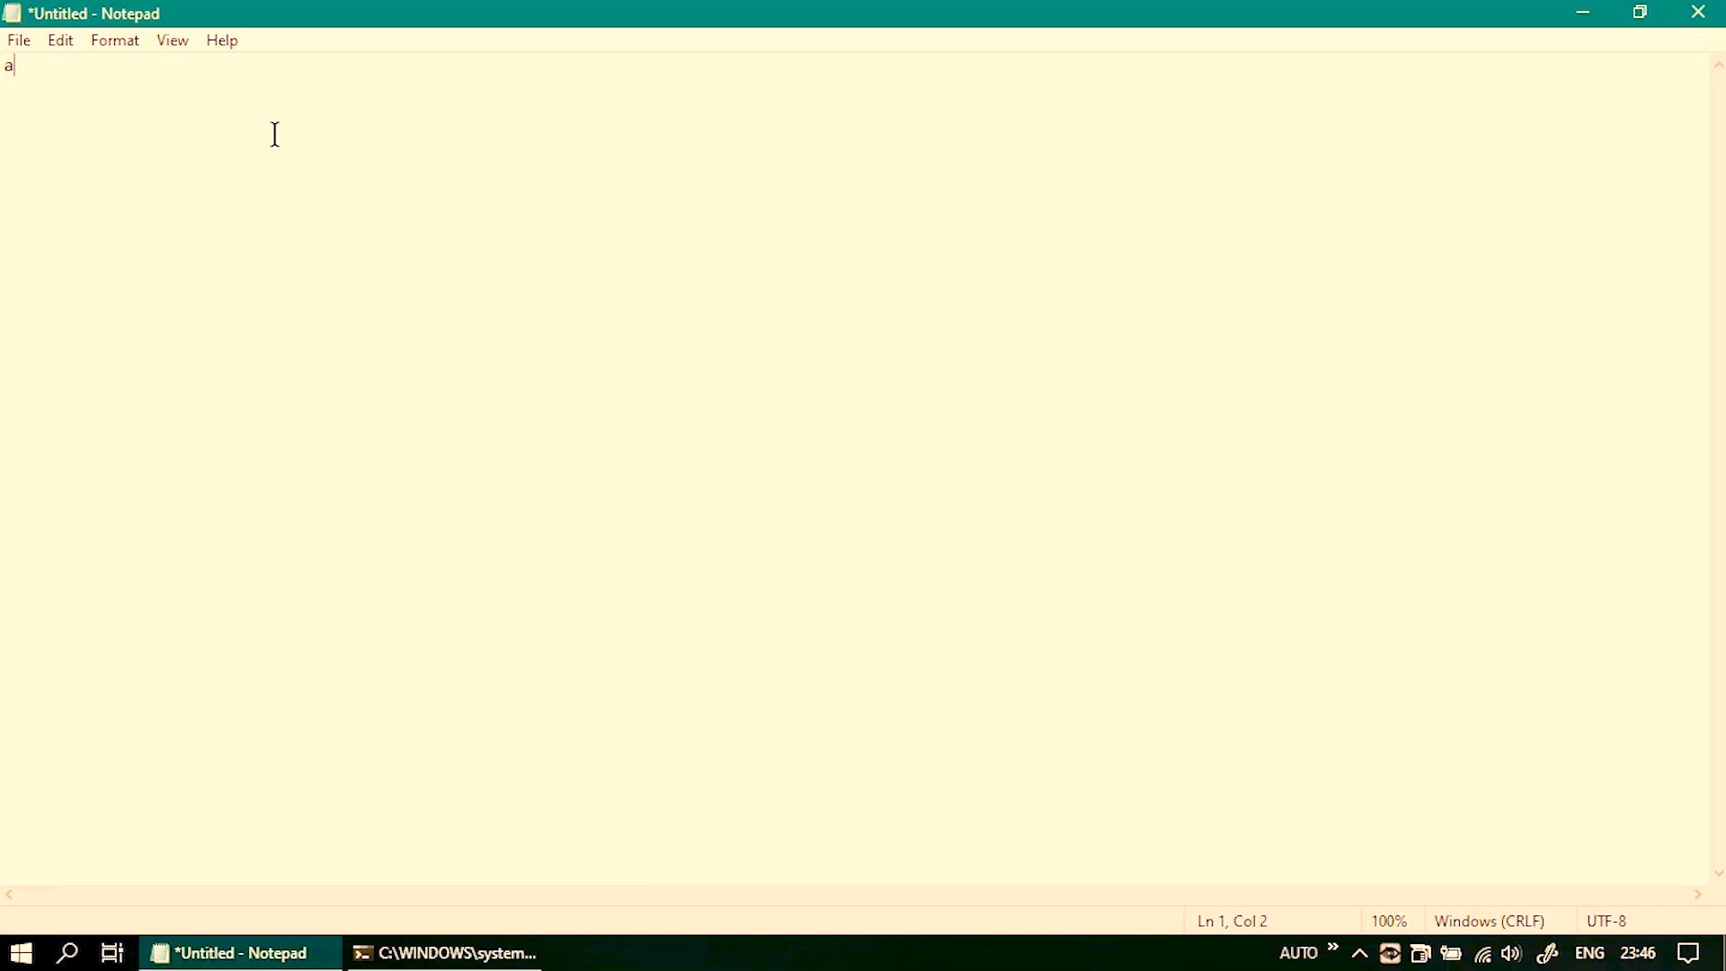
text(lso known as)
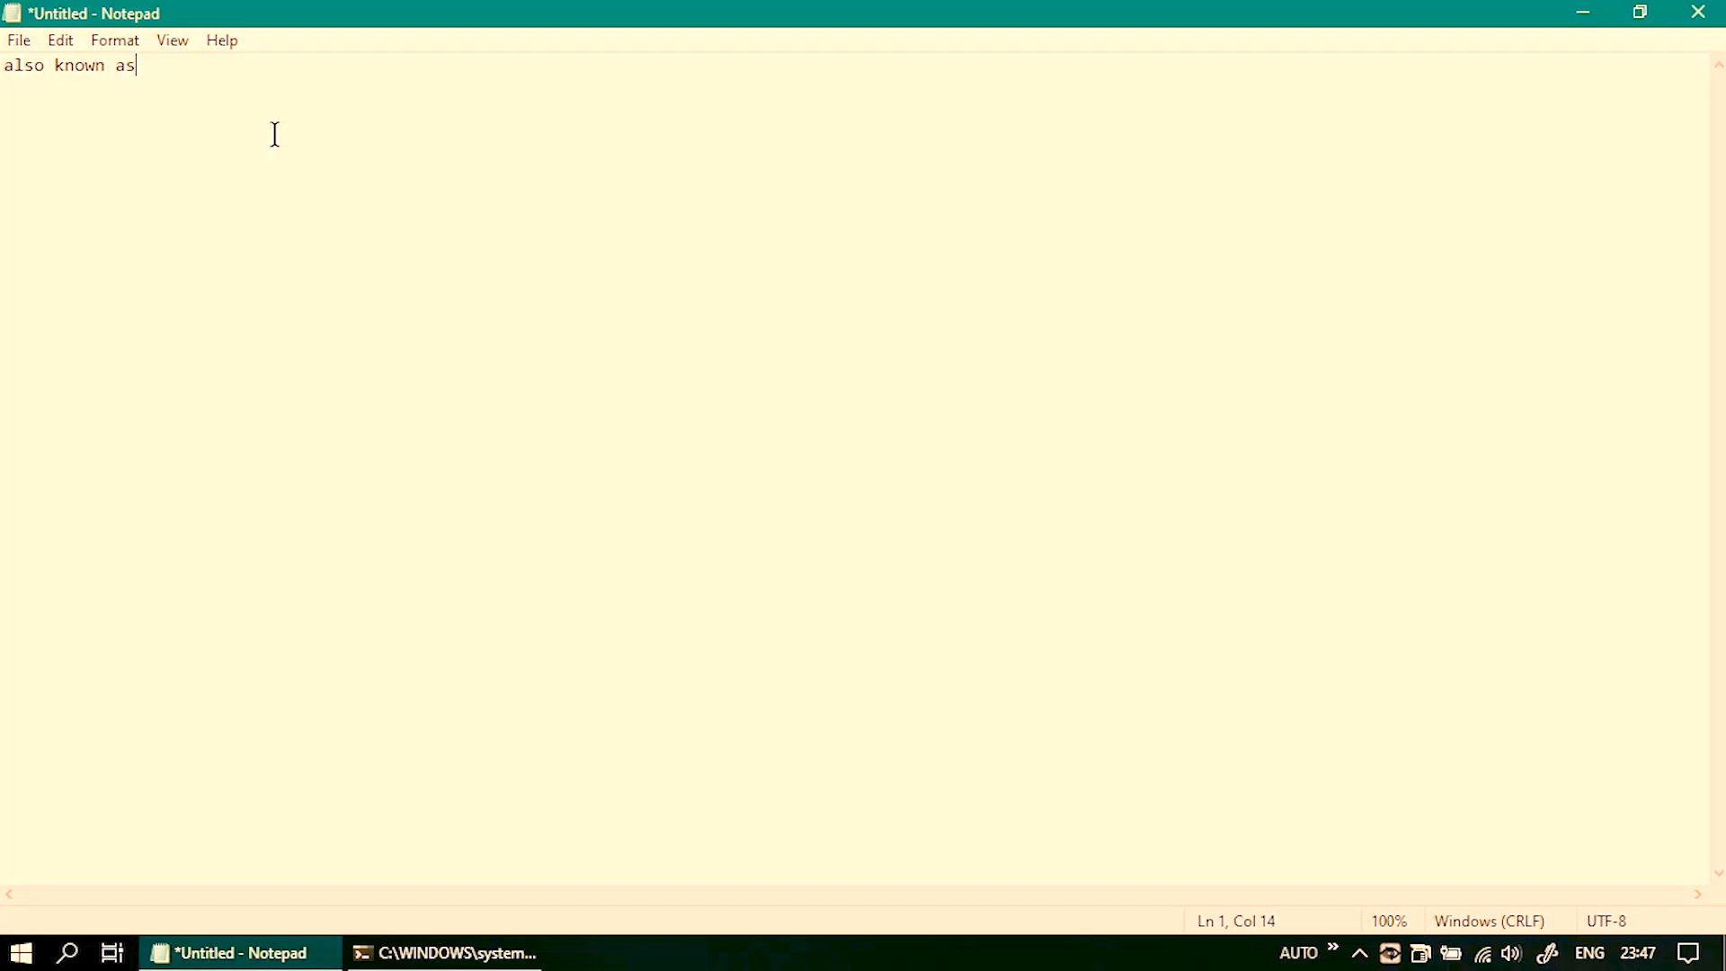
mouse_move(1080, 688)
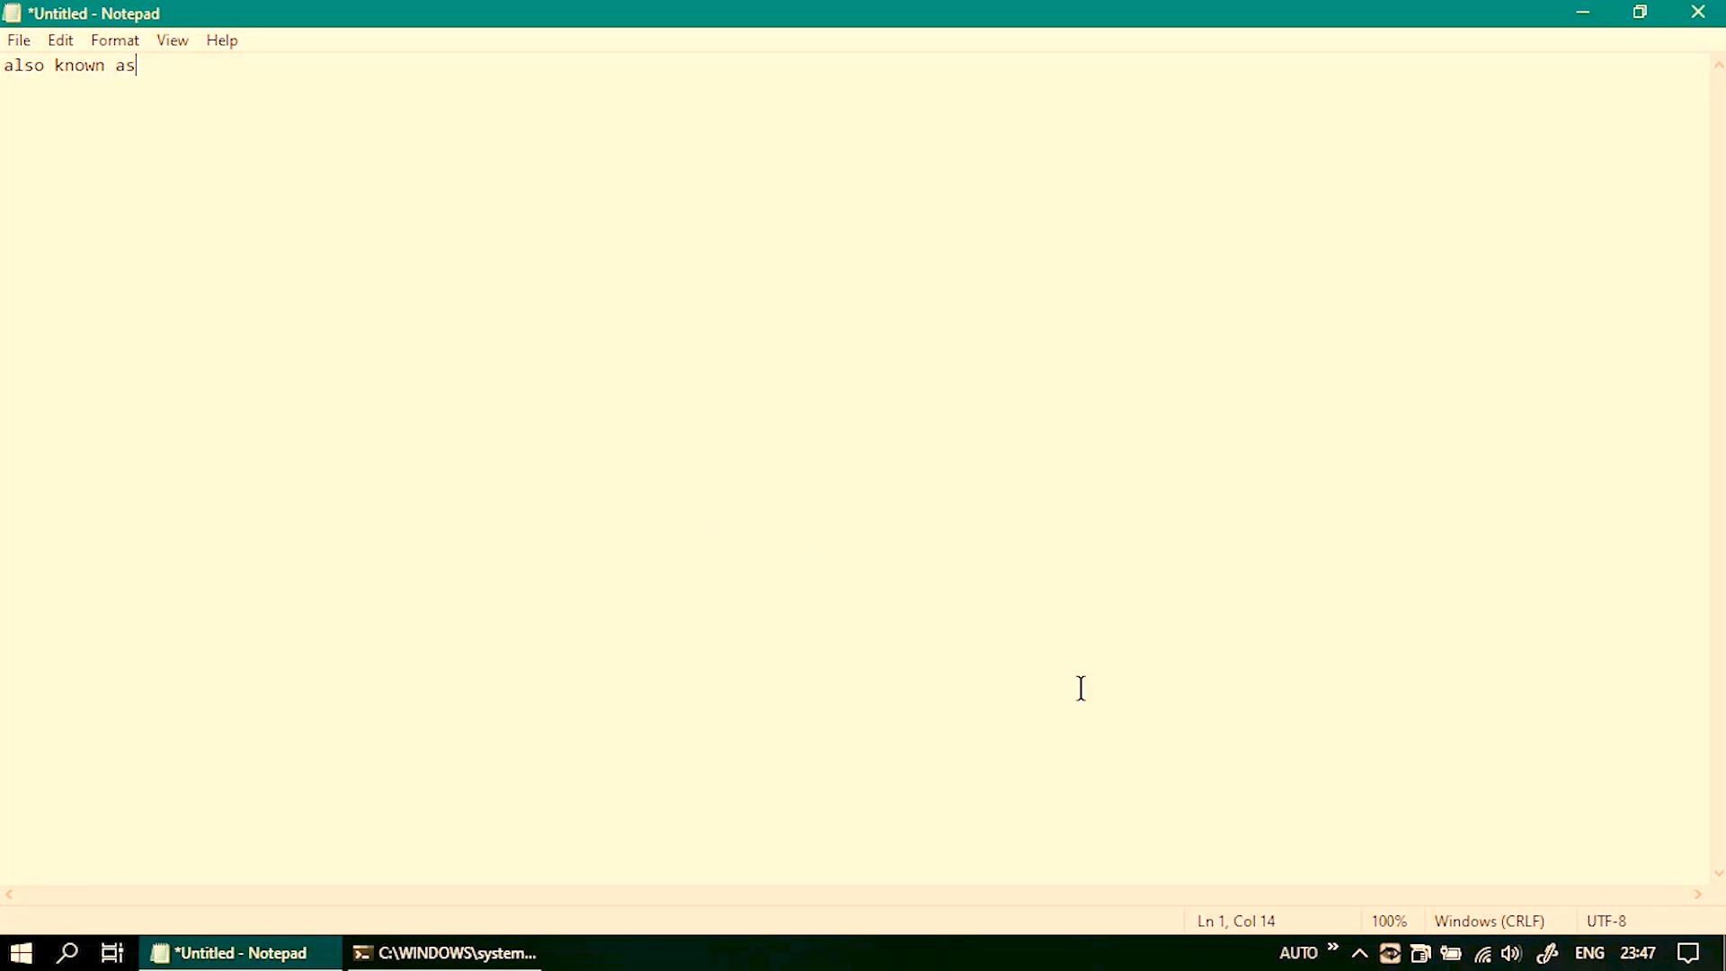
mouse_move(1398, 952)
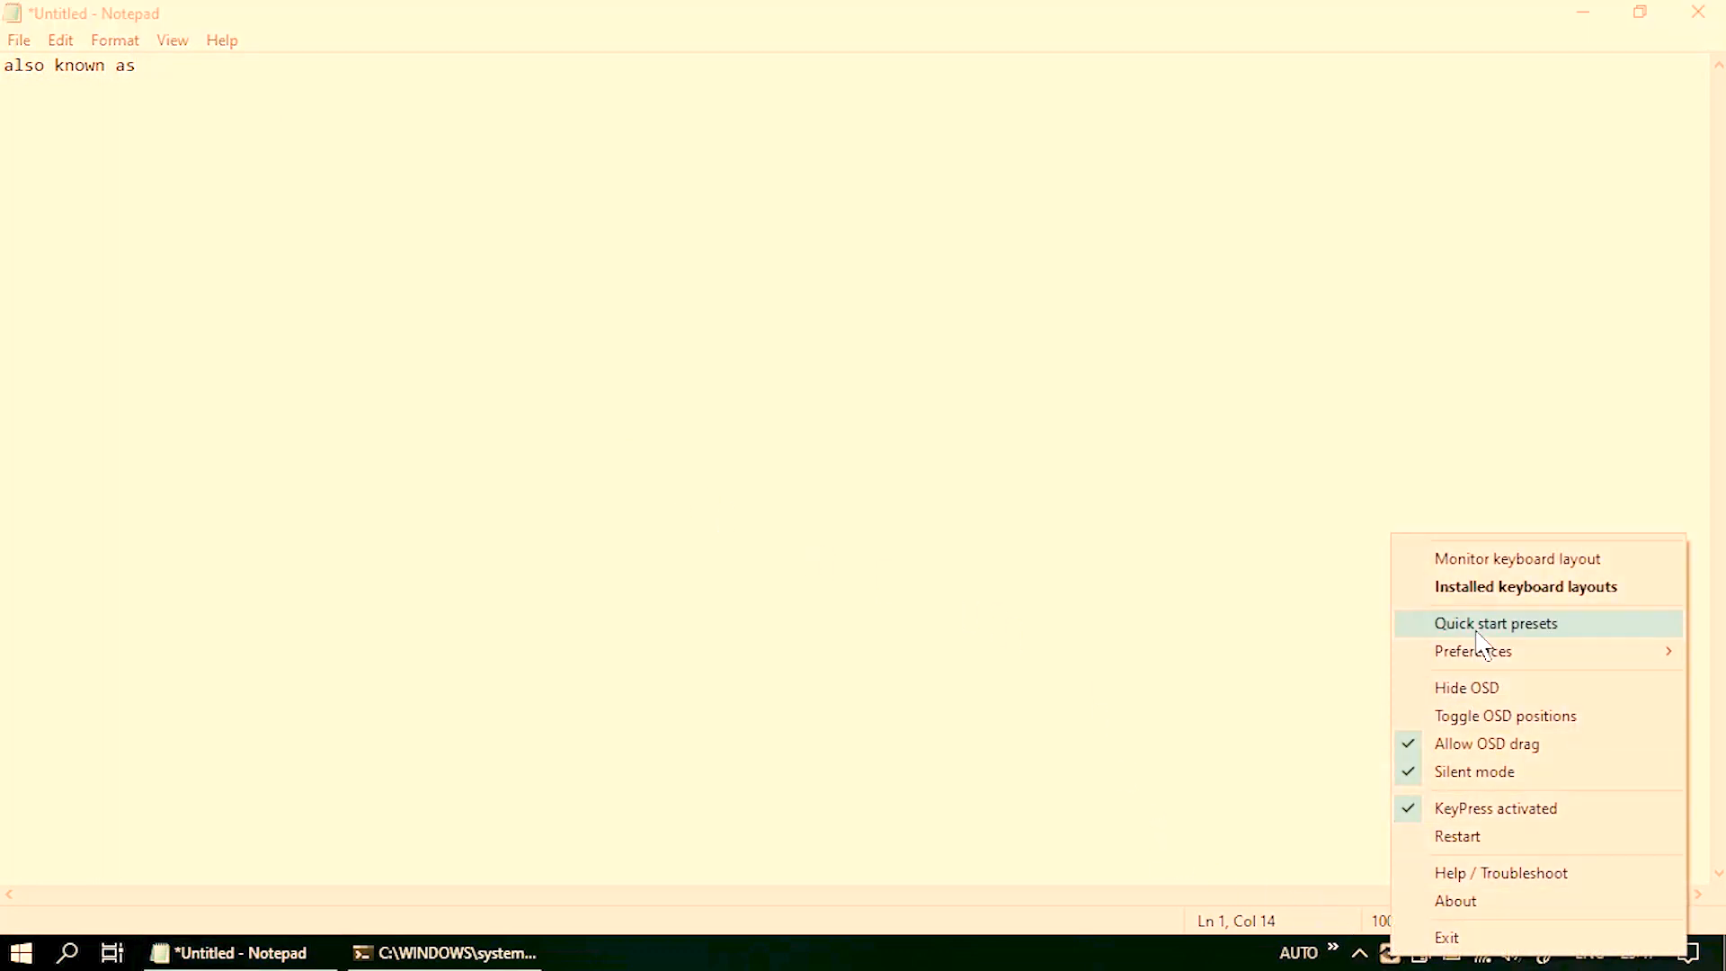
Step: Apply the 'Mixed mode' quick-start preset in KeyPress OSD
click(1495, 623)
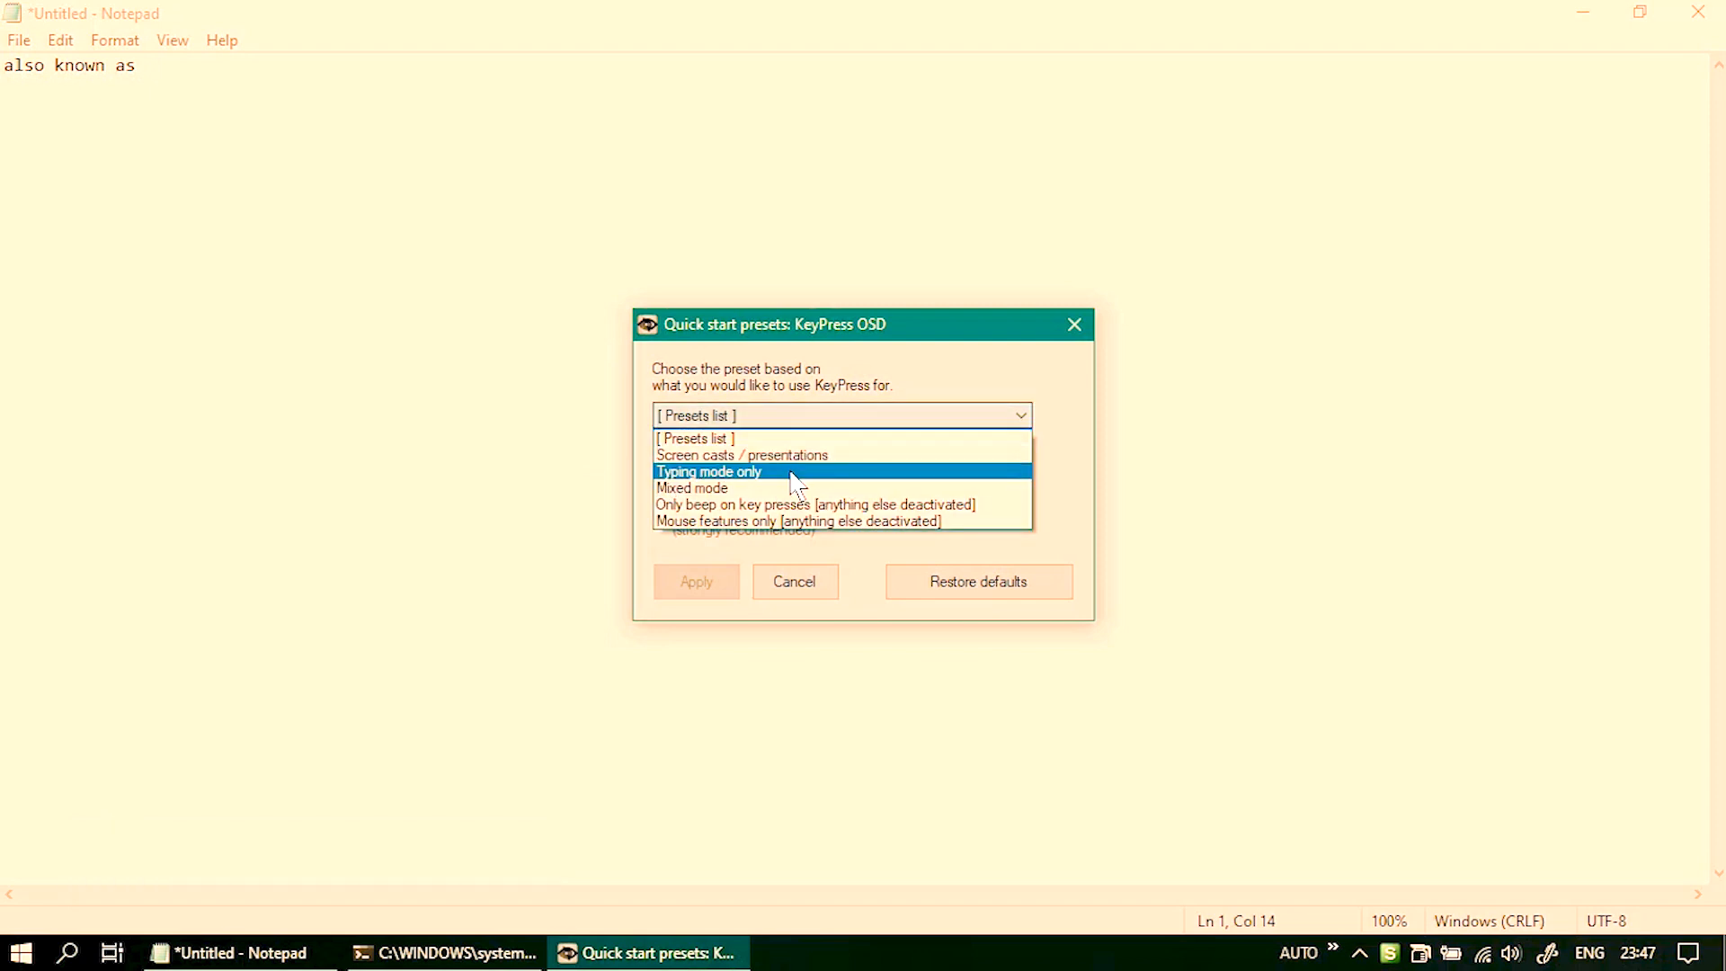
click(692, 487)
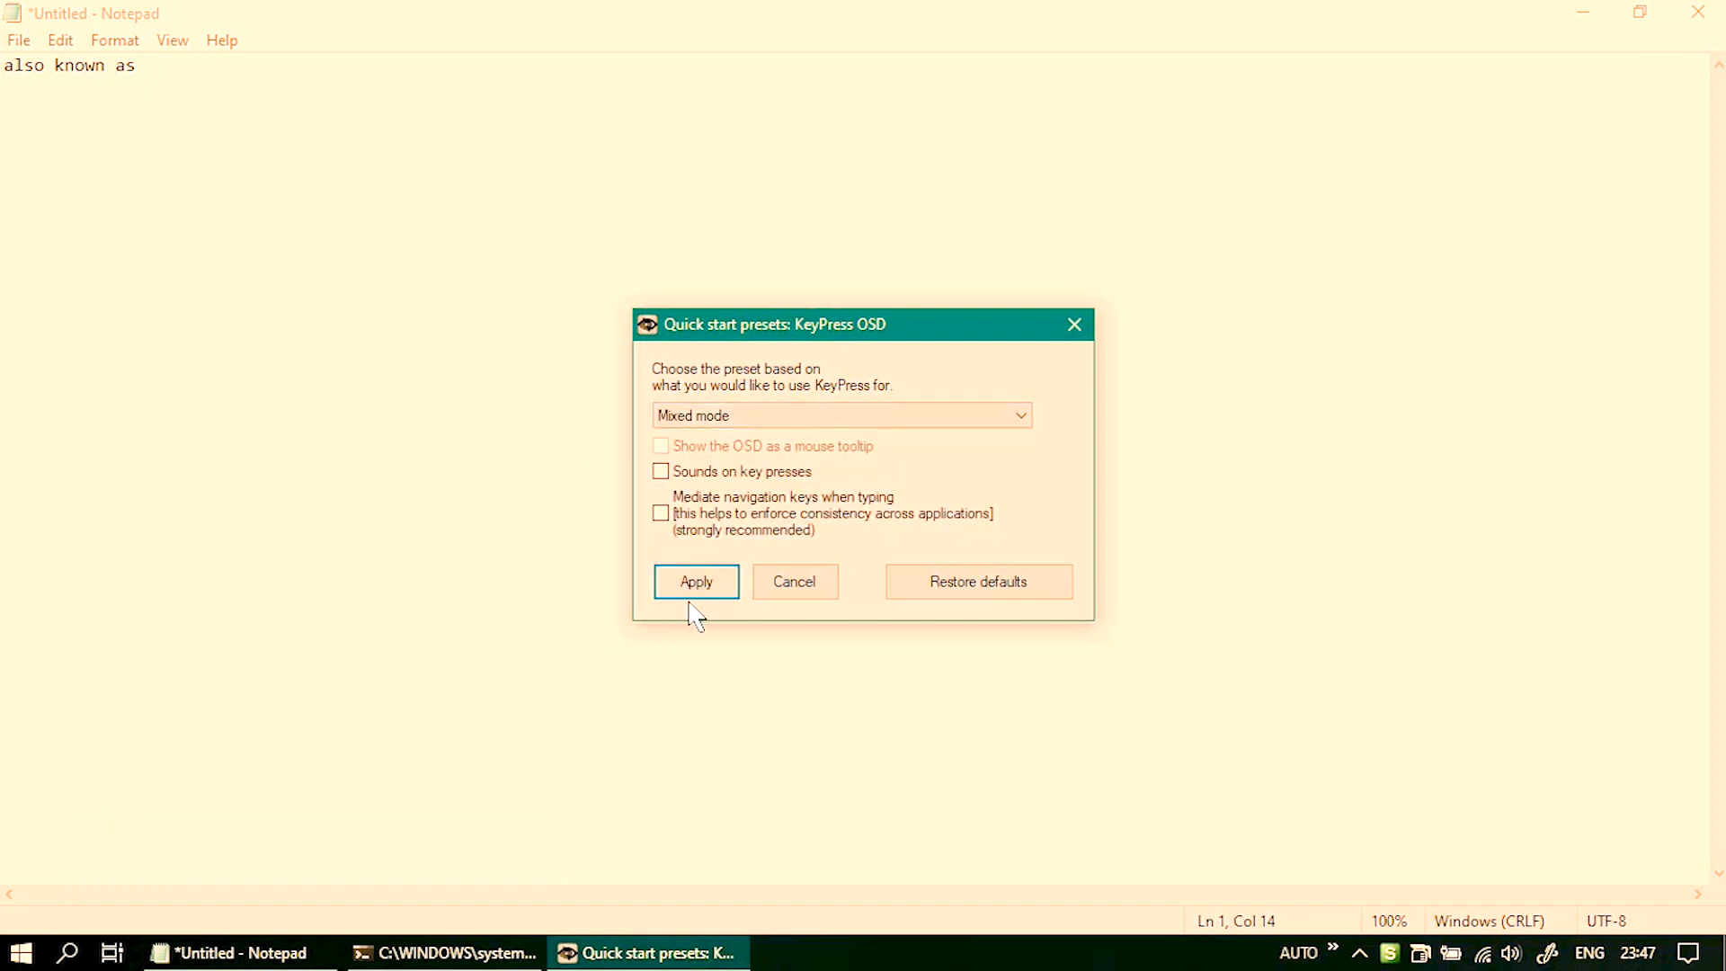
click(695, 582)
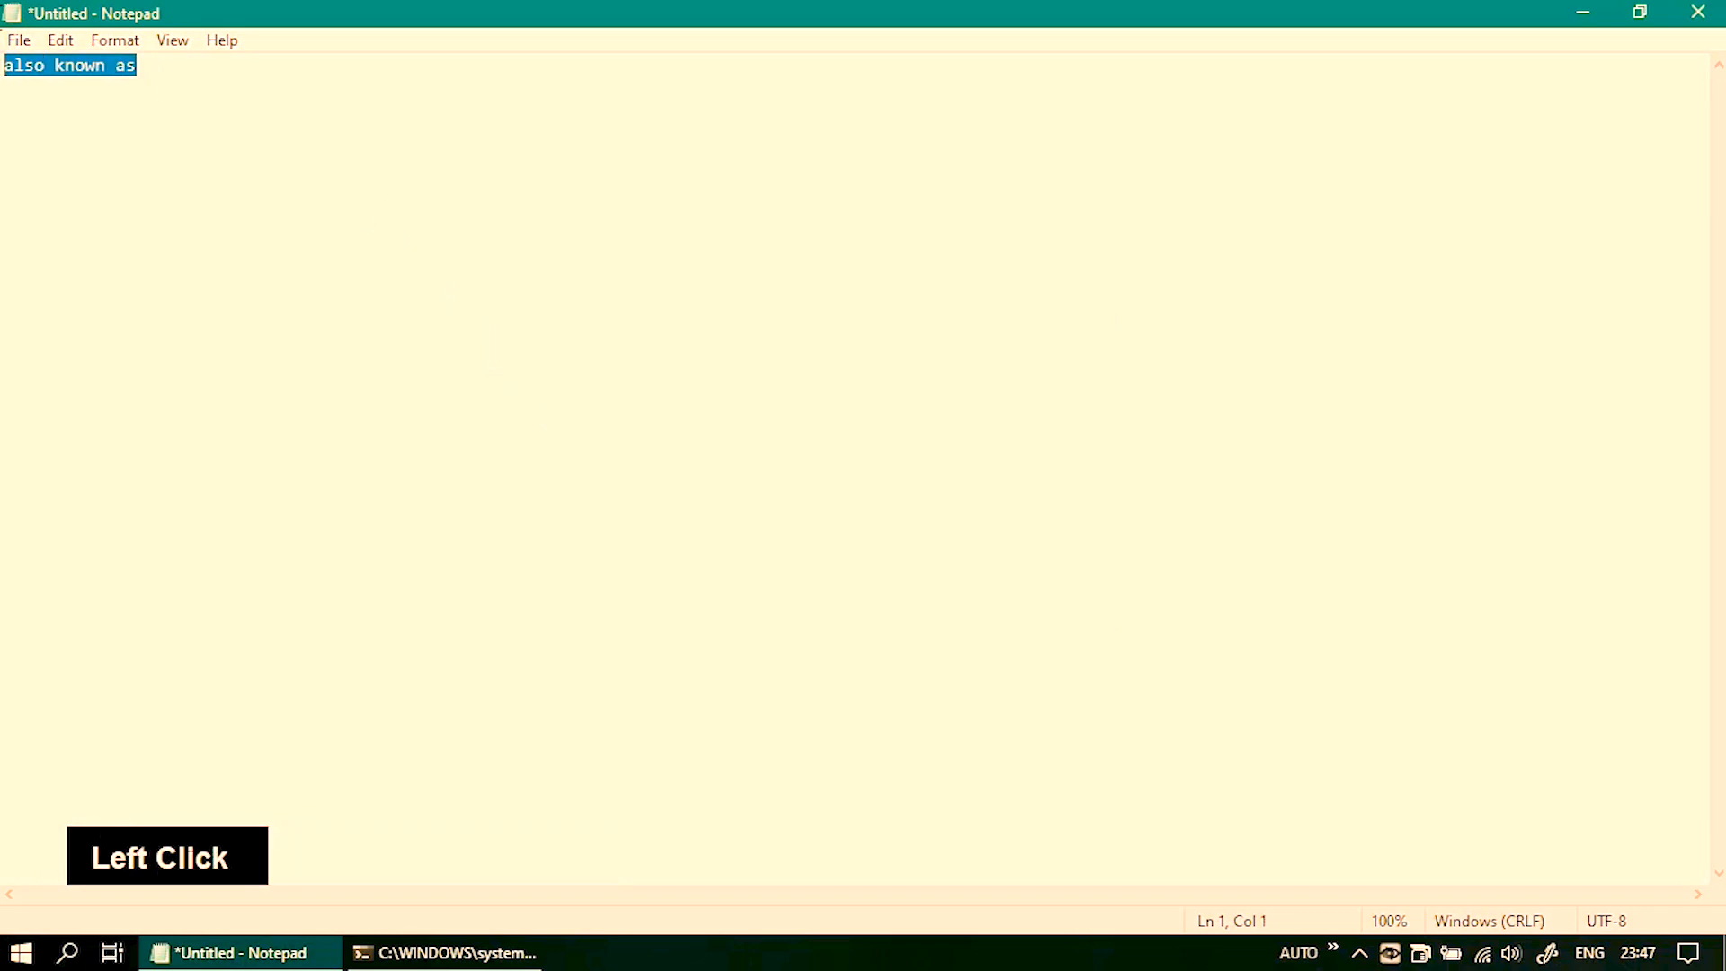
Step: In Notepad, add blank lines after line one and type 'the quick' below them
click(359, 202)
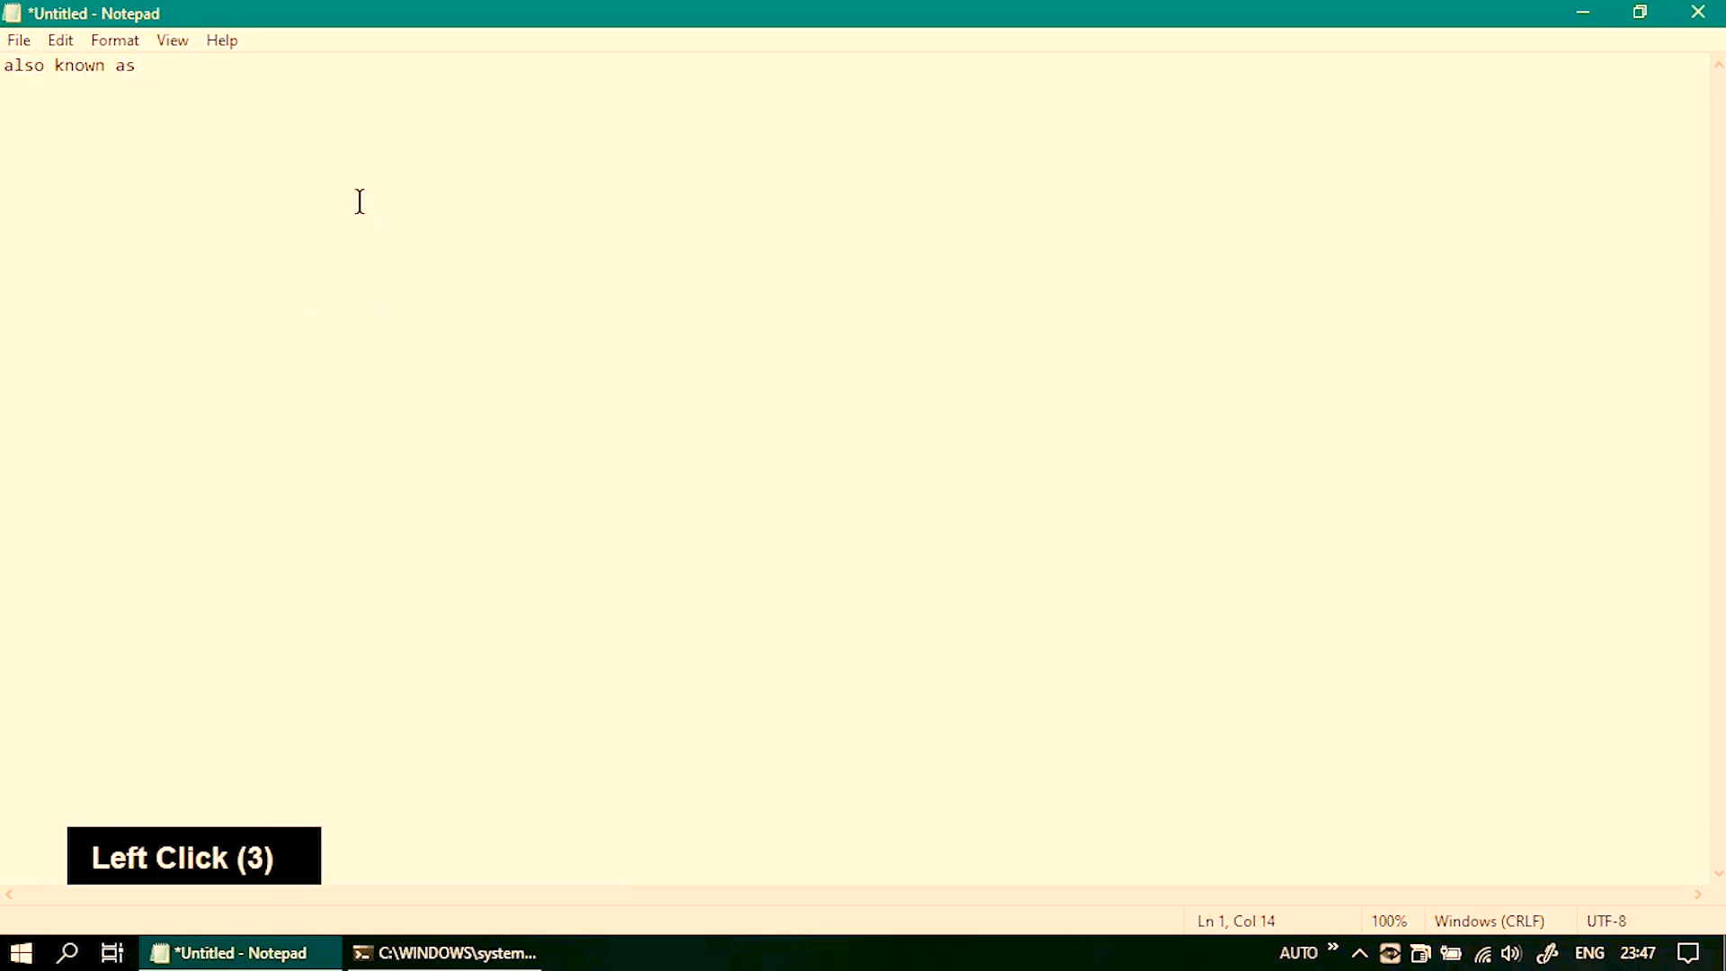
key(Enter)
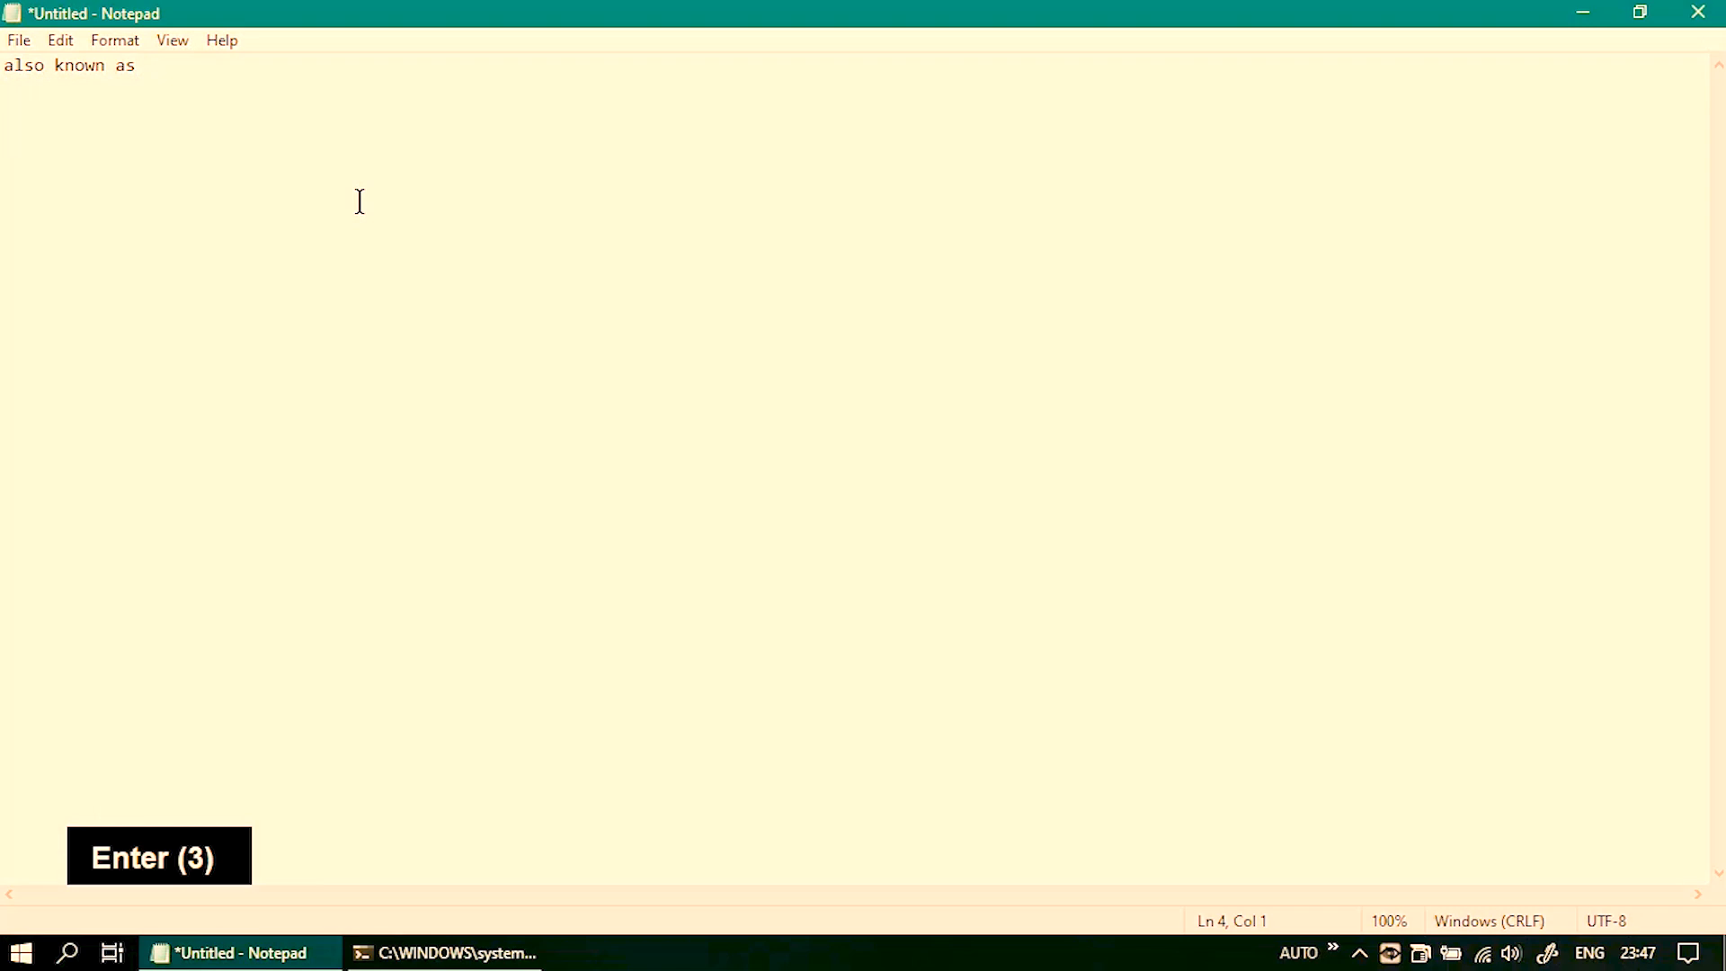
text(the quick)
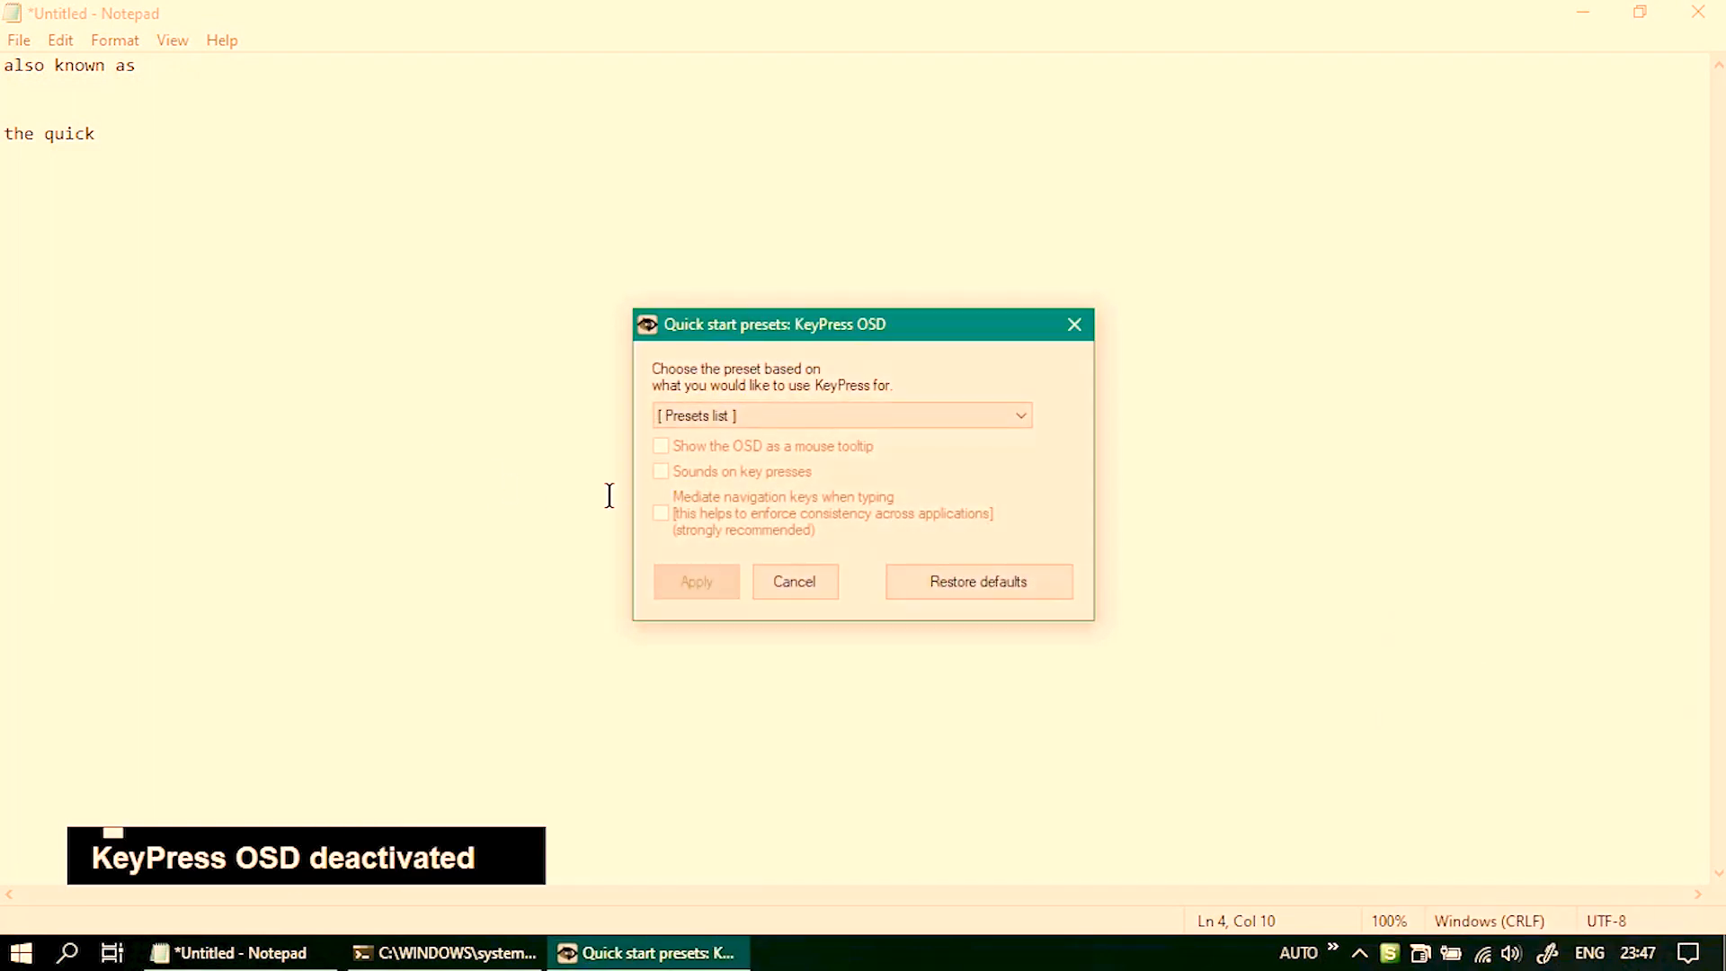
Step: Apply the 'Mouse features only' preset, then dismiss Notepad's context menu
click(1017, 415)
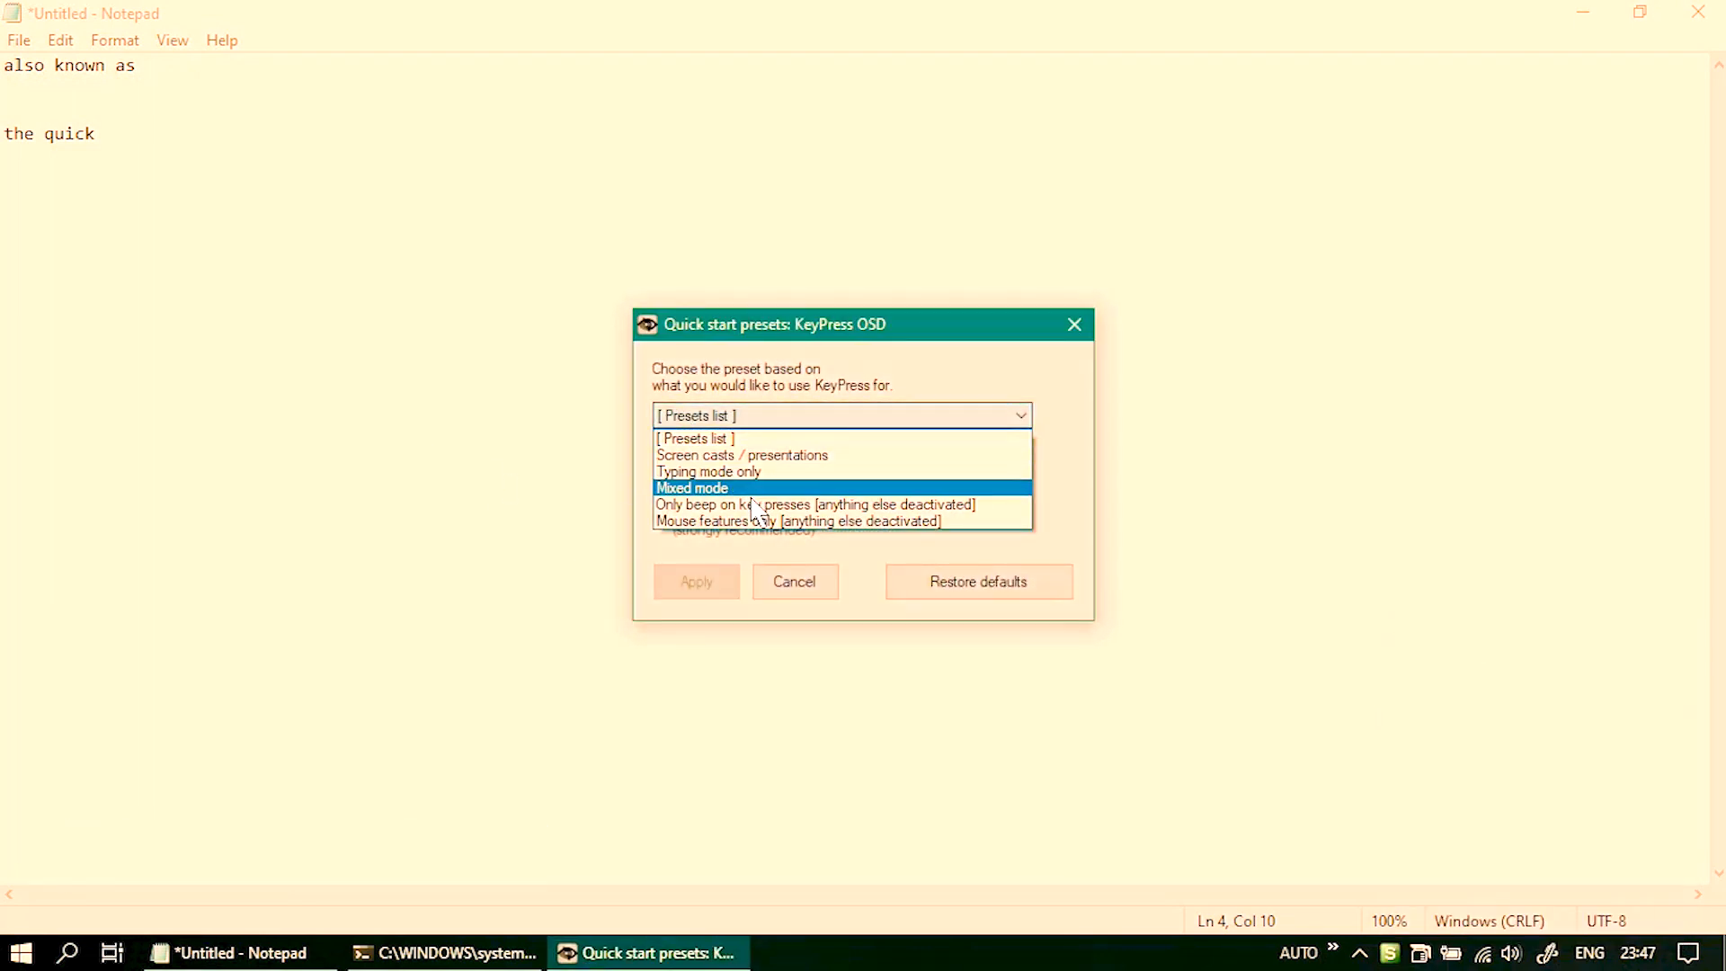
click(798, 521)
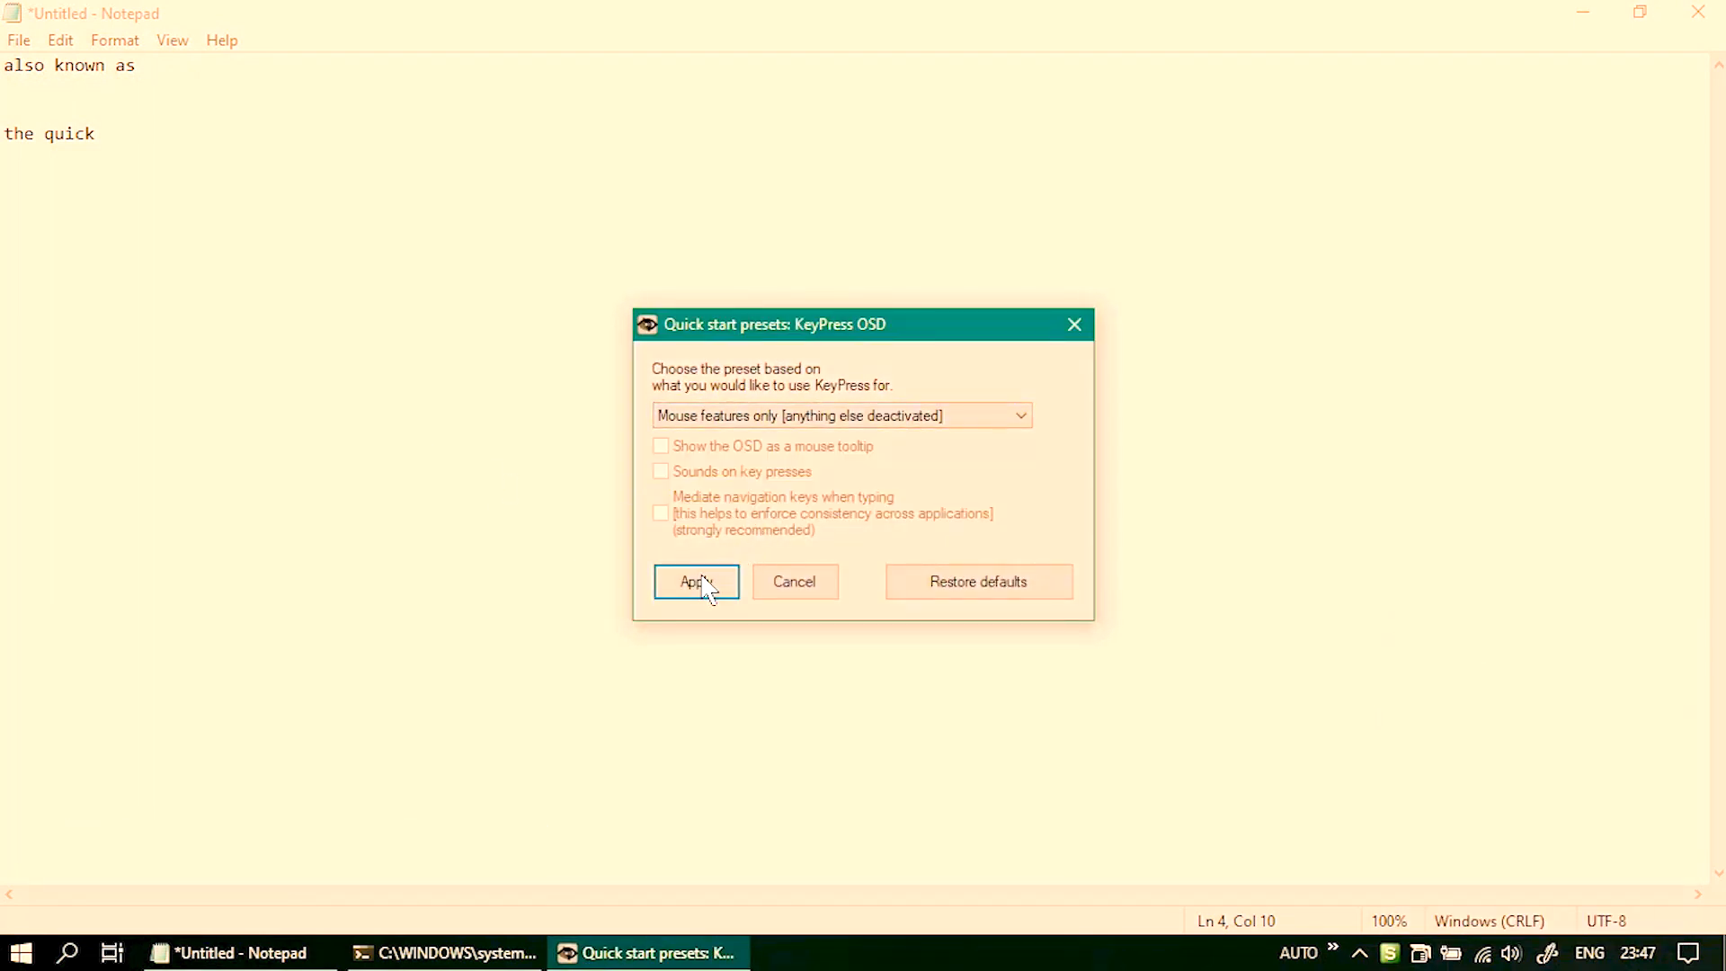
click(694, 582)
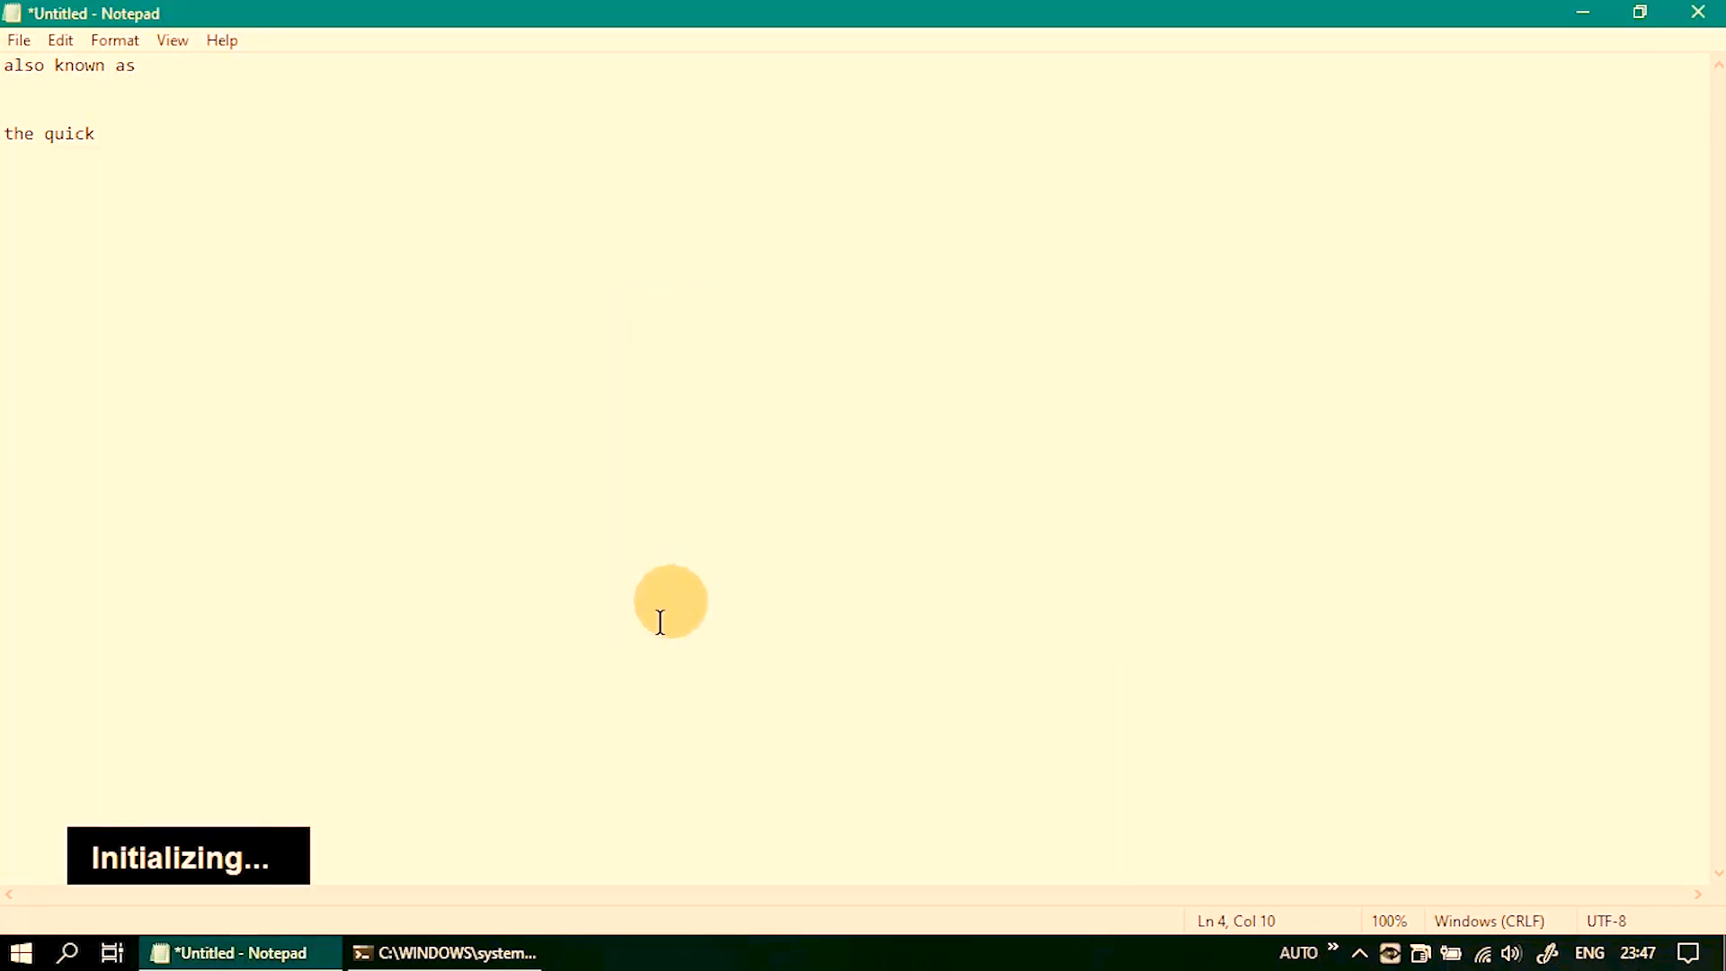
mouse_move(216, 177)
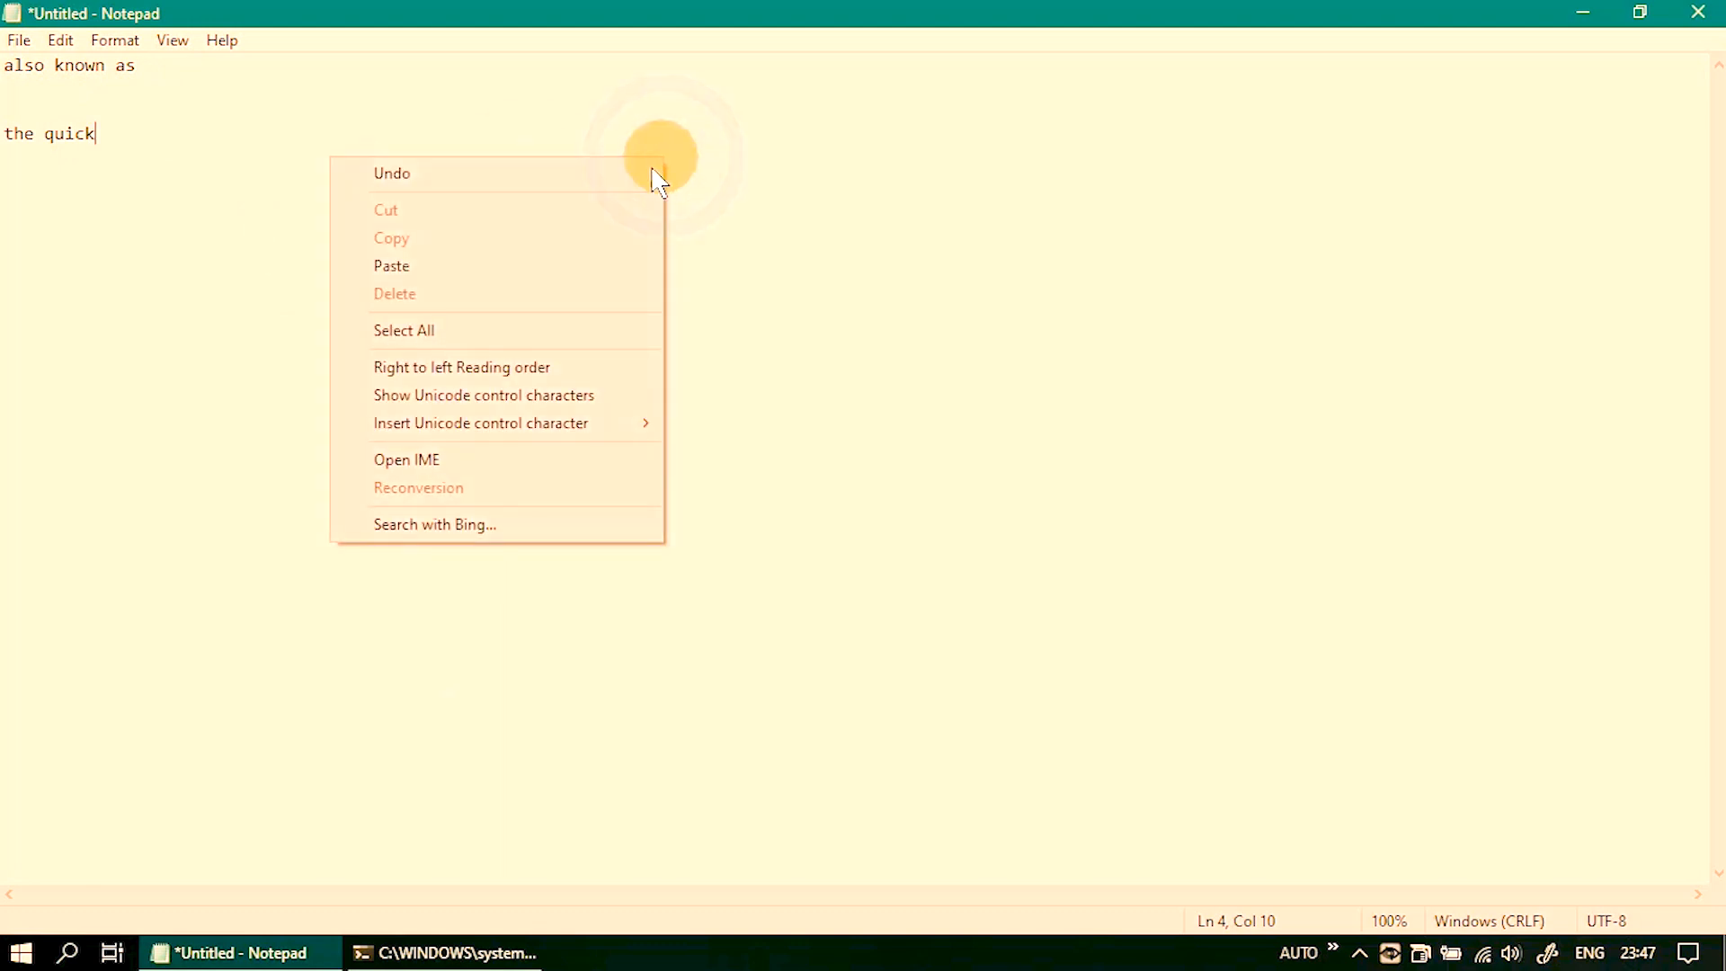
click(403, 330)
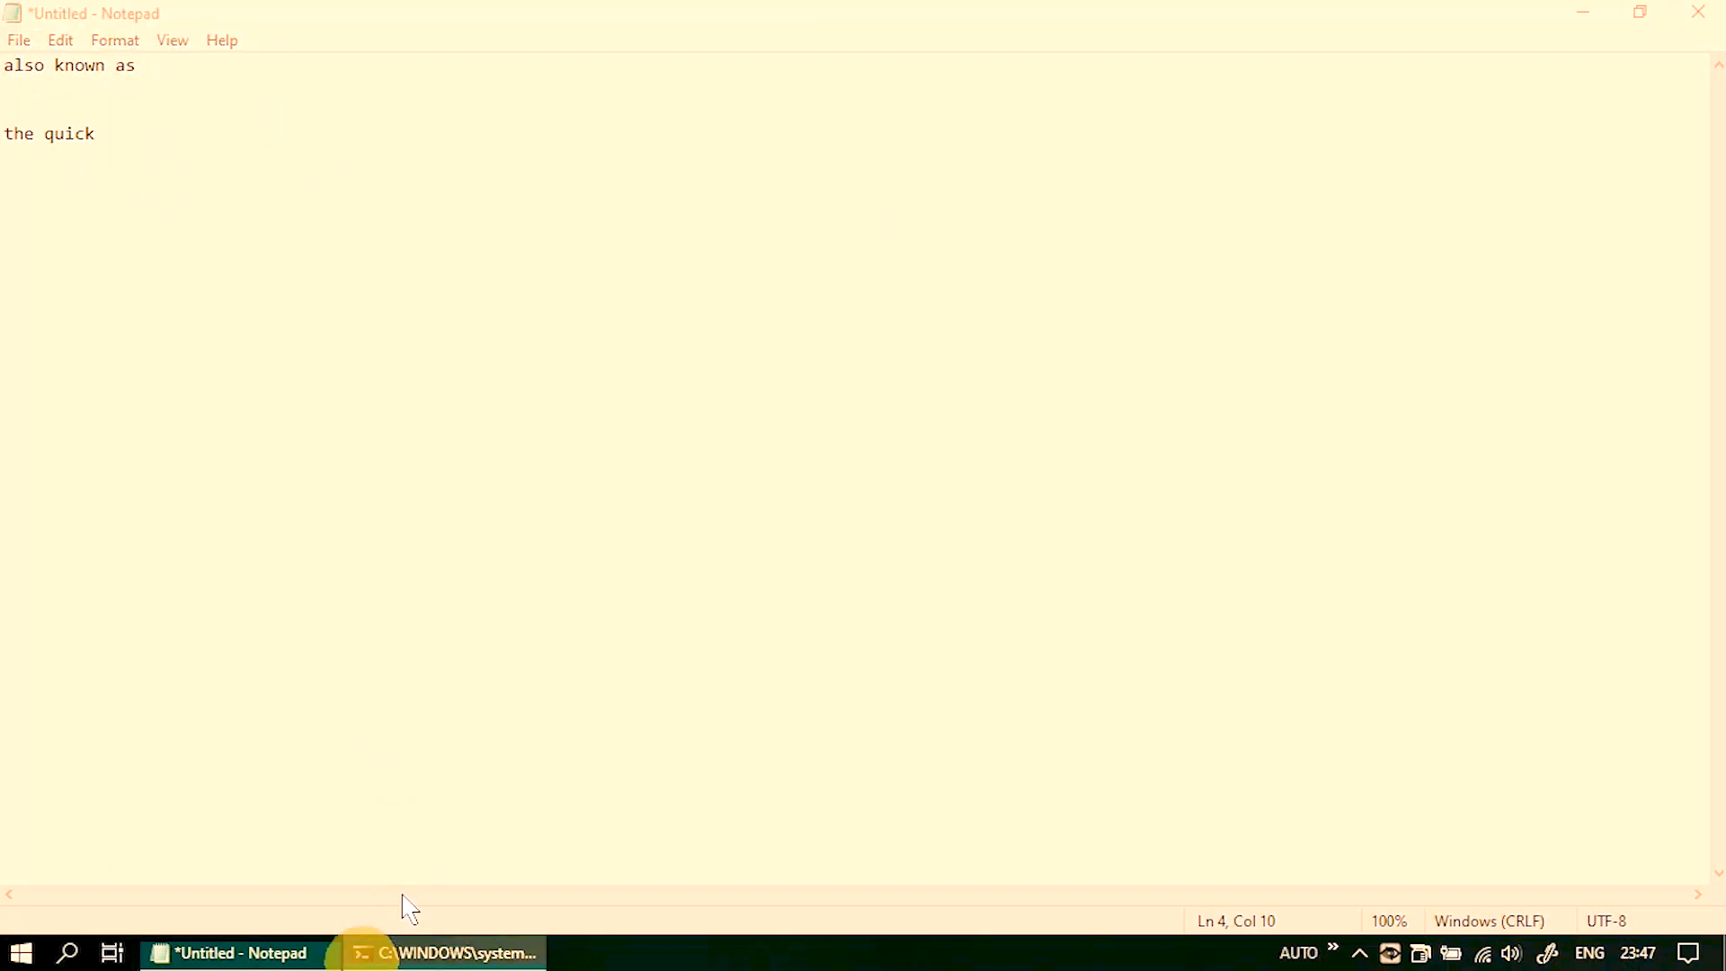
Step: Review the ipconfig network adapter output in Command Prompt, then minimize it to reveal the desktop
click(442, 952)
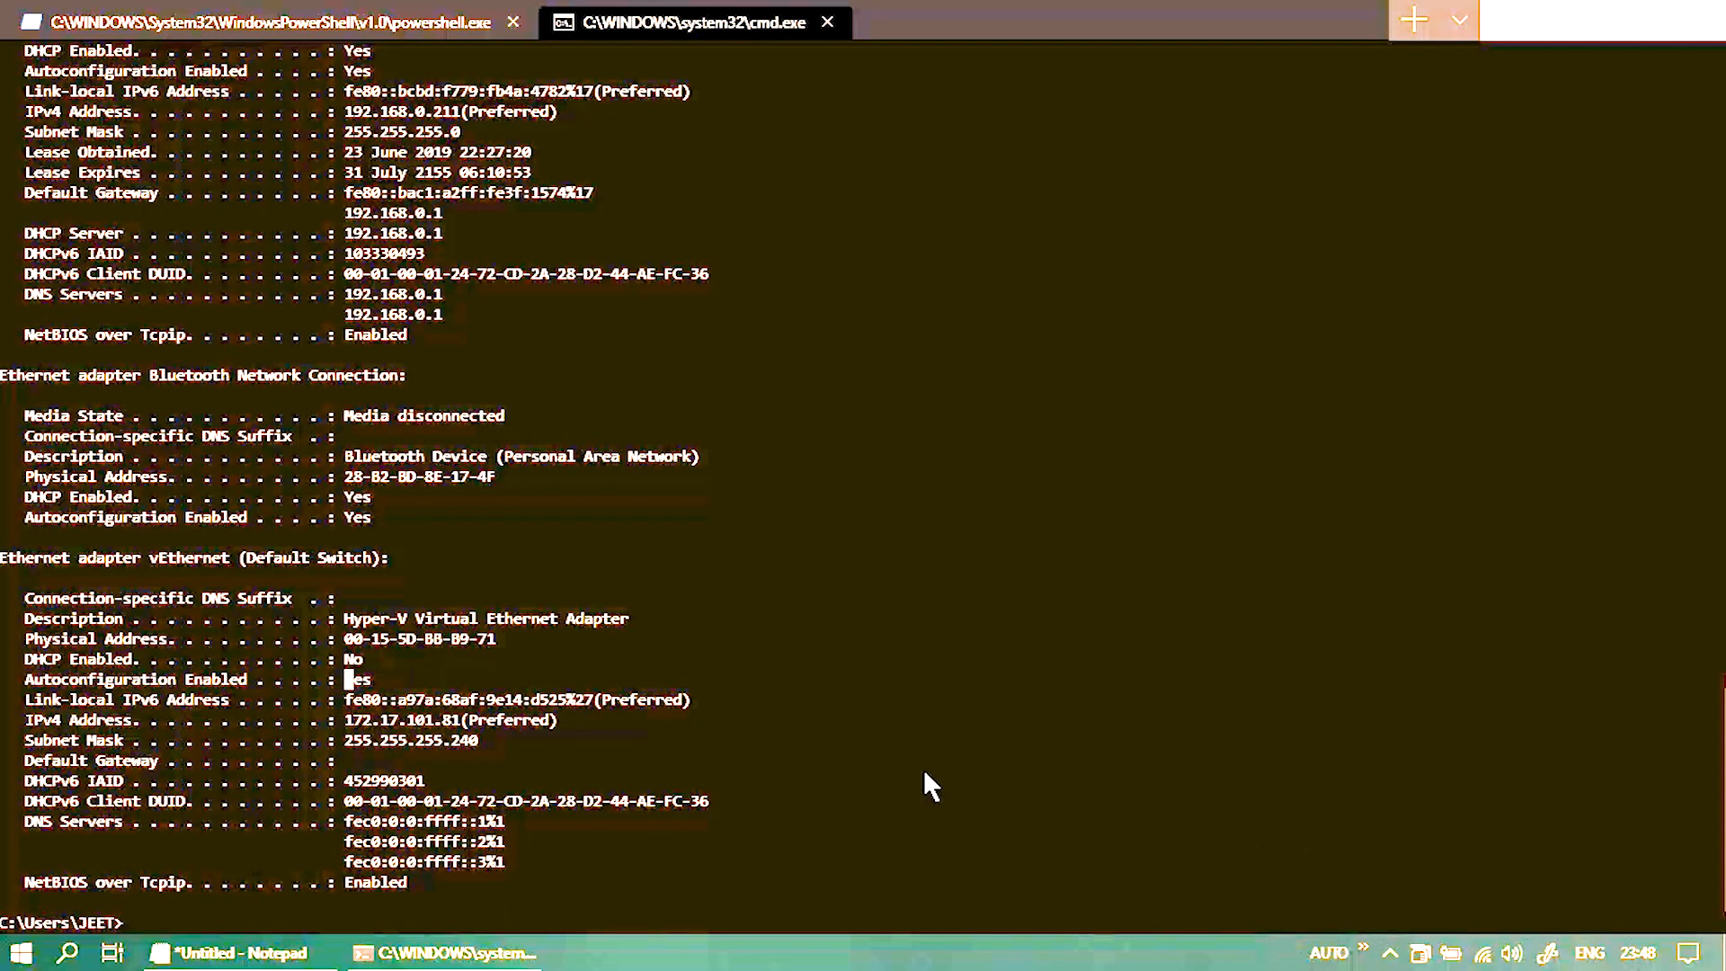
mouse_move(1588, 12)
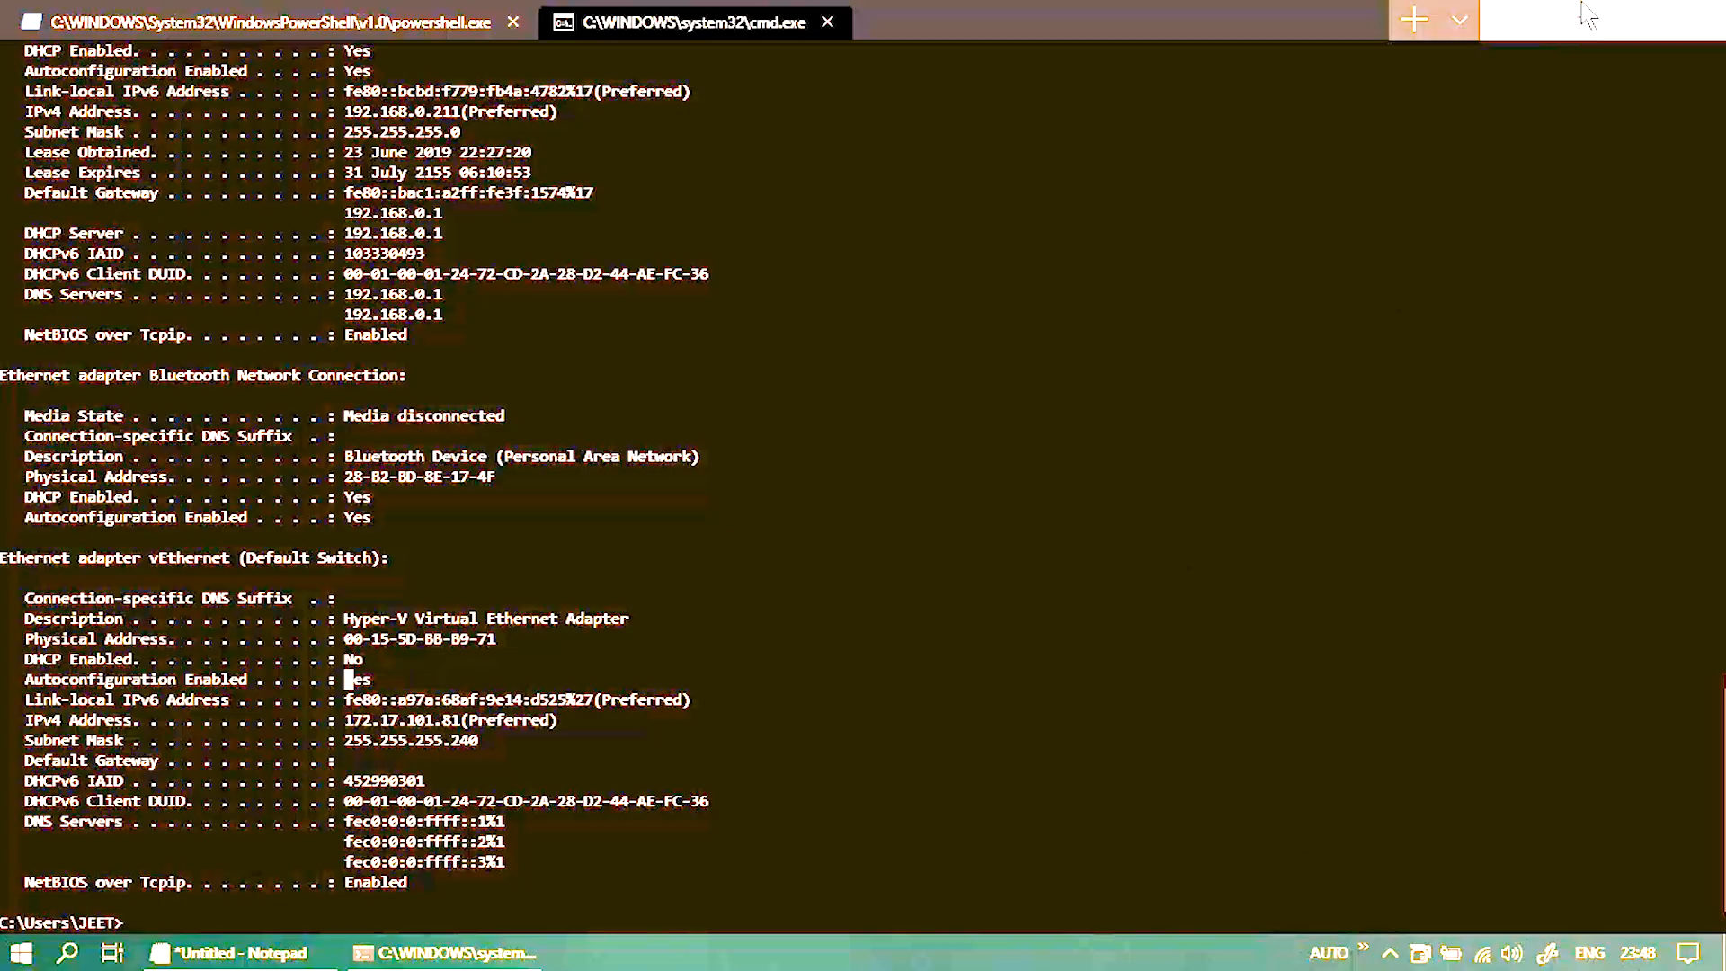
click(231, 952)
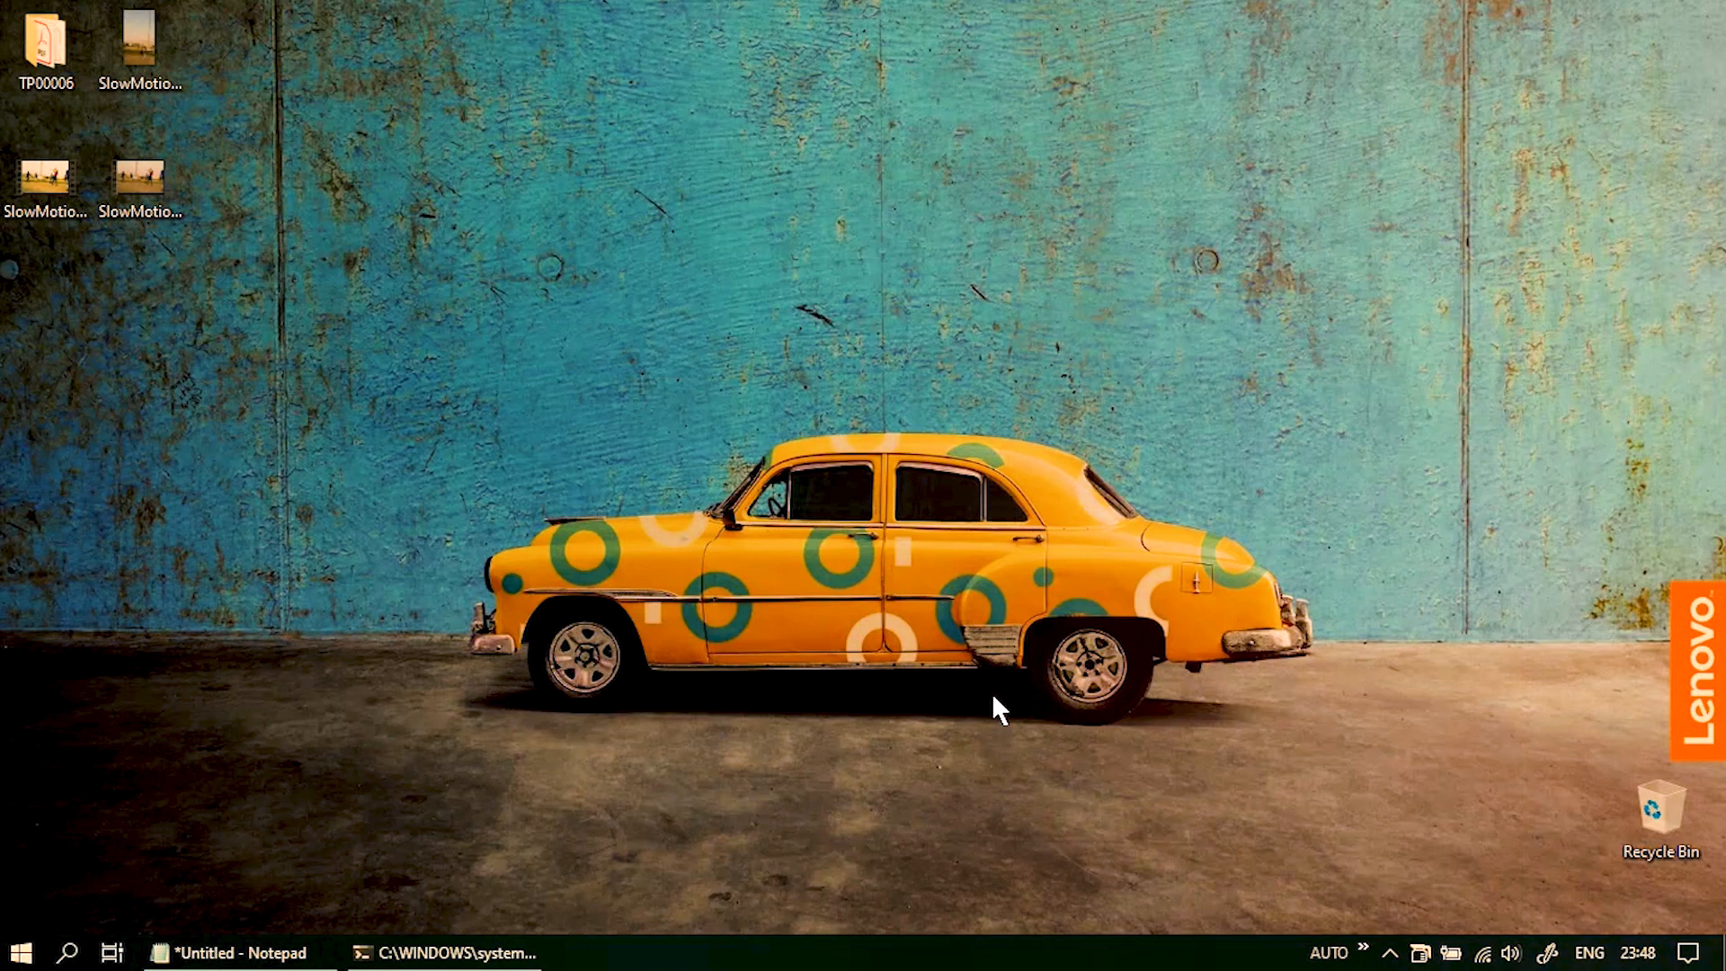
mouse_move(831, 774)
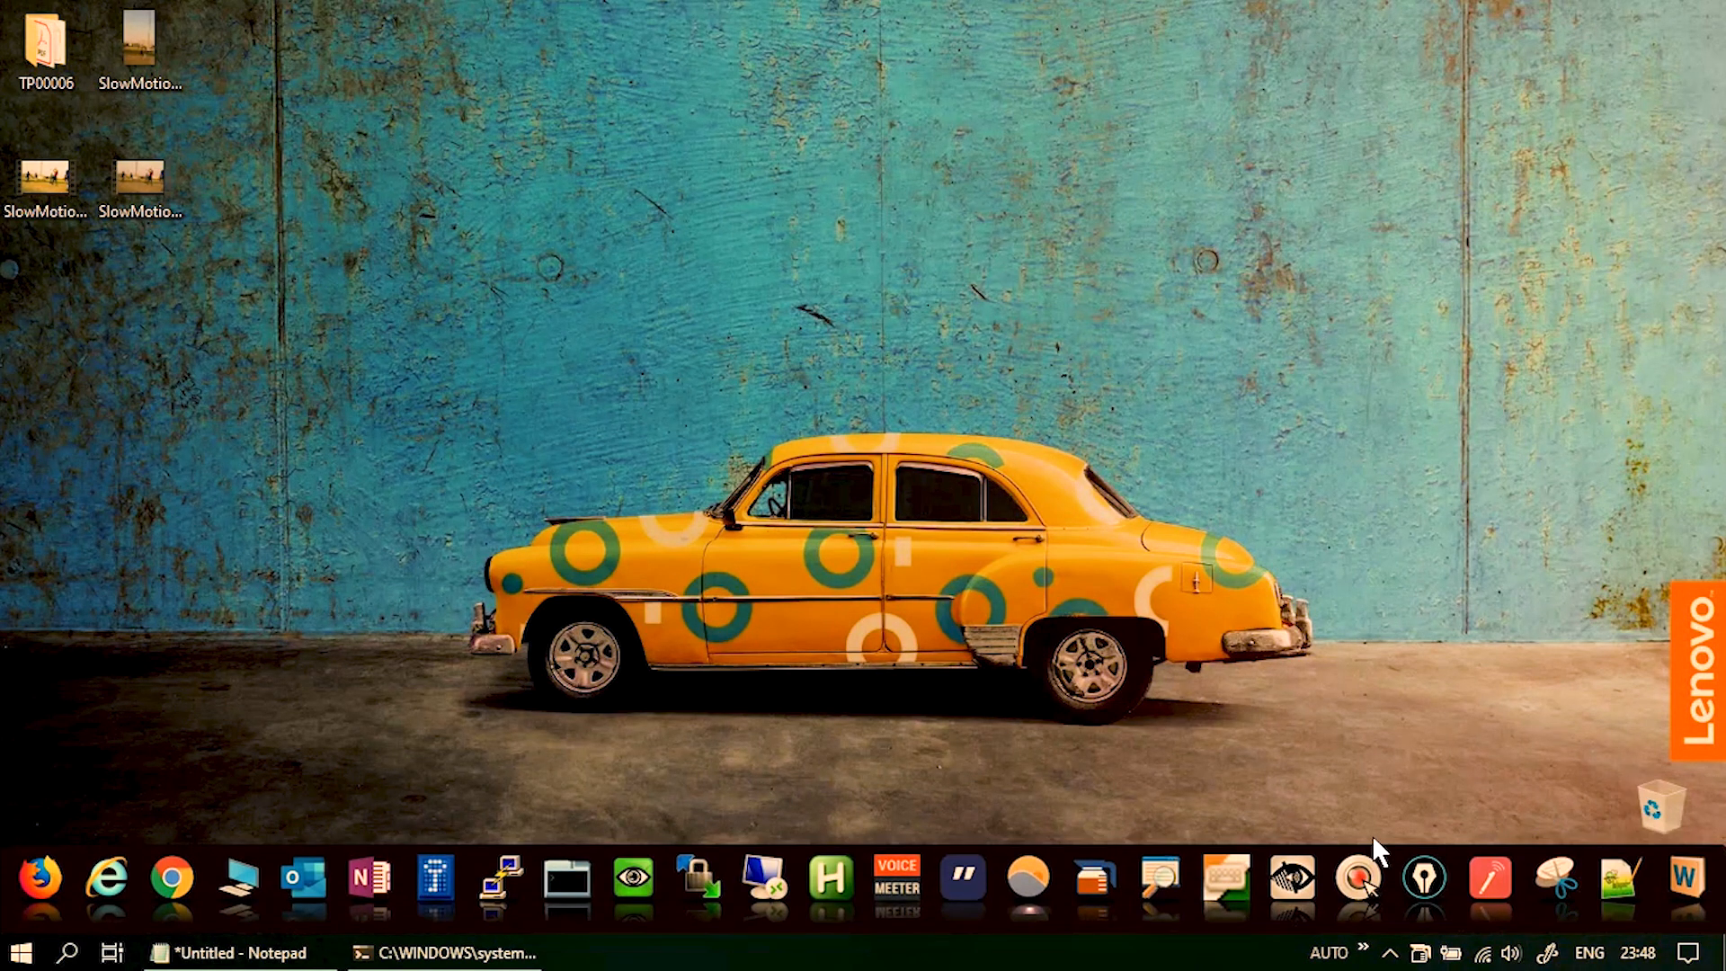
Step: Launch SwordSoft Mousetrack from the dock so its General settings appear
click(1362, 877)
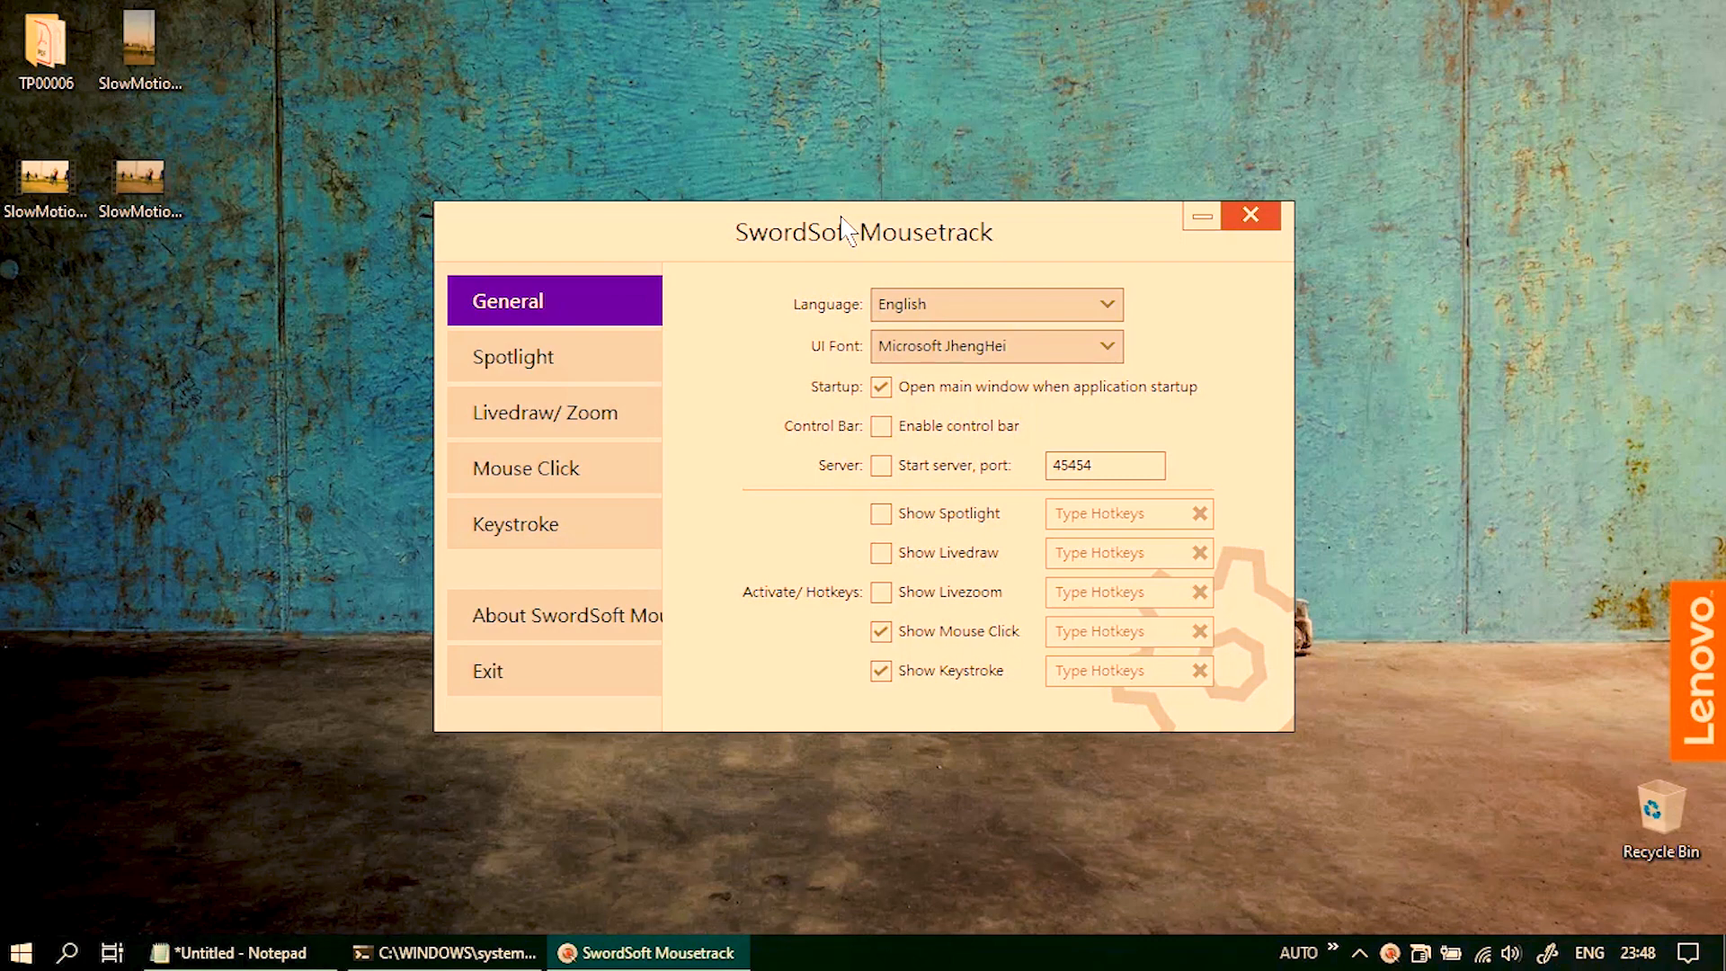
Step: Show the Spotlight settings with 30-pixel radius, 0% opacity and 77% border opacity
click(514, 356)
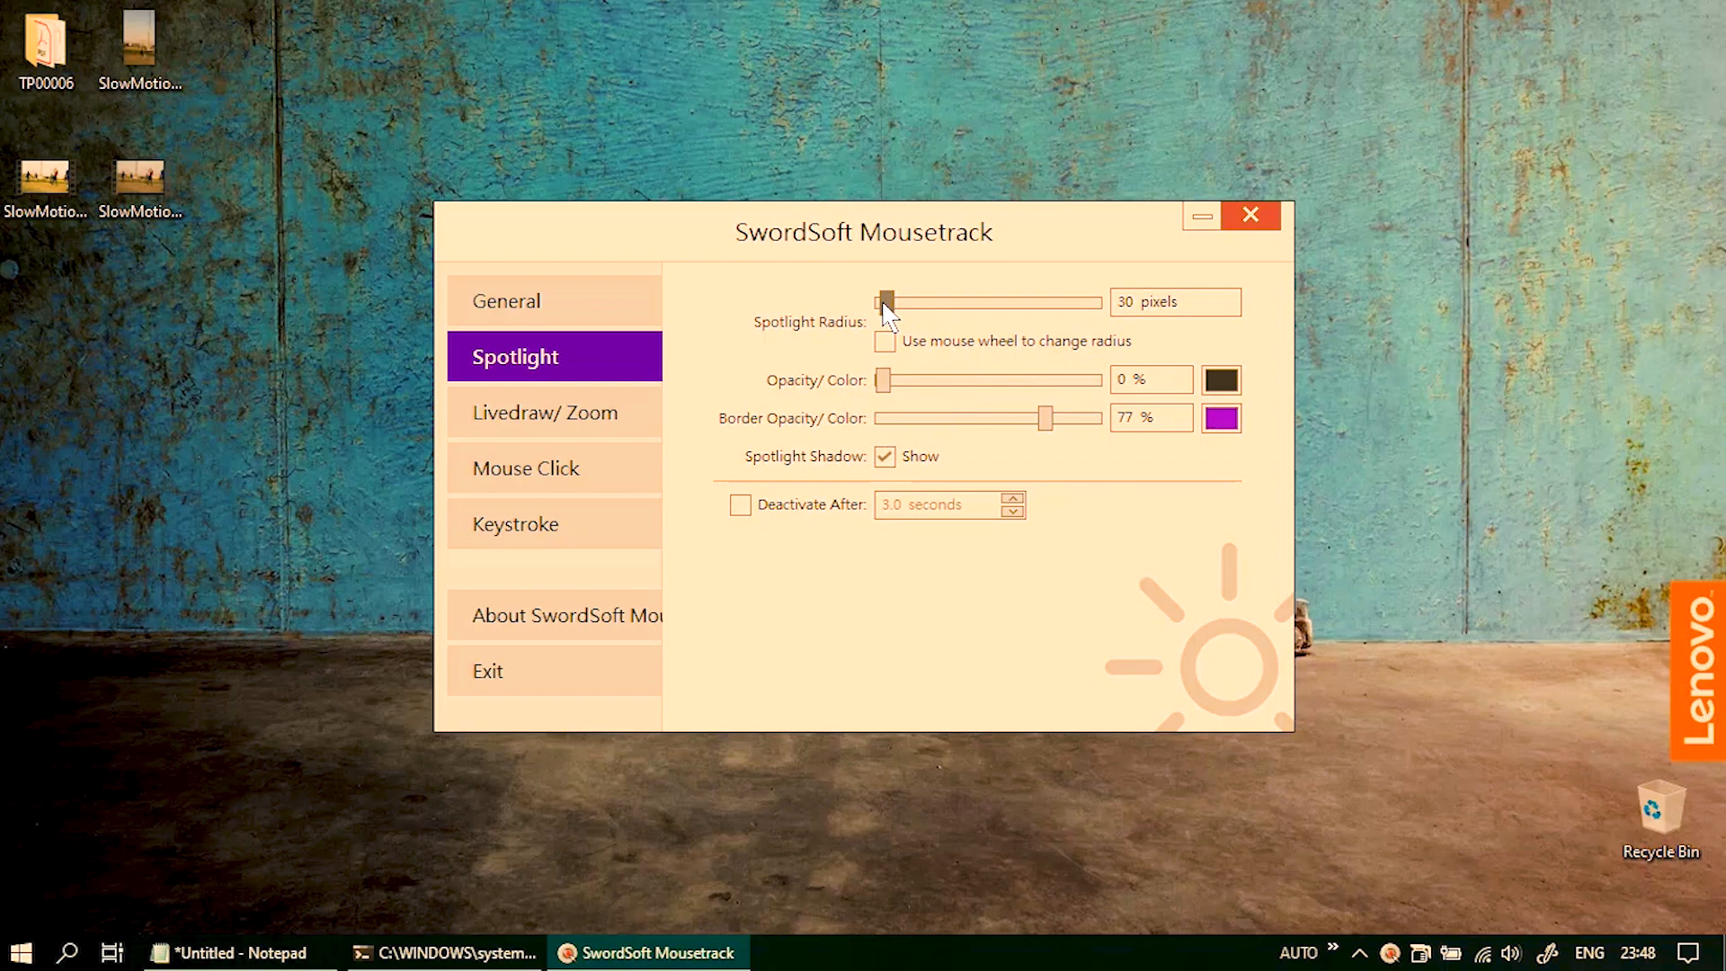
Step: Tick 'Enable control bar' on the General page and close the settings window
click(507, 300)
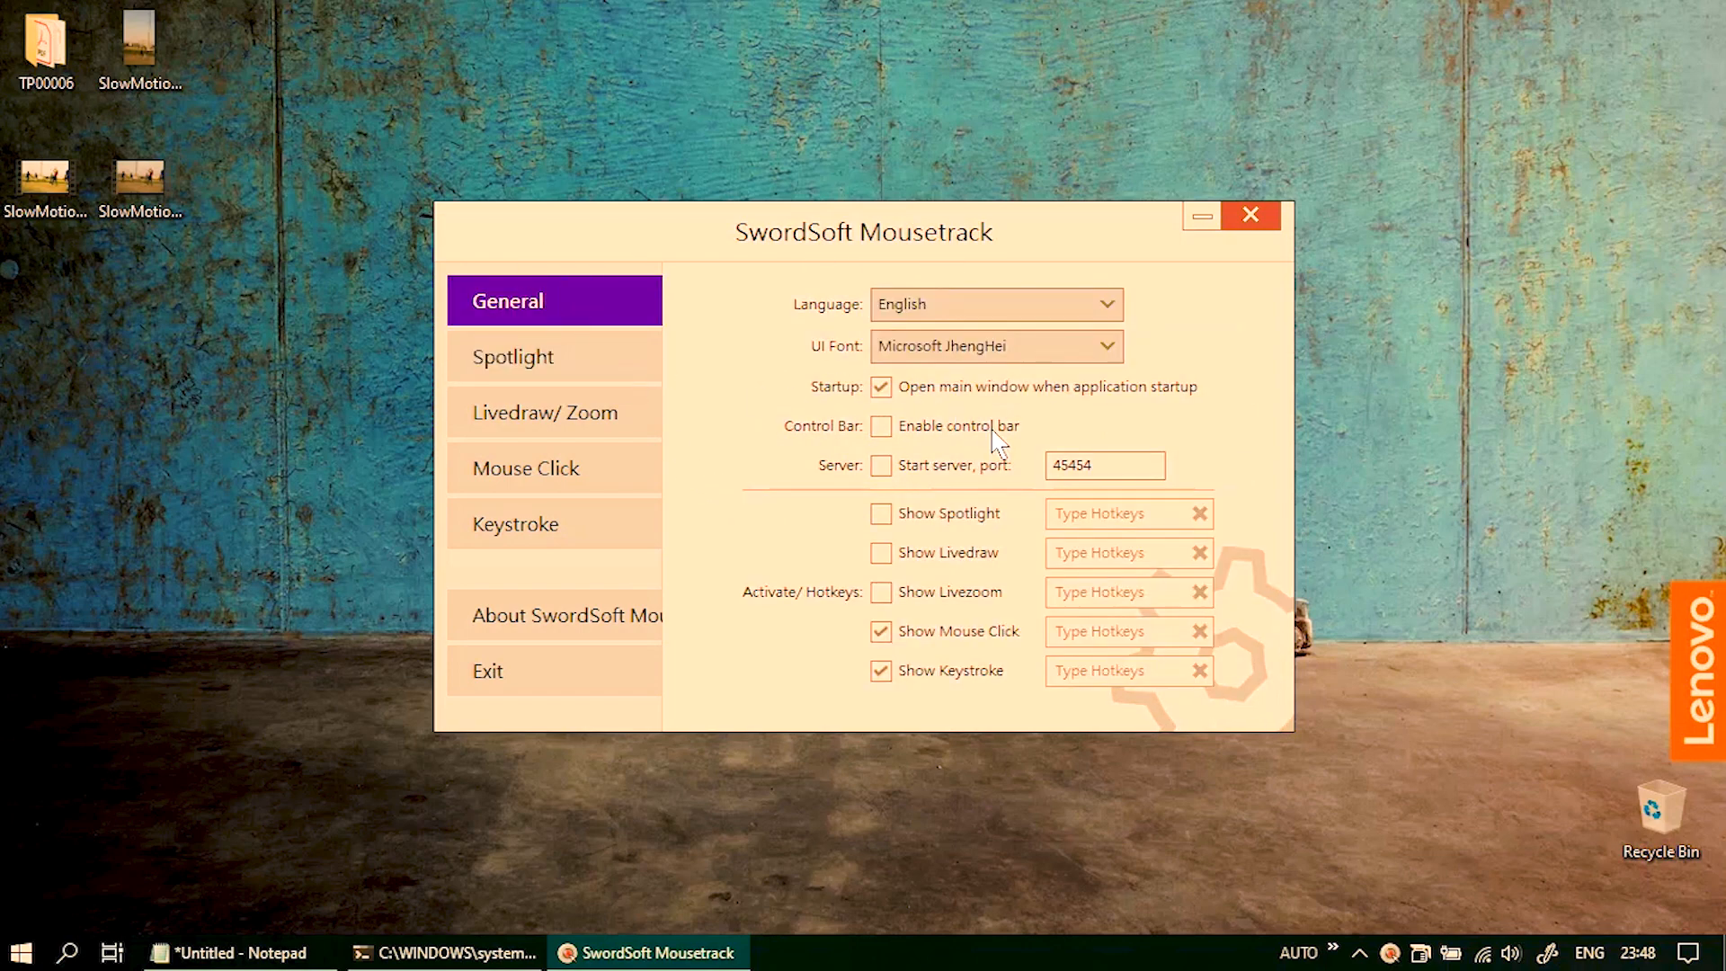
click(881, 426)
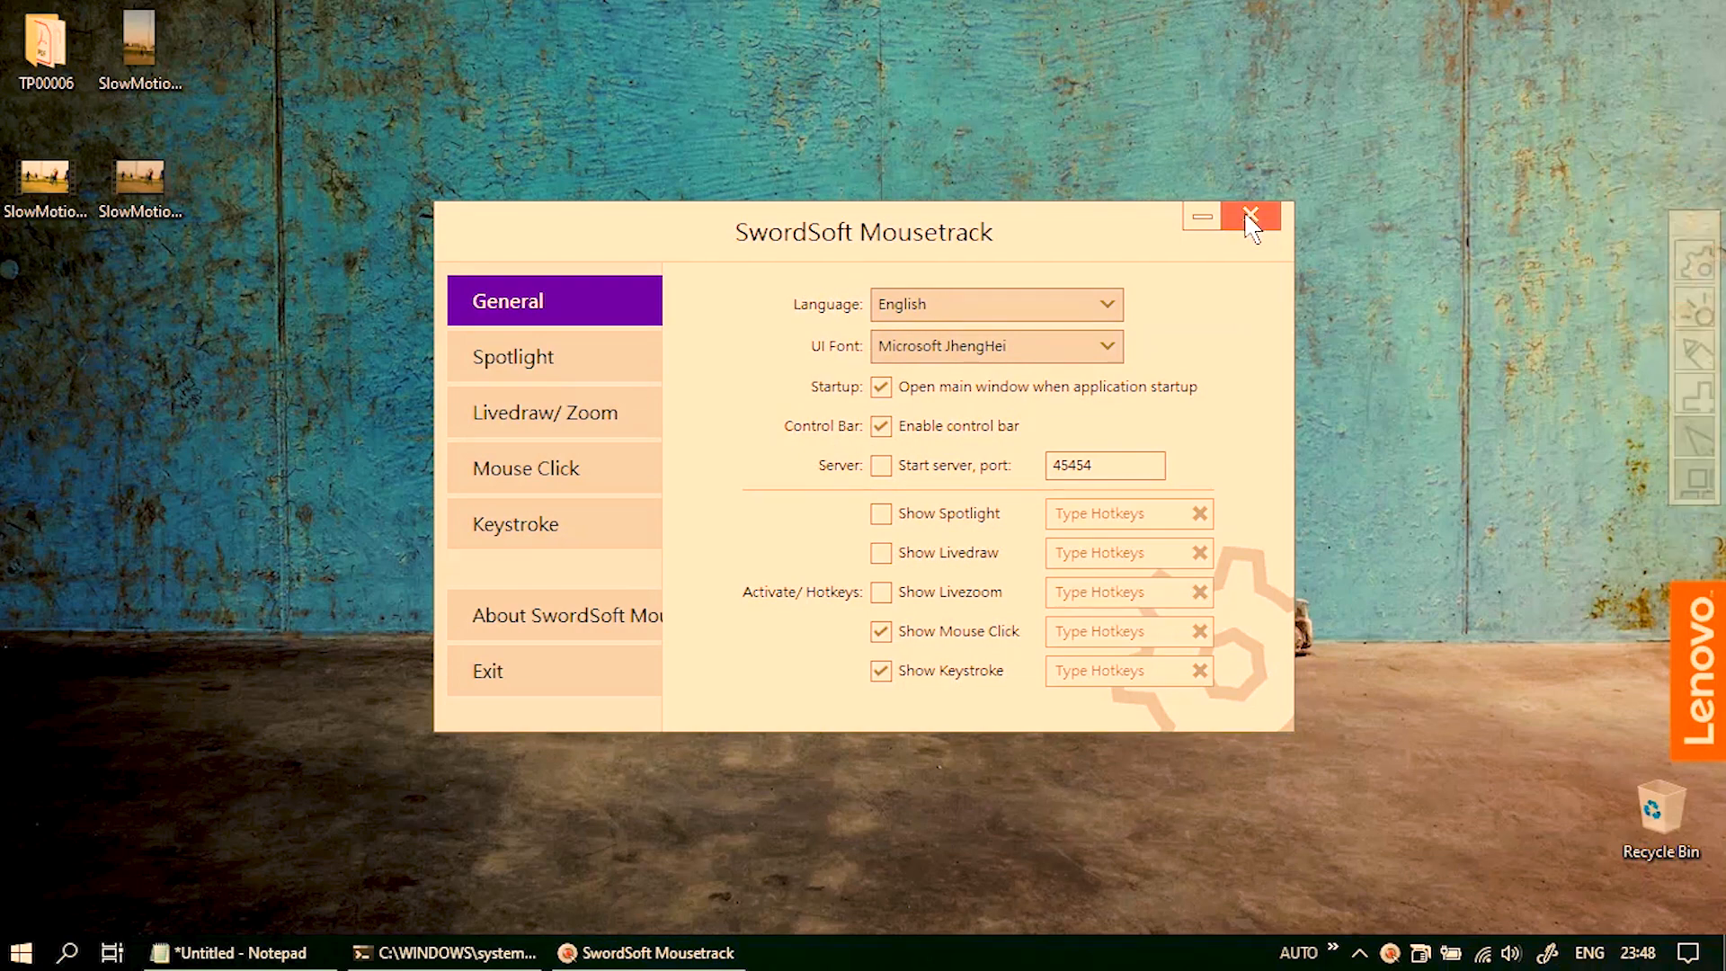
click(1250, 216)
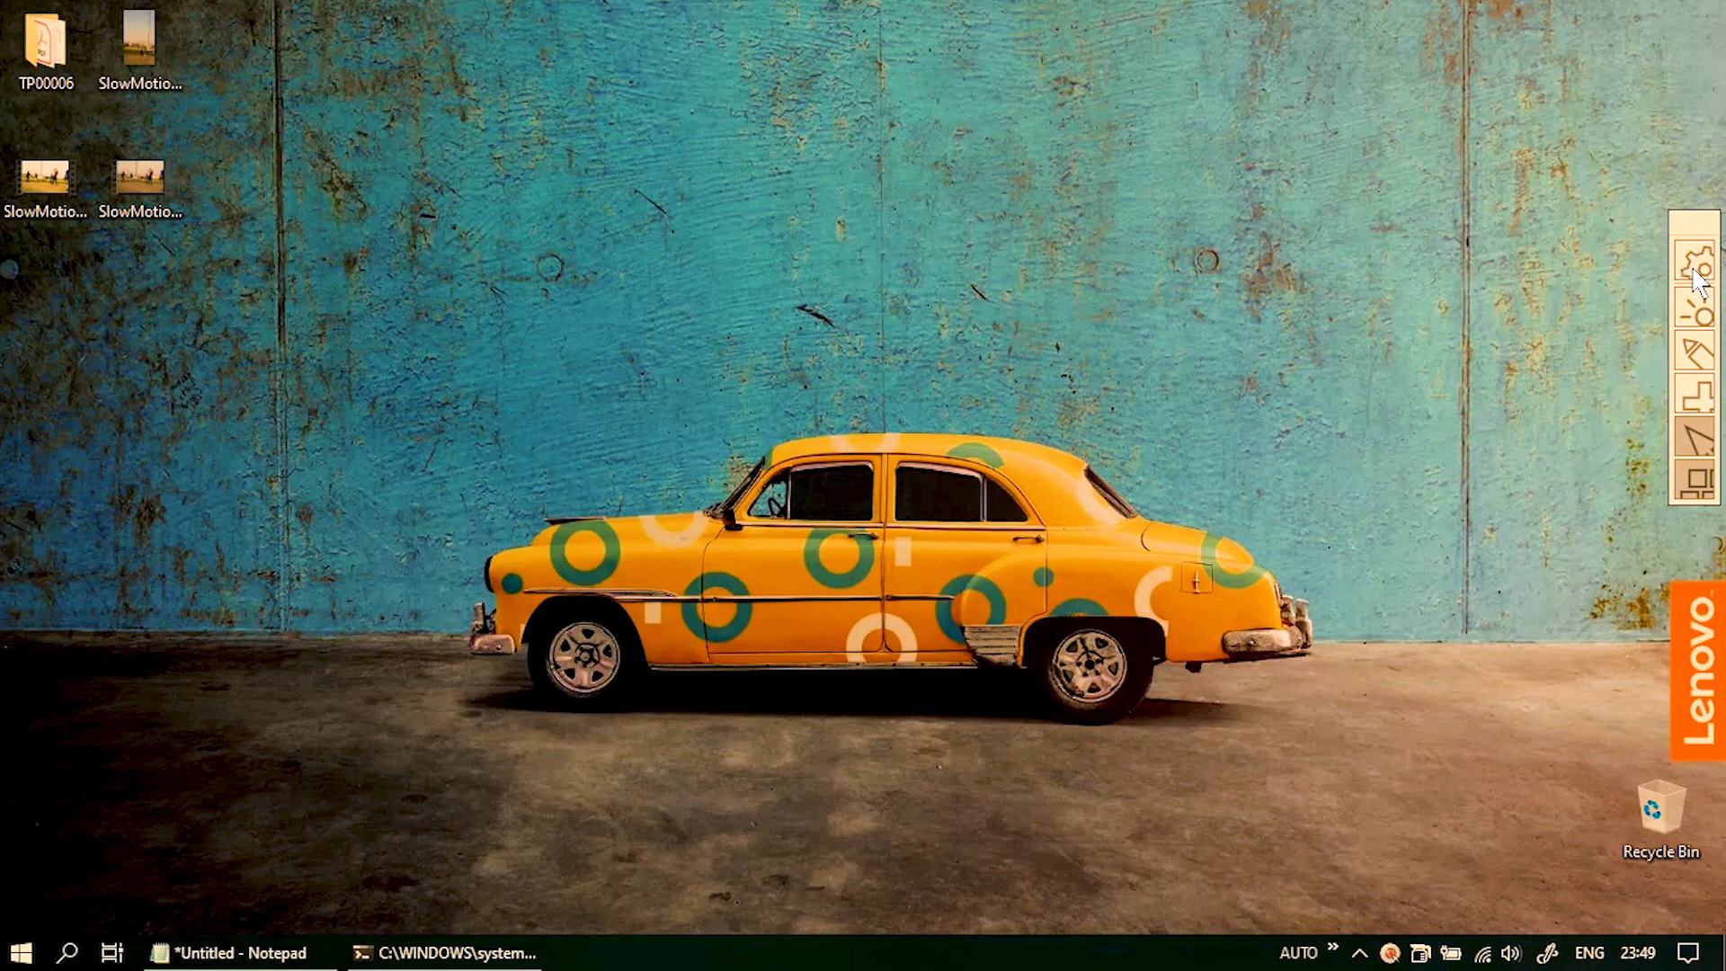
Step: Switch on the spotlight from the control bar so a purple ring follows the pointer
click(1254, 207)
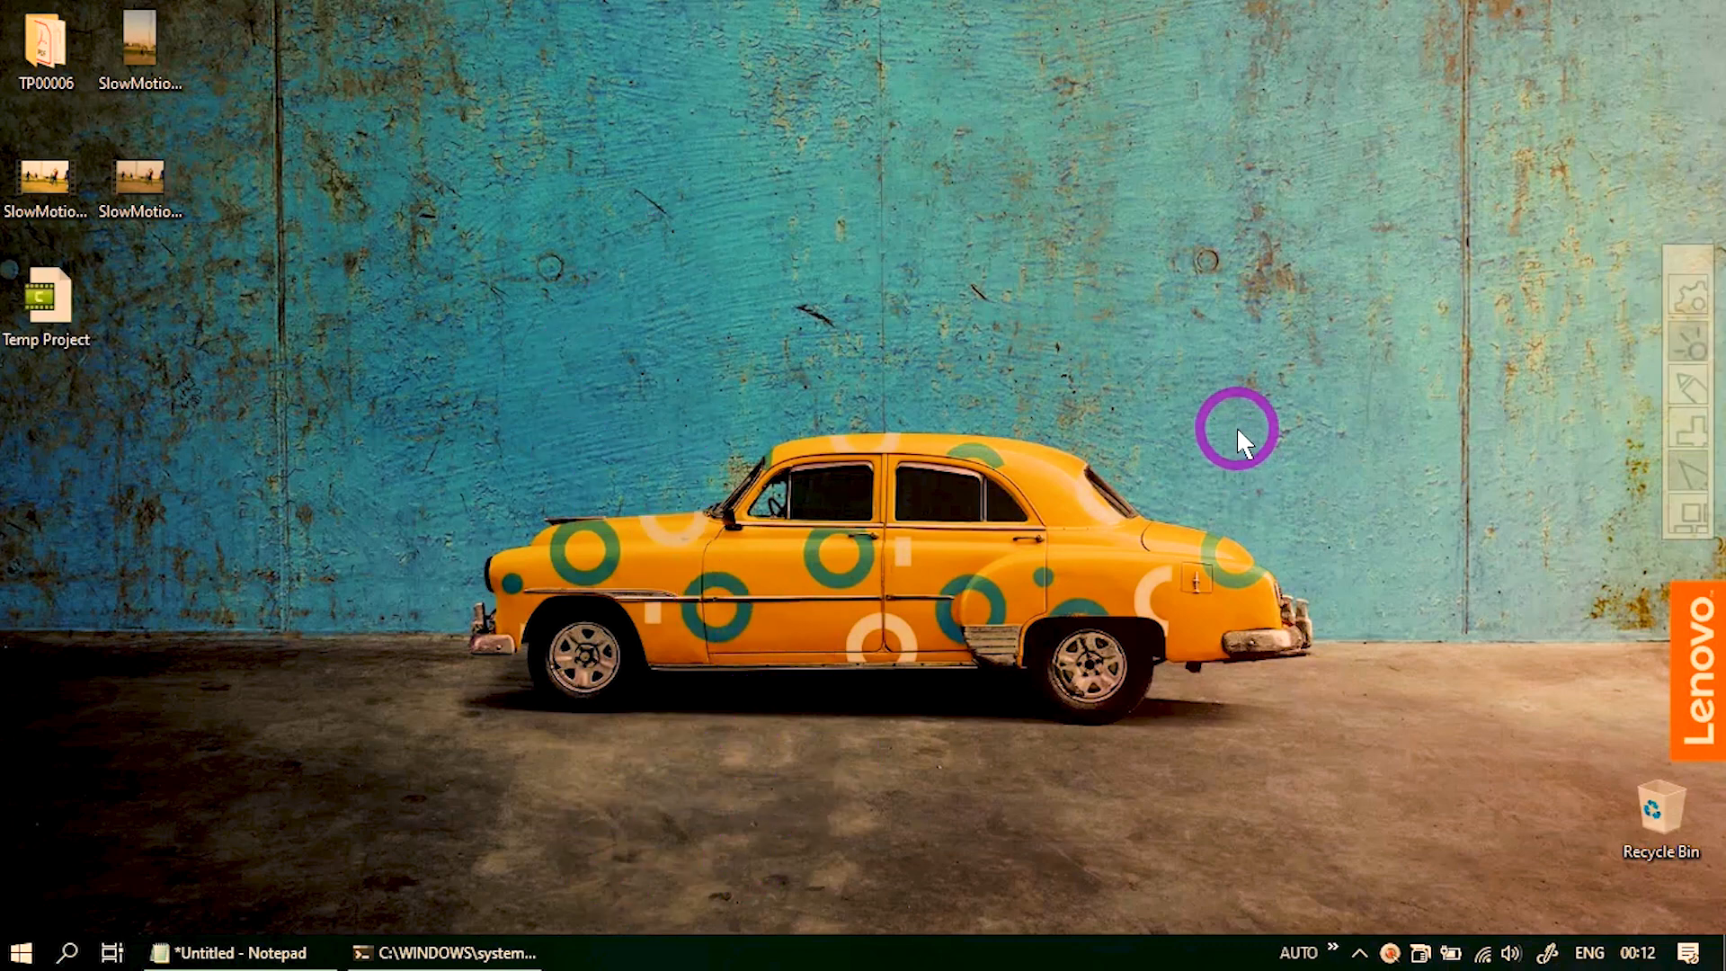
Step: Bring Notepad forward and place the cursor after 'the quick', with the spotlight ring gone
click(231, 952)
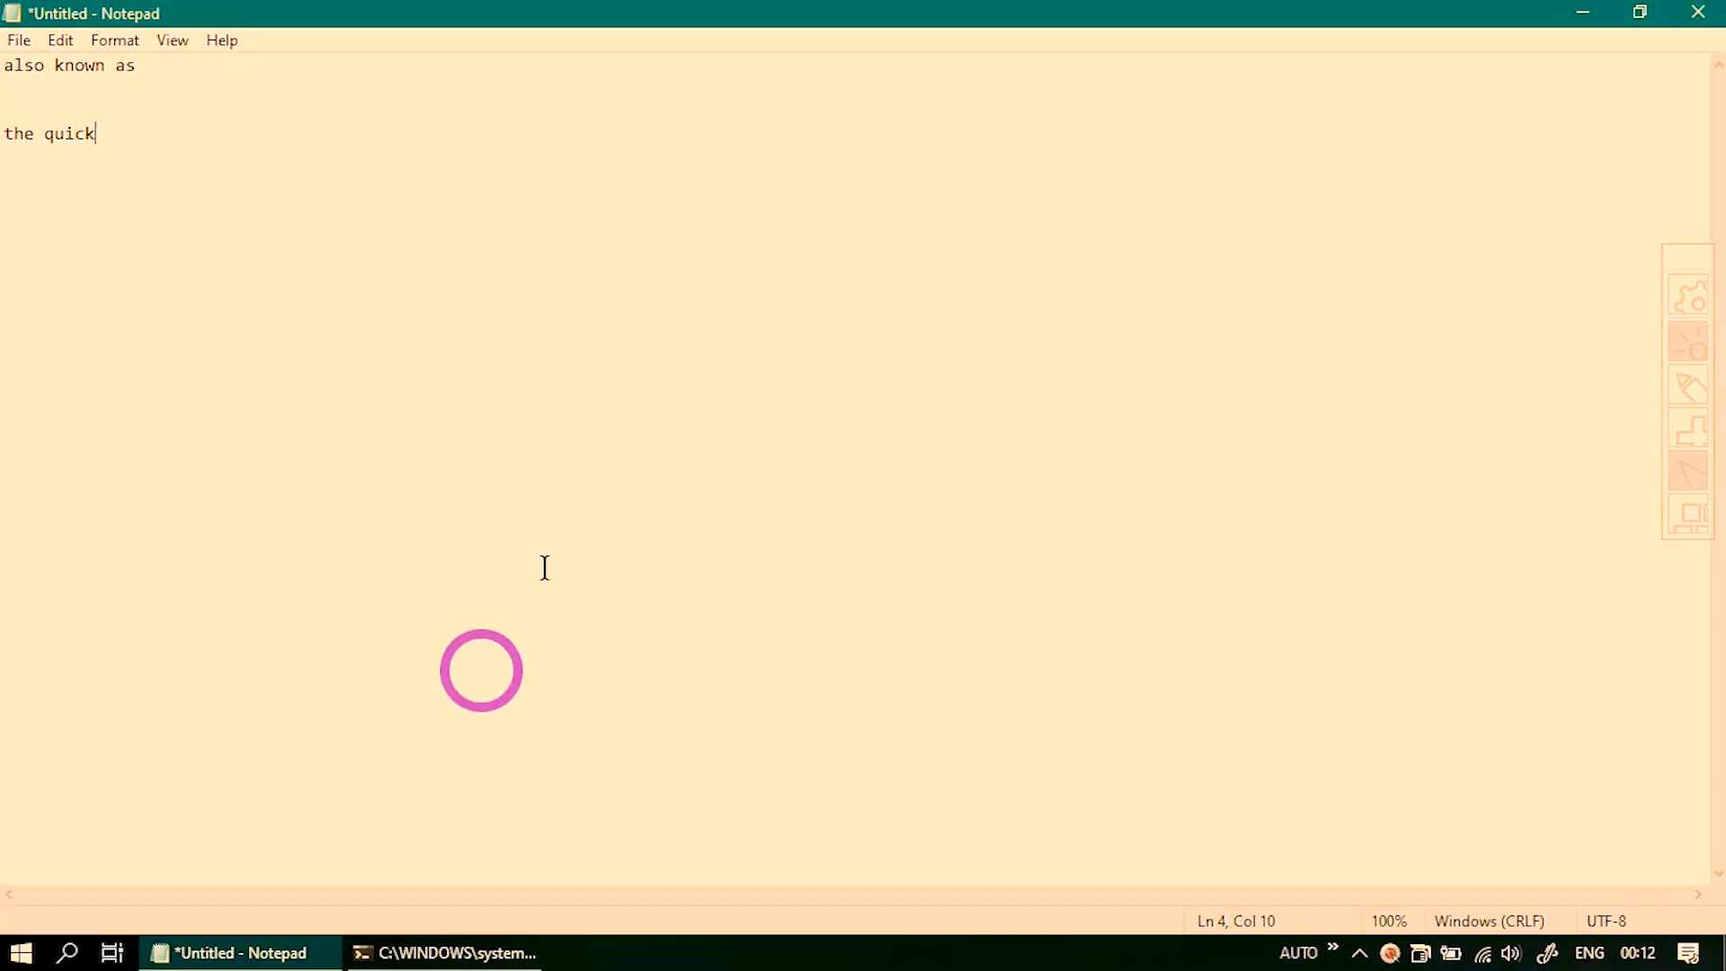
mouse_move(497, 215)
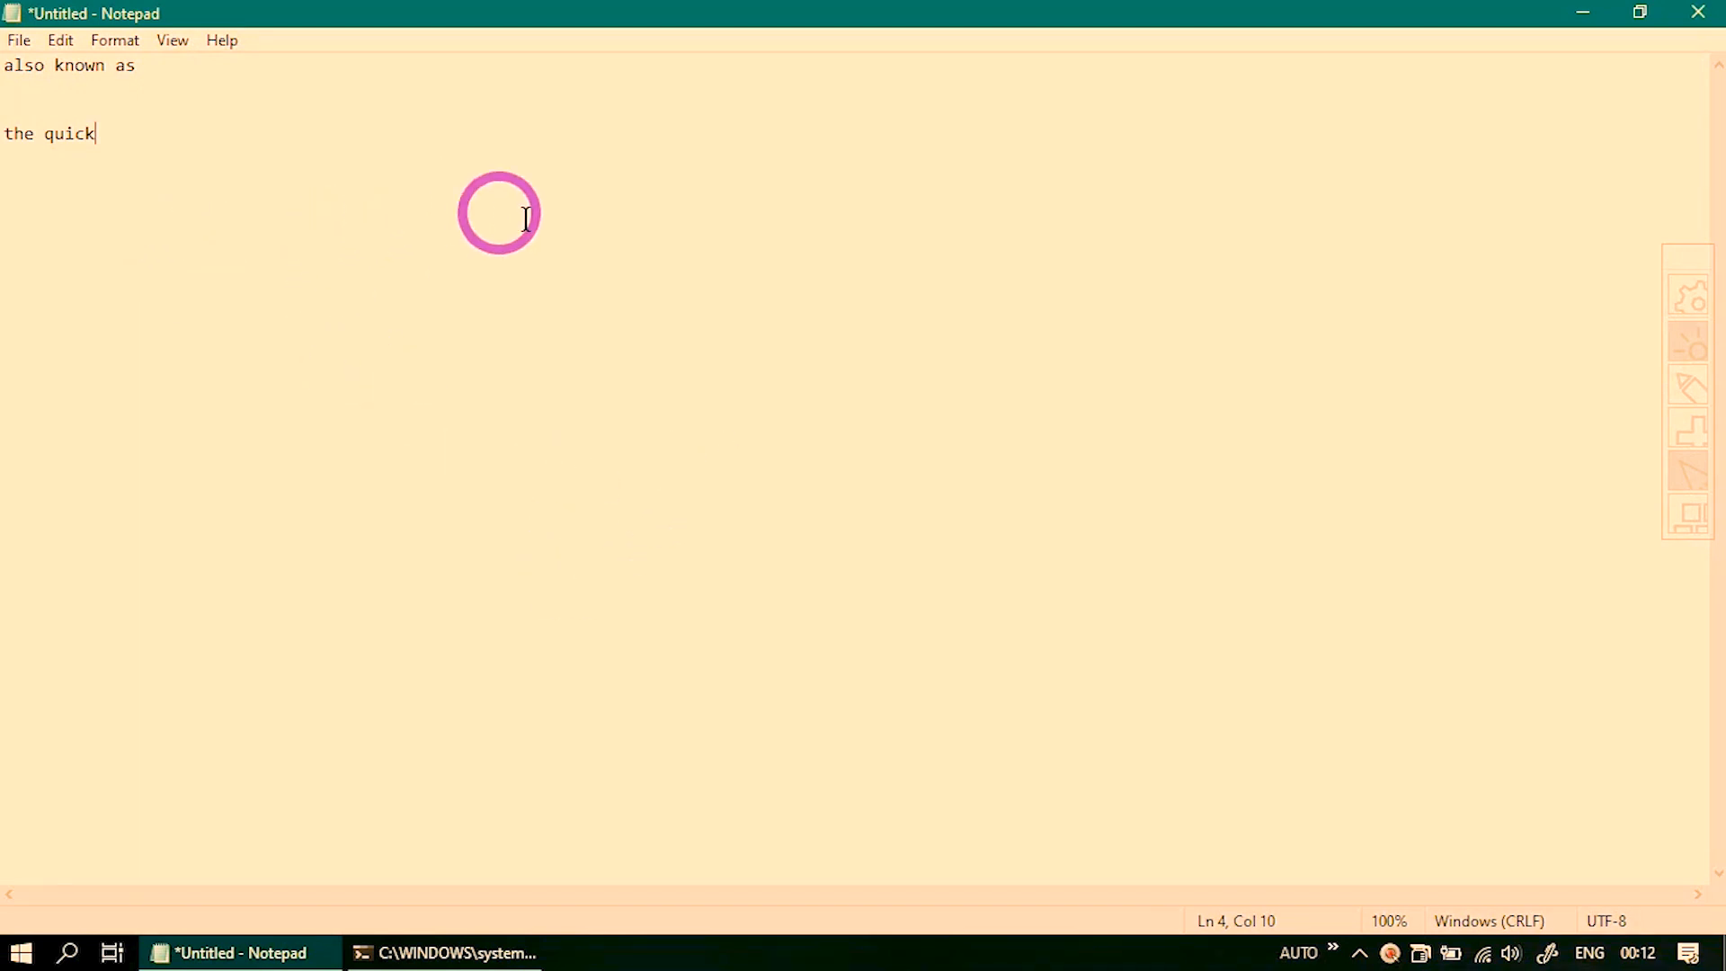
mouse_move(1639, 474)
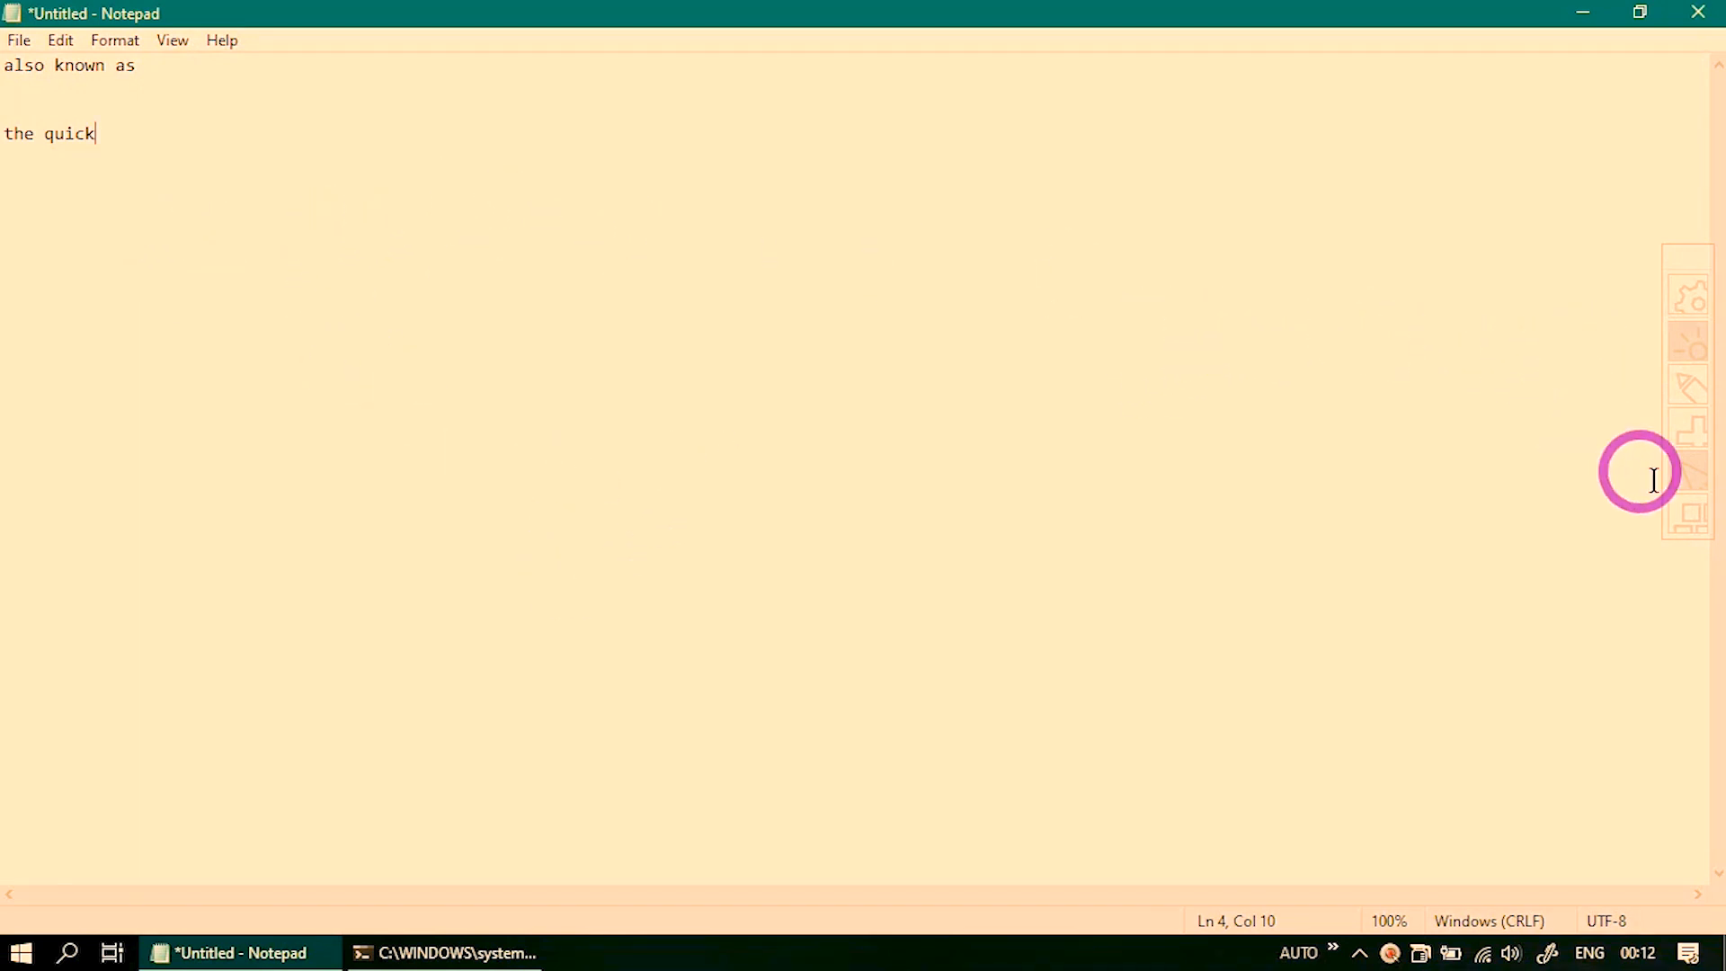
mouse_move(1684, 468)
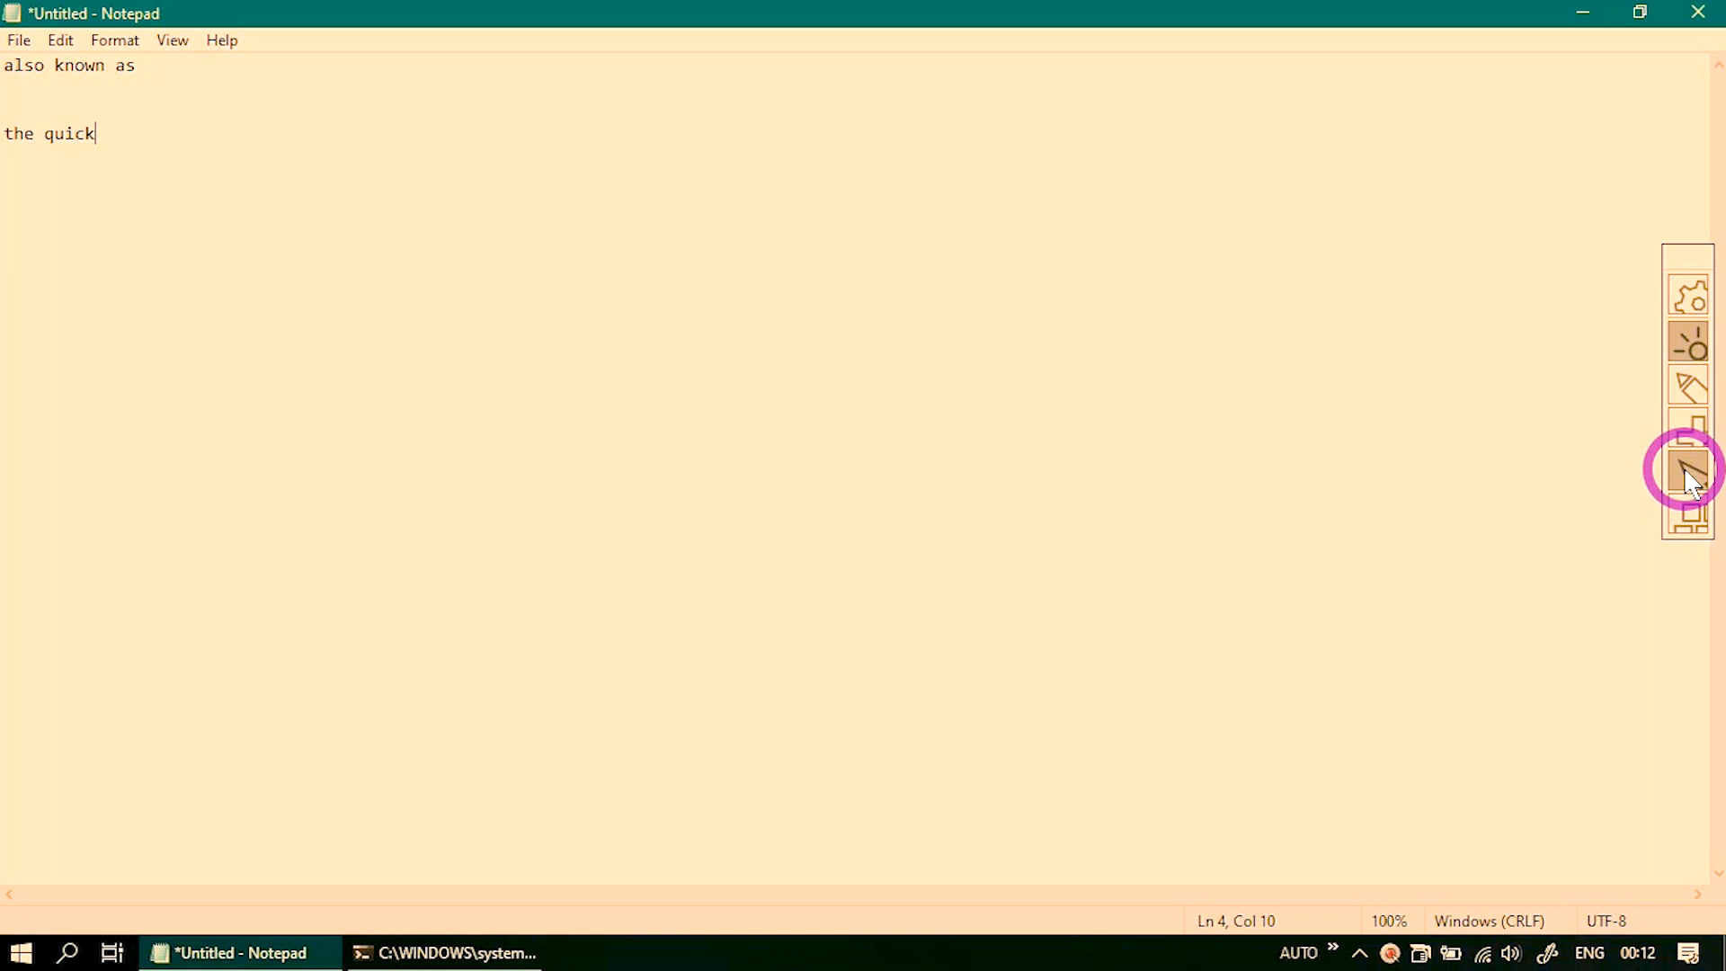
mouse_move(227, 211)
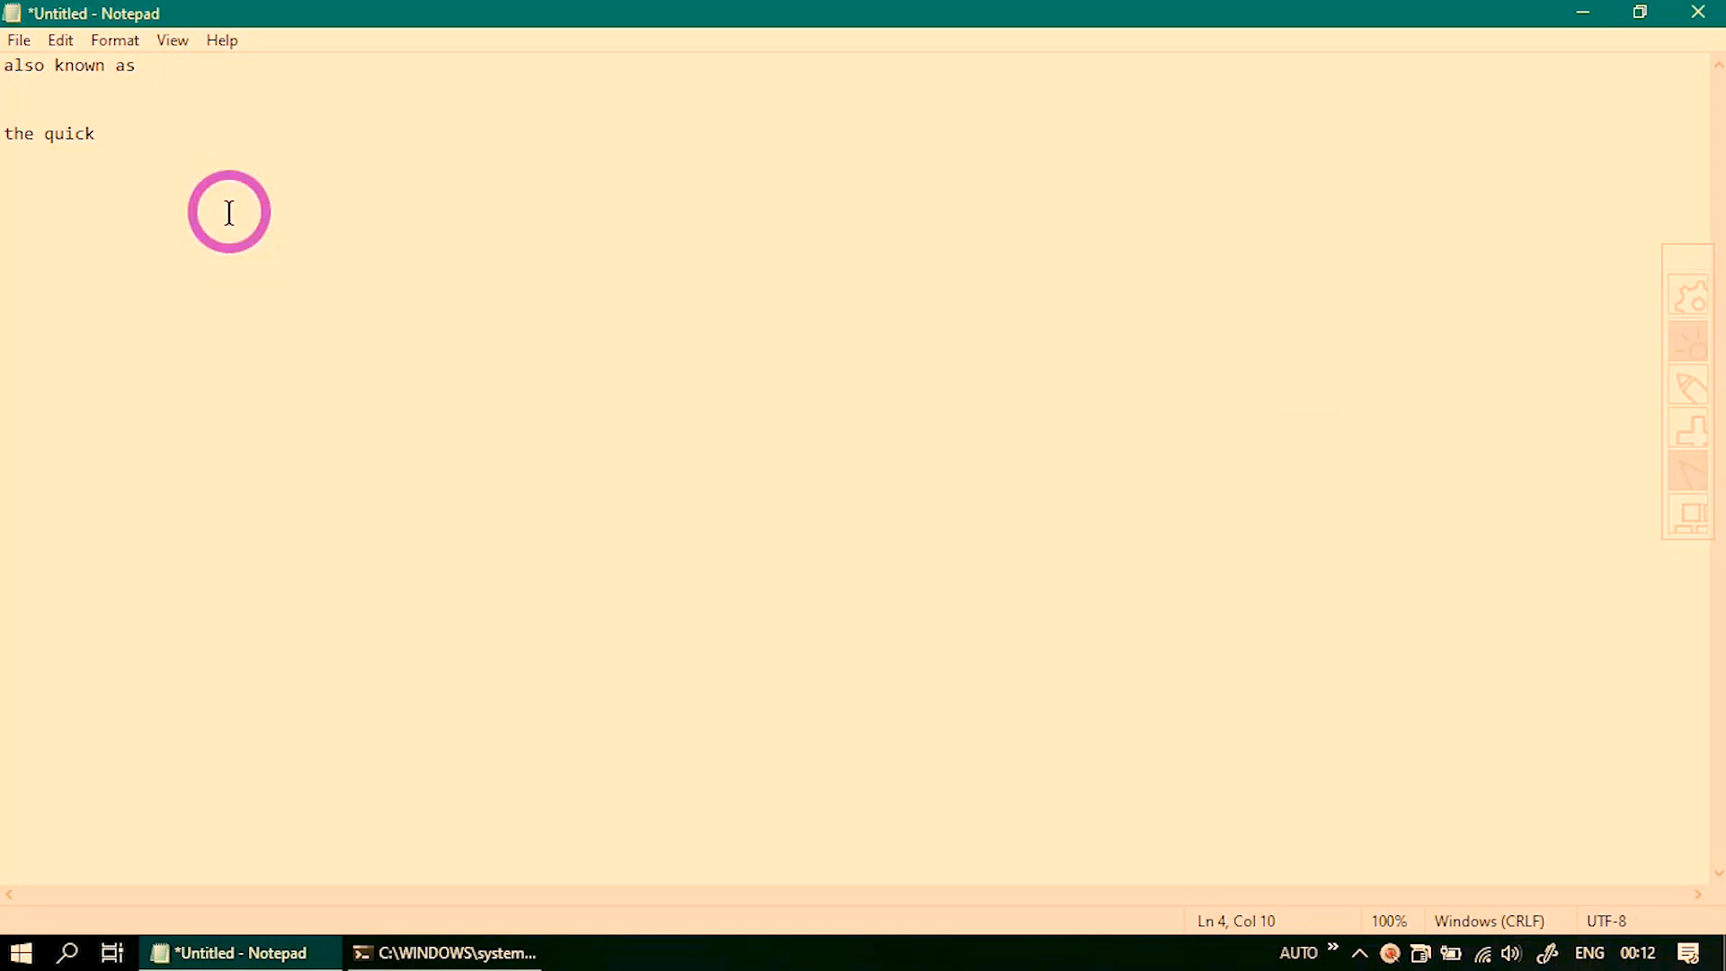
mouse_move(428, 200)
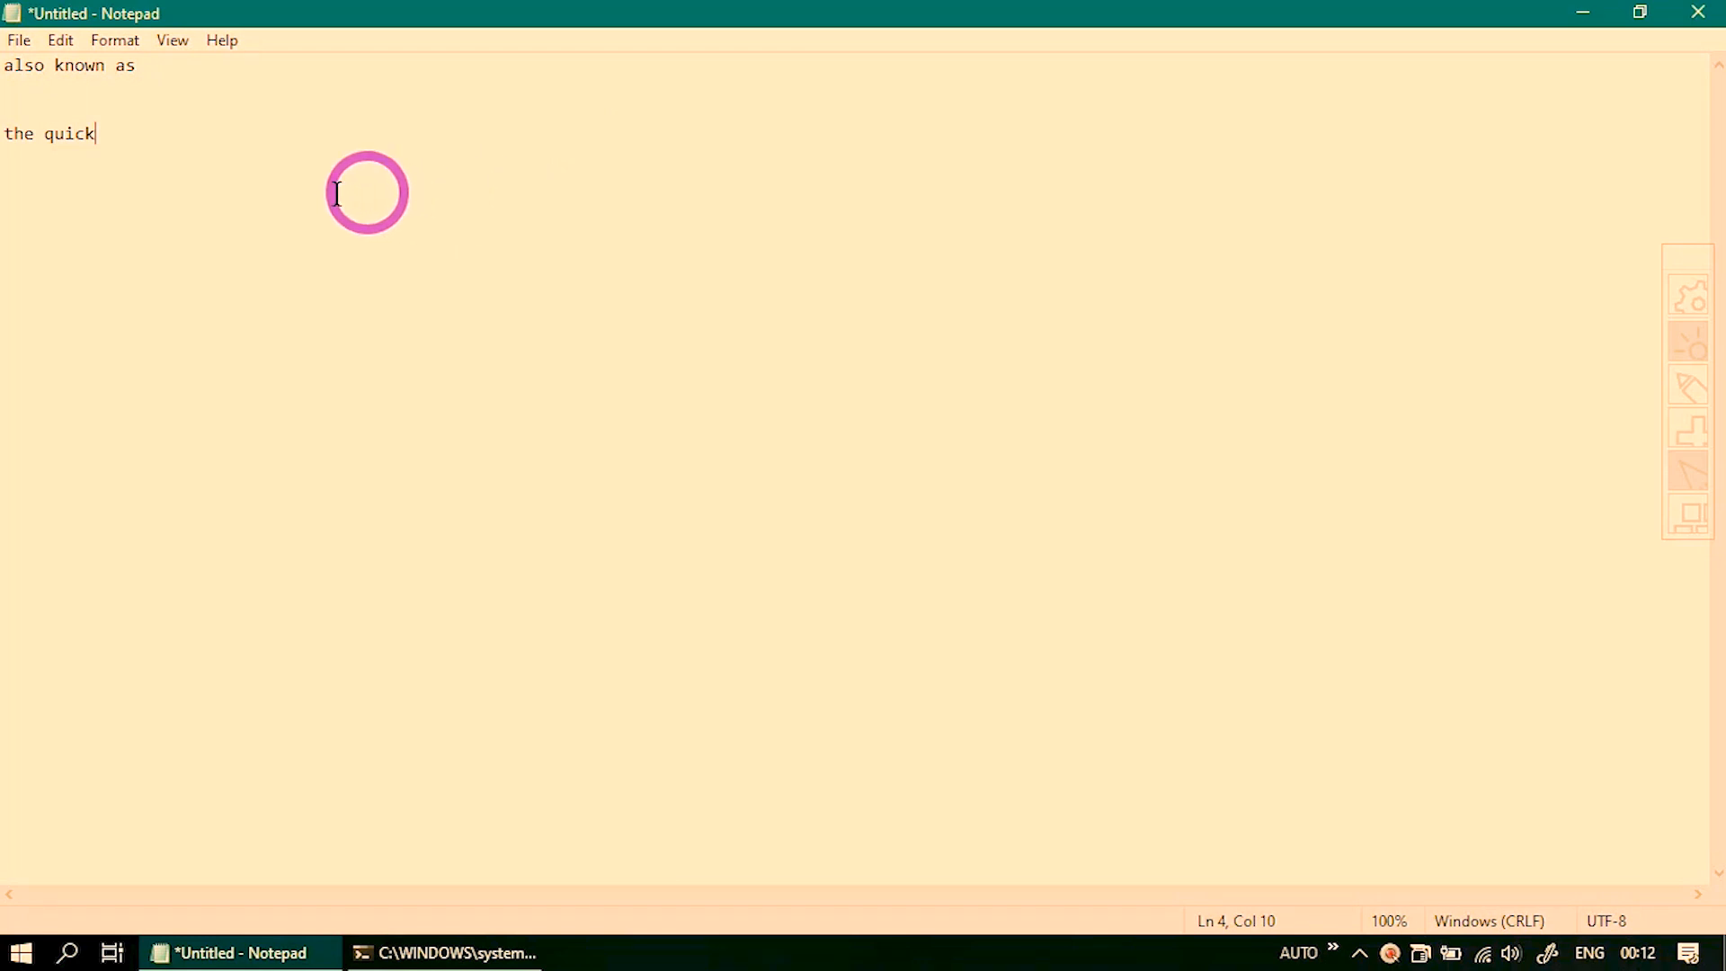
click(673, 211)
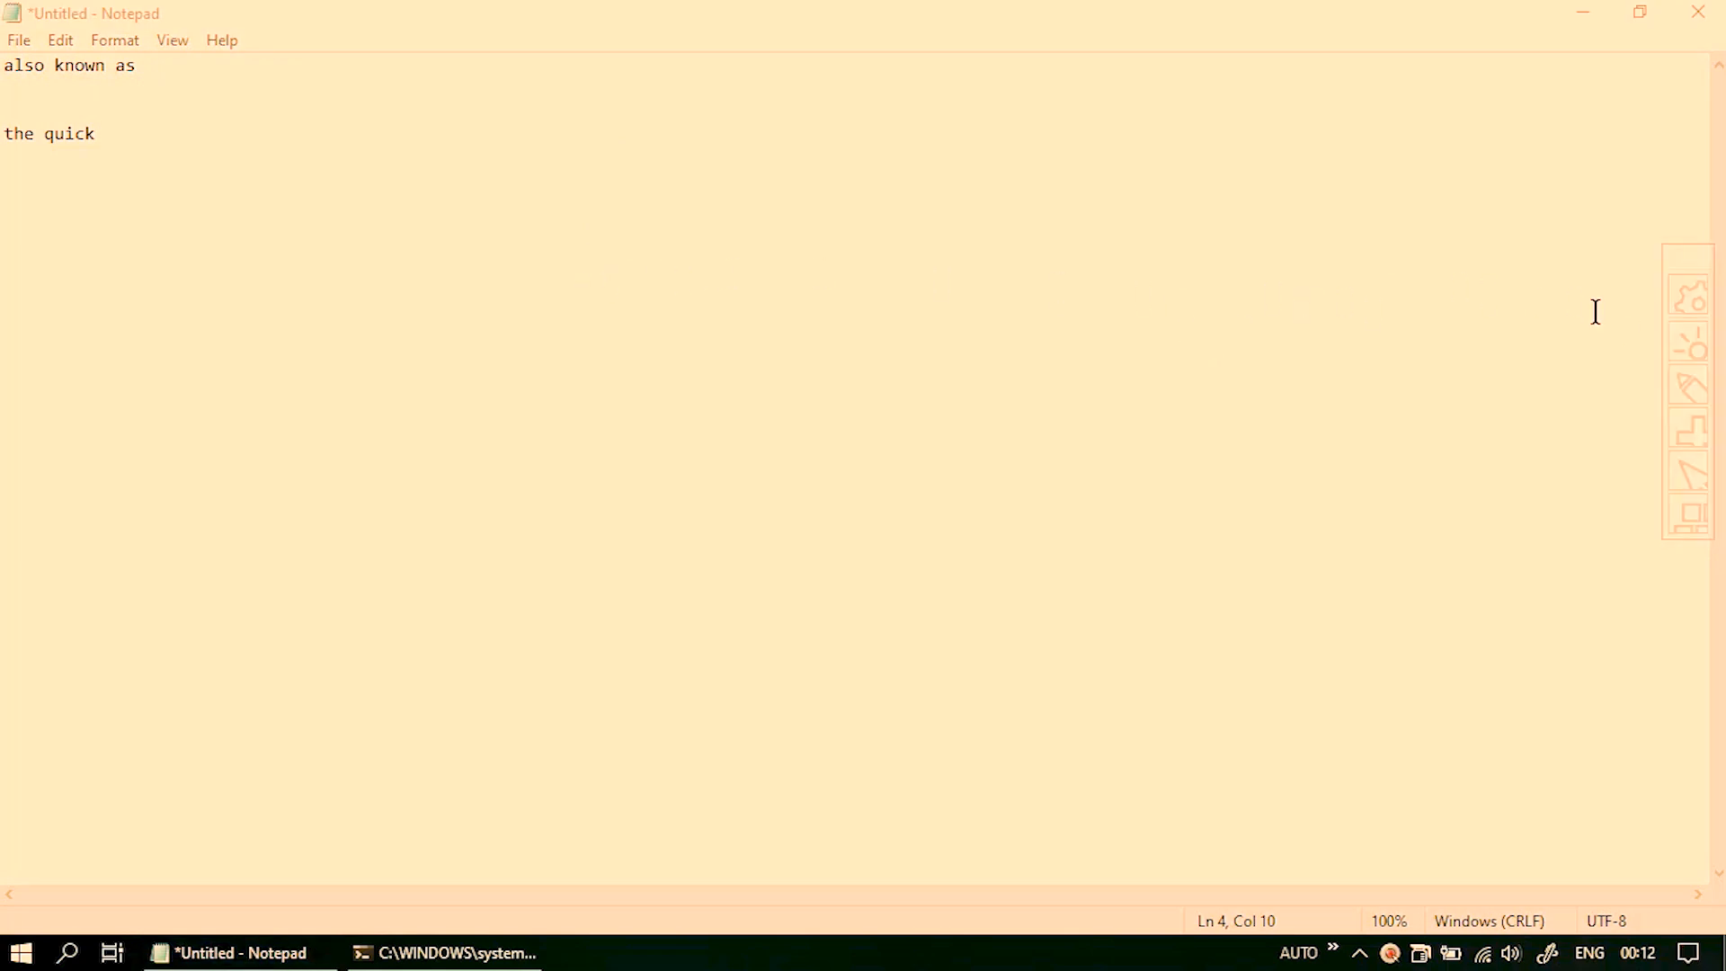
mouse_move(1688, 391)
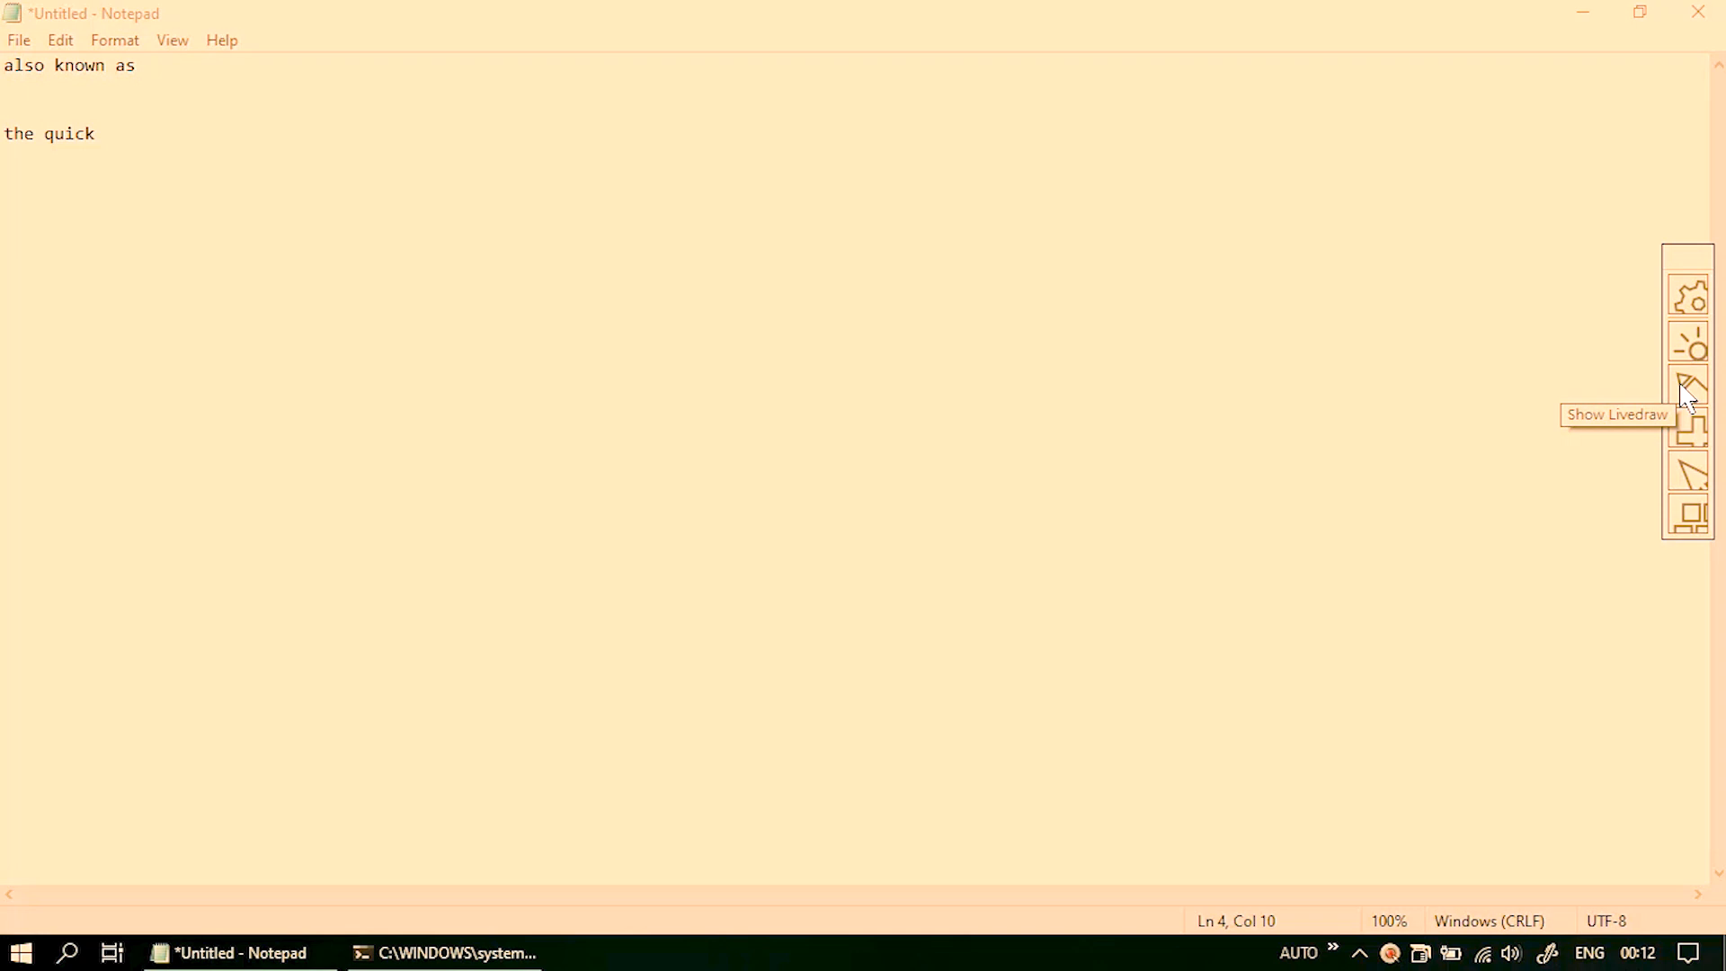
mouse_move(261, 229)
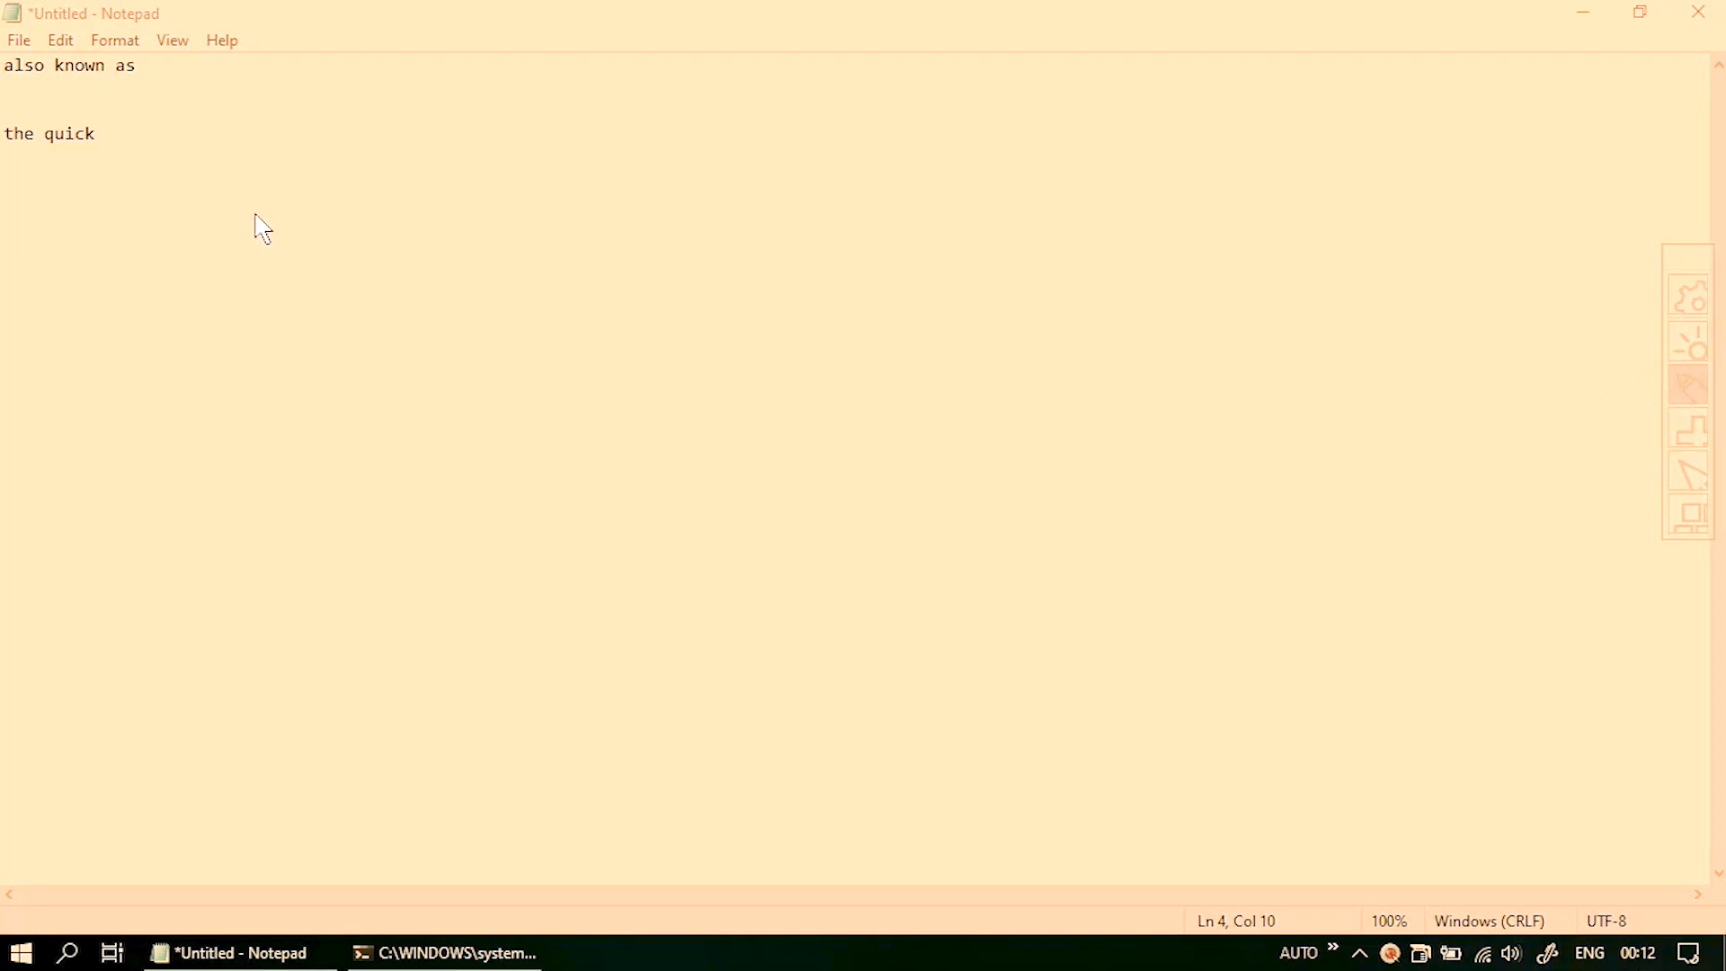
drag(310, 232, 540, 236)
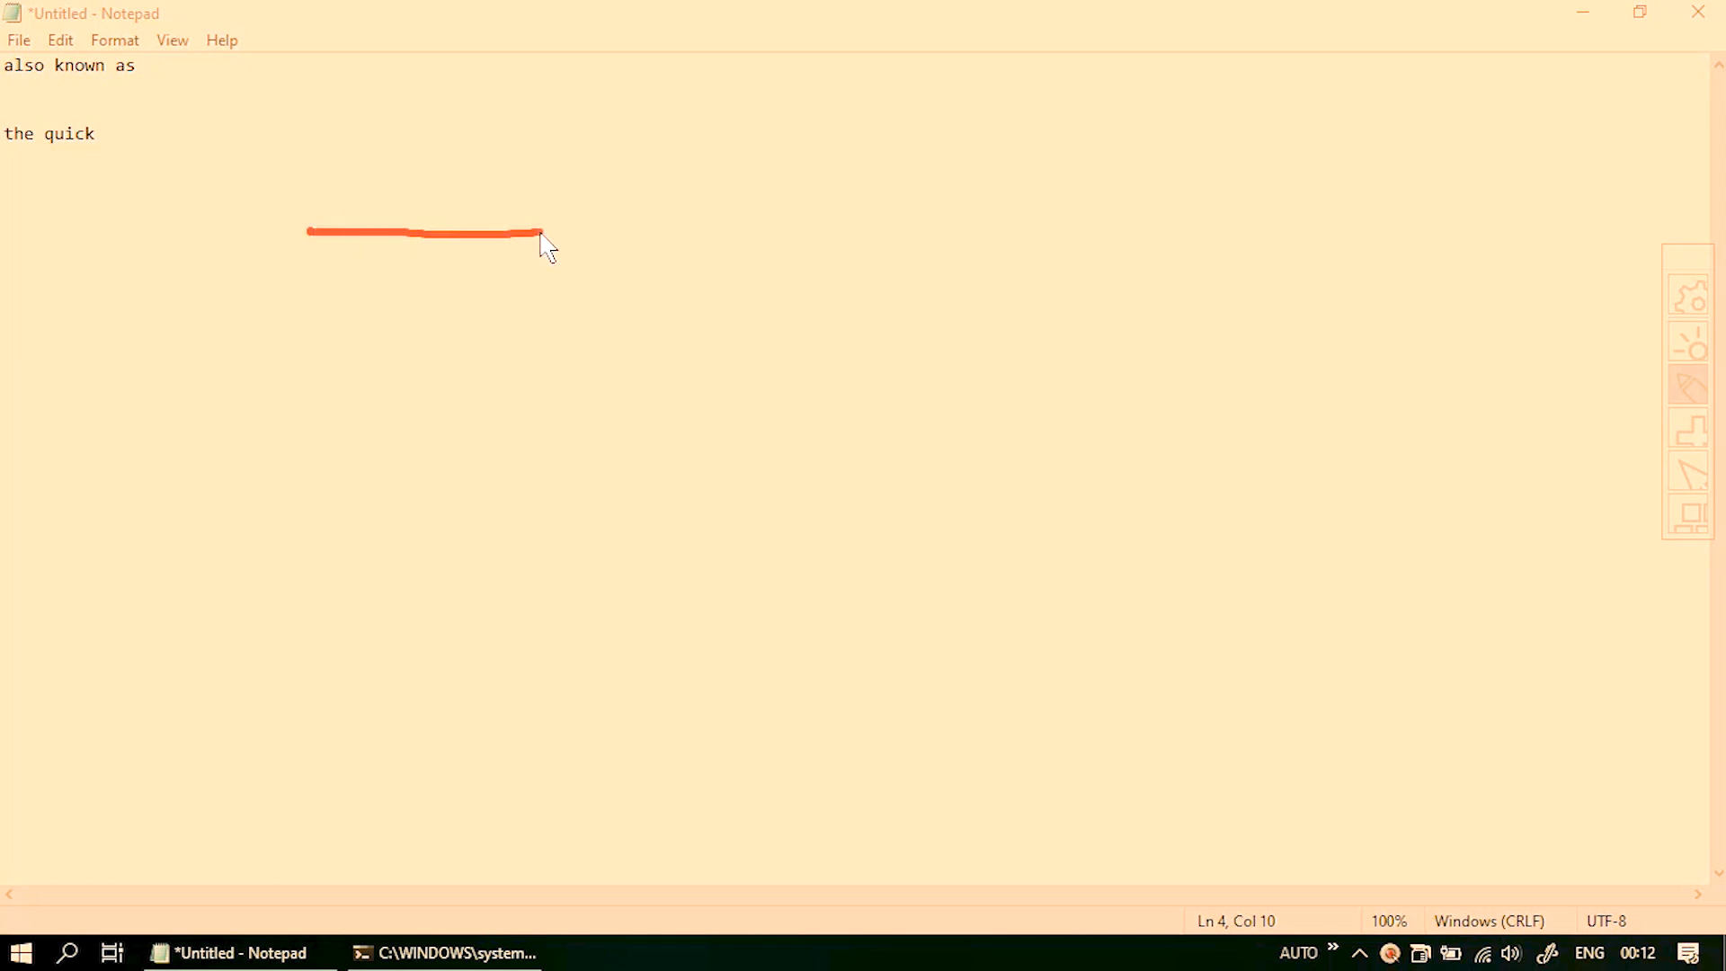
drag(322, 305, 549, 318)
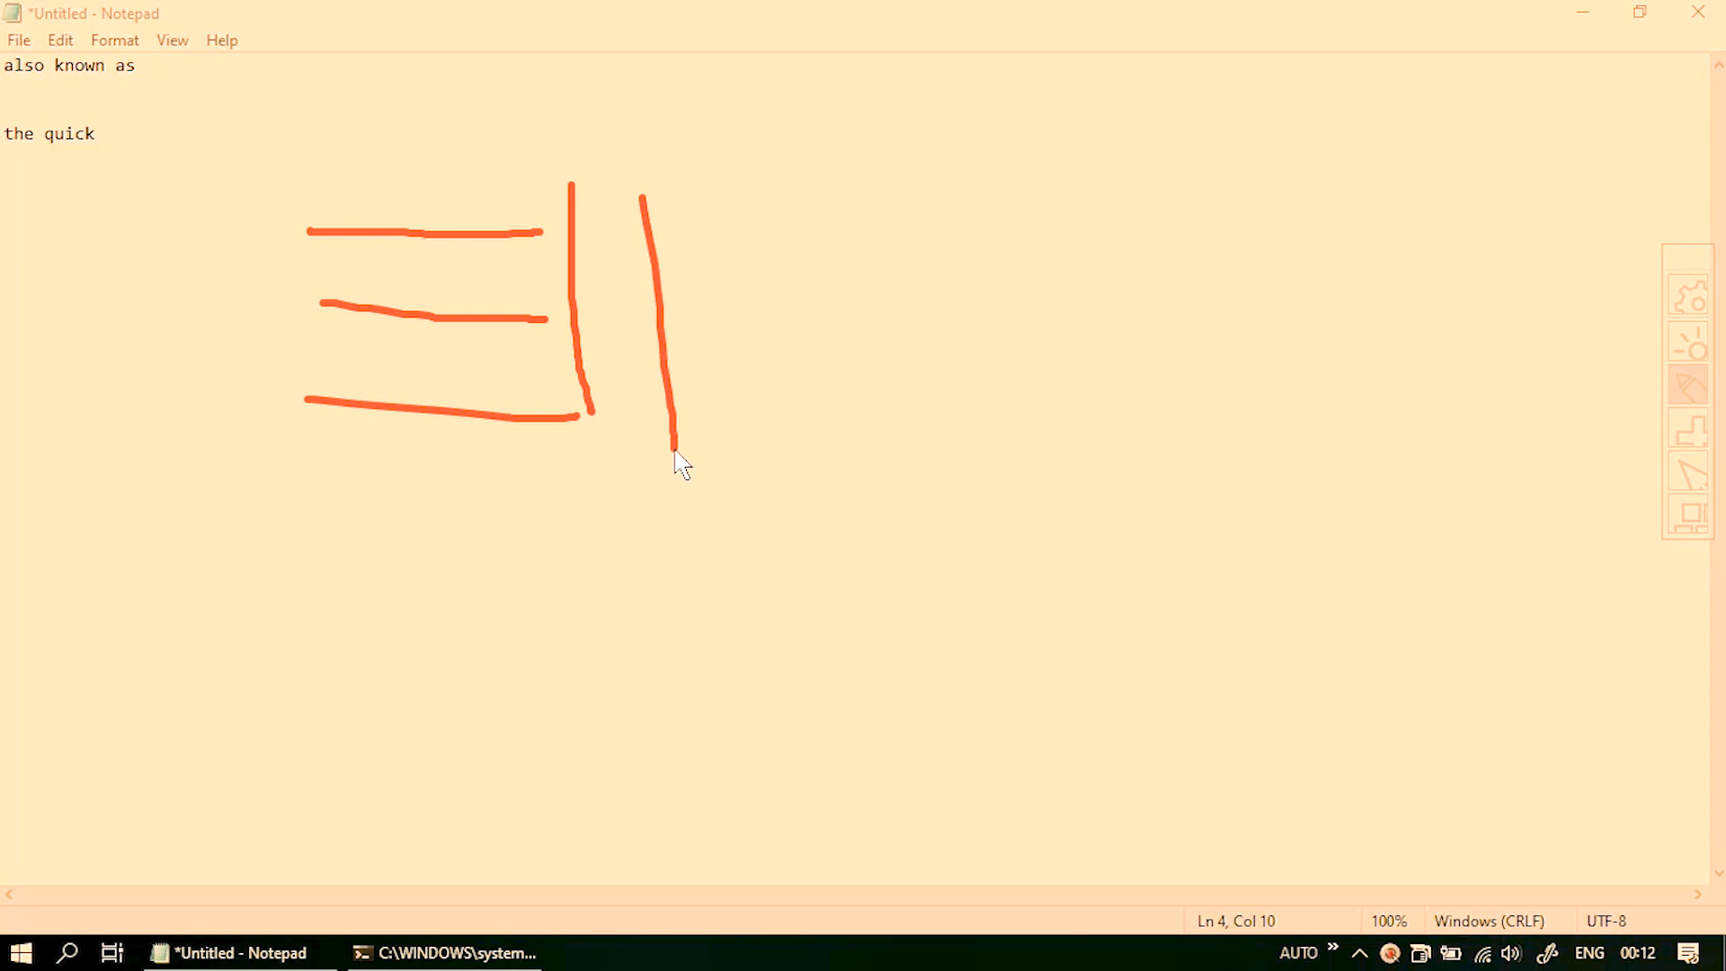
mouse_move(1636, 401)
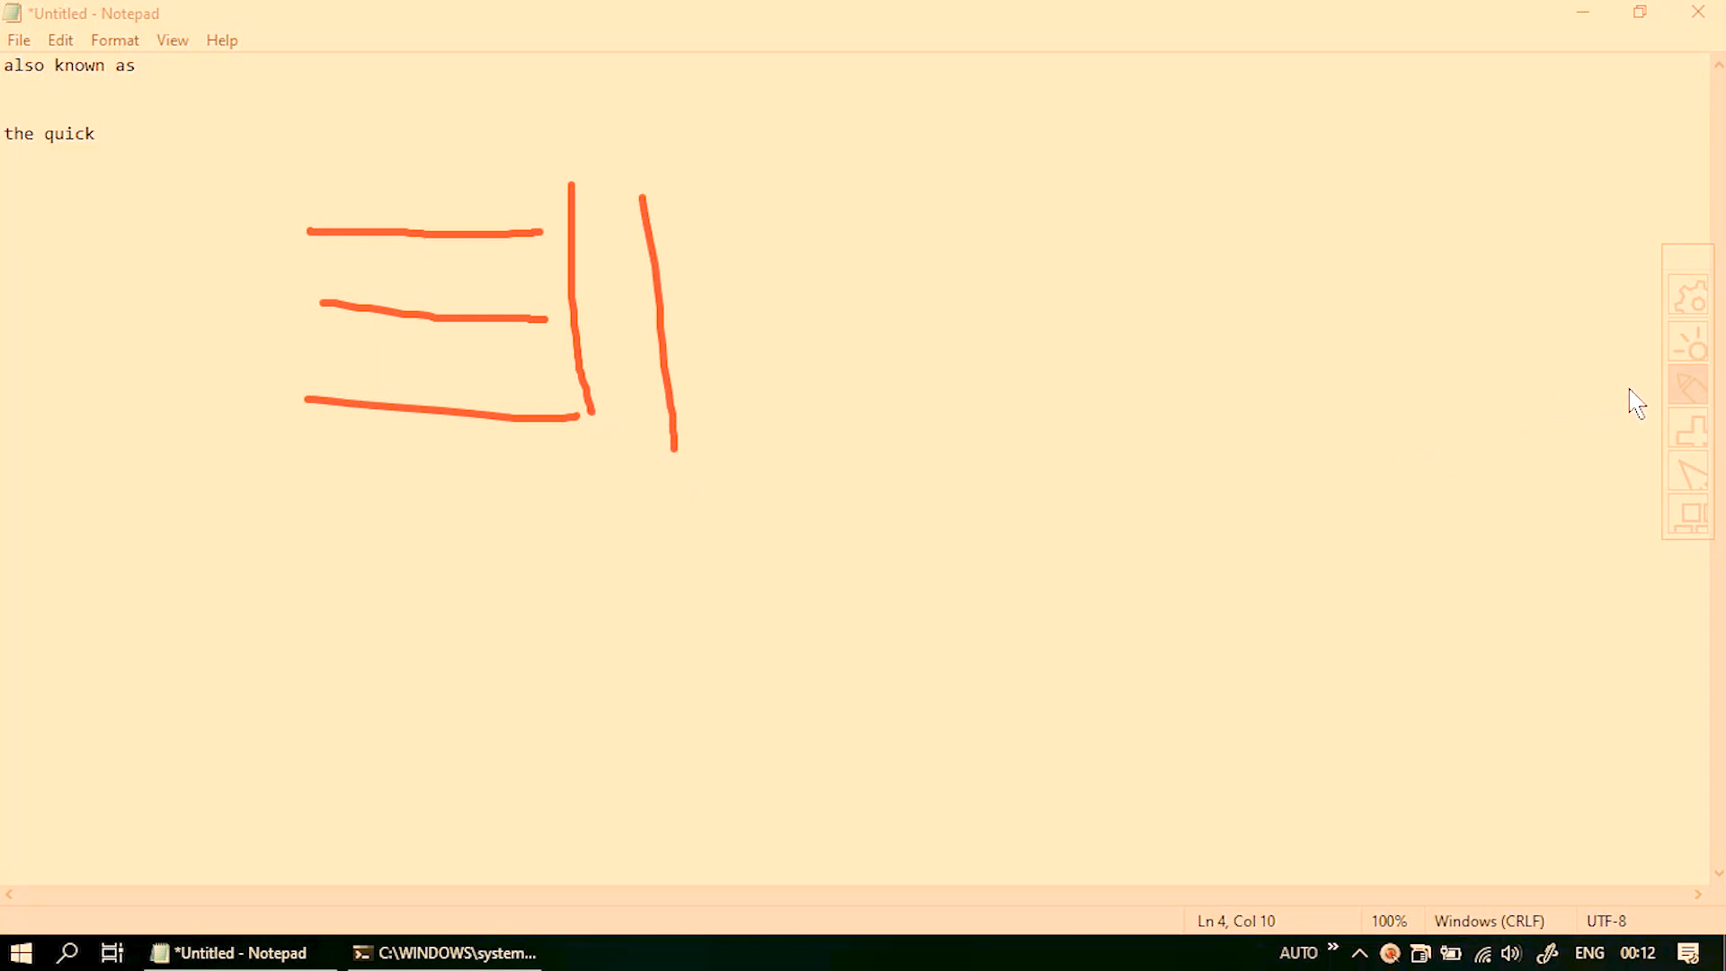
mouse_move(1676, 397)
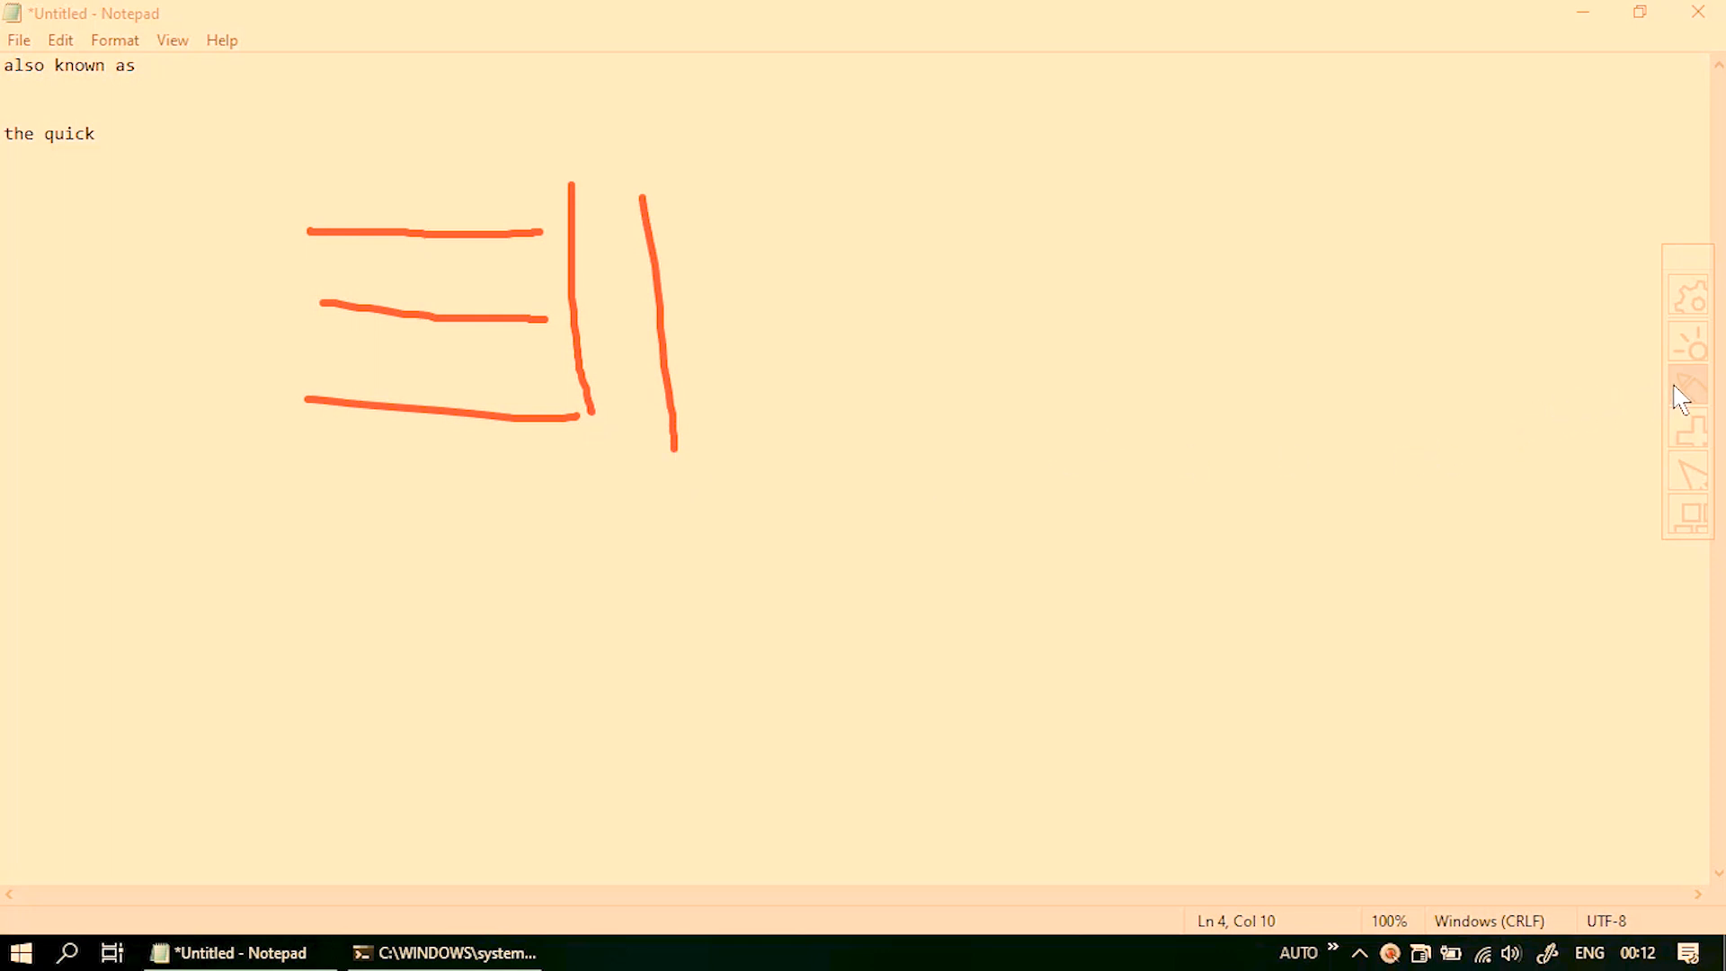
mouse_move(1211, 416)
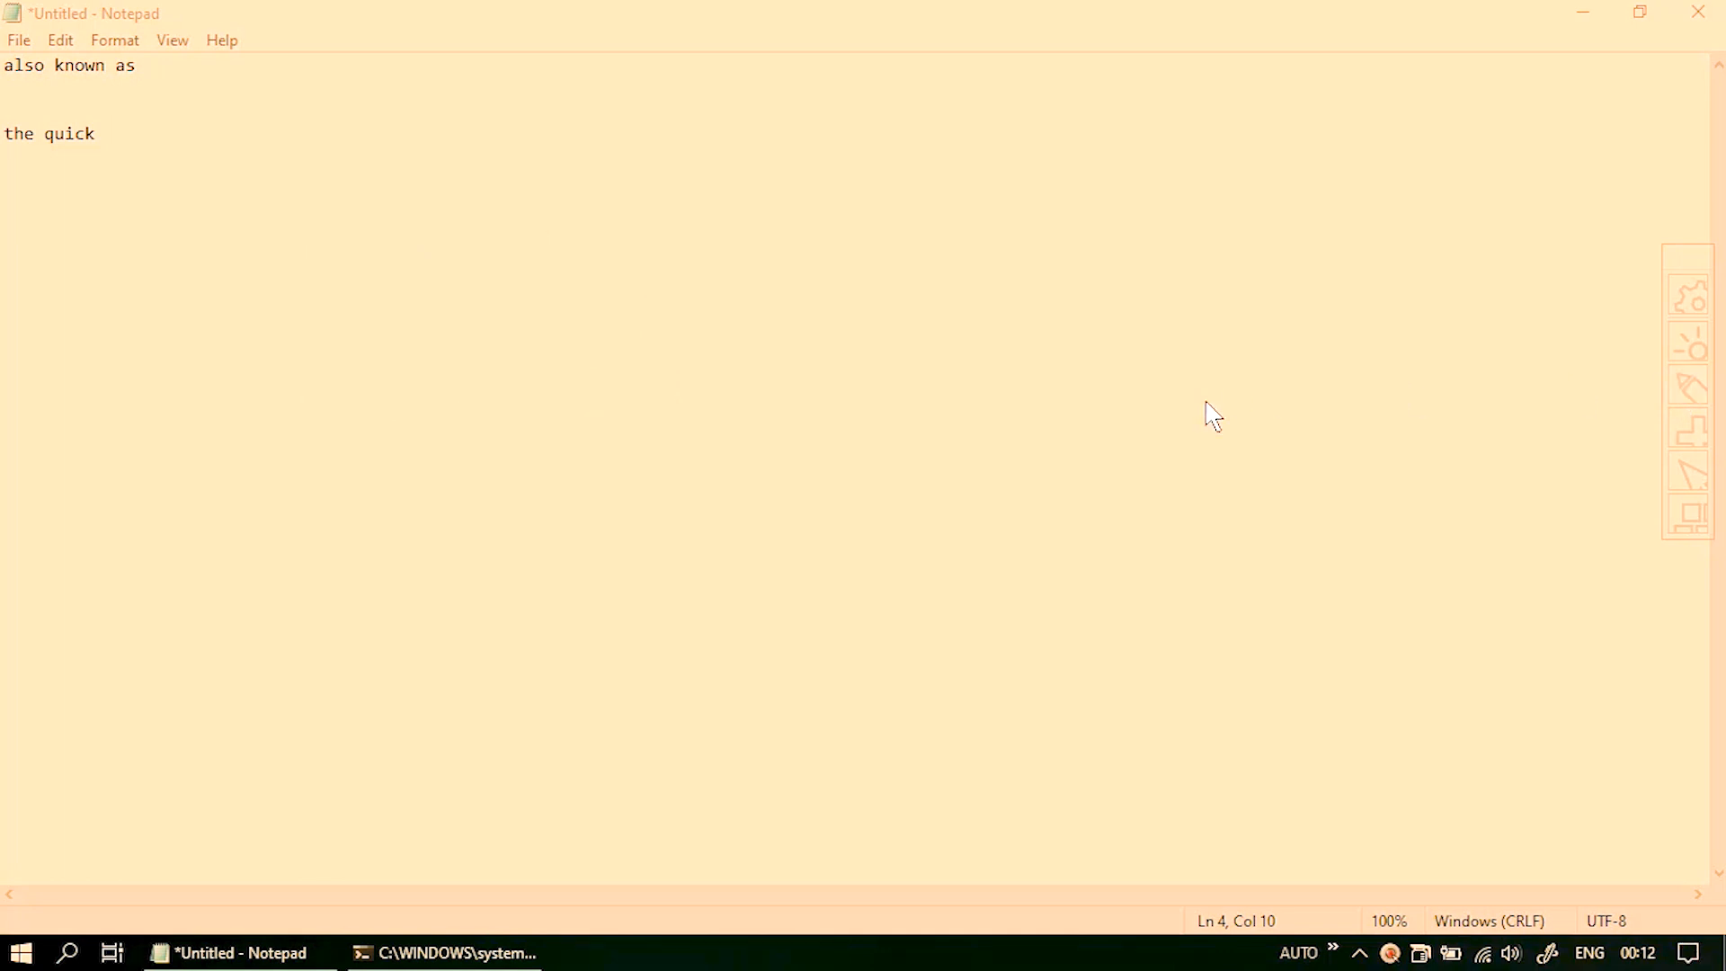
mouse_move(1530, 367)
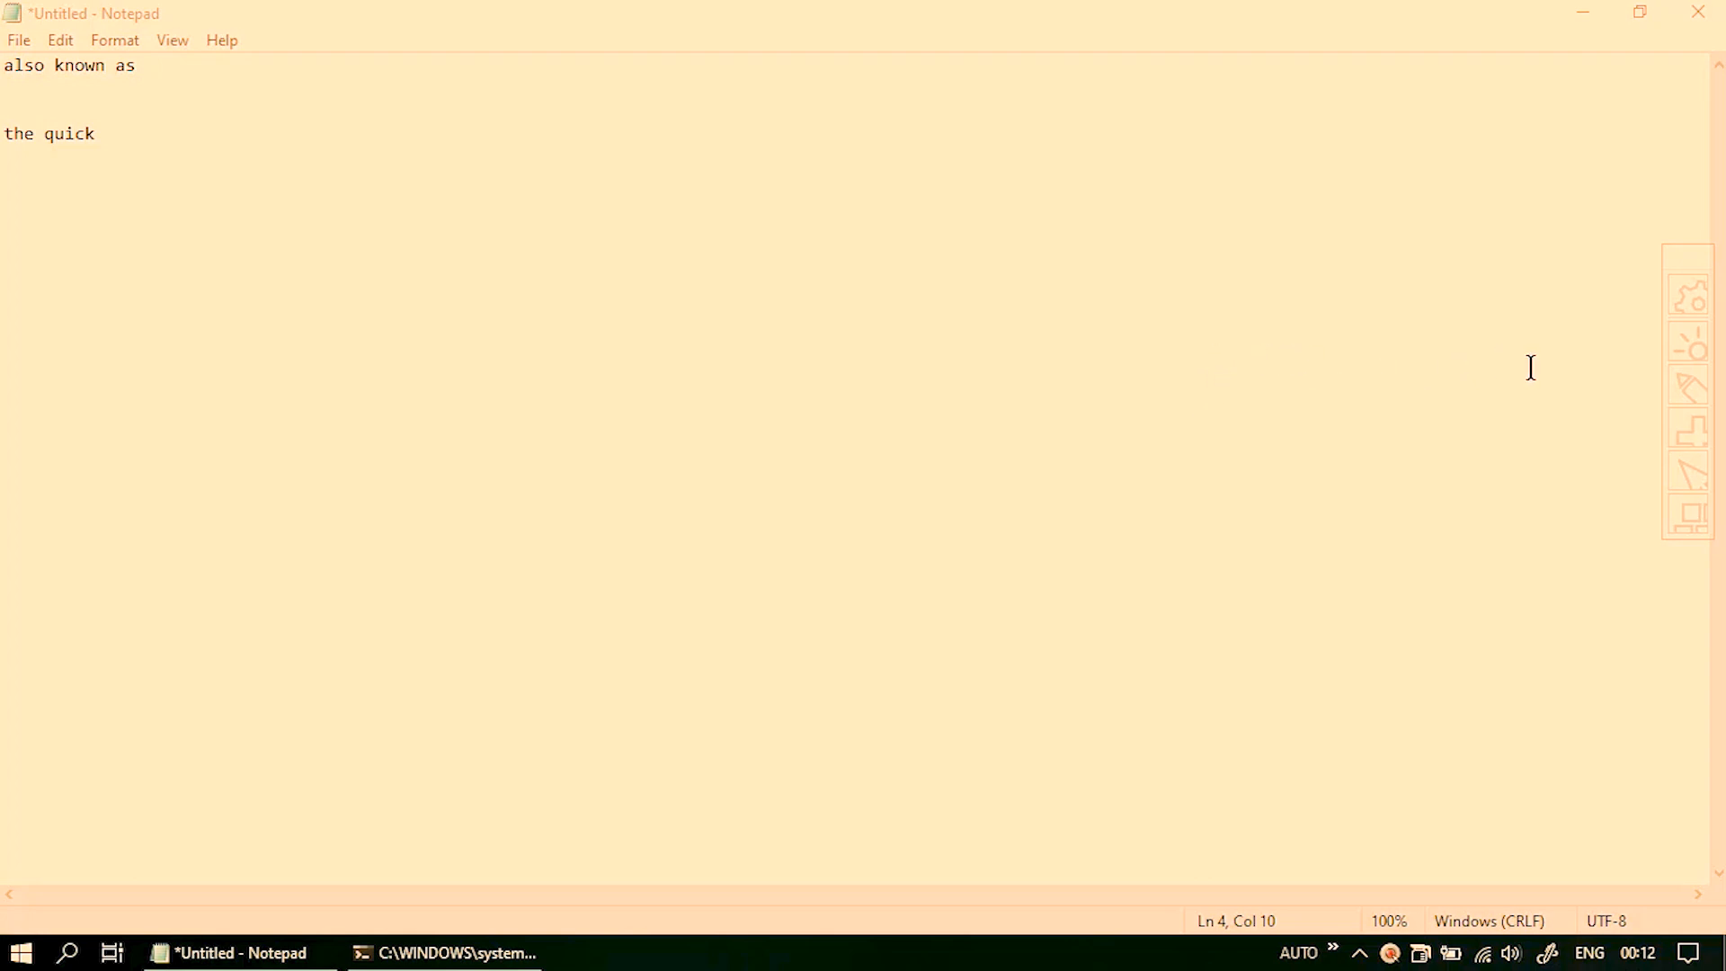
mouse_move(1688, 515)
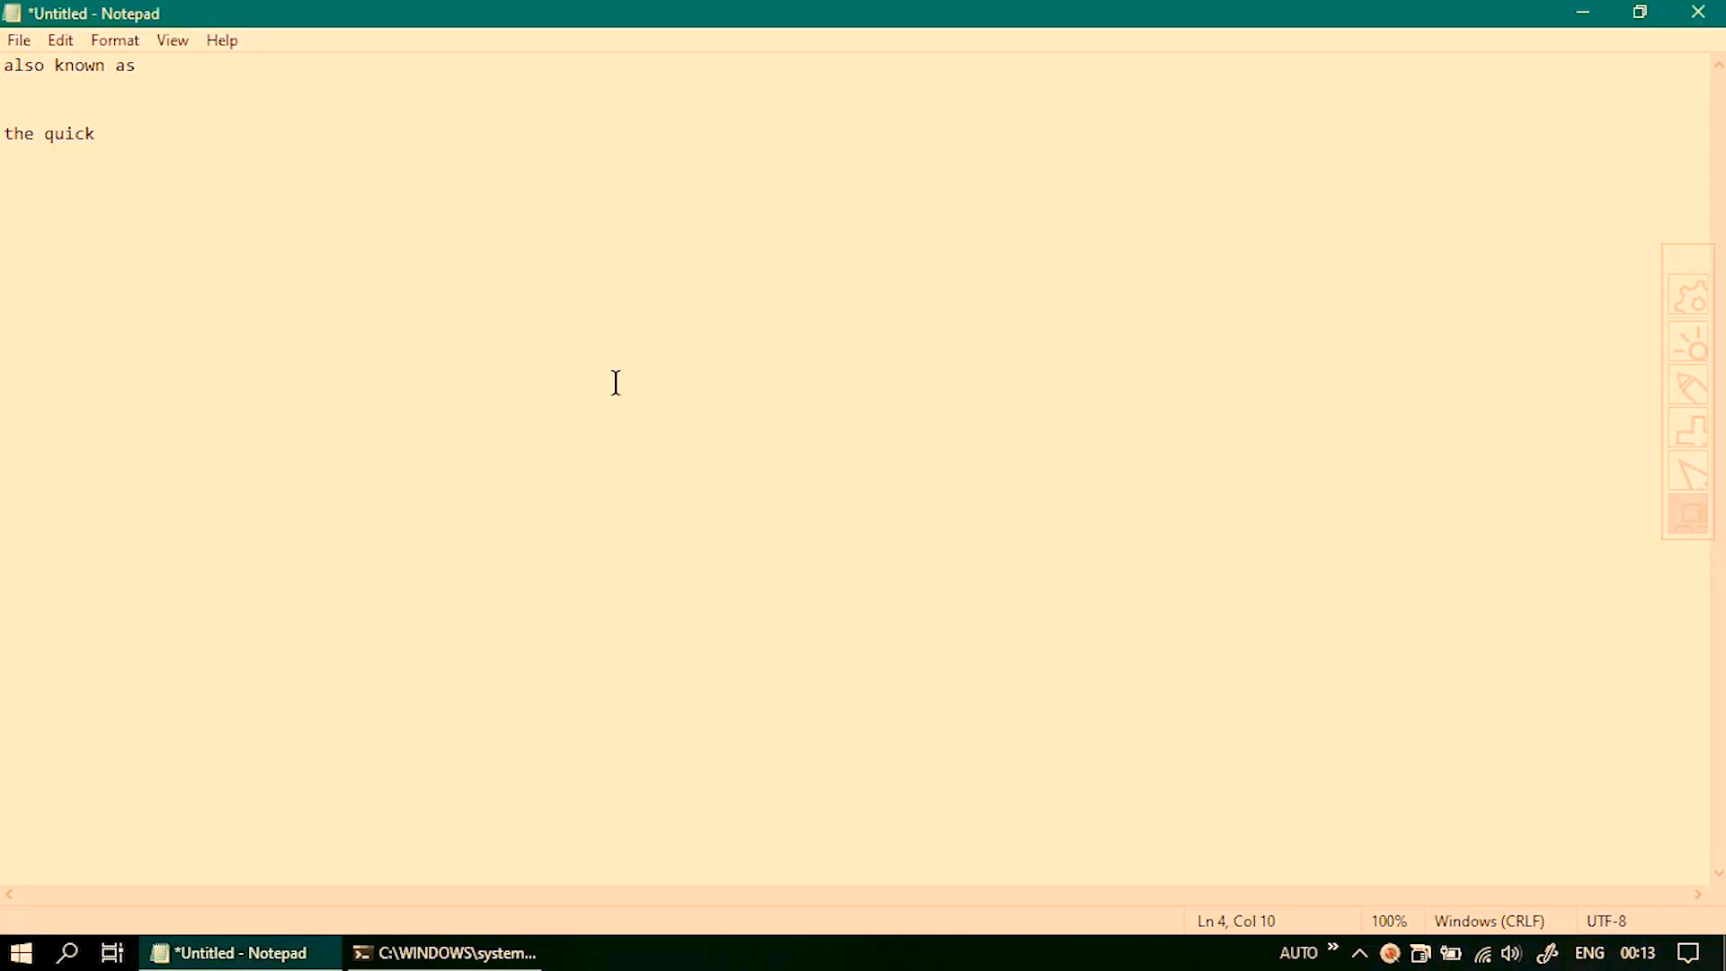
Step: Extend the Notepad line with 'brown' and 'ad fl jsa' while keystrokes show on screen
text(brown)
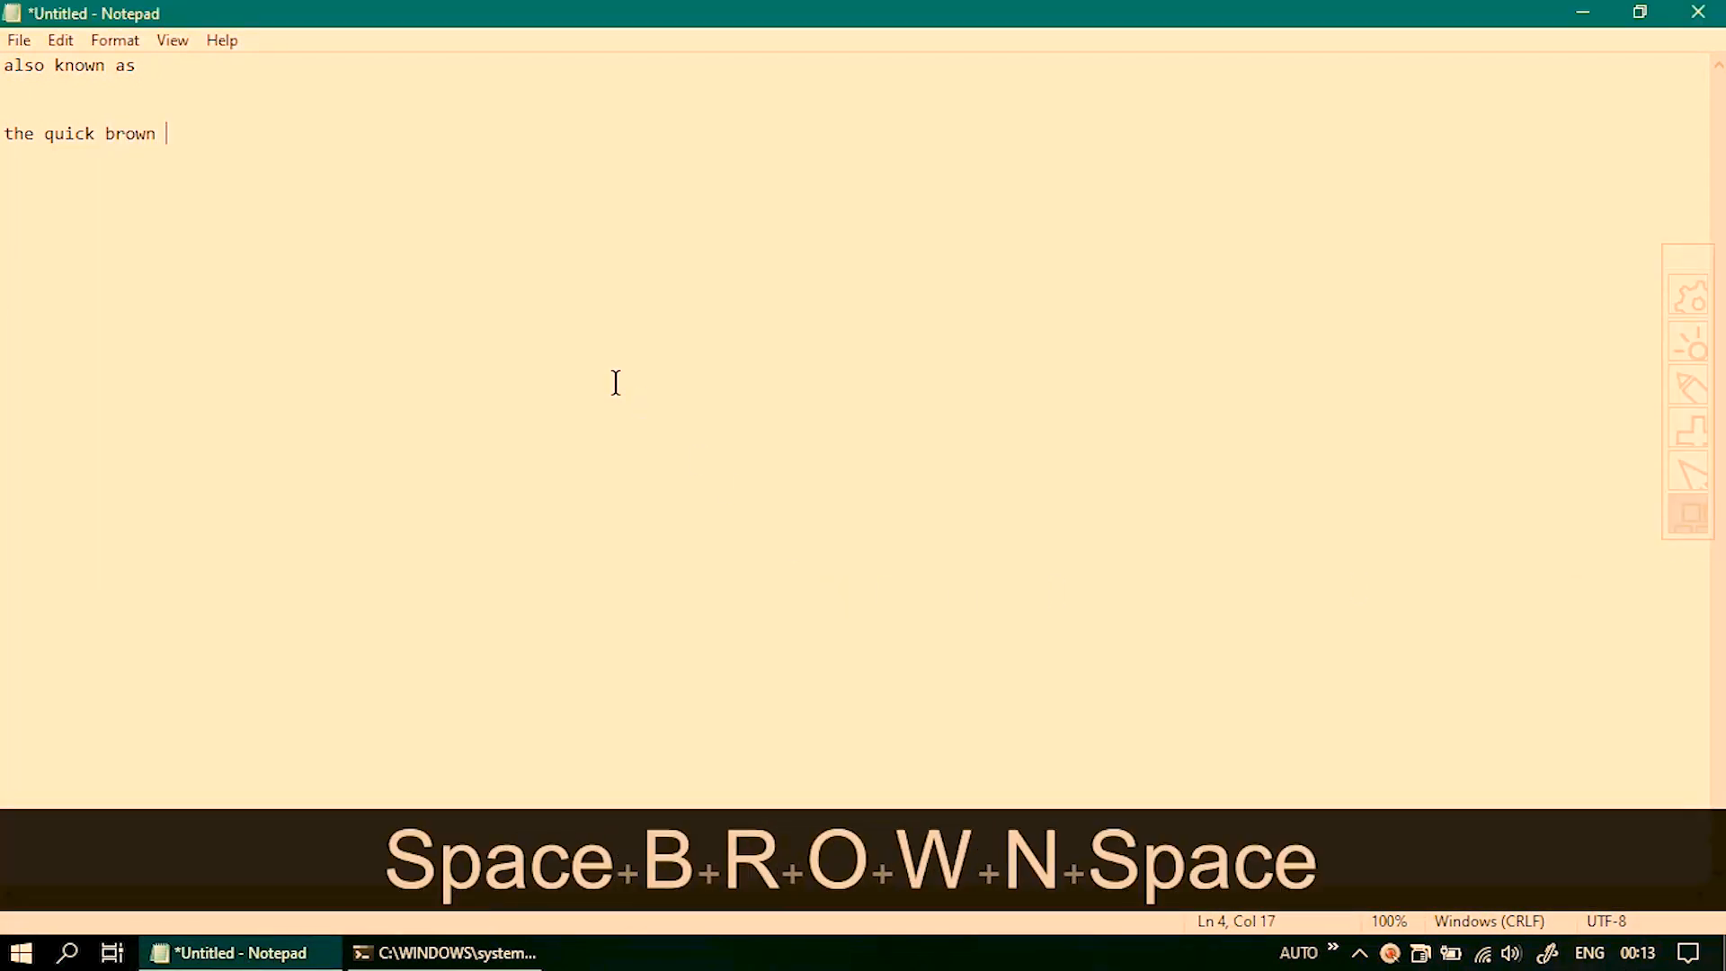
text(ad fl jsa dfl jsdfl j)
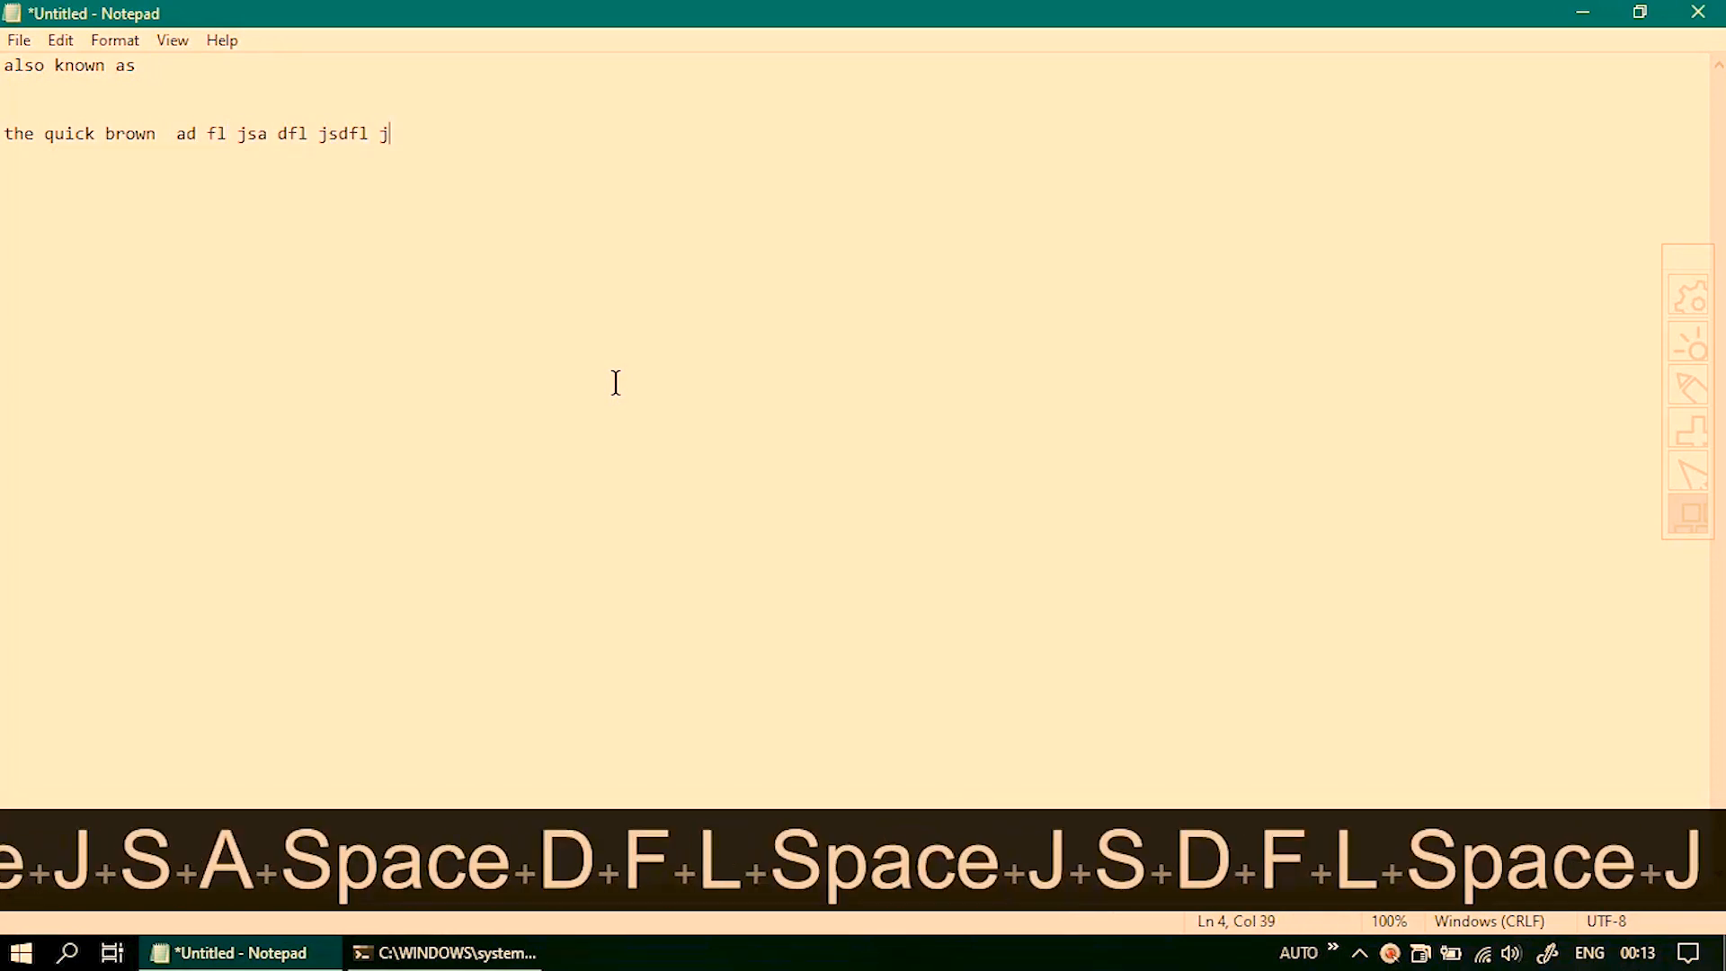
mouse_move(1117, 383)
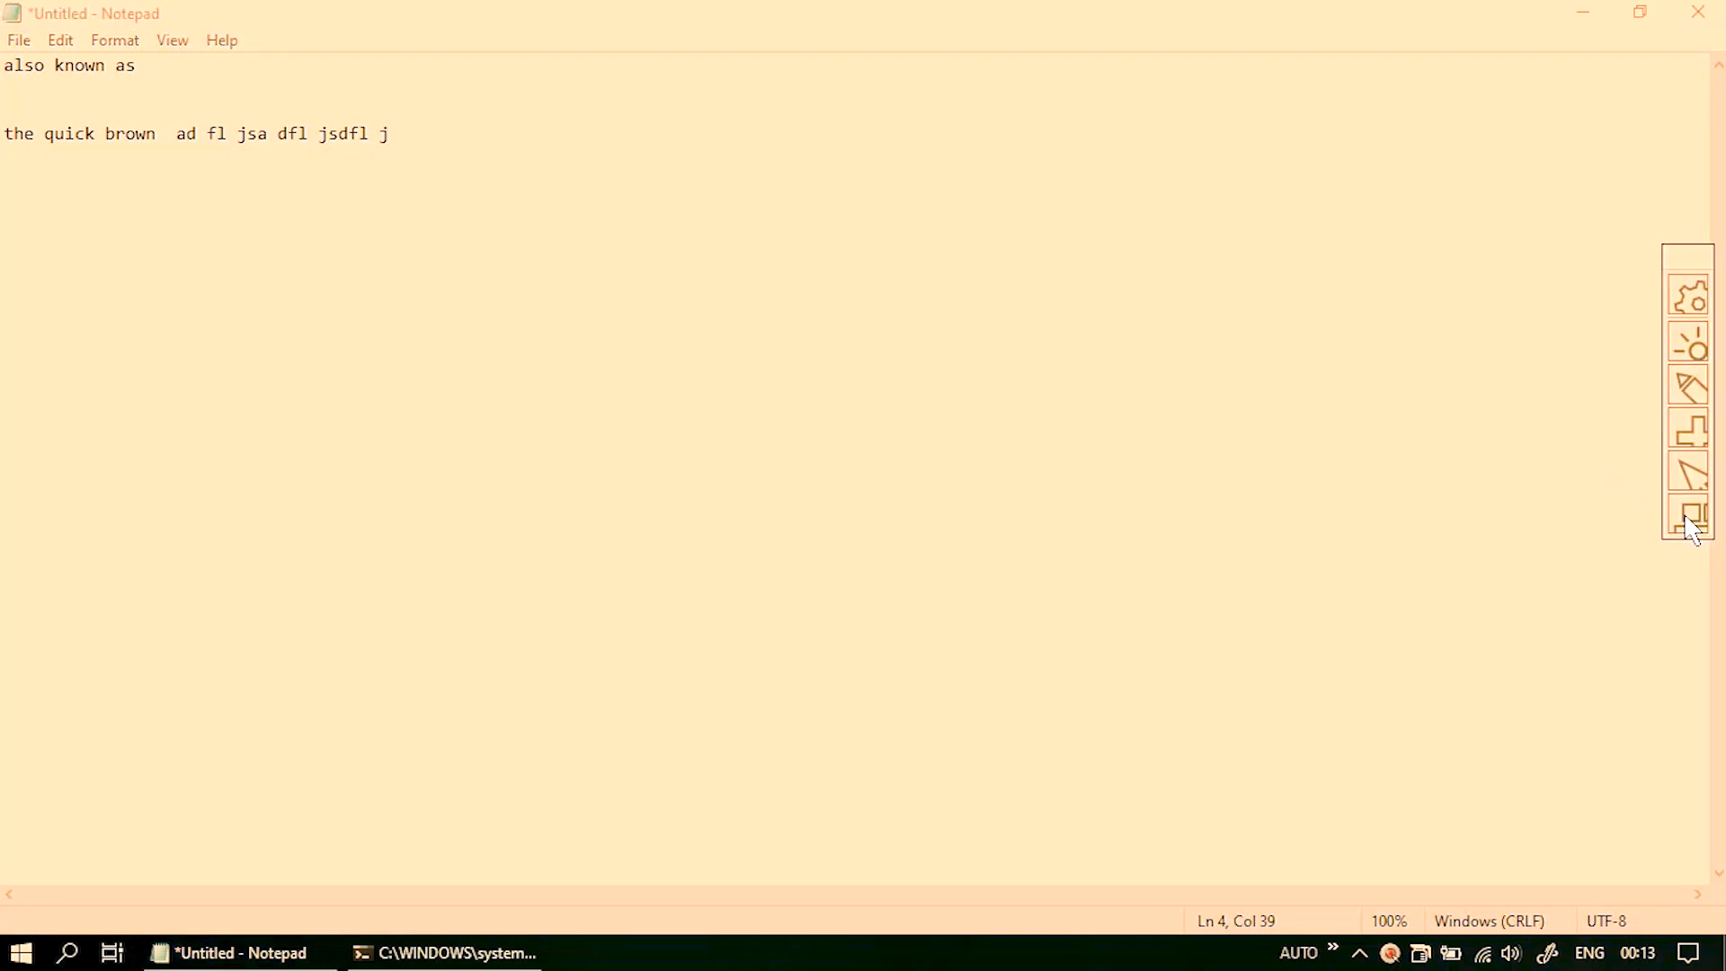
mouse_move(1674, 488)
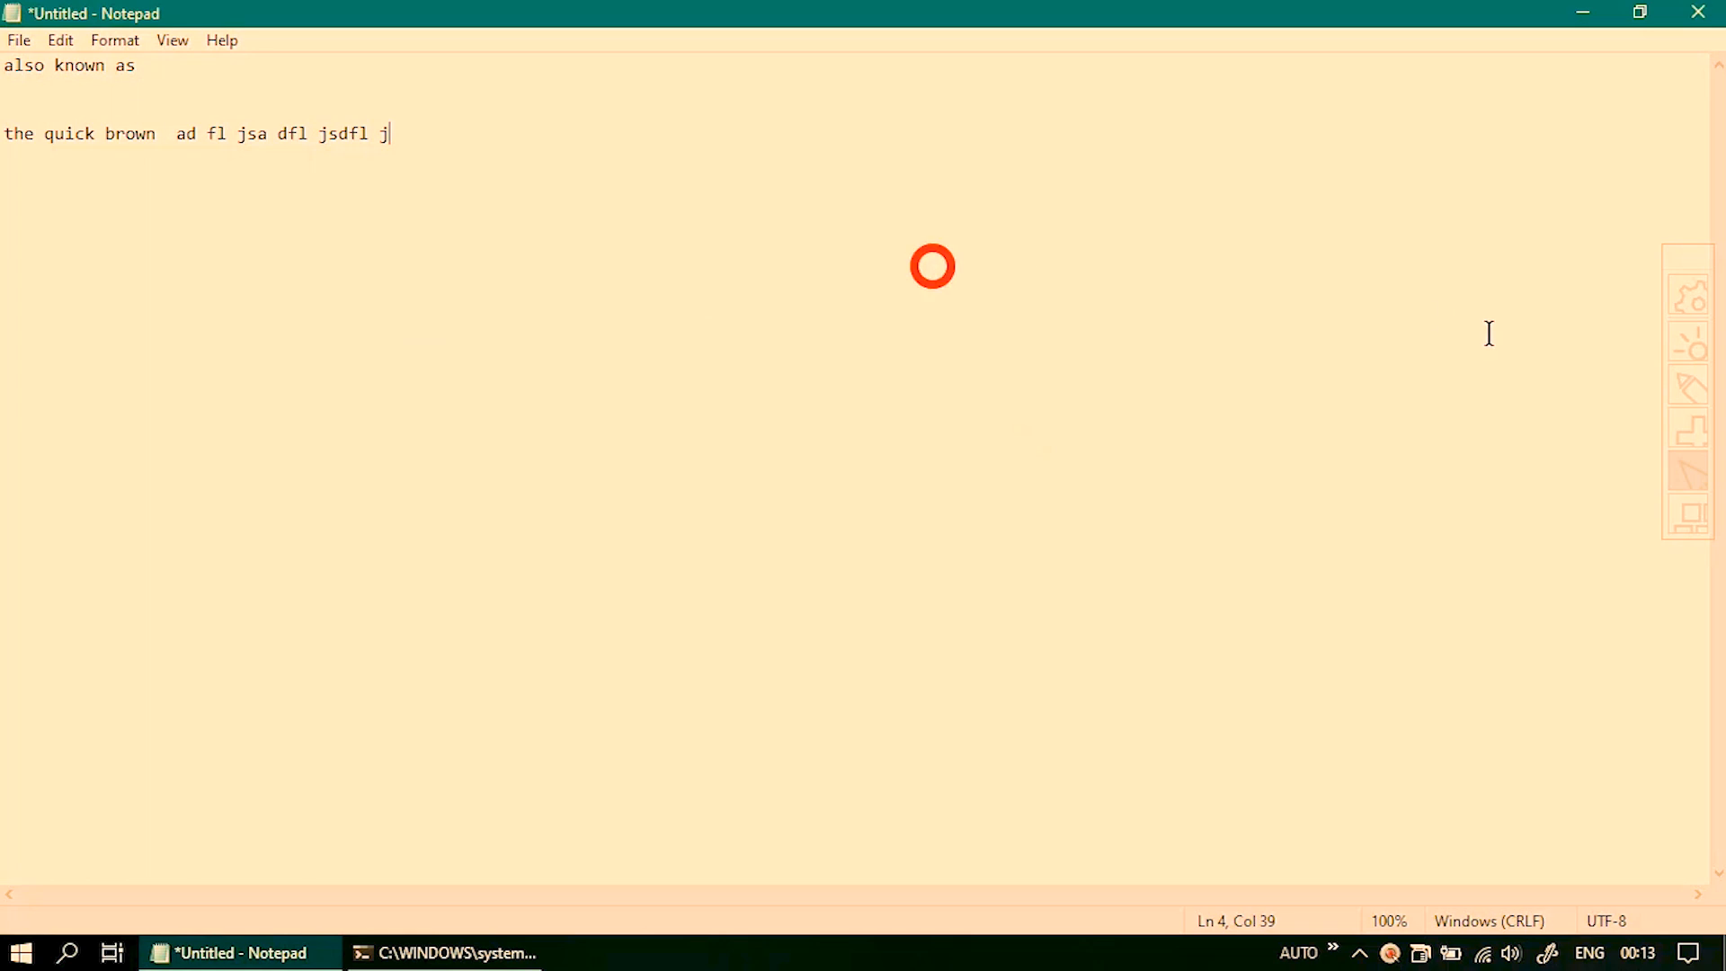
mouse_move(1690, 451)
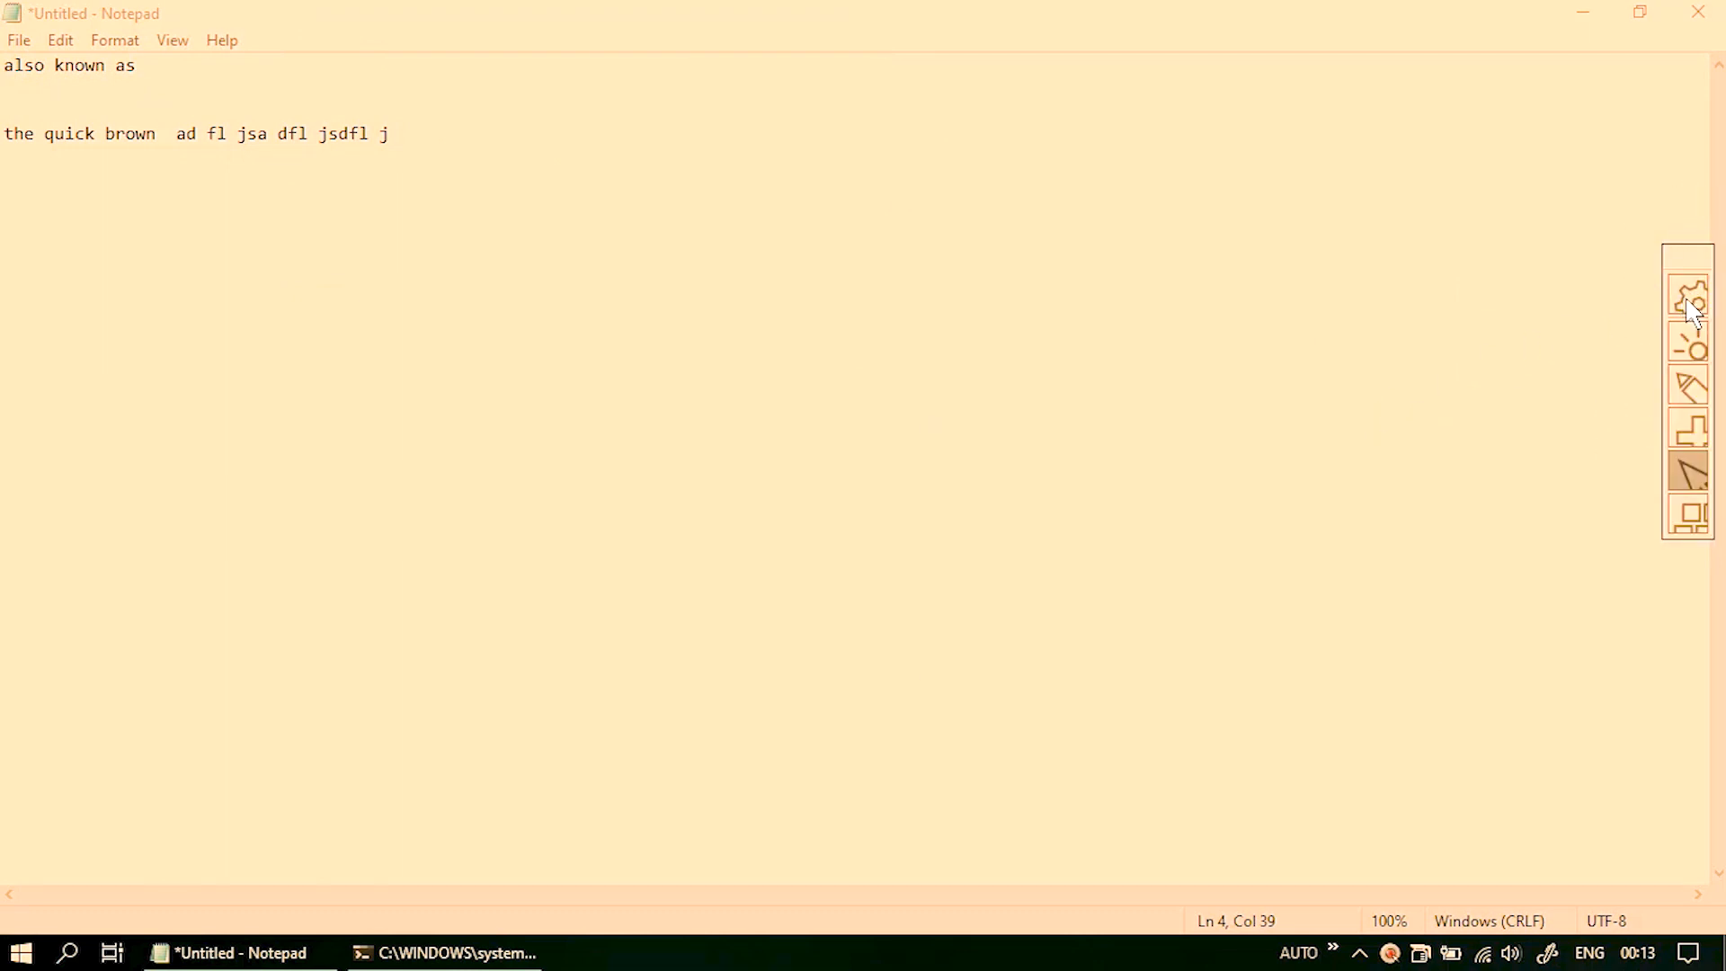
Step: Reopen Mousetrack settings, glance at Keystroke display options, and land on the General hotkeys page
click(1688, 303)
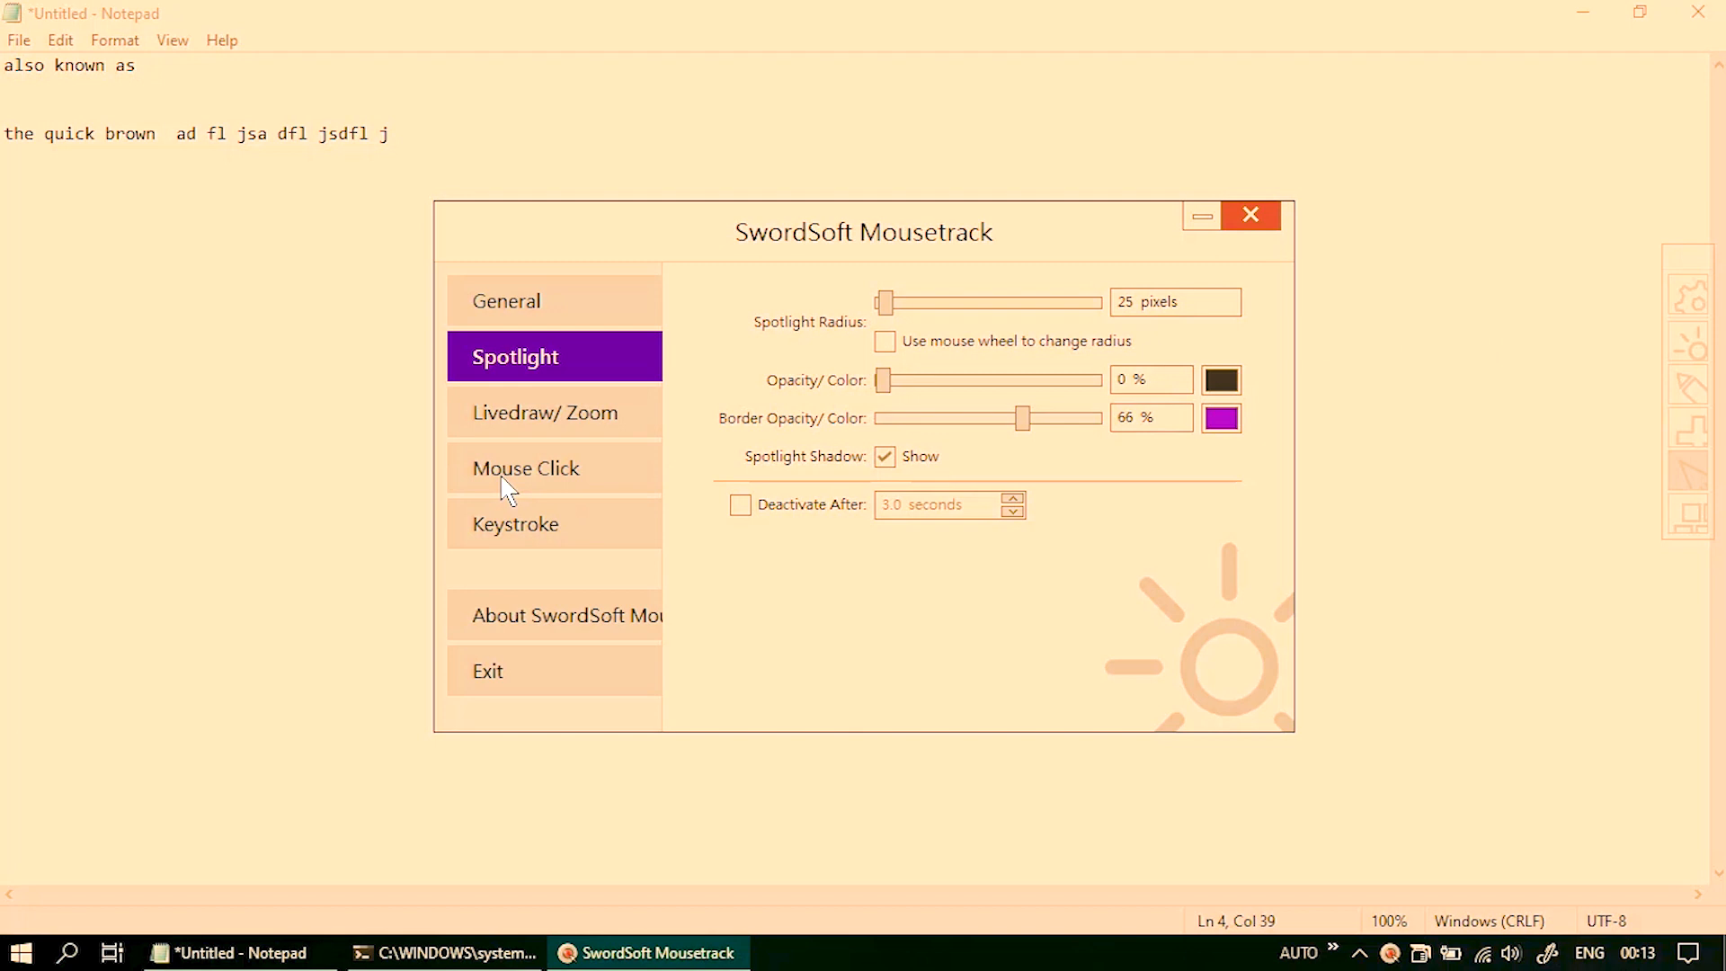
click(516, 524)
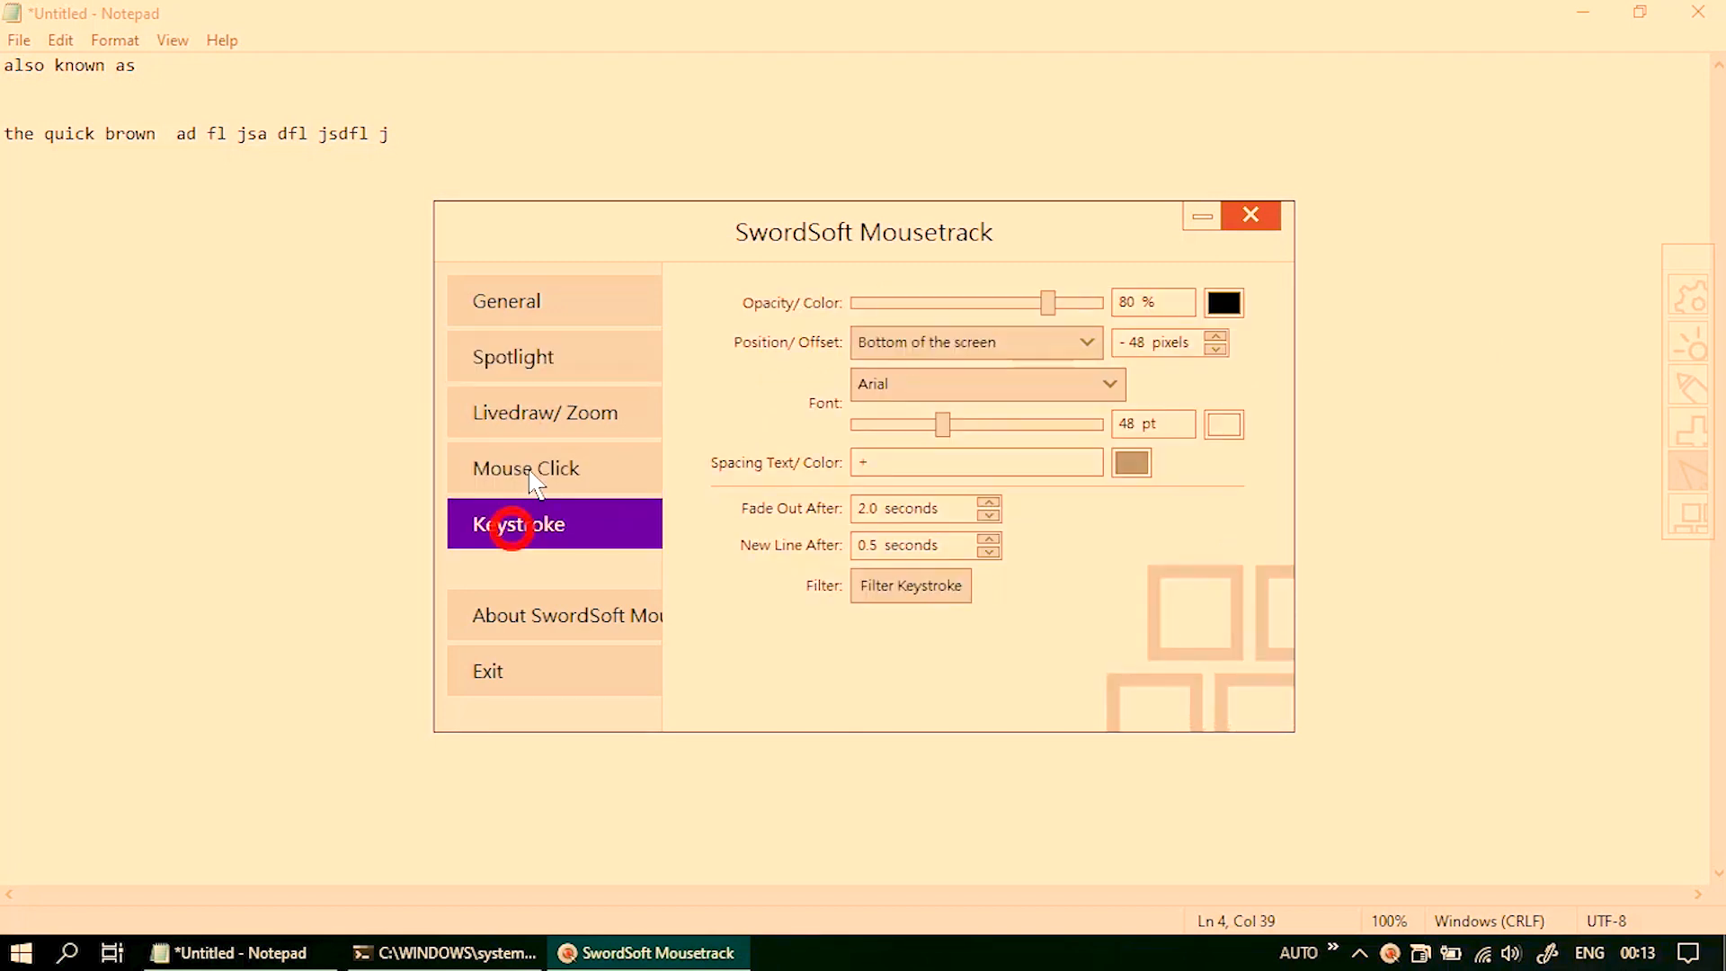
click(507, 300)
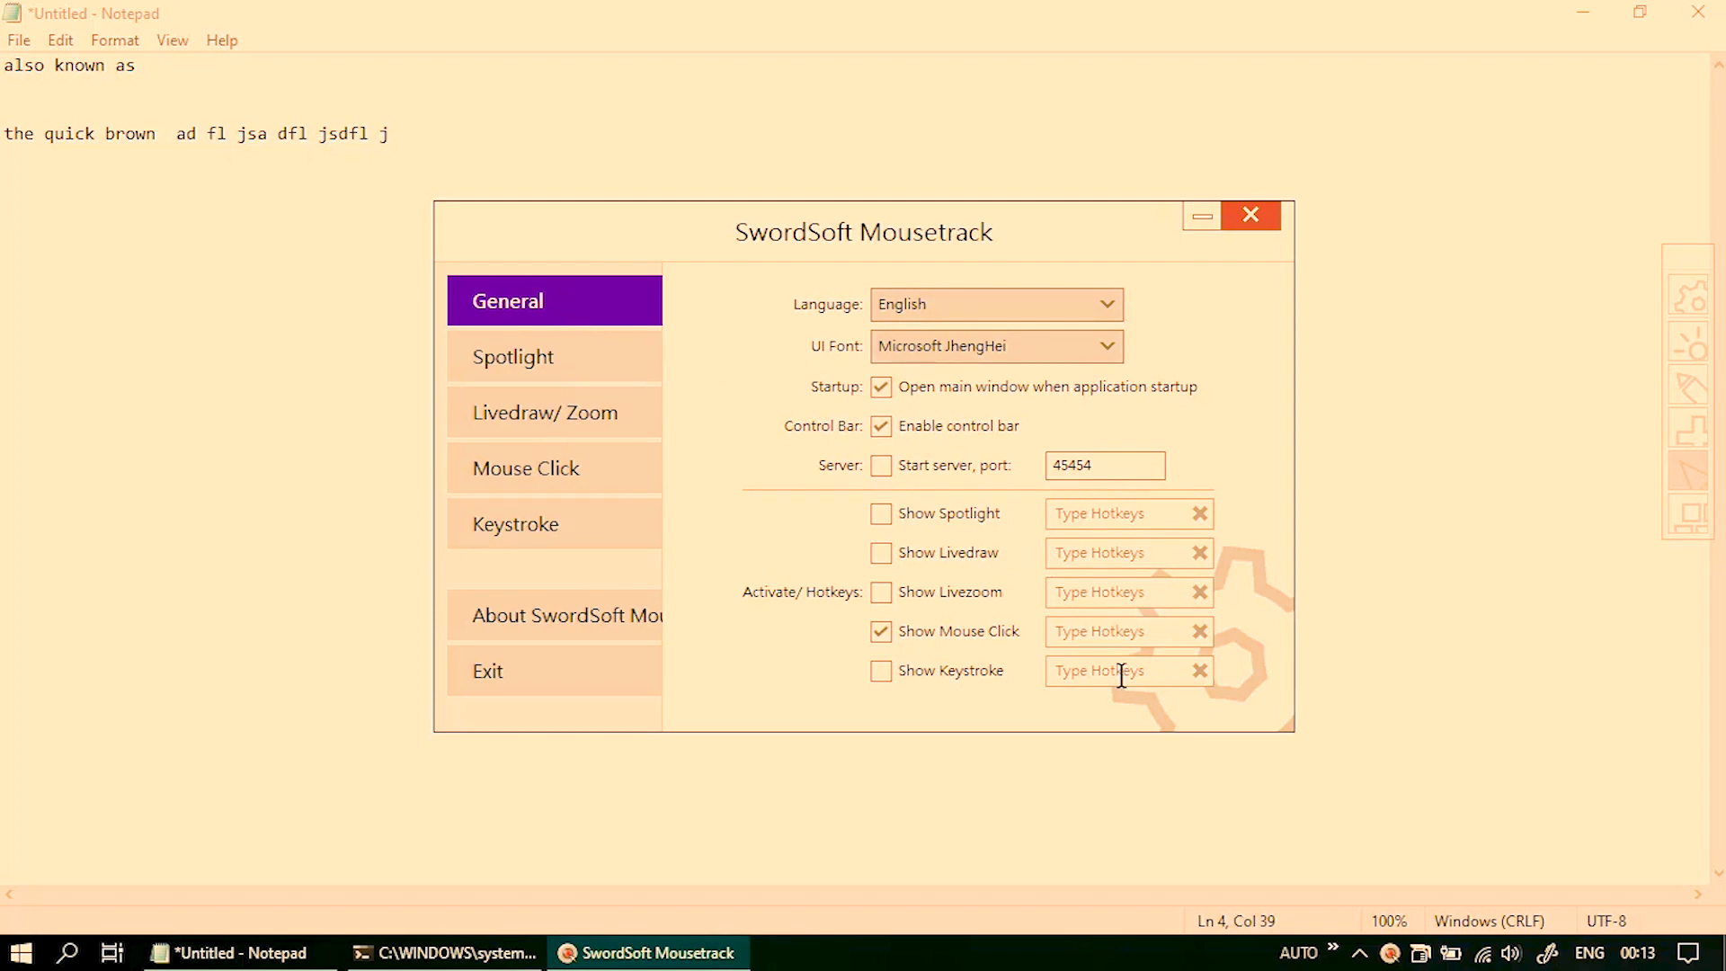
mouse_move(1093, 502)
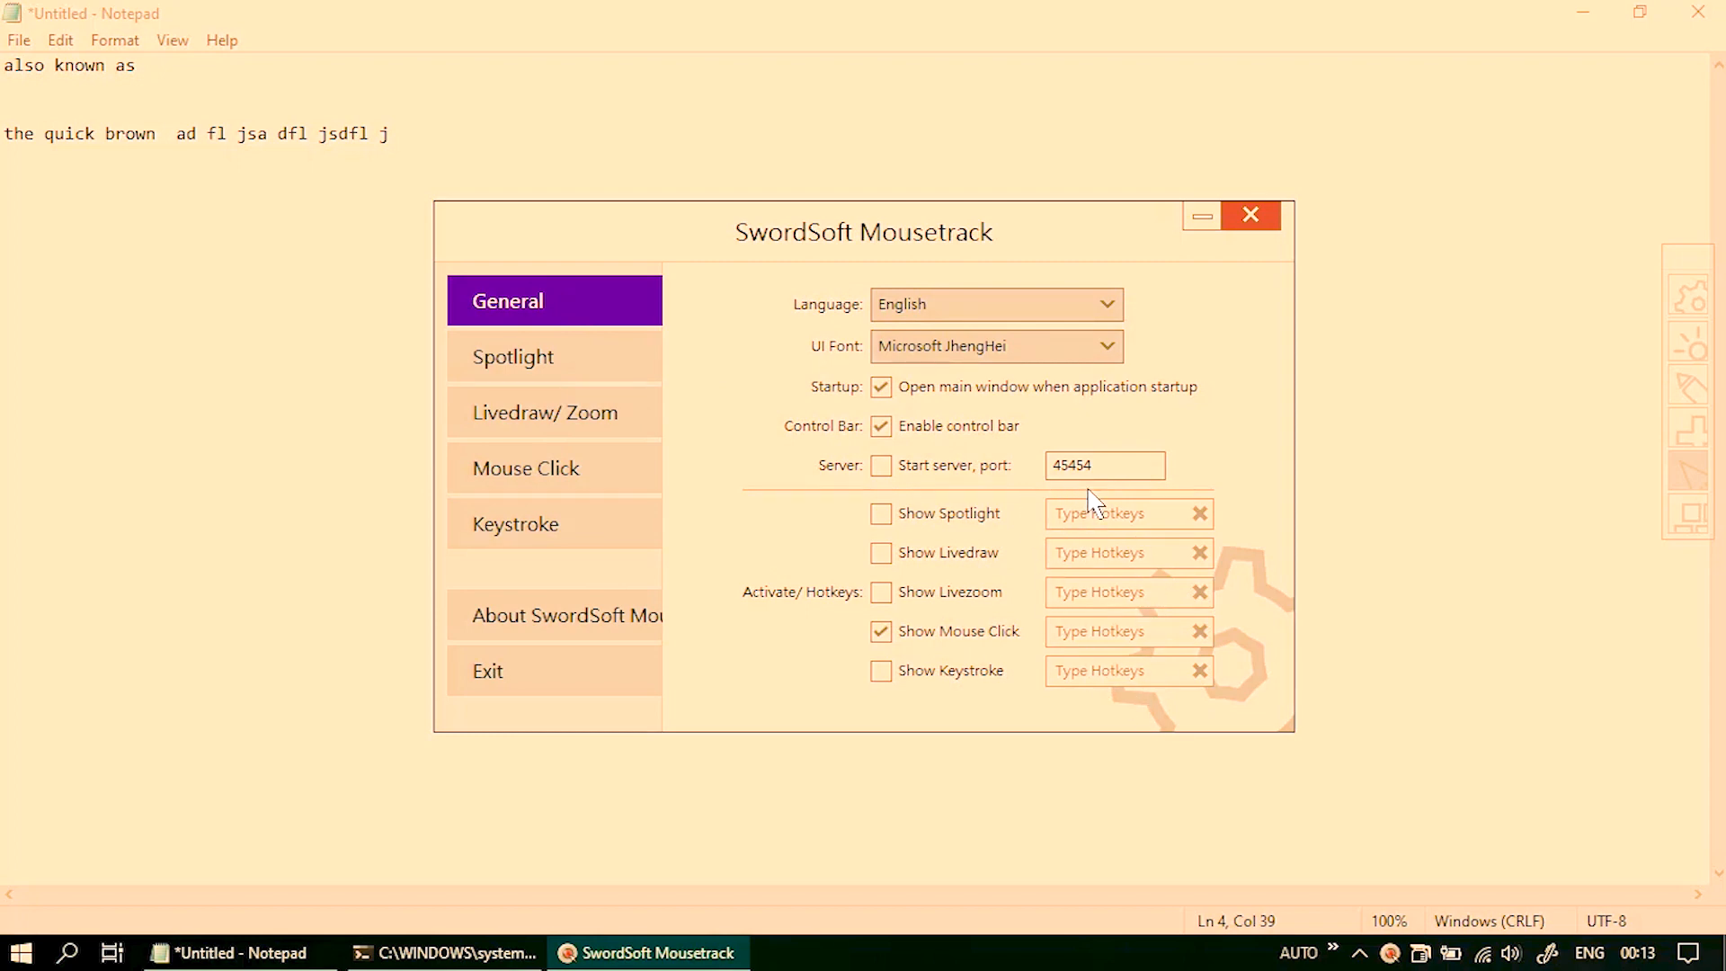
mouse_move(1045, 580)
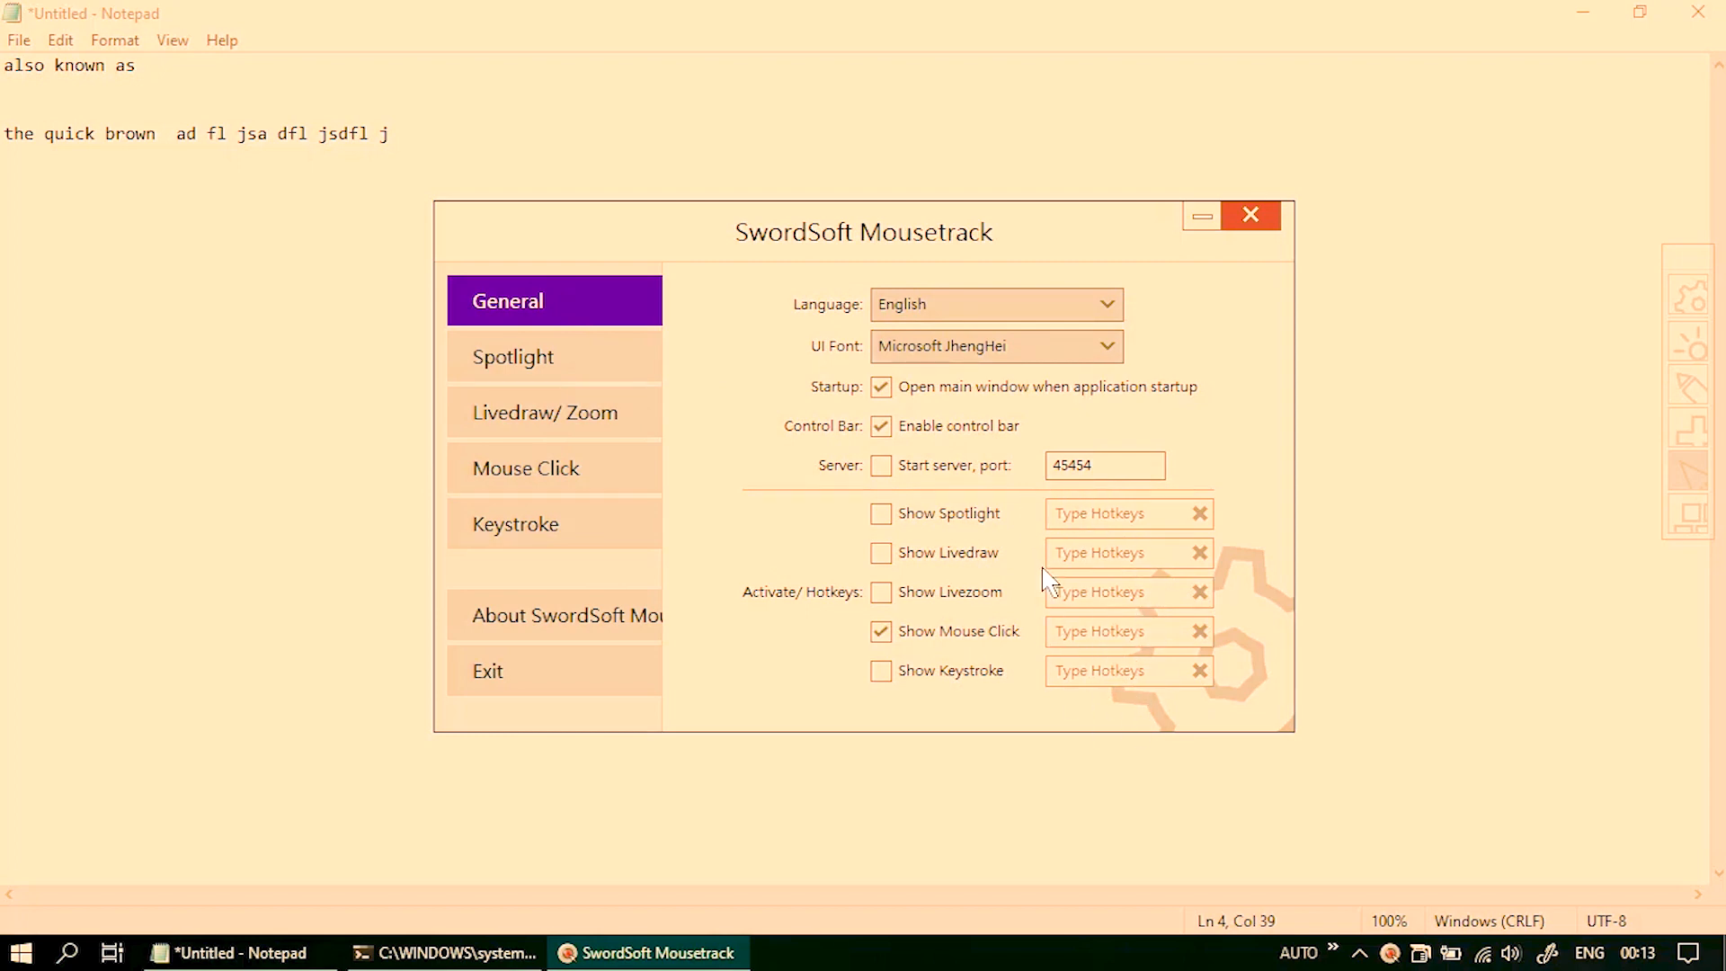
mouse_move(1165, 675)
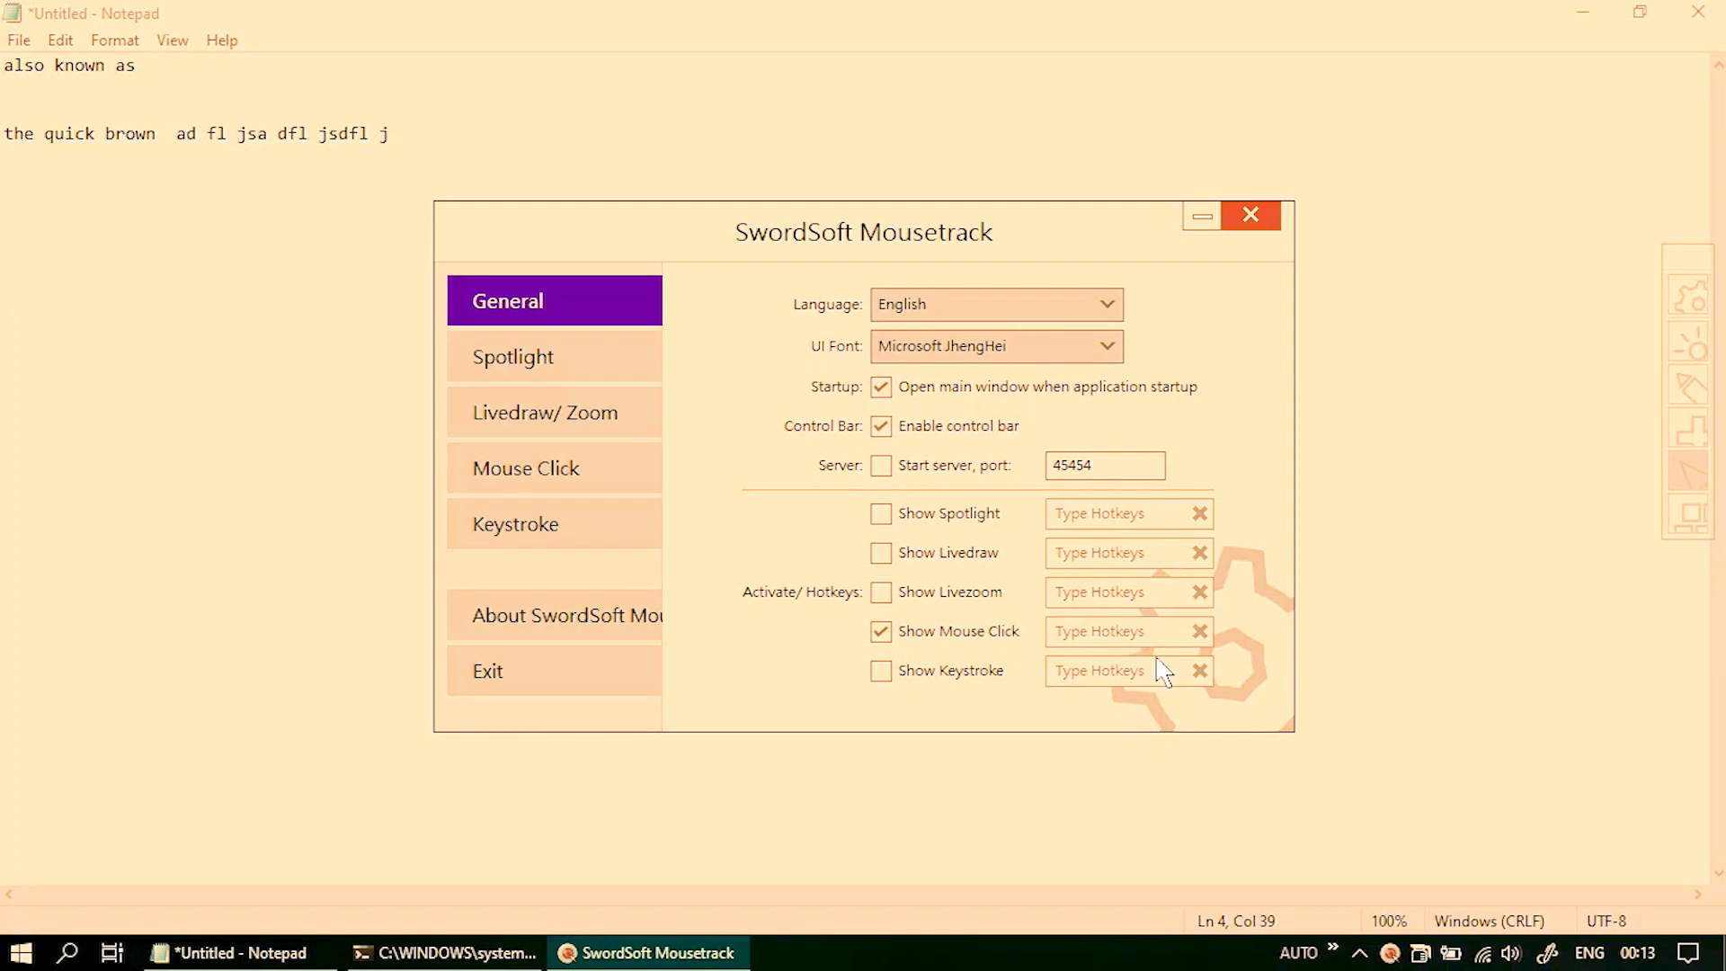
mouse_move(999, 611)
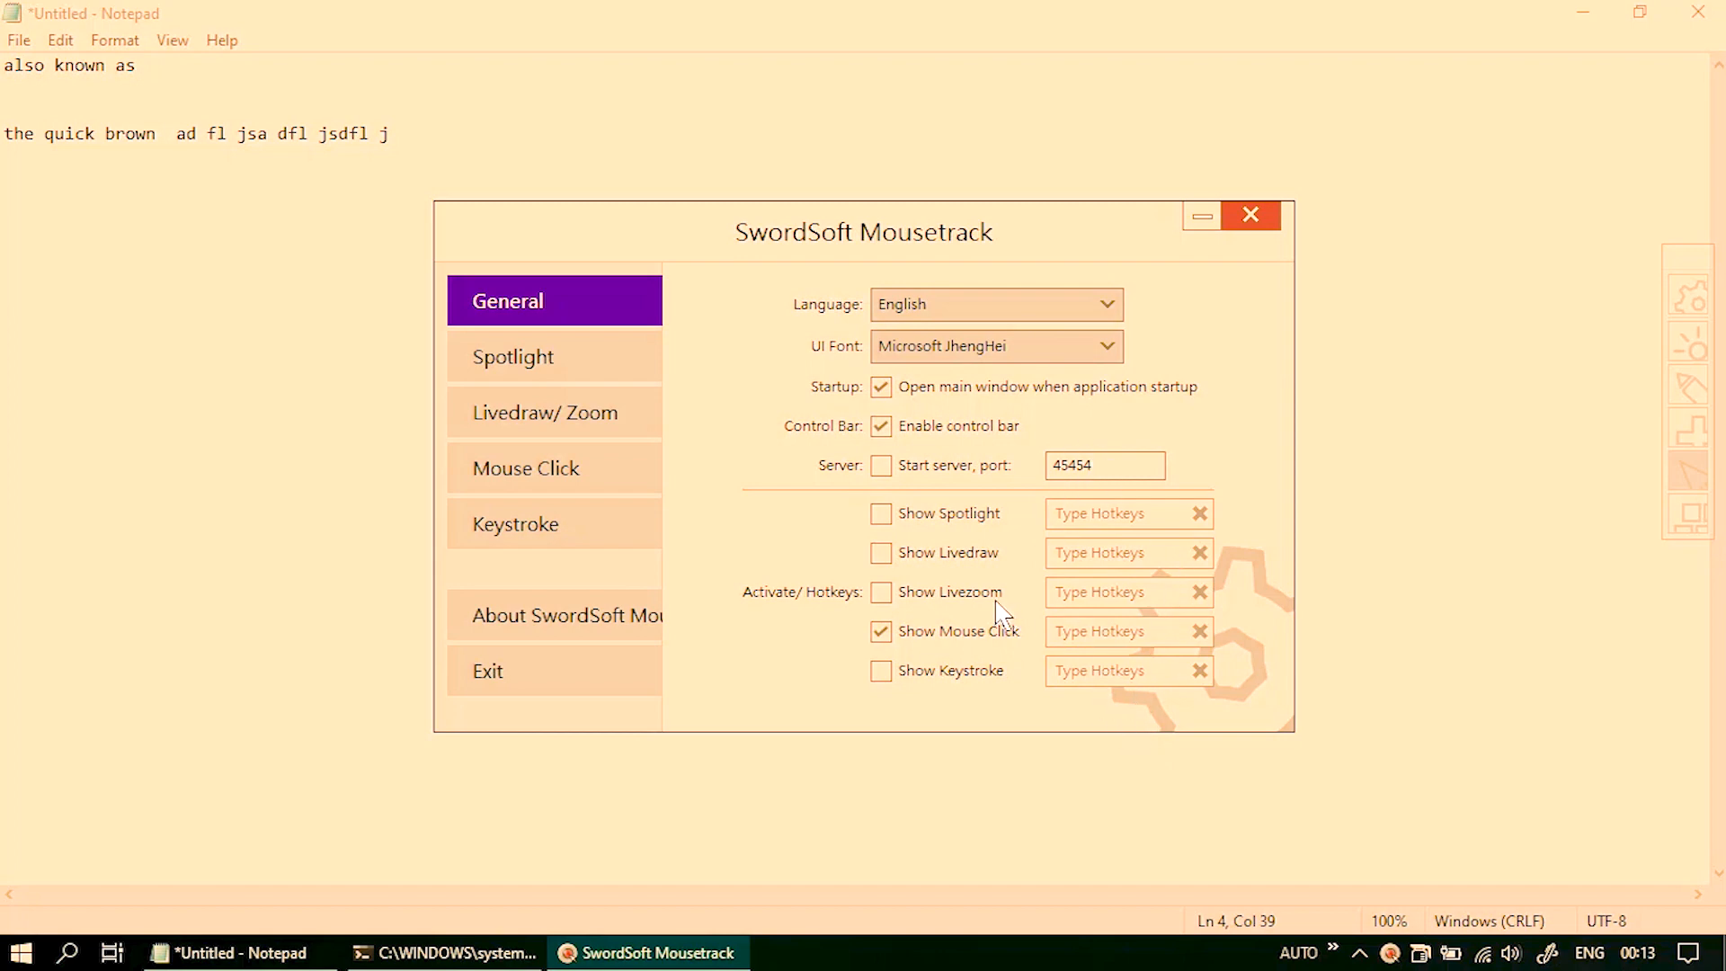
mouse_move(520, 682)
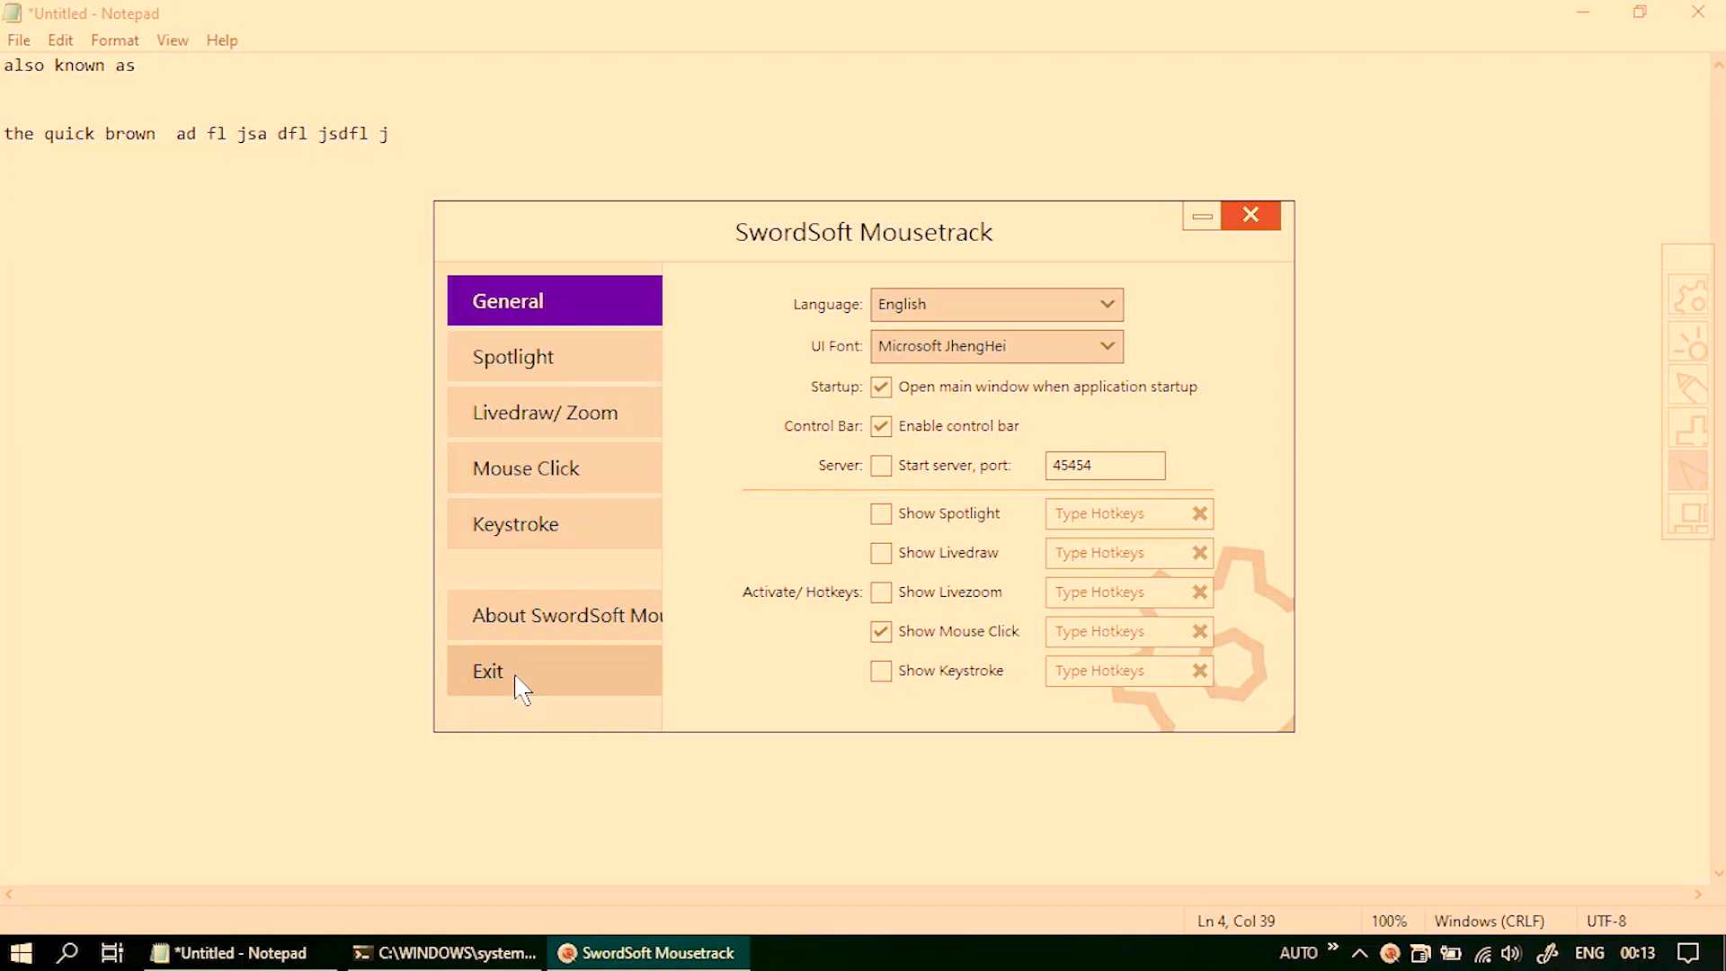